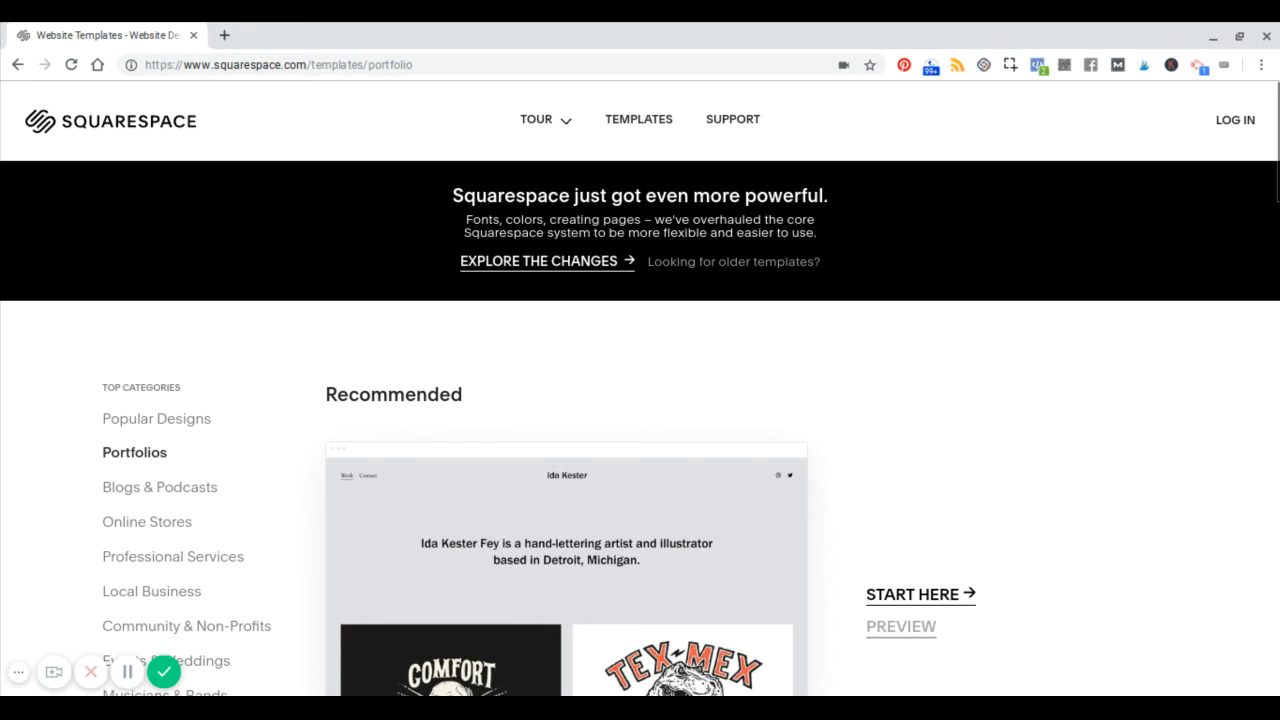
mouse_move(772, 352)
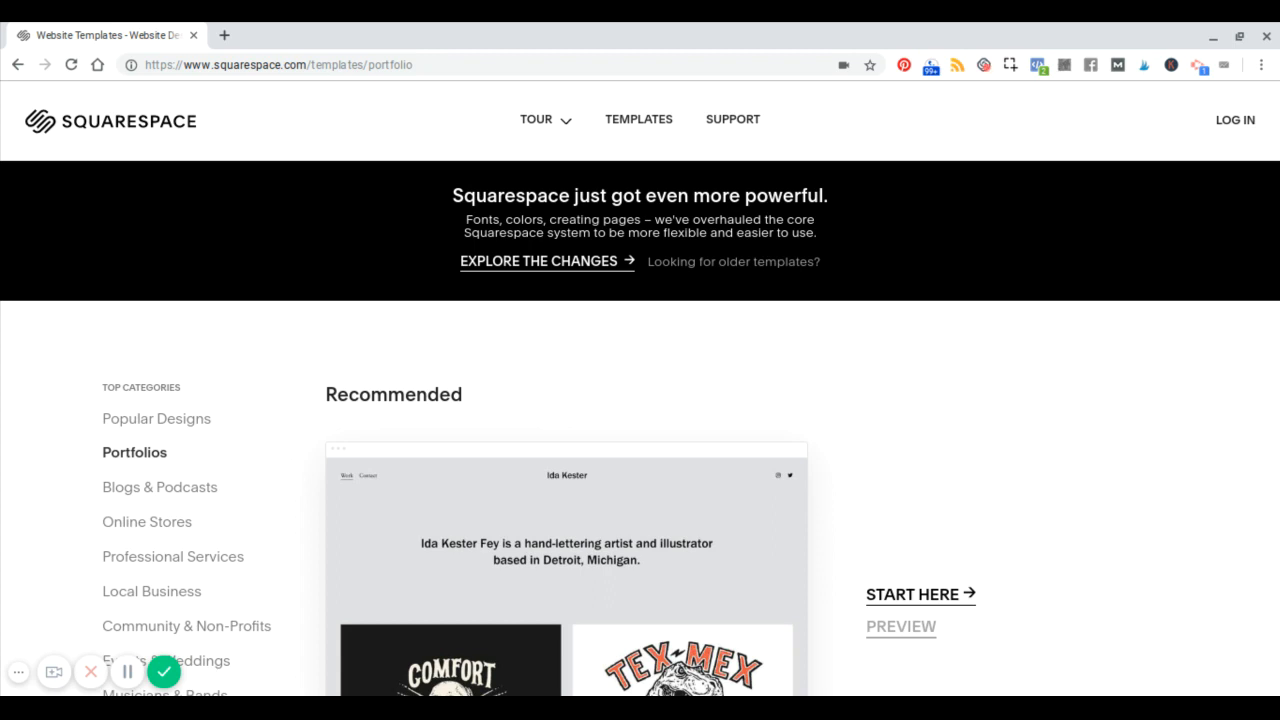
mouse_move(640, 344)
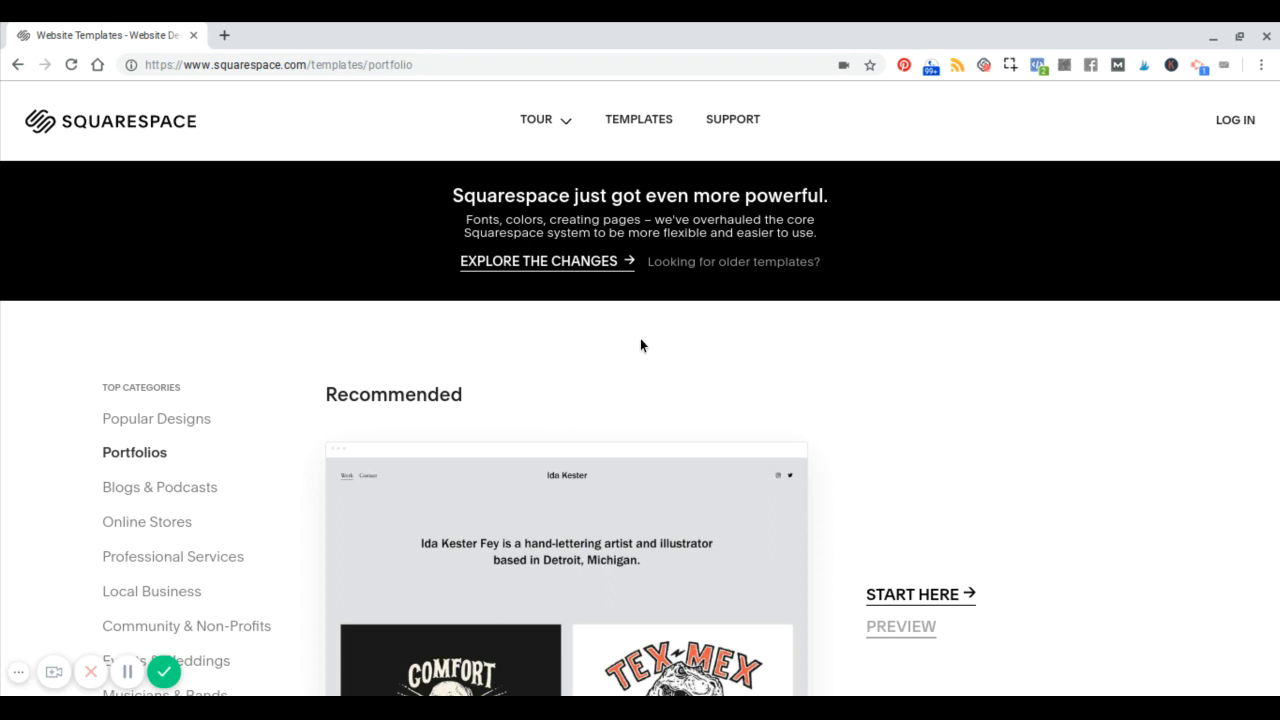
mouse_move(480, 198)
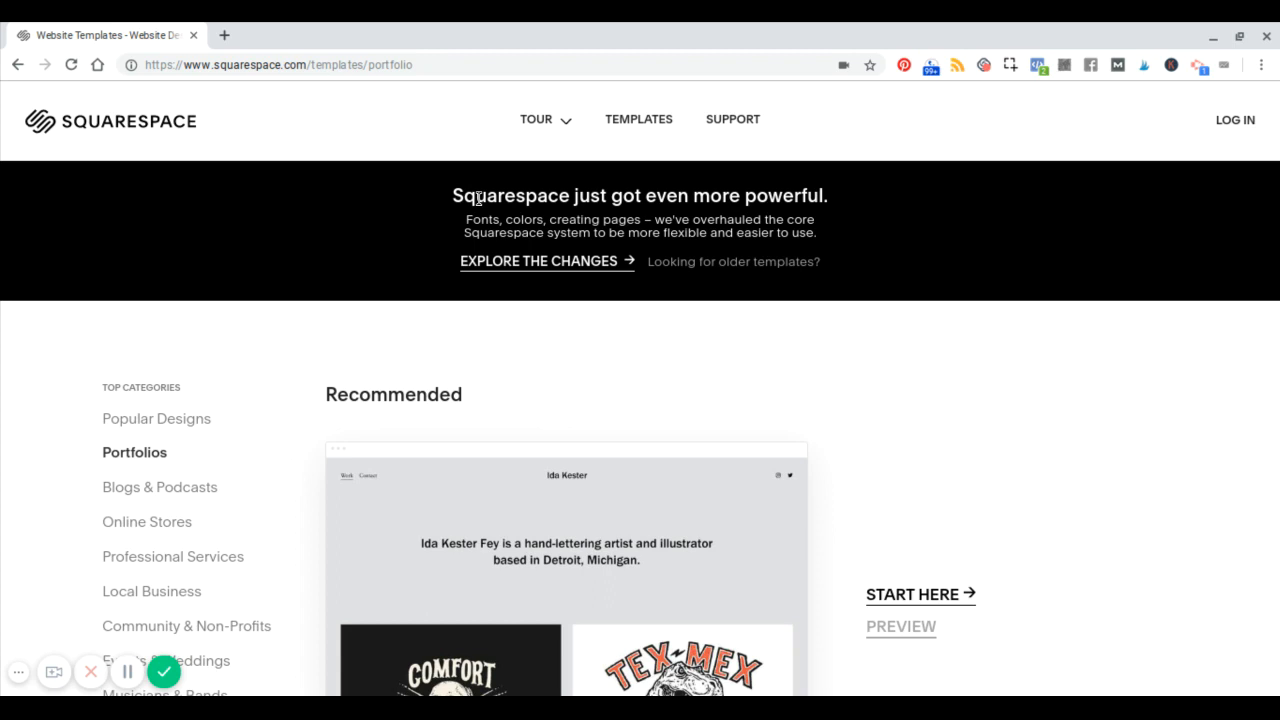
mouse_move(644, 184)
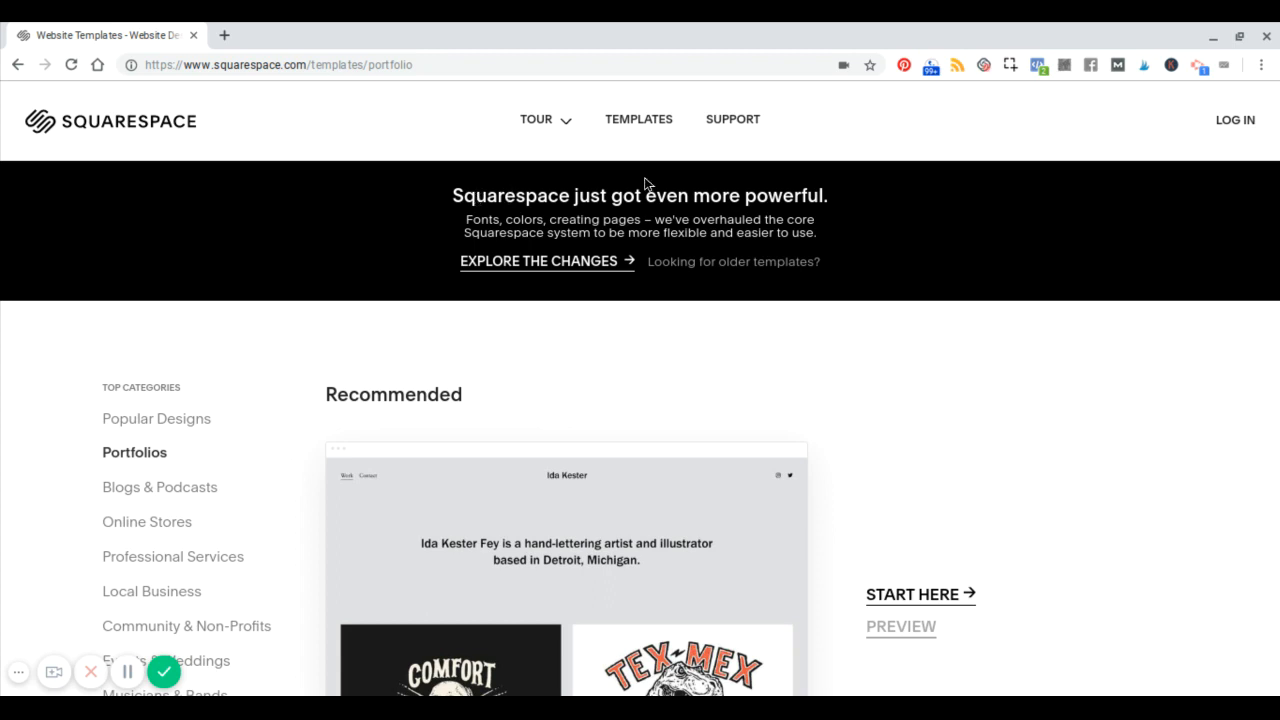
mouse_move(632, 222)
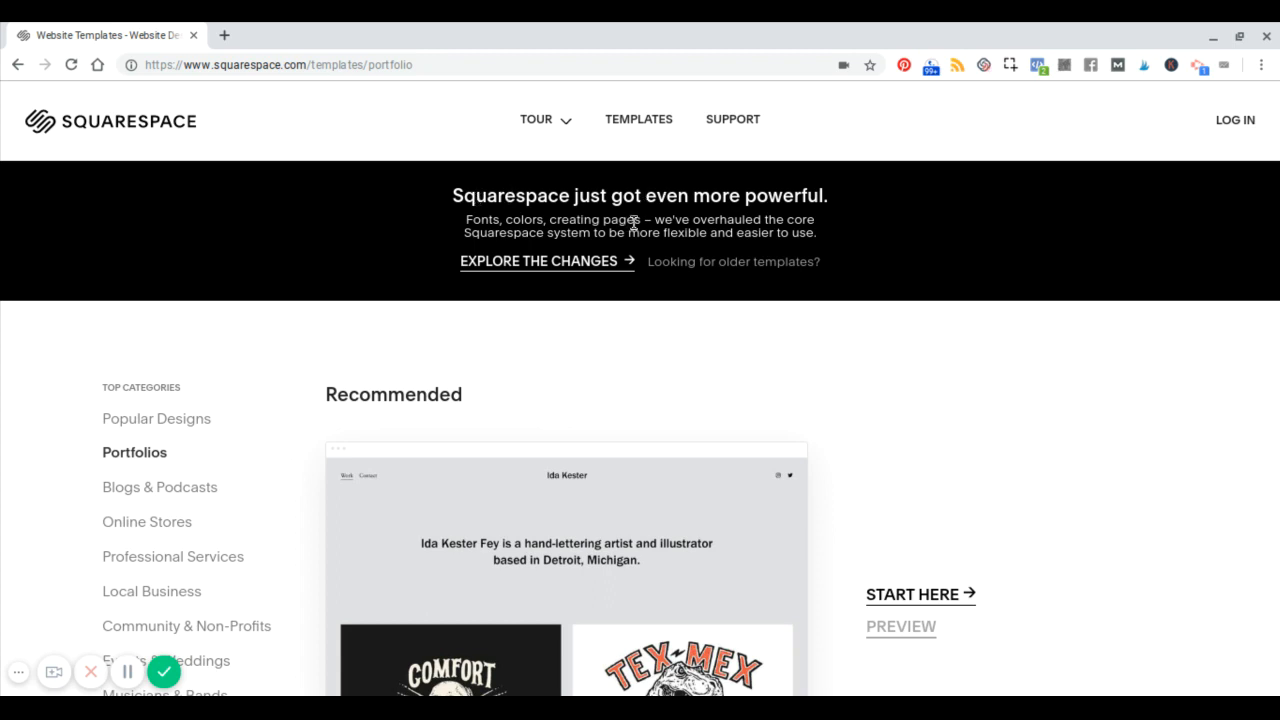
mouse_move(704, 324)
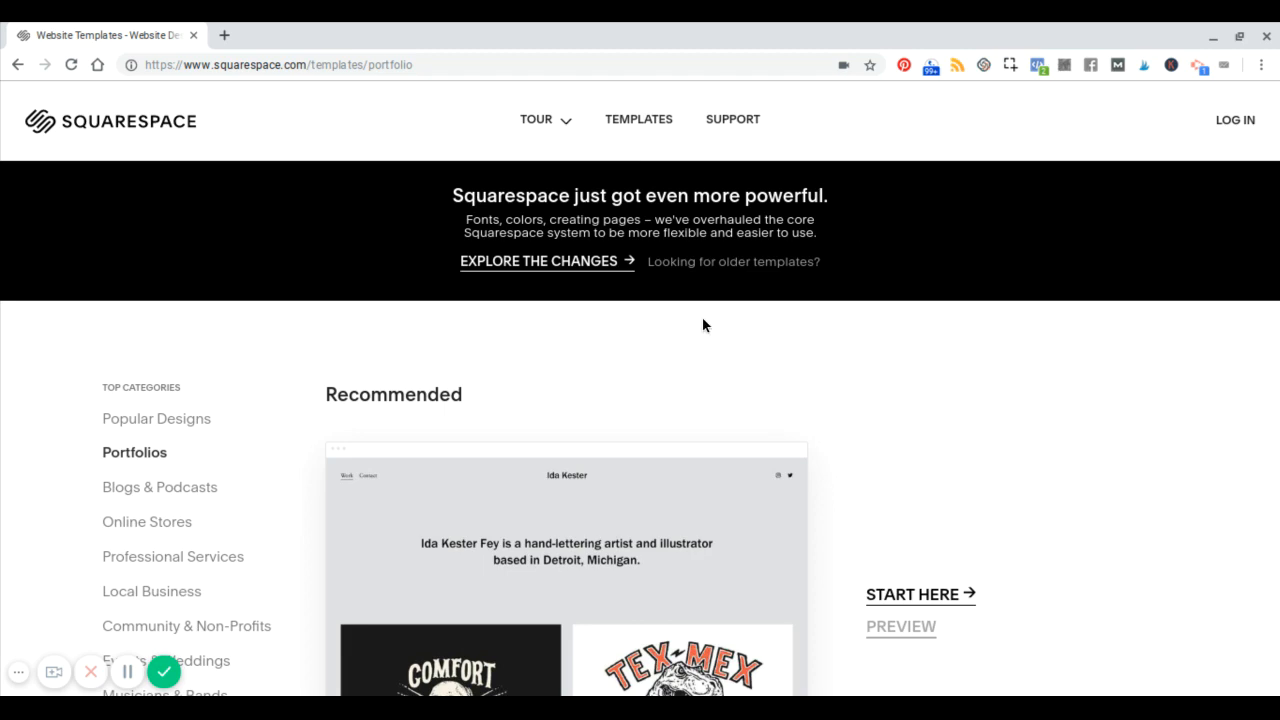
- Browse the portfolio template gallery past the architecture firm design to the Sandra Cami template's Start/Preview options
scroll("down", 3)
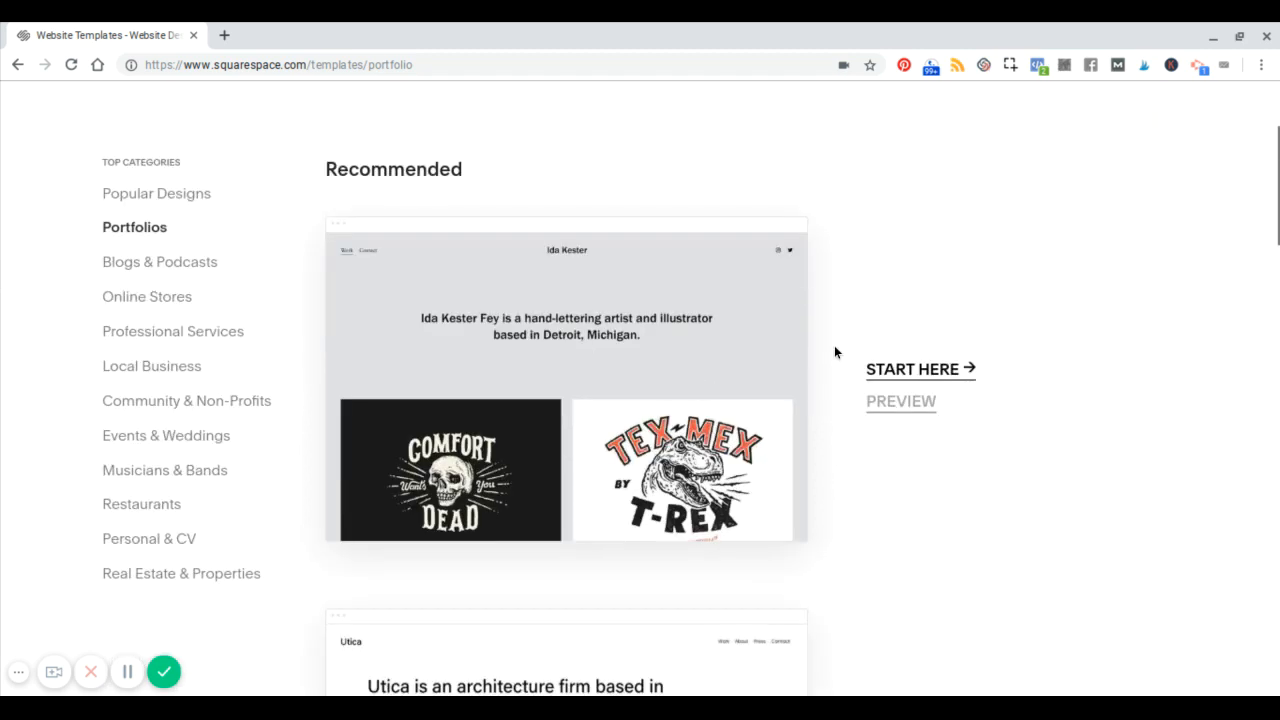
scroll("down", 3)
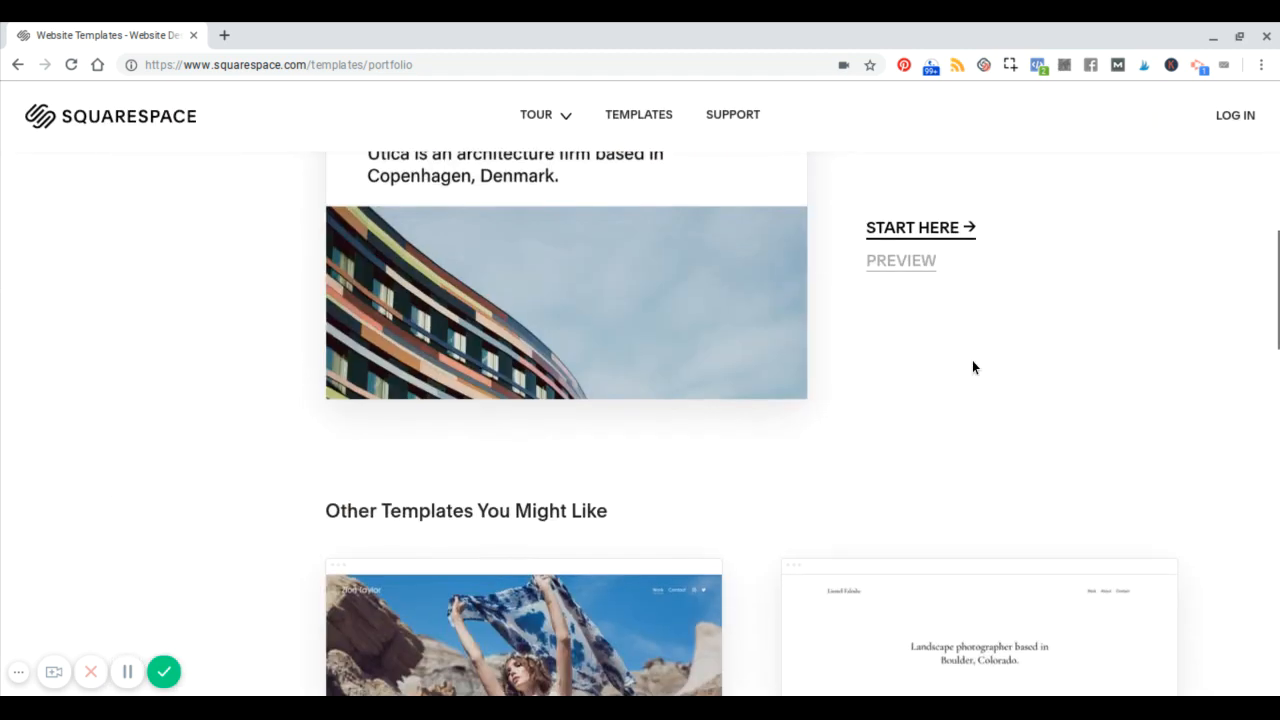
scroll("up", 3)
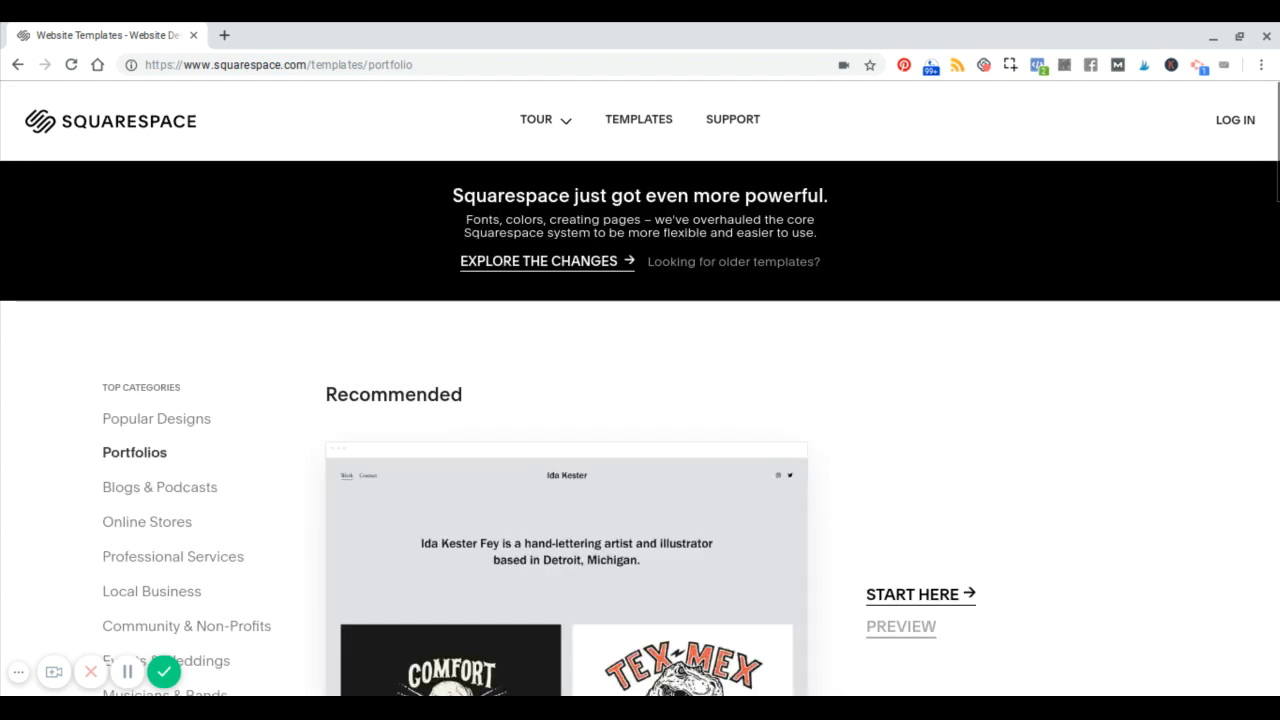
scroll("down", 3)
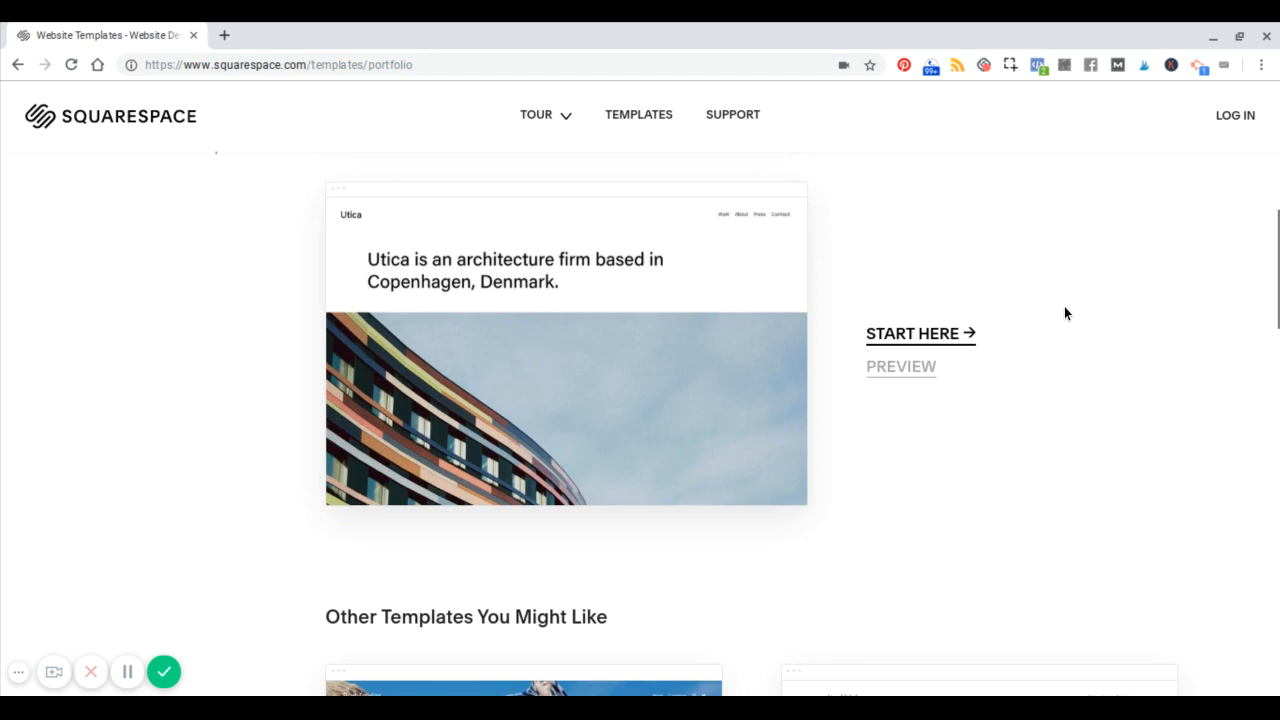
scroll("down", 3)
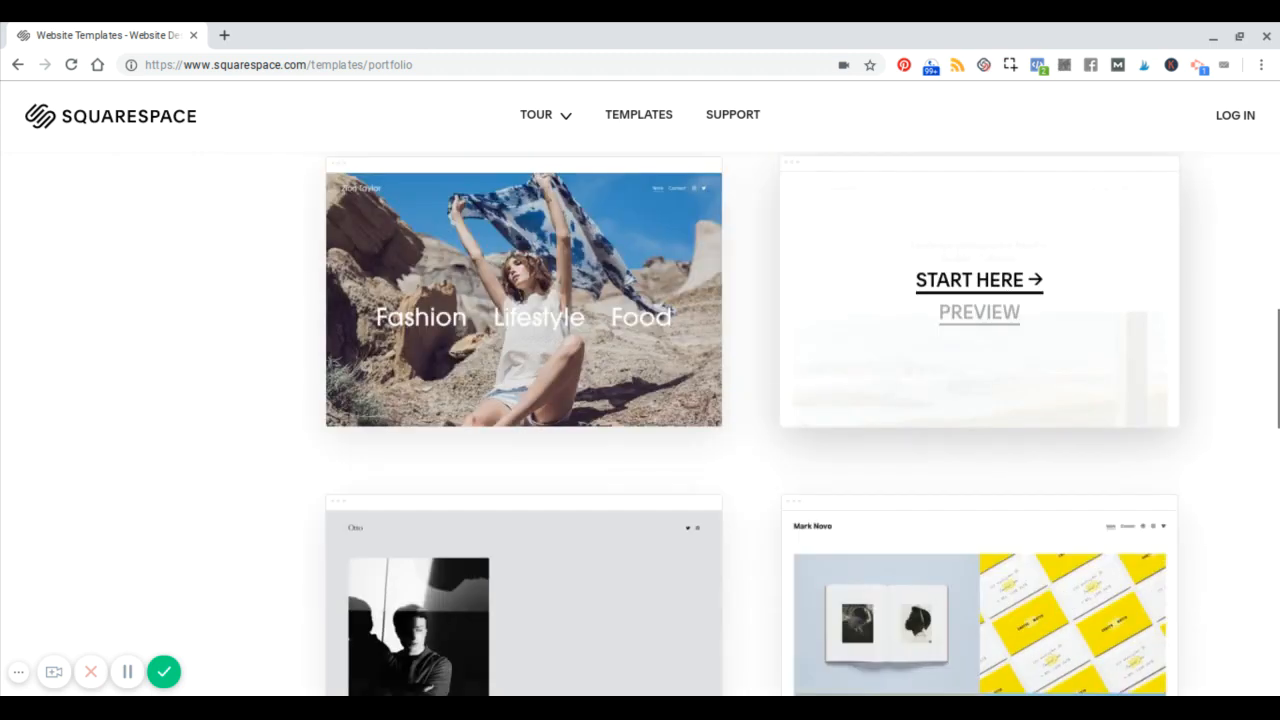
scroll("down", 3)
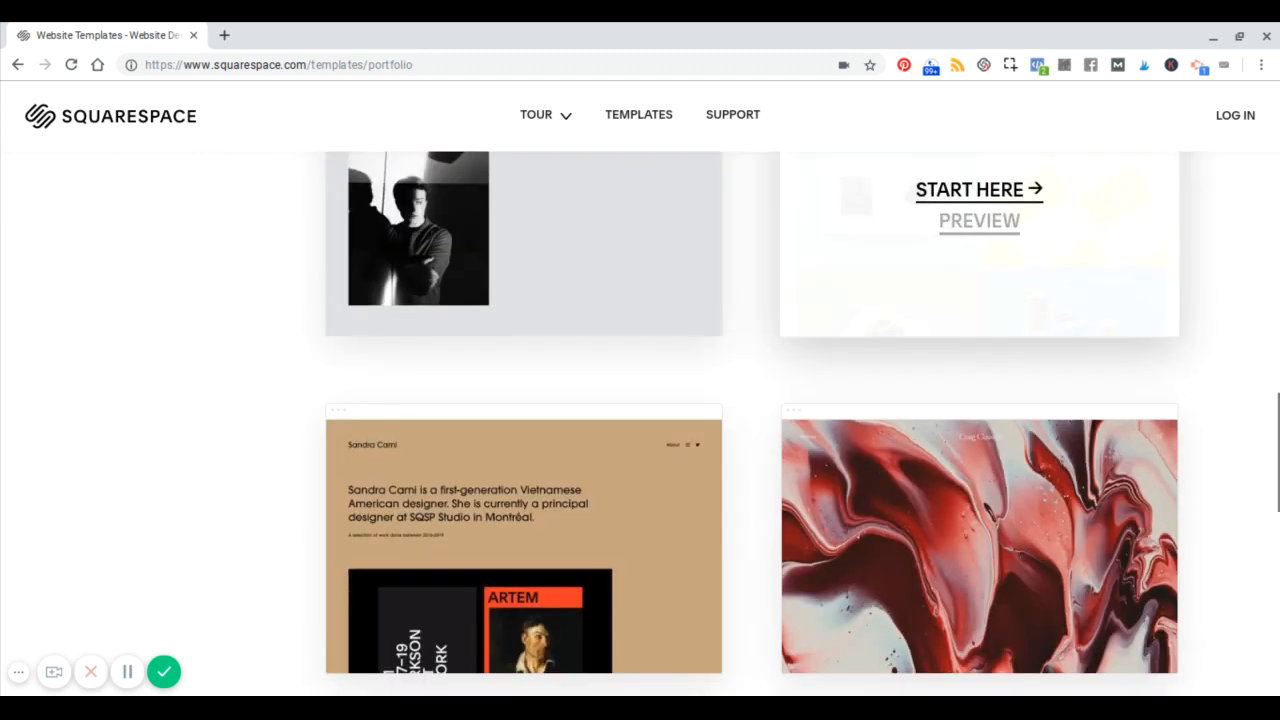
scroll("up", 3)
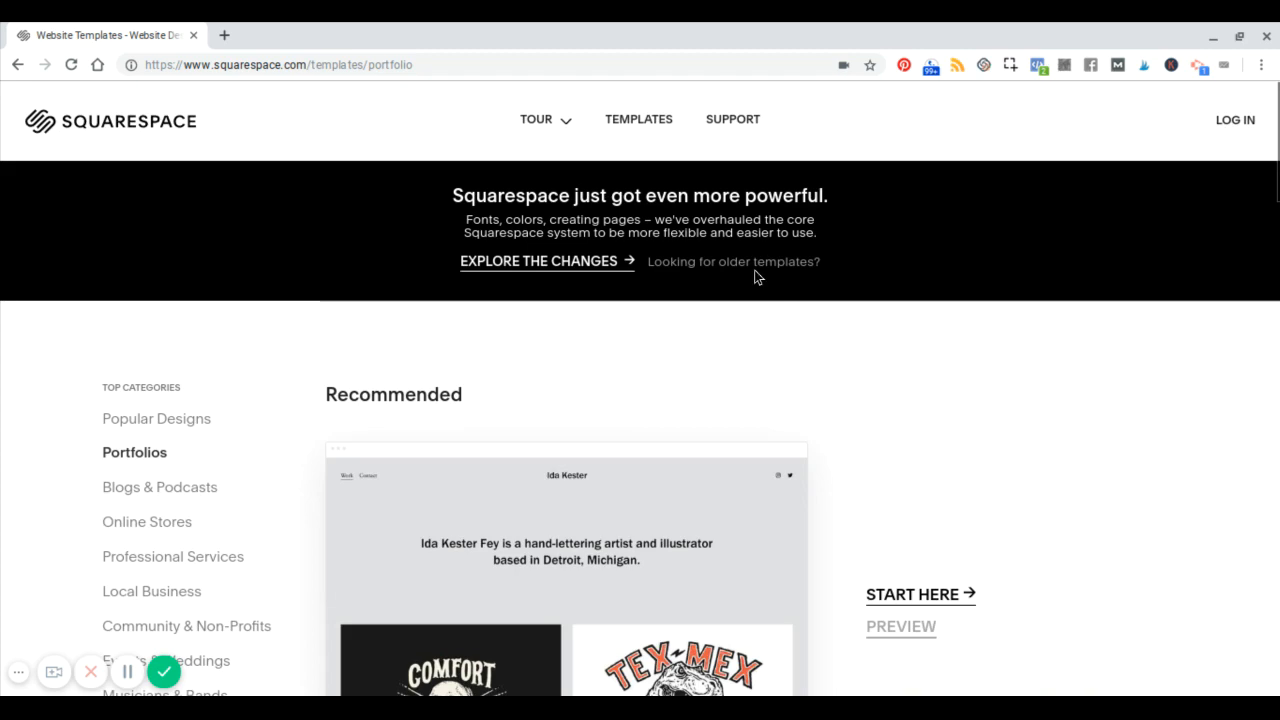
scroll("down", 3)
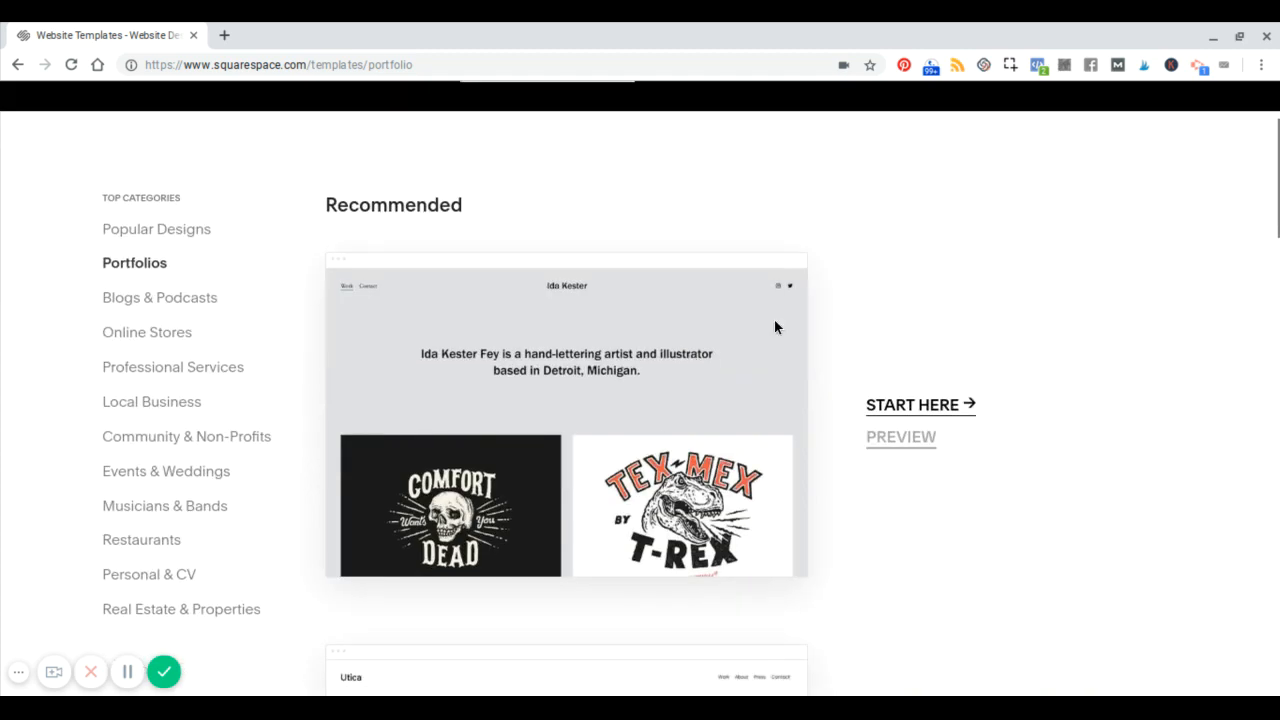
scroll("down", 3)
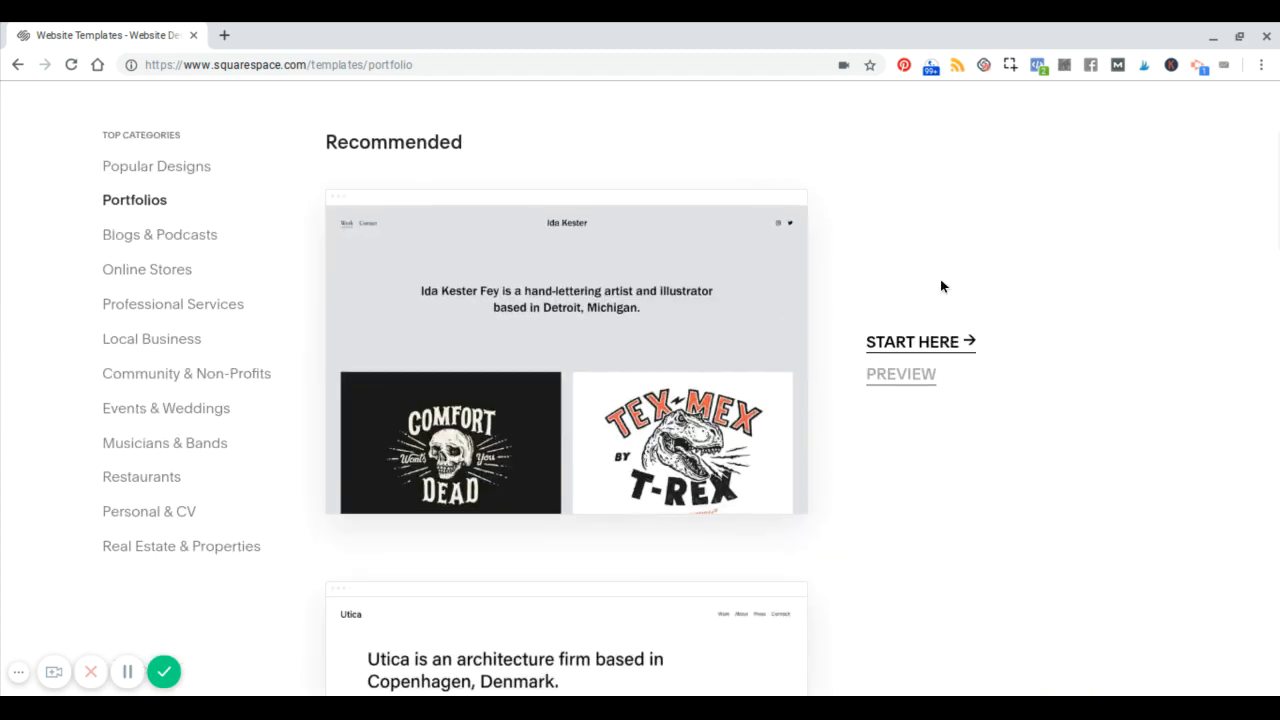
scroll("down", 3)
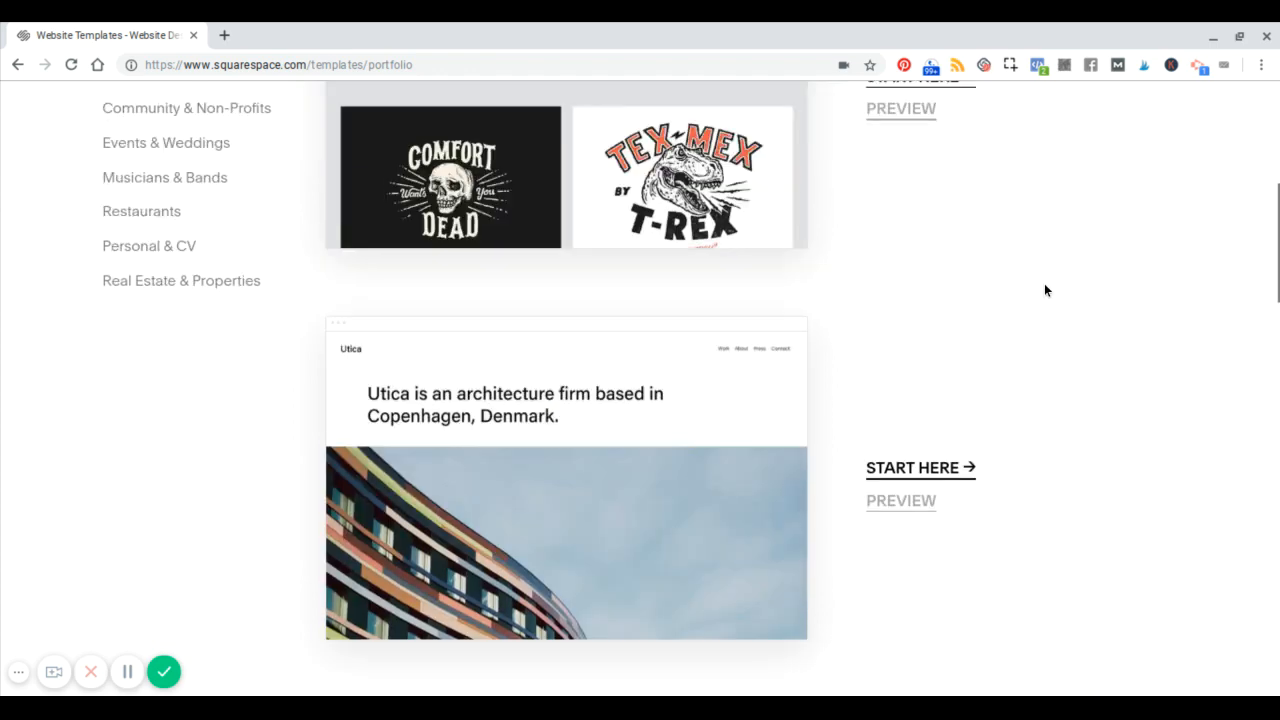
scroll("up", 3)
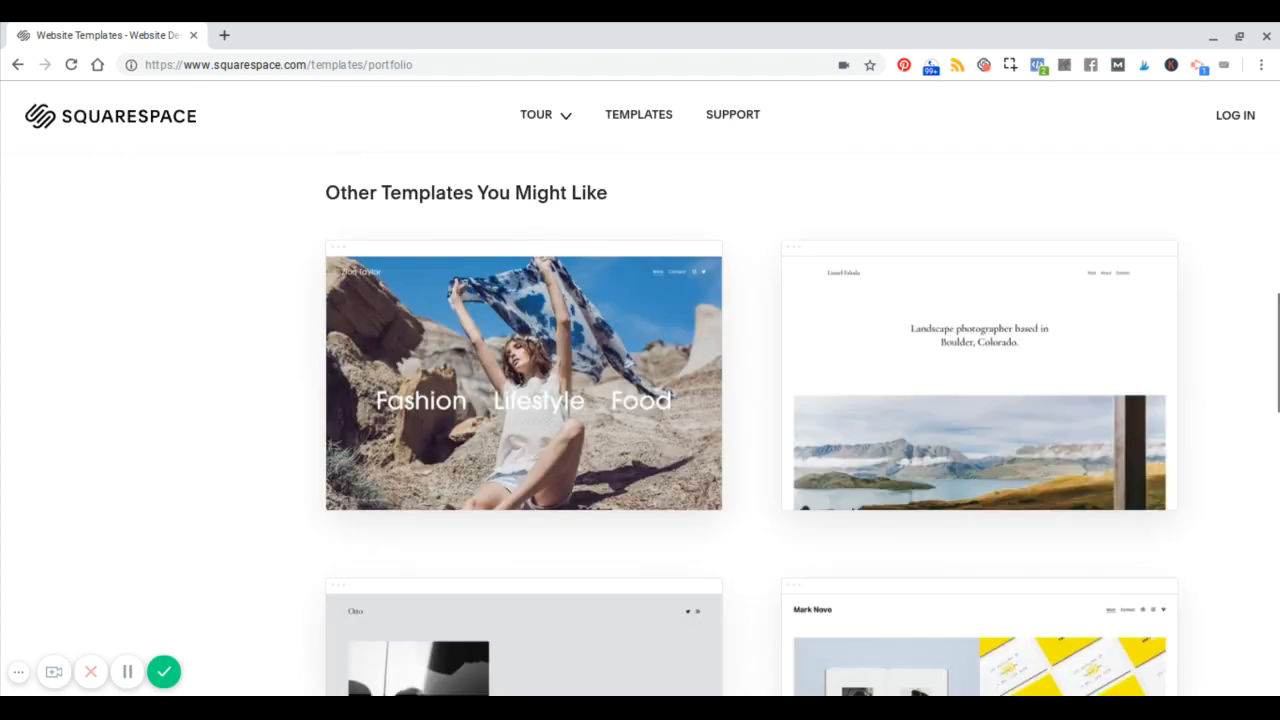
scroll("down", 3)
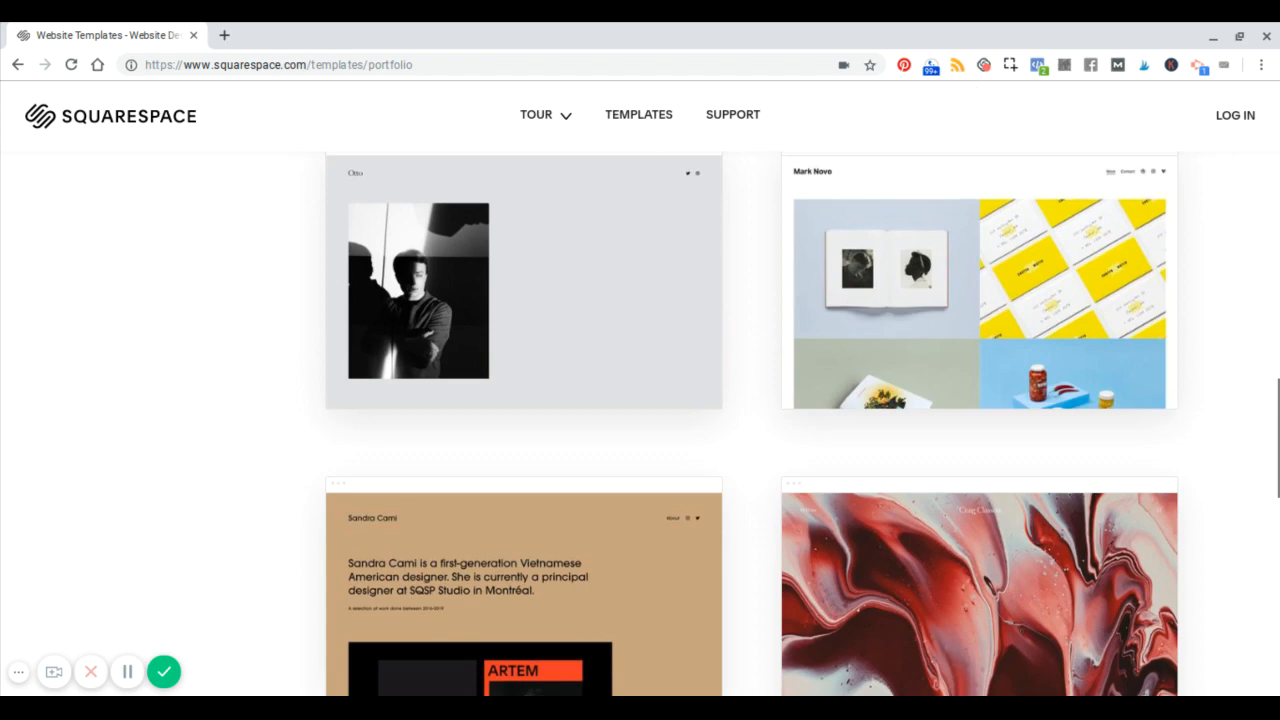
scroll("down", 3)
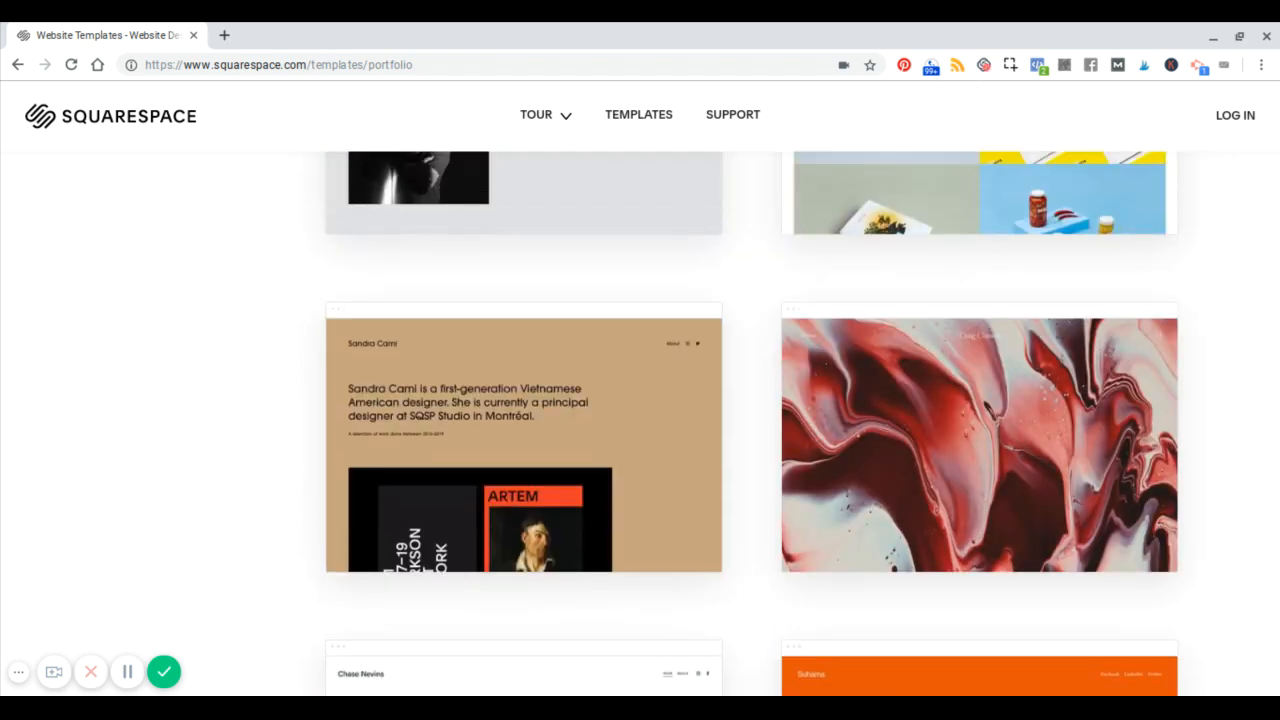
scroll("down", 3)
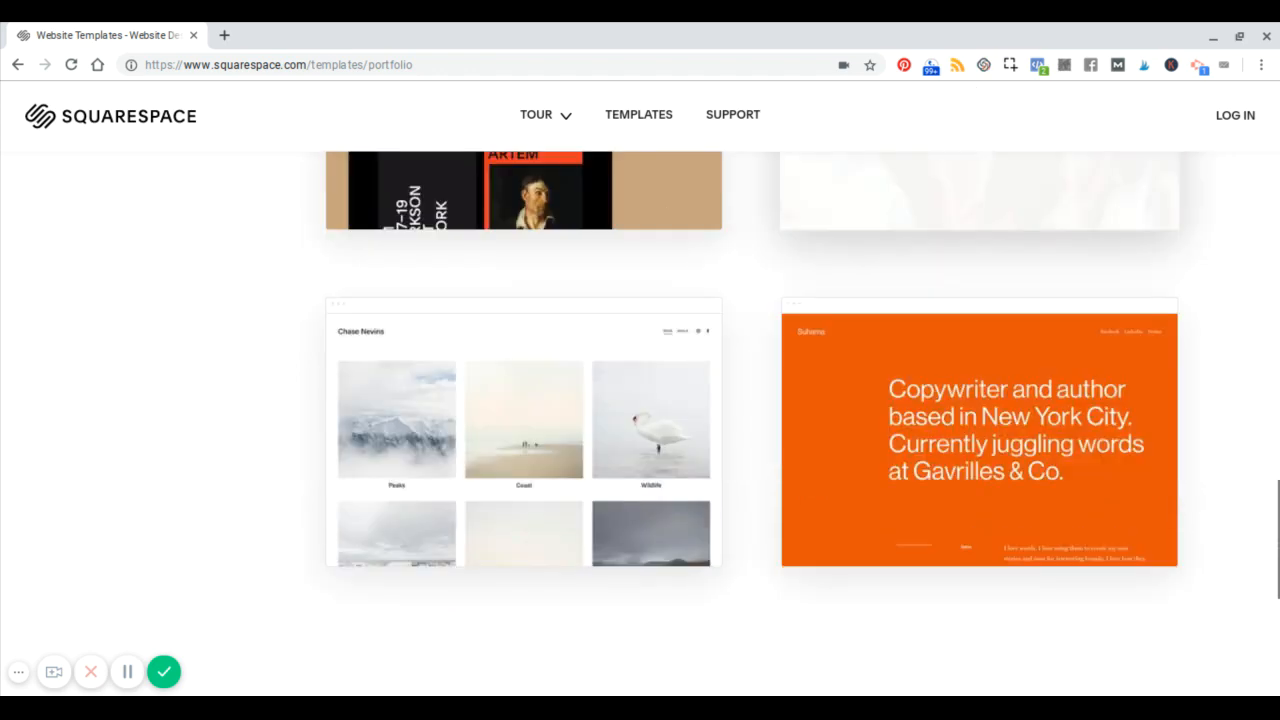
scroll("up", 3)
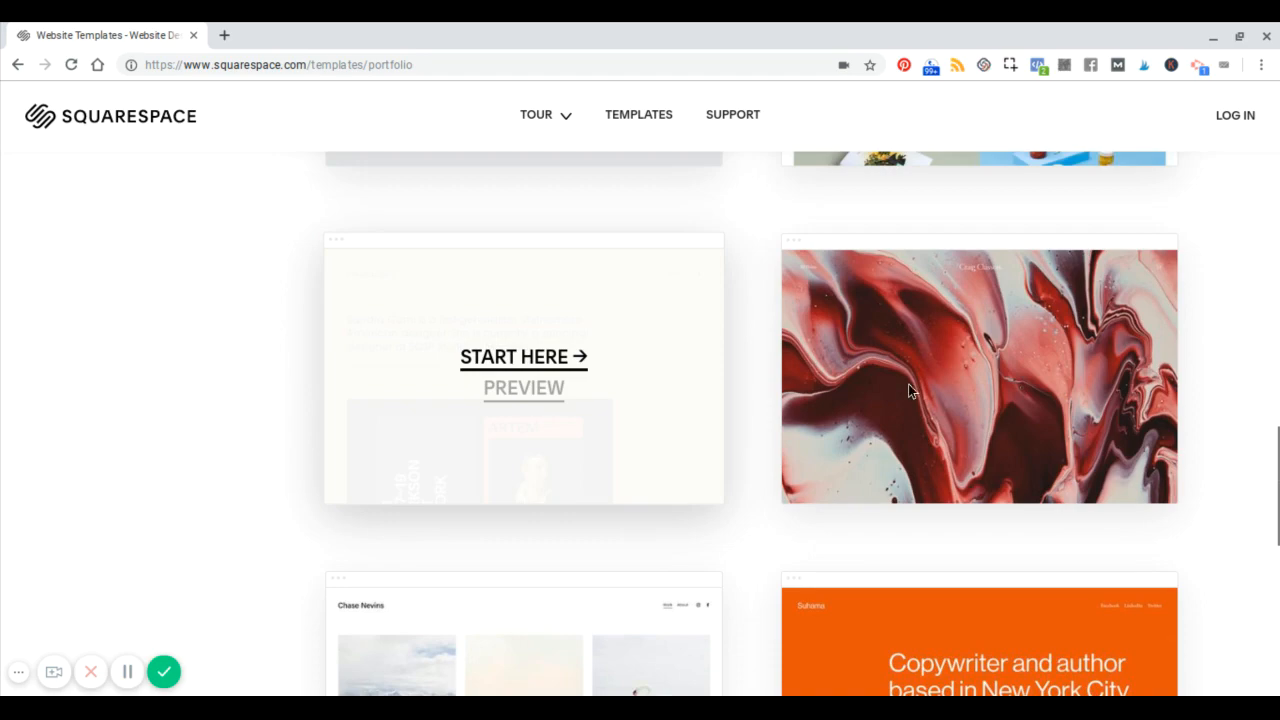
scroll("down", 3)
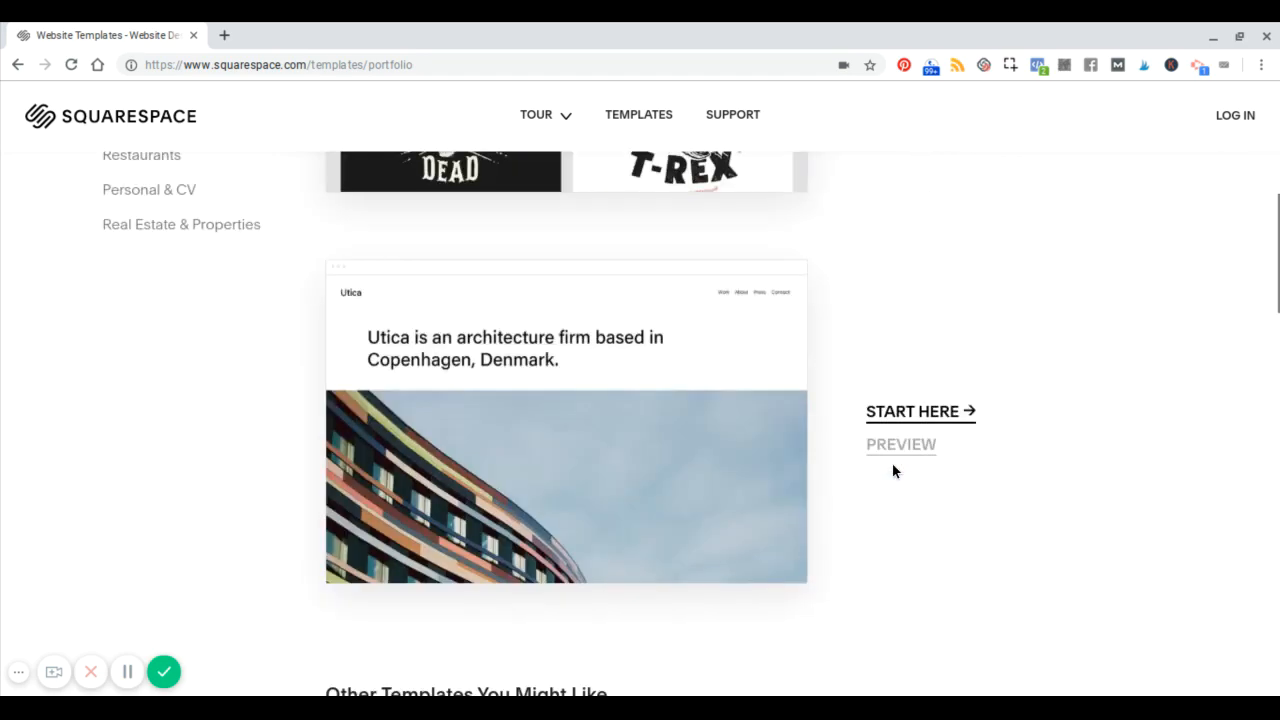
scroll("down", 3)
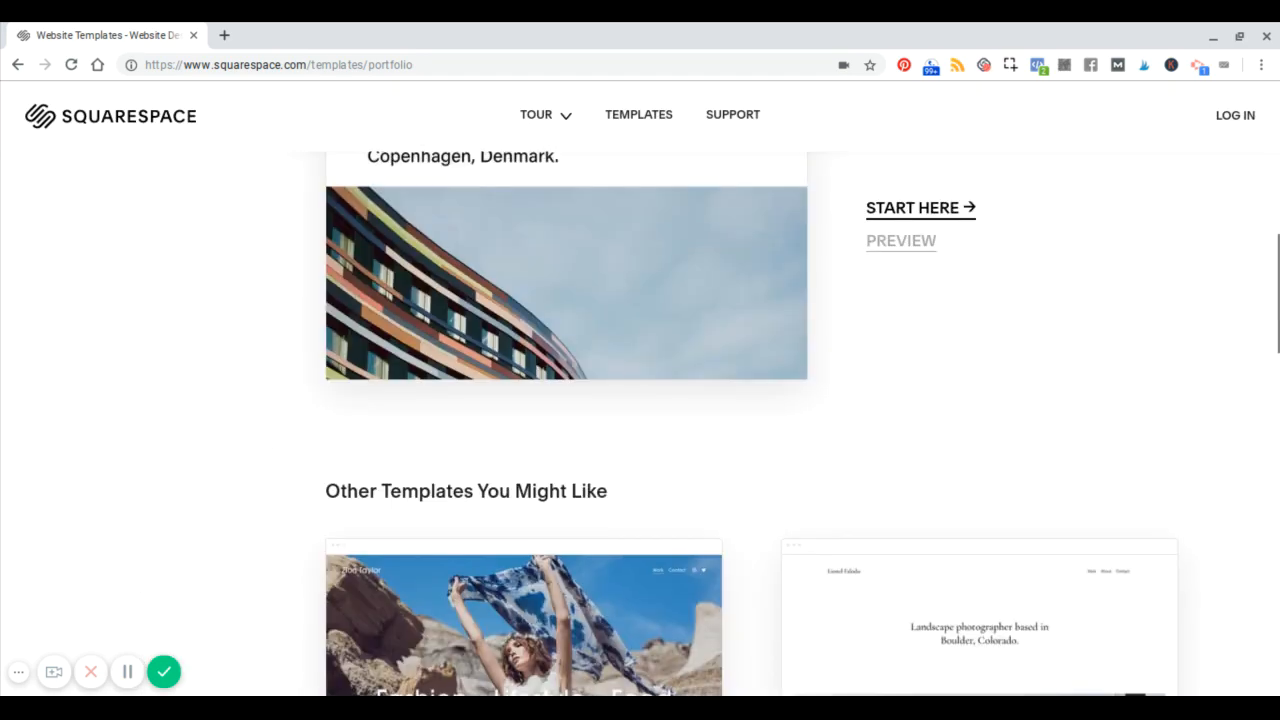
scroll("down", 3)
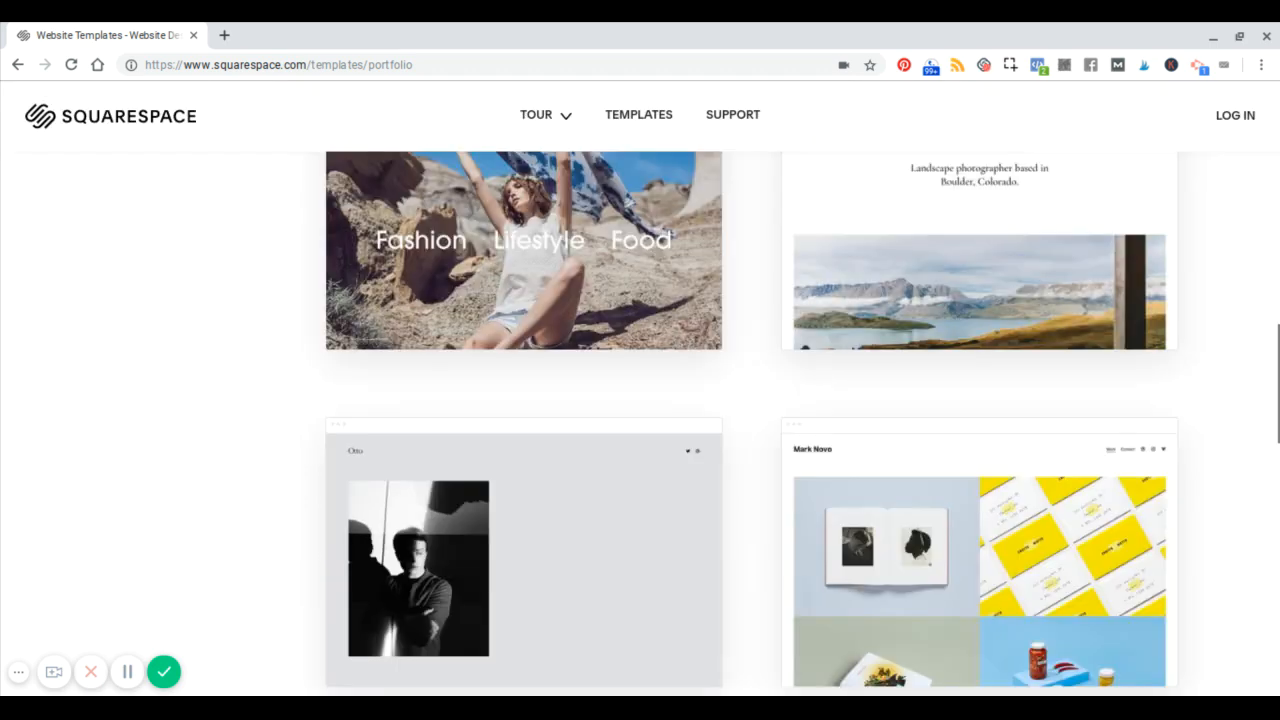
scroll("down", 3)
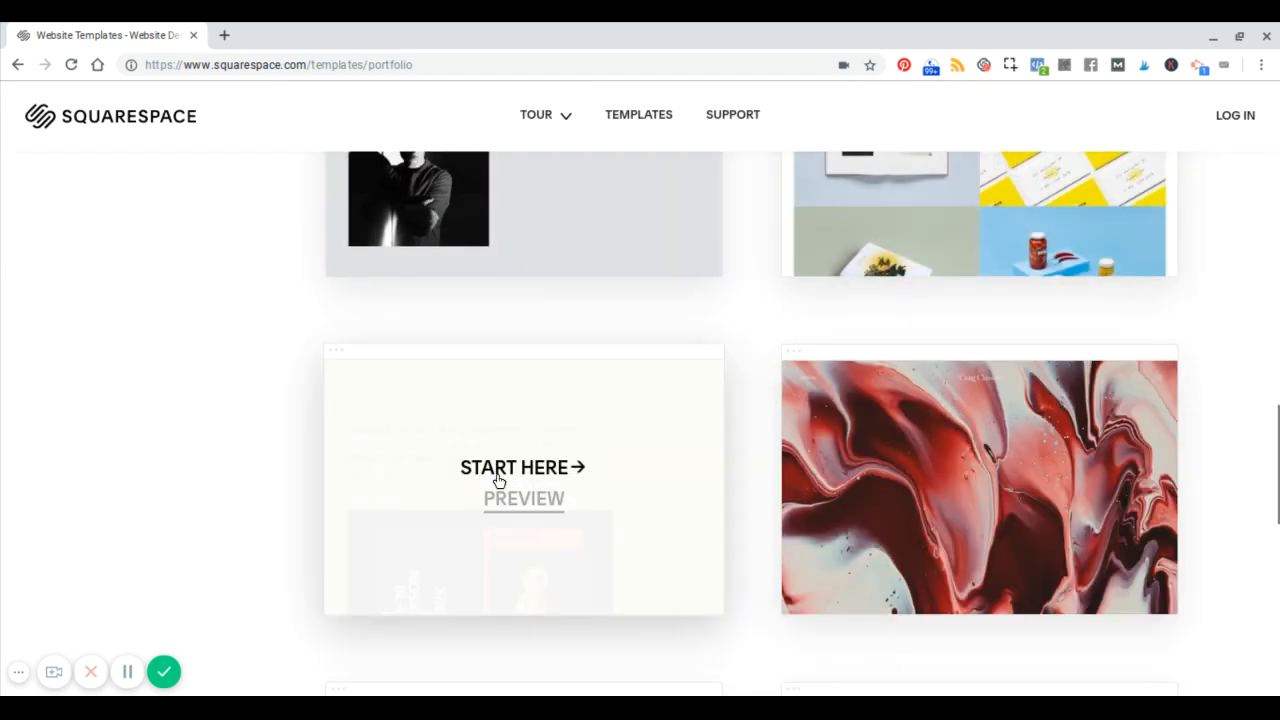
- Start a new site from the tan designer template, dismiss the welcome message and view the intro text and ARTEM poster
left_click(512, 468)
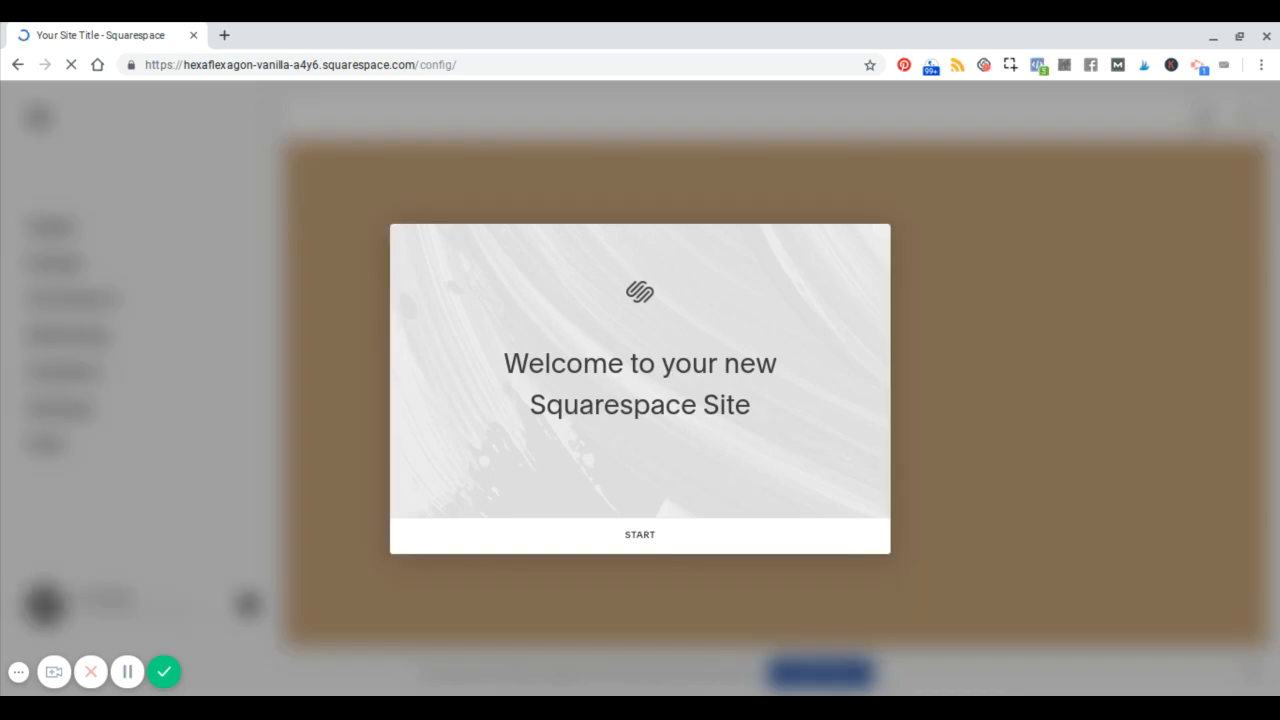
left_click(640, 534)
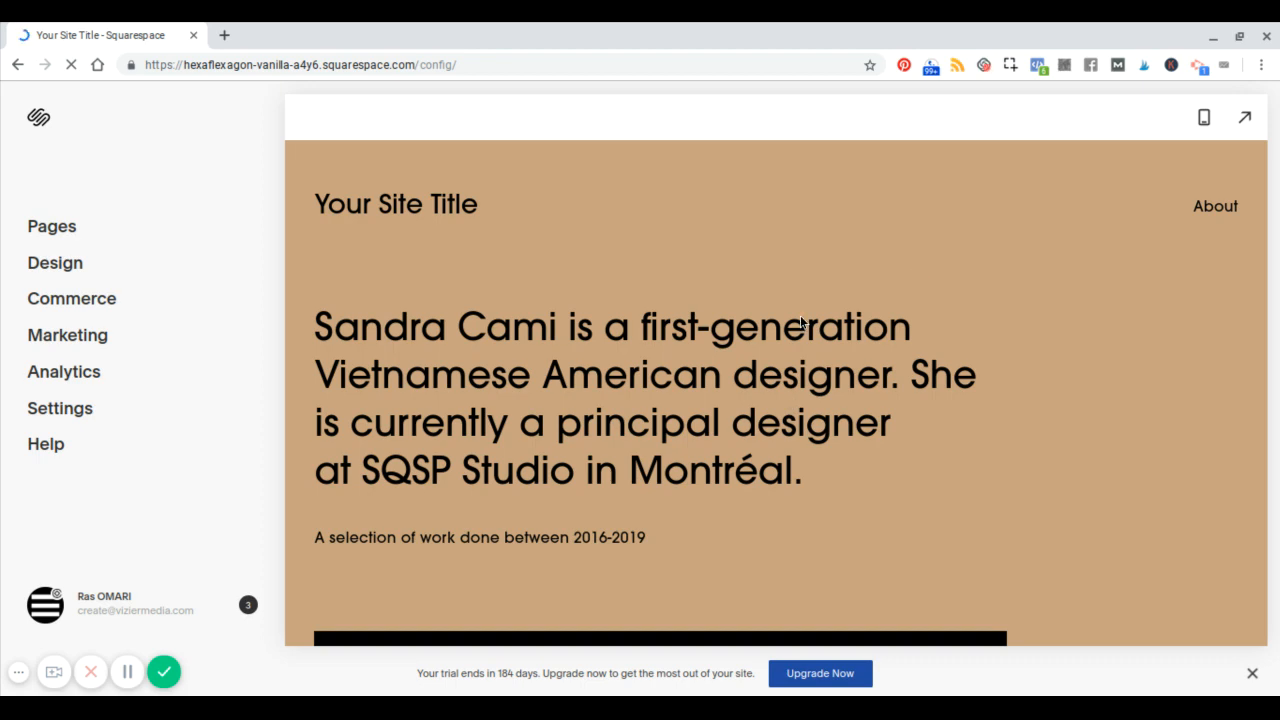
scroll("down", 3)
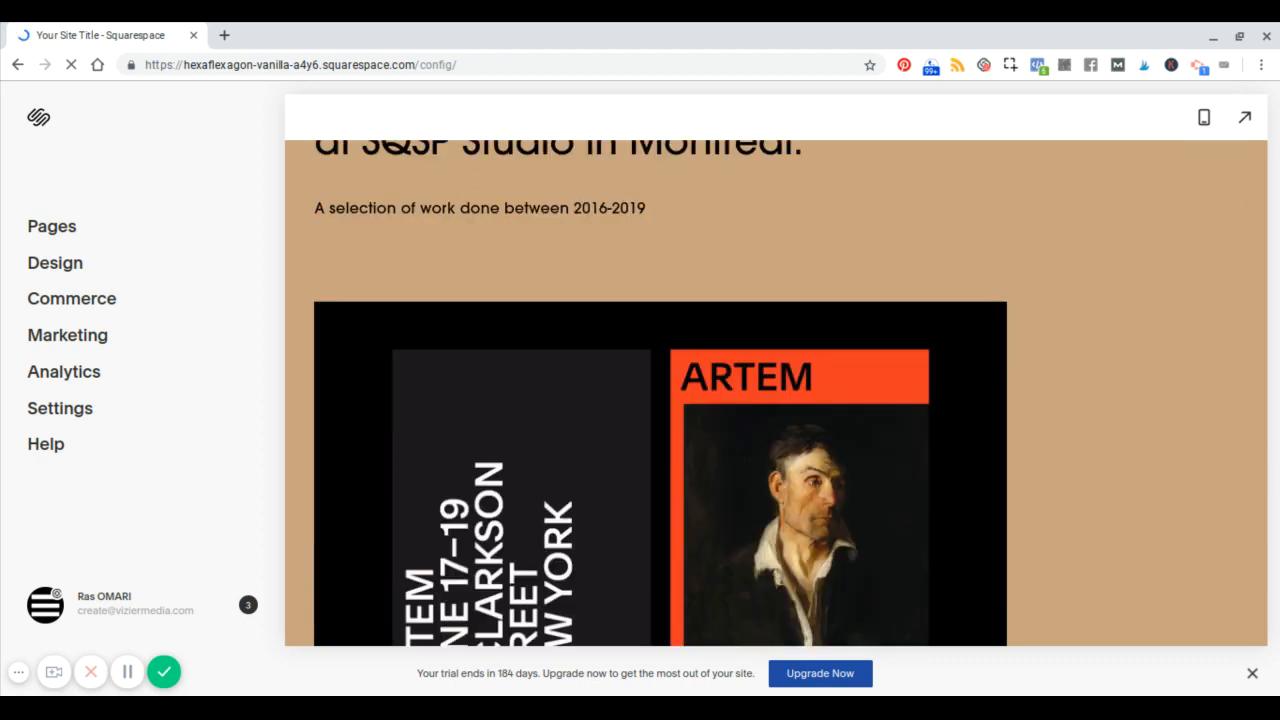
scroll("up", 3)
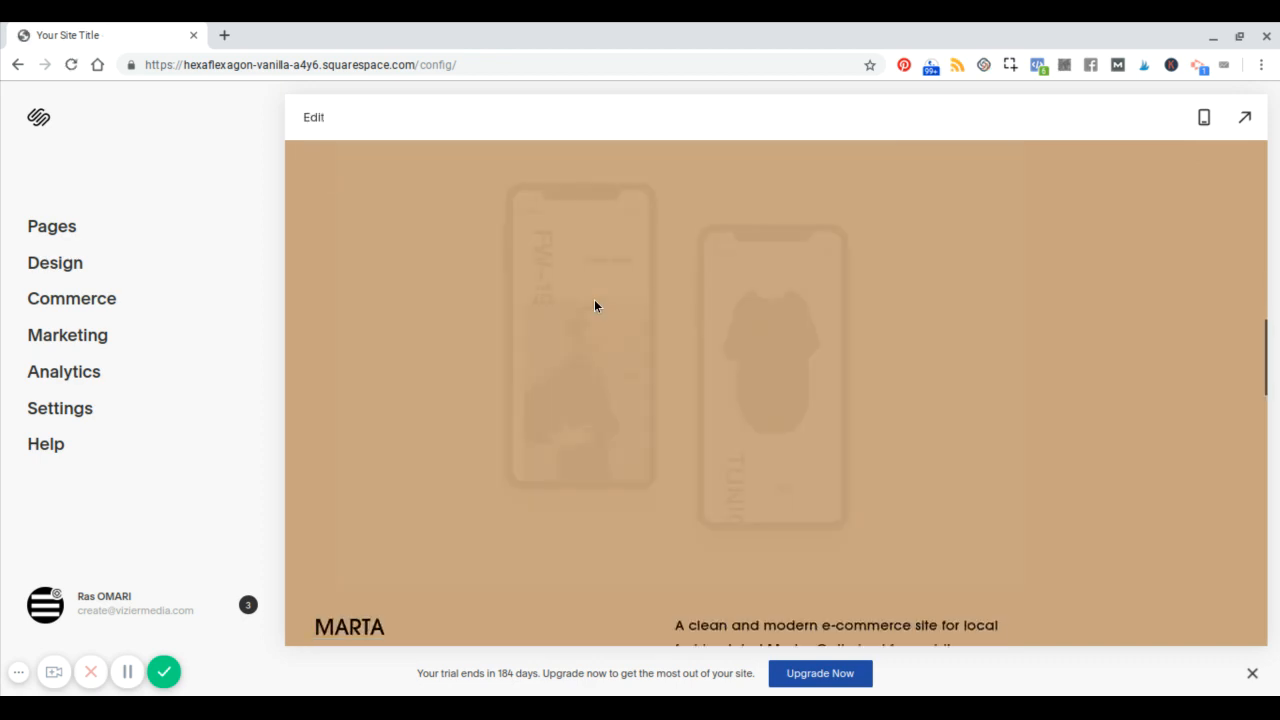
scroll("down", 3)
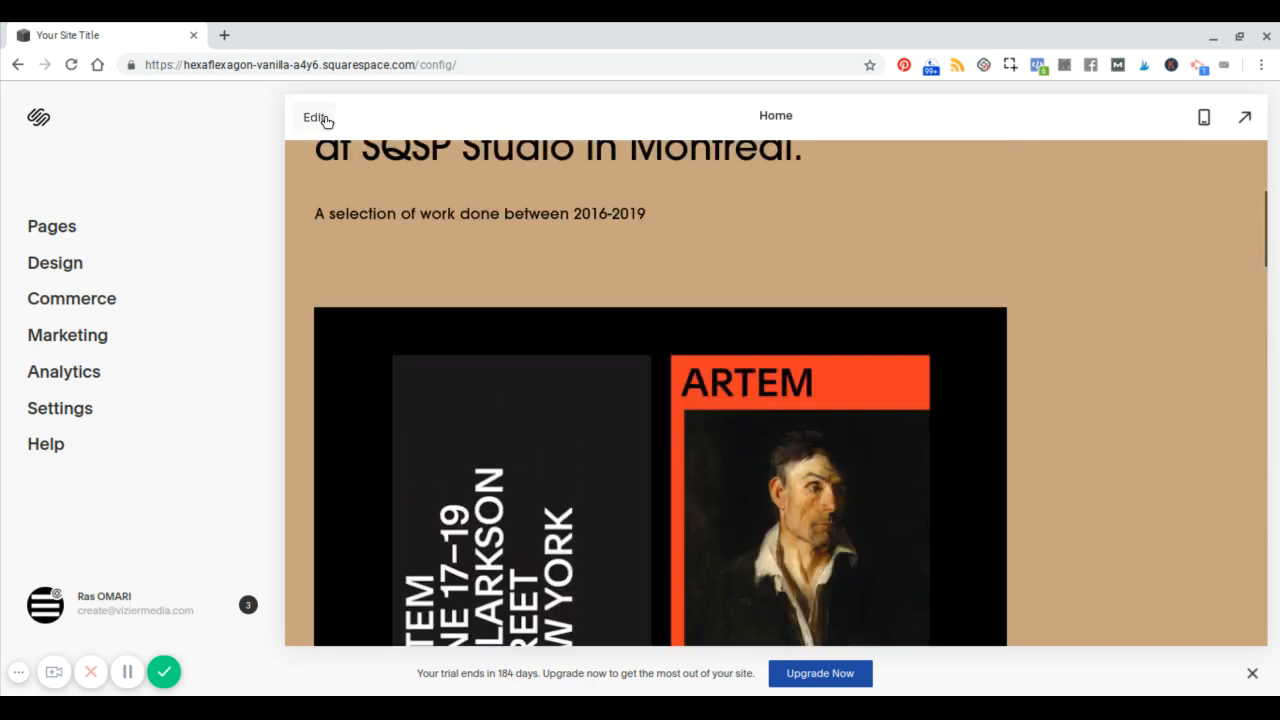
- Enter editing mode on the Home page and select the Sandra Cami intro text block
scroll("up", 3)
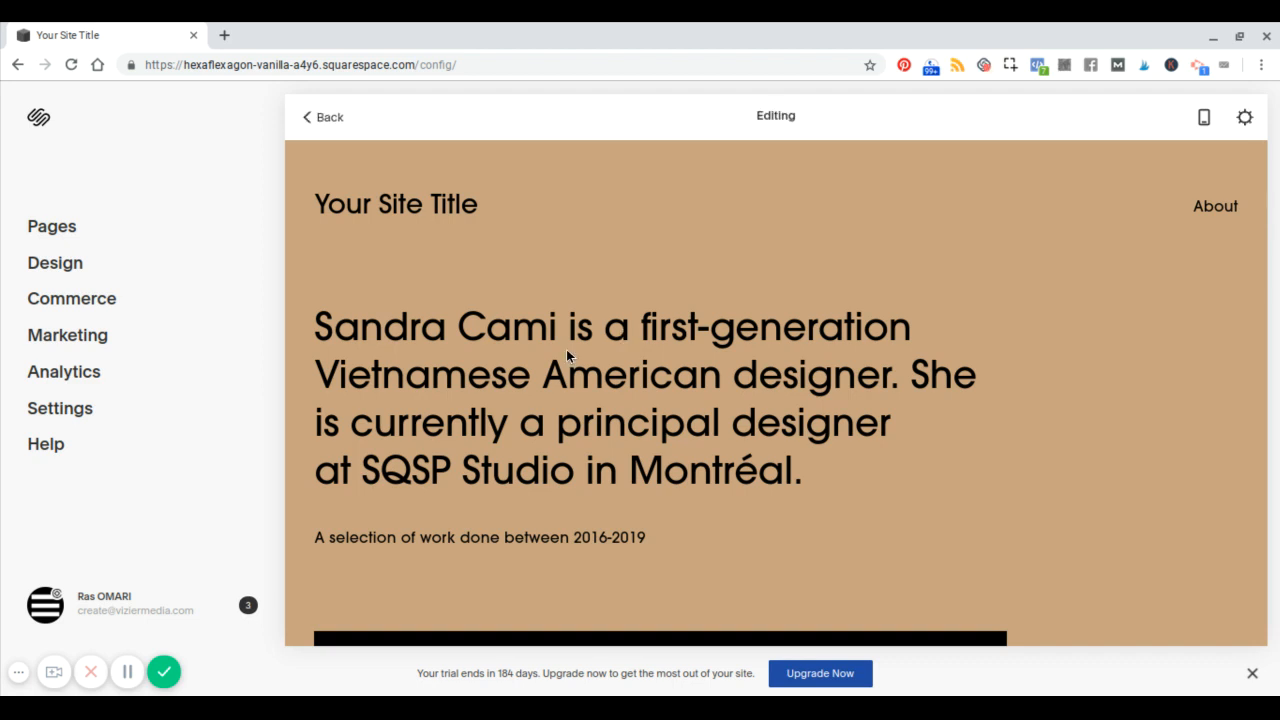
mouse_move(638, 374)
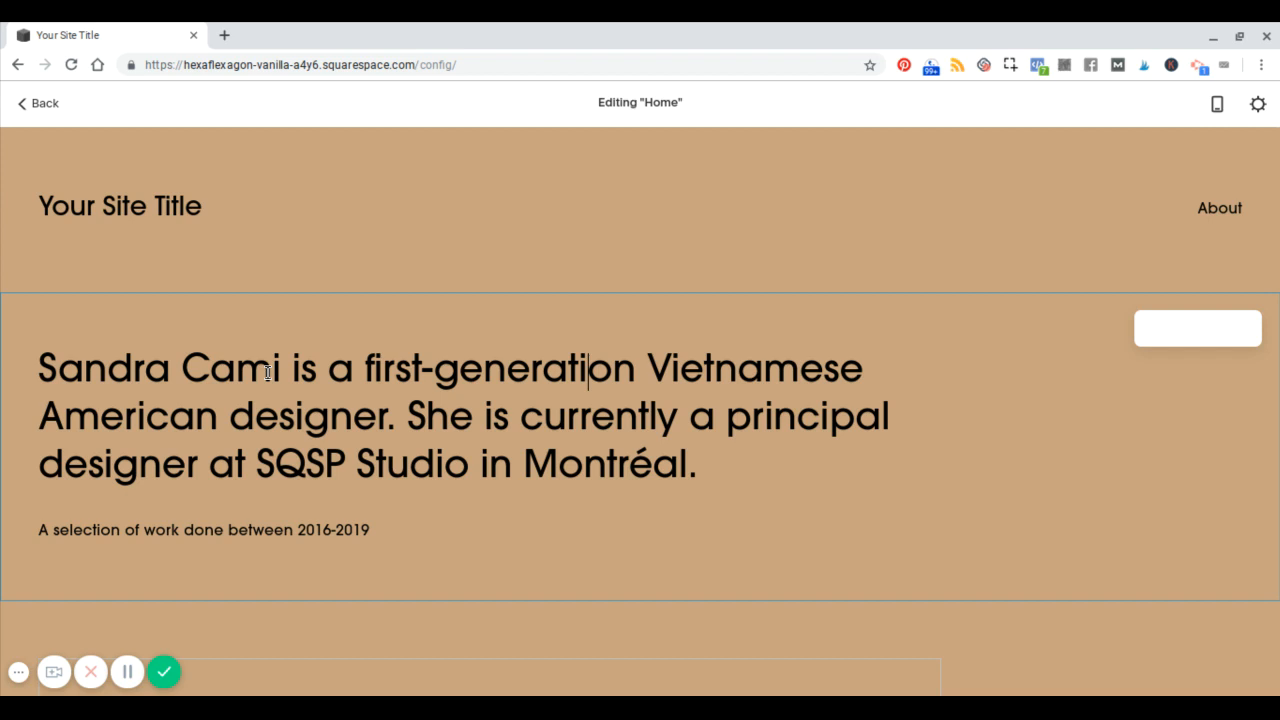
mouse_move(164, 206)
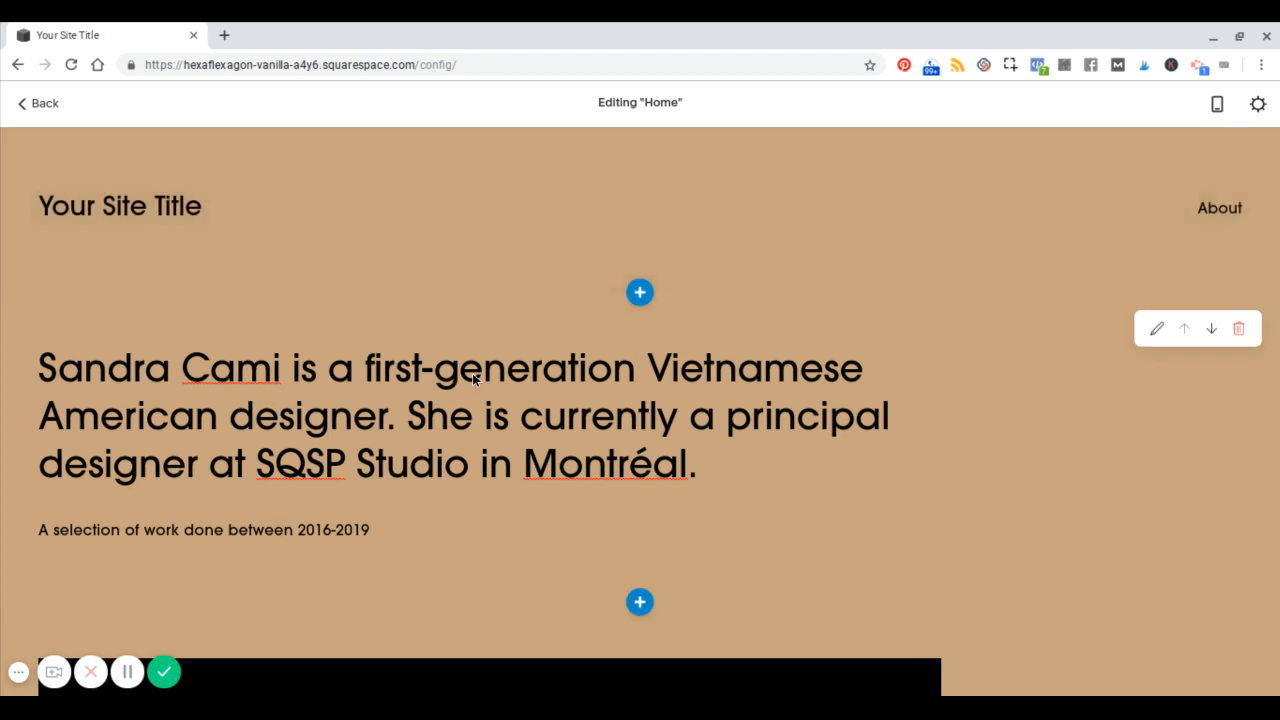
left_click(474, 368)
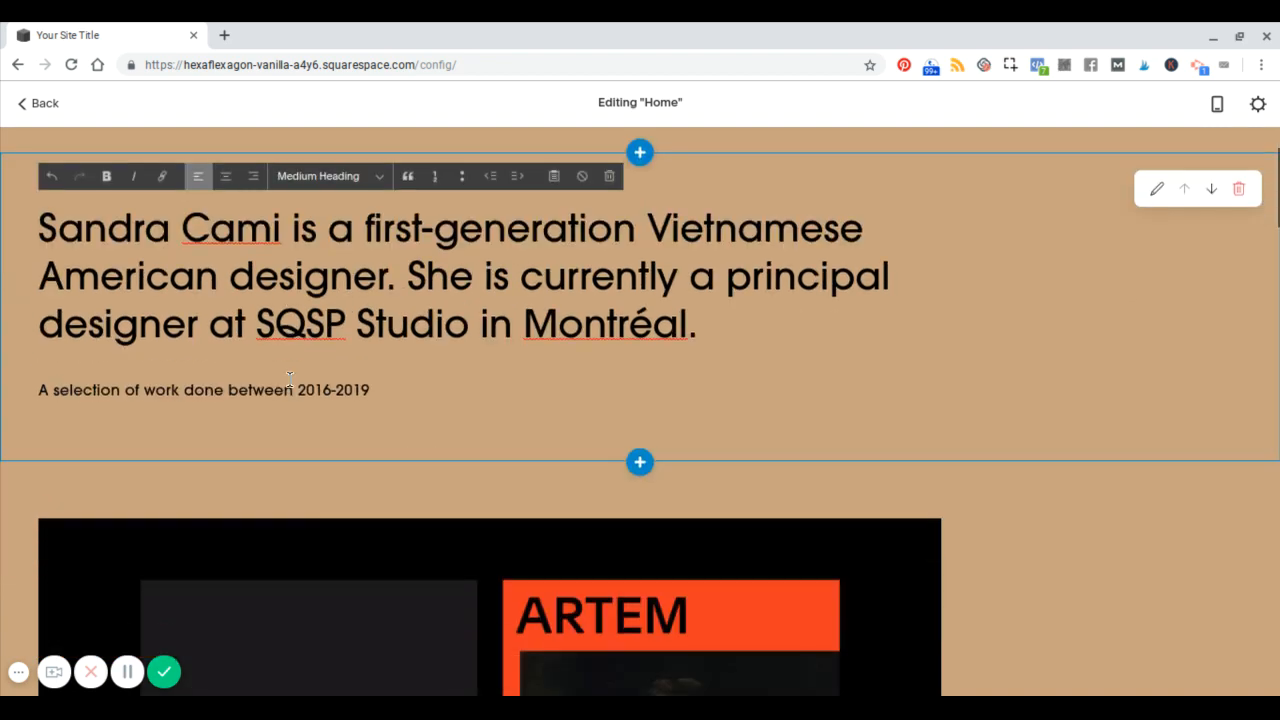
scroll("down", 3)
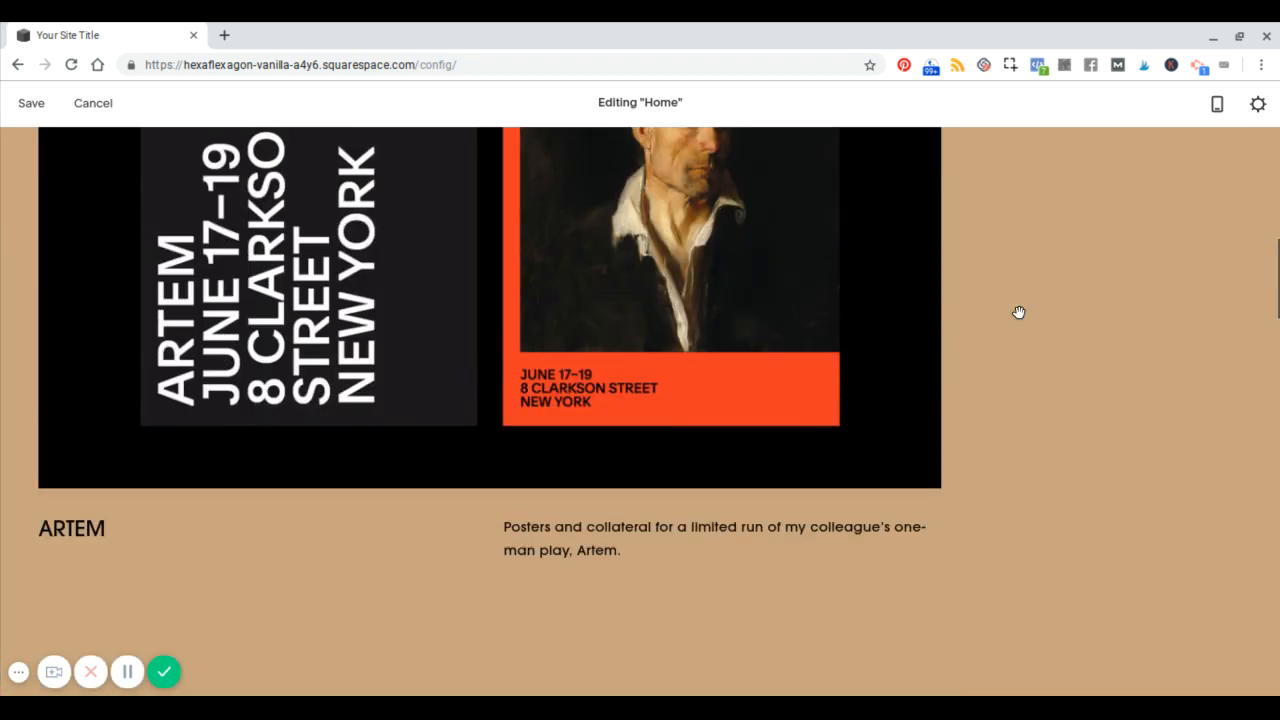
scroll("up", 3)
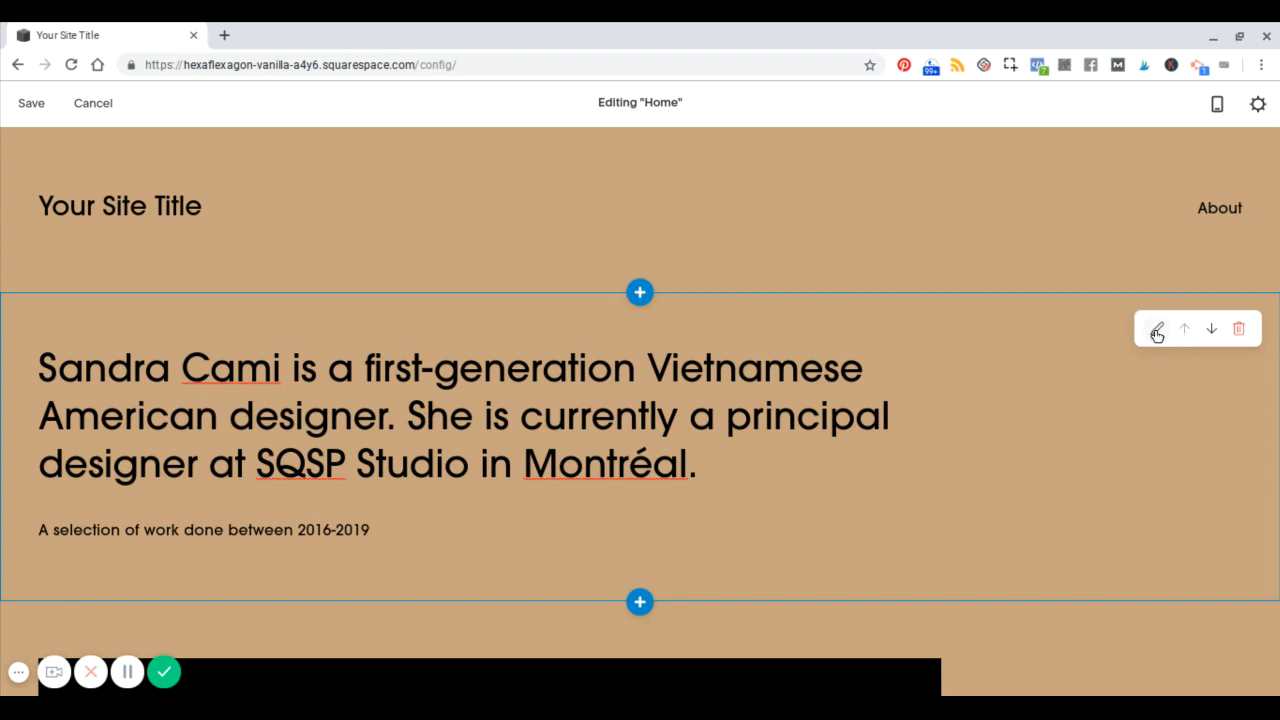
- In the intro section's Format settings try height M, then keep Section Height S
left_click(1156, 328)
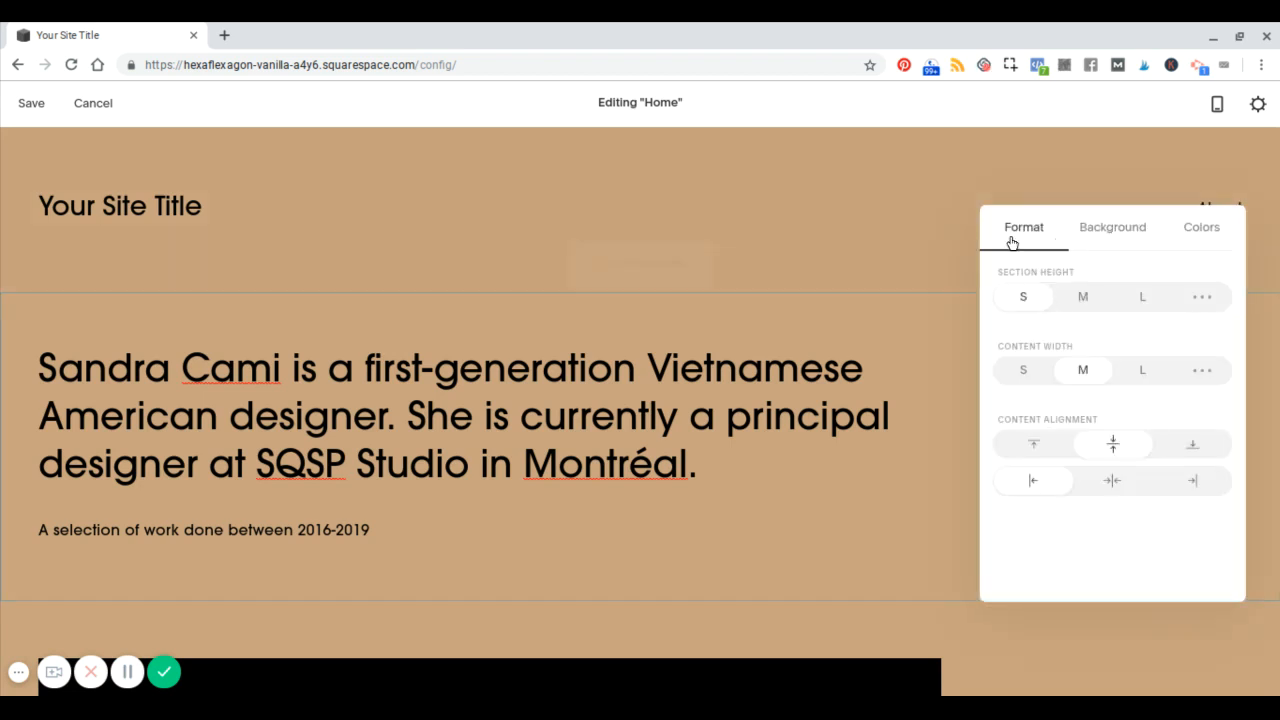
left_click(1082, 296)
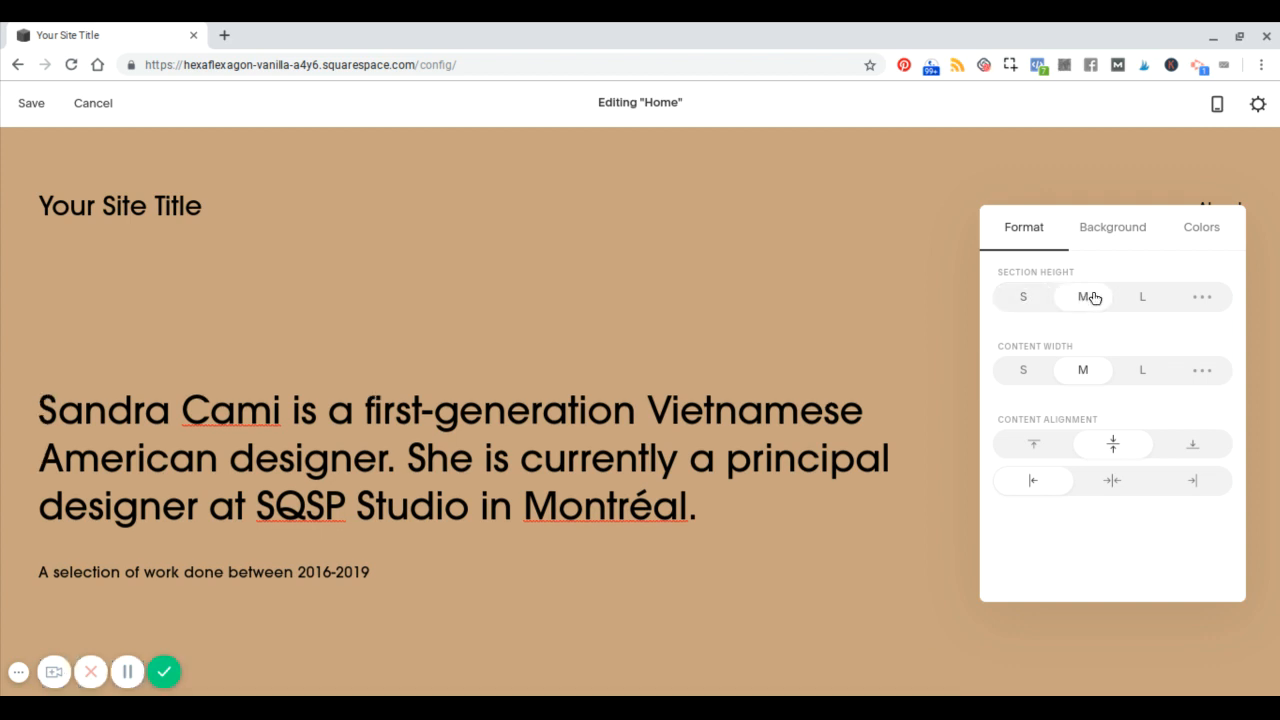
left_click(1022, 296)
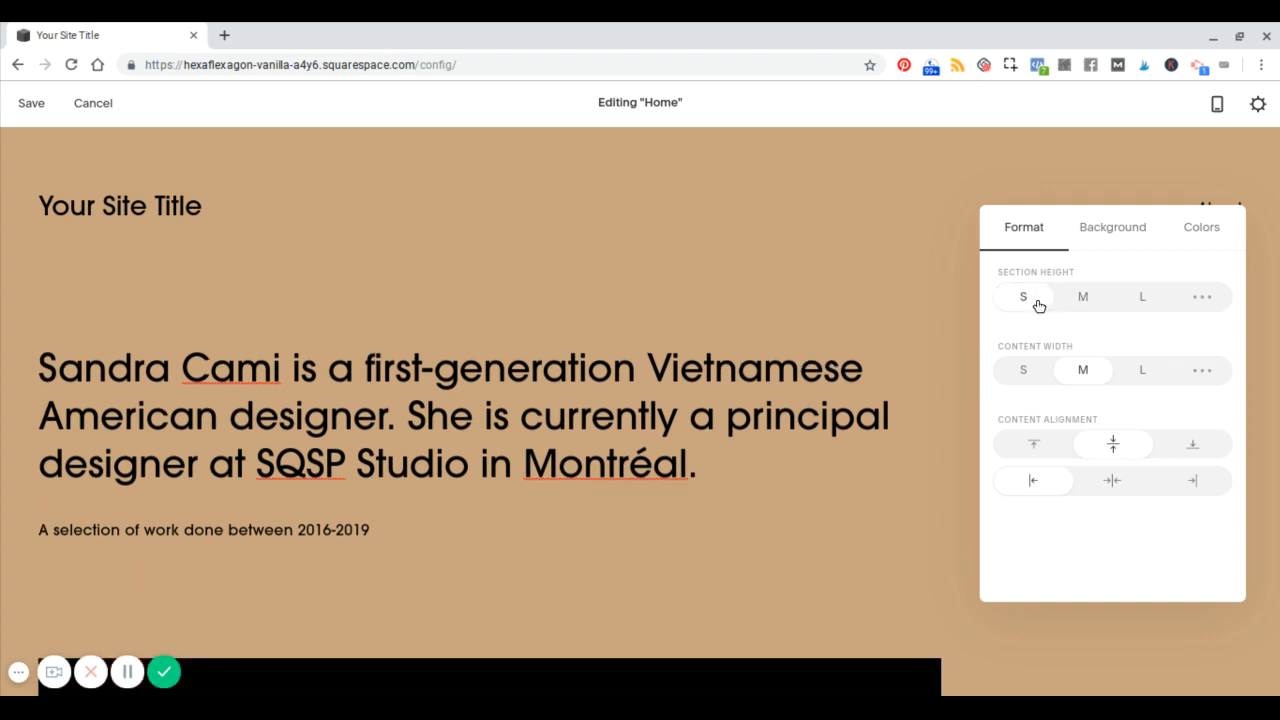
mouse_move(1144, 298)
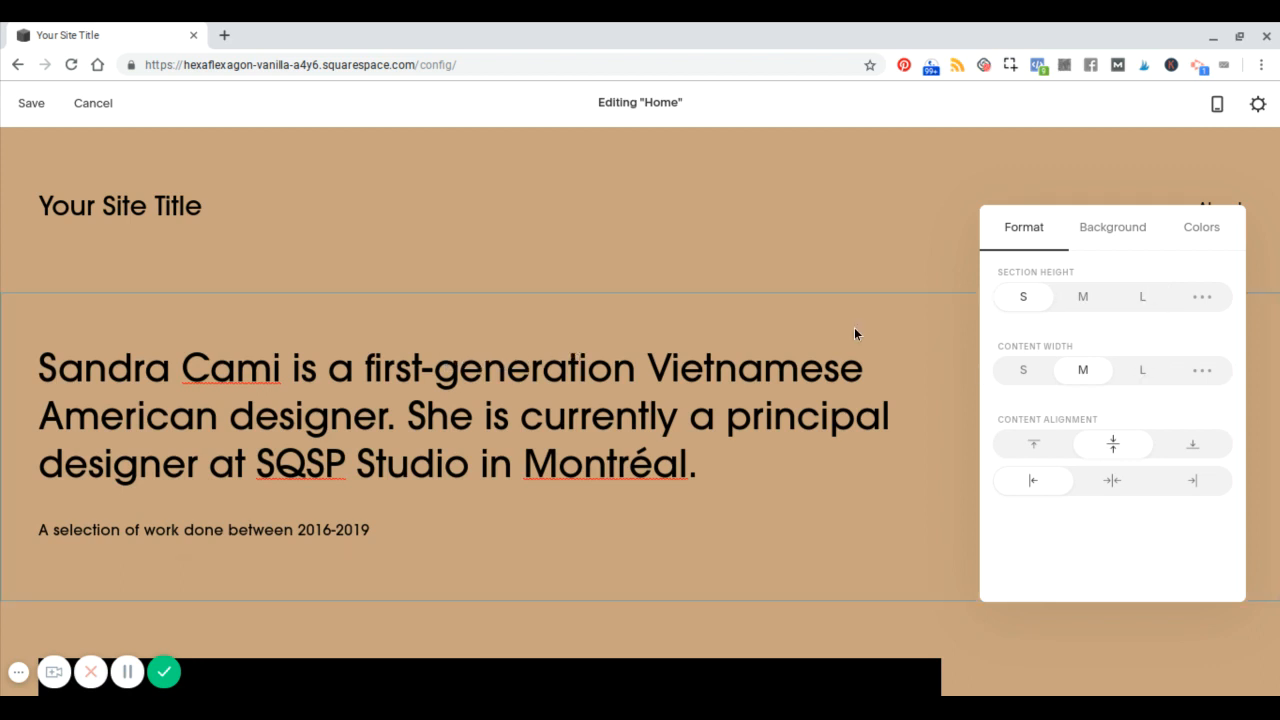
left_click(1142, 296)
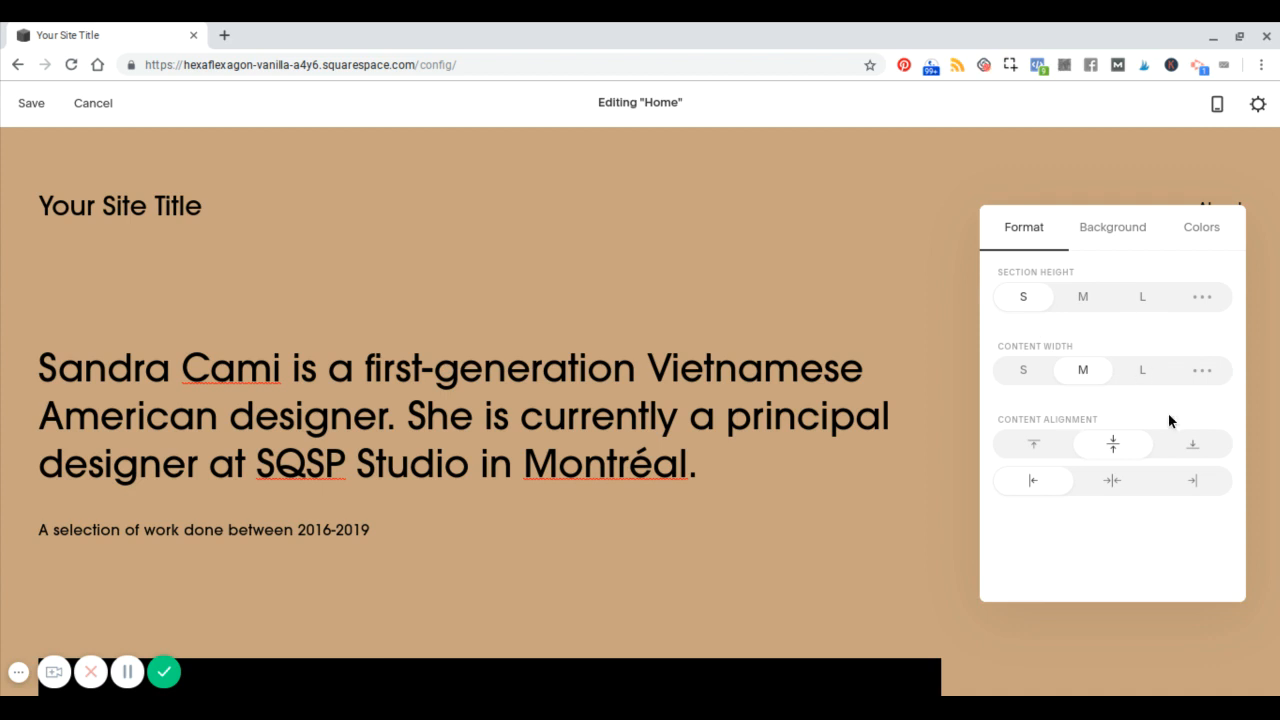
left_click(1112, 480)
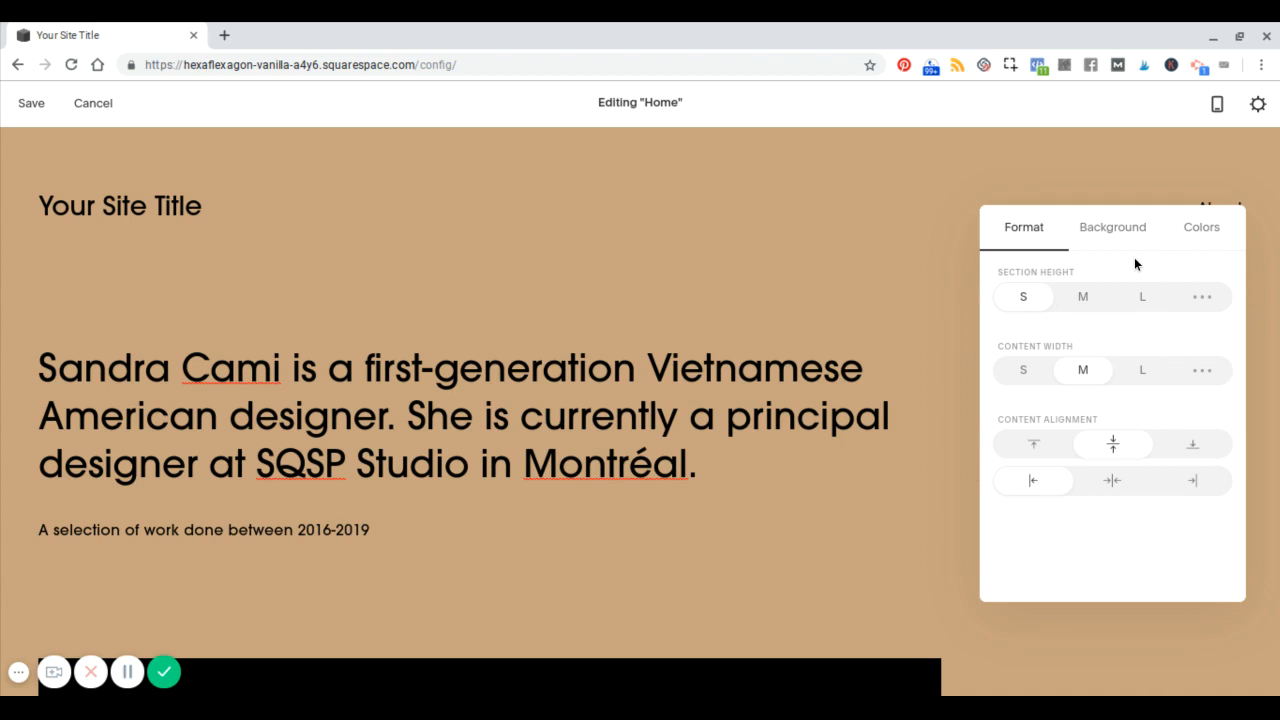
- Review the intro section's Background image options, then its Colors themes
left_click(1112, 228)
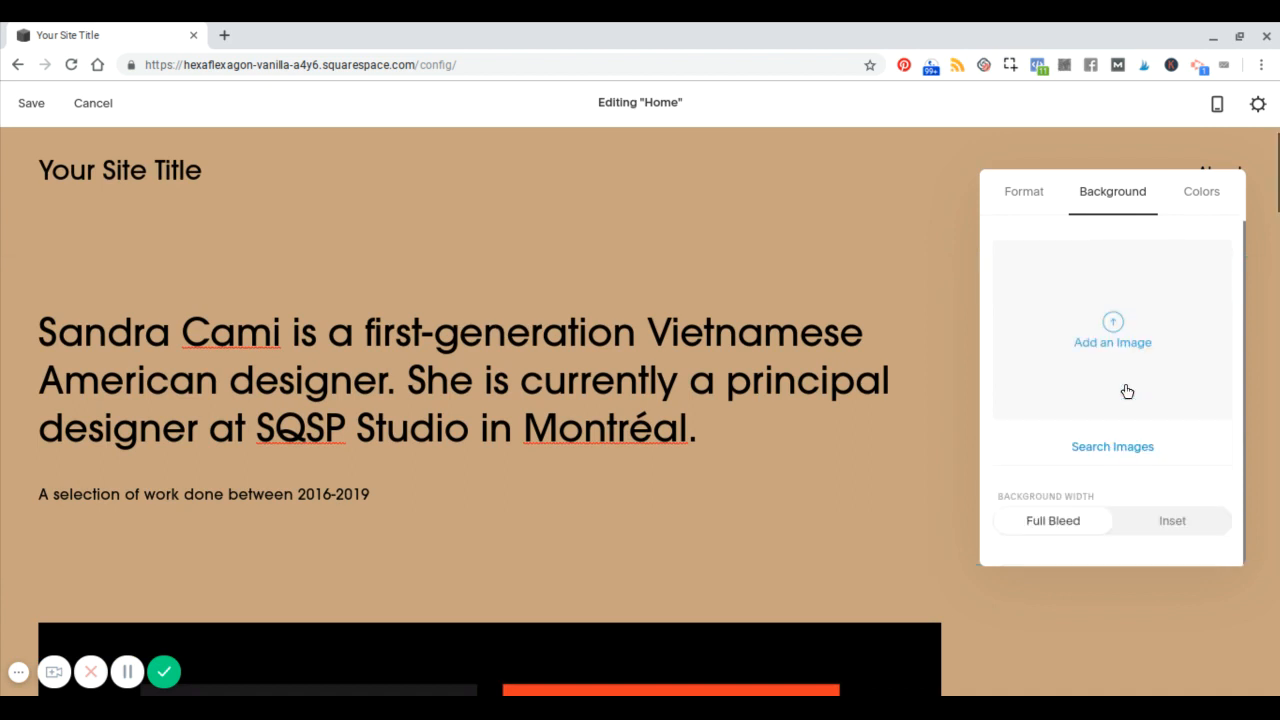
mouse_move(1040, 528)
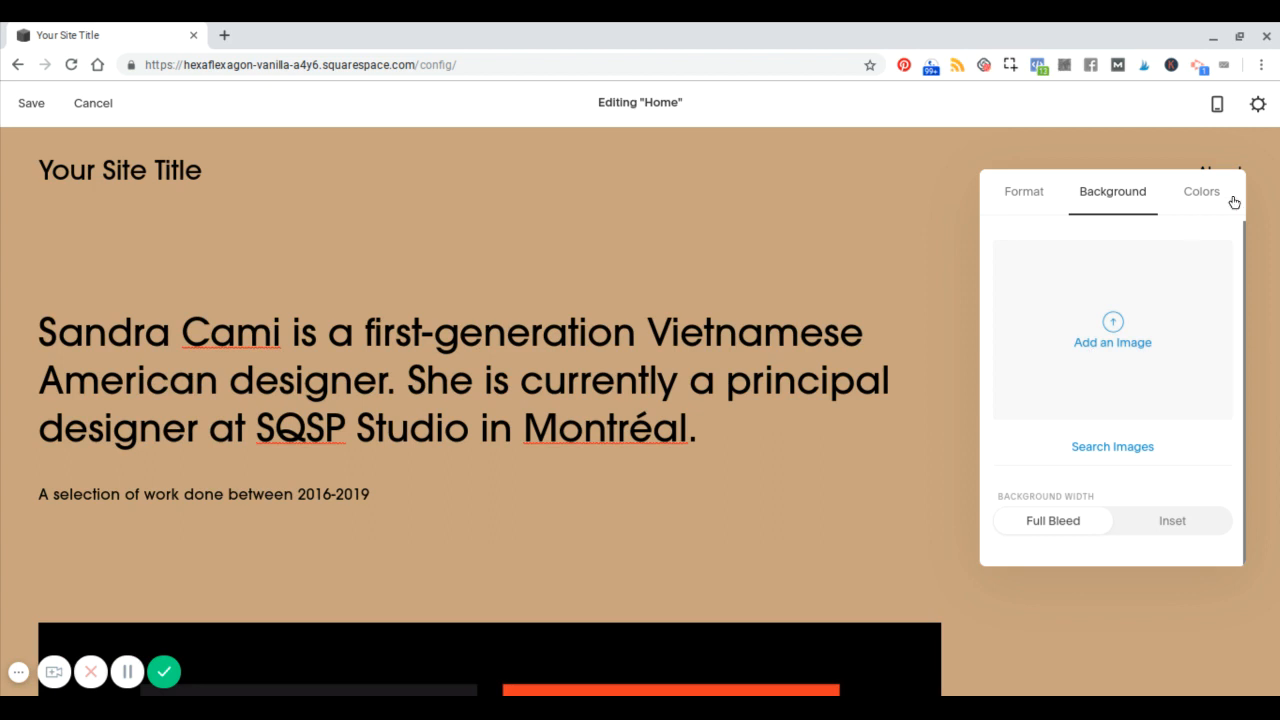
left_click(1200, 192)
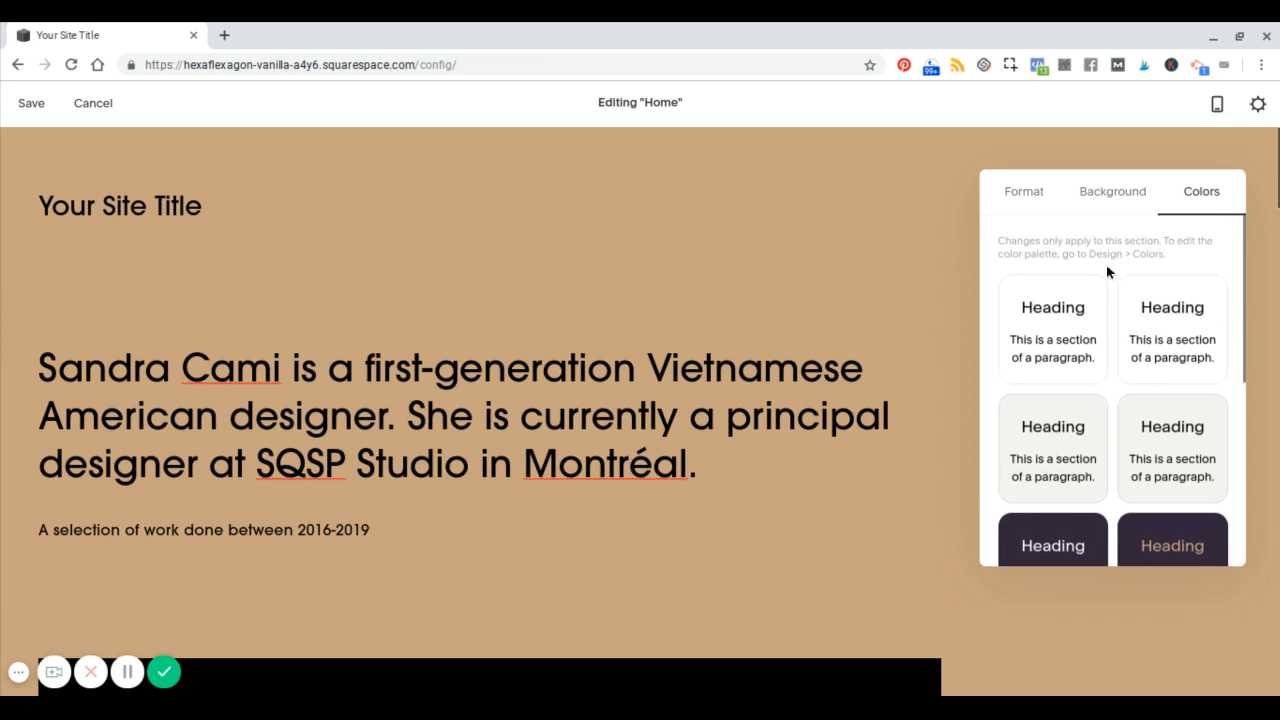
- Apply the dark purple colour theme with gold heading text to the intro section
scroll("down", 3)
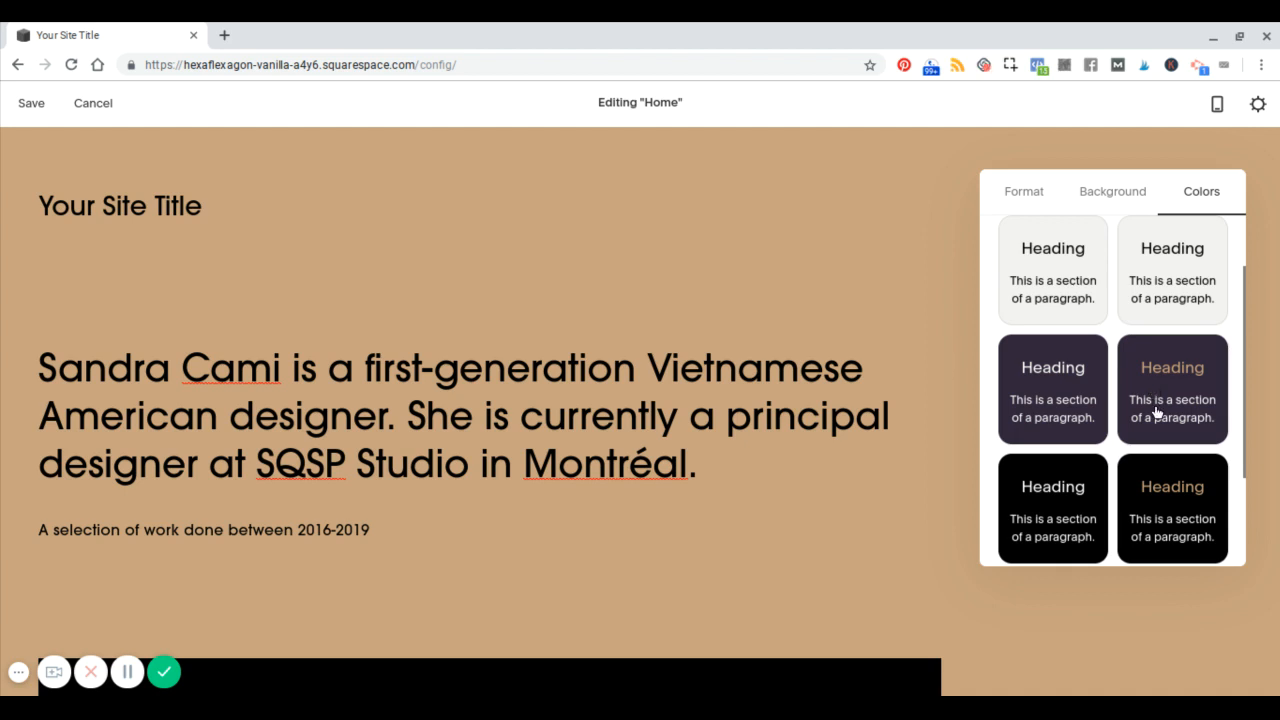
left_click(1172, 388)
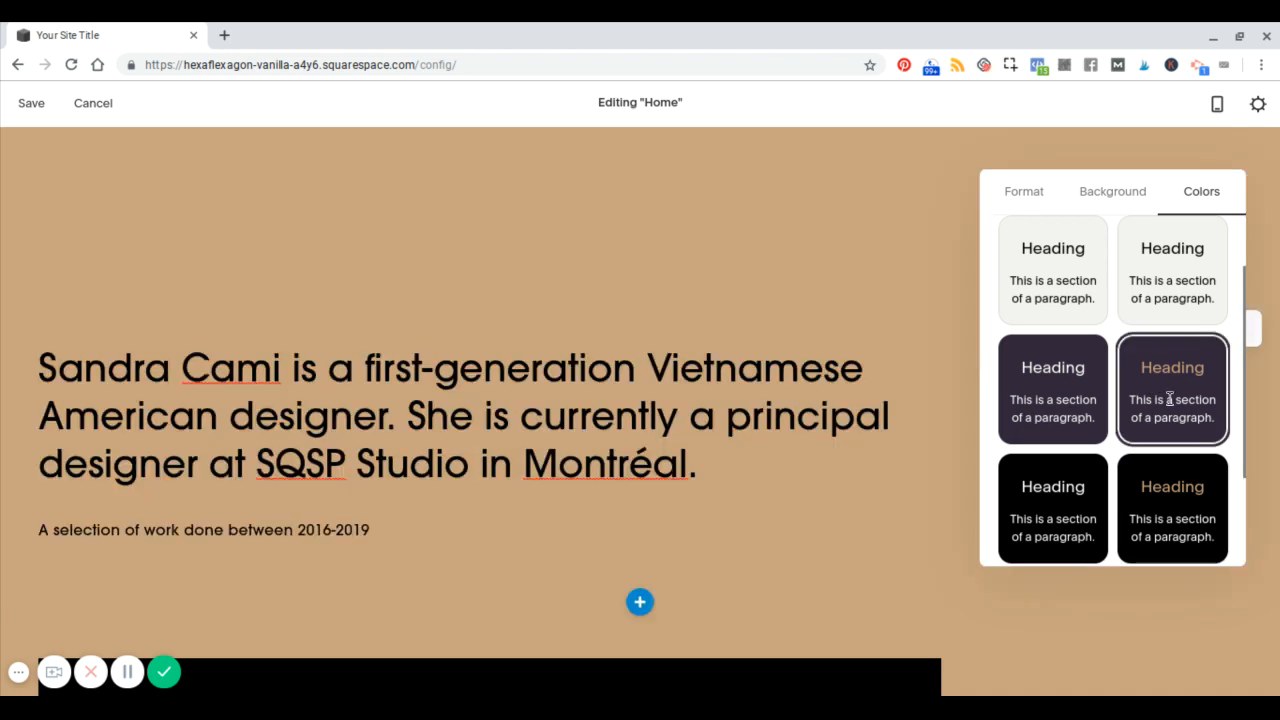
left_click(1172, 388)
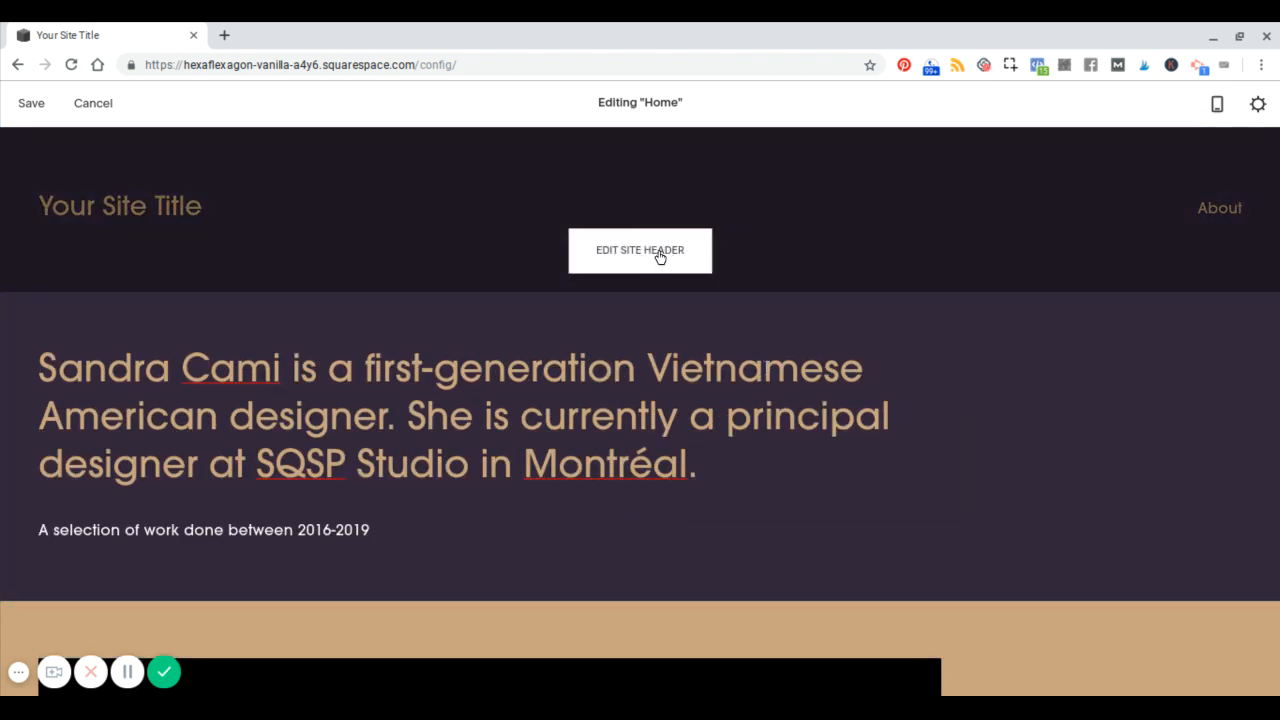
- In Edit Site Header's Header Layout try the centred-nav layout, then keep the first layout with navigation on the right
left_click(640, 250)
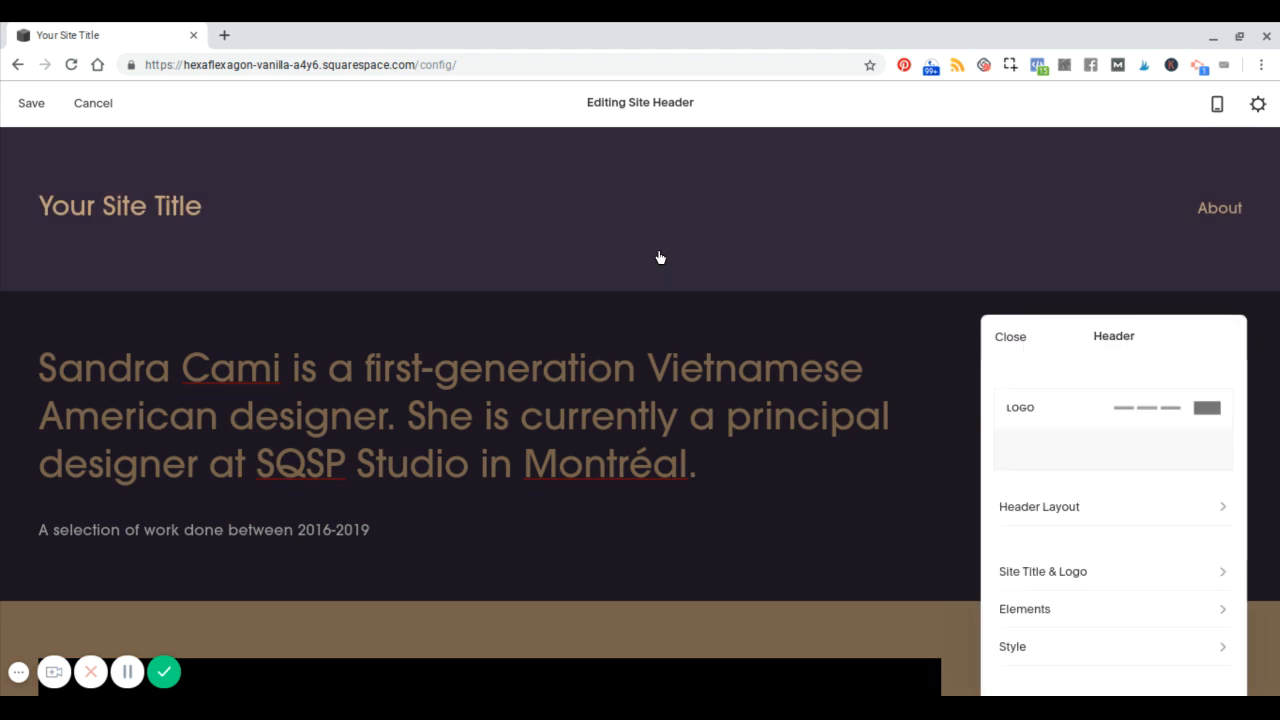
left_click(1040, 506)
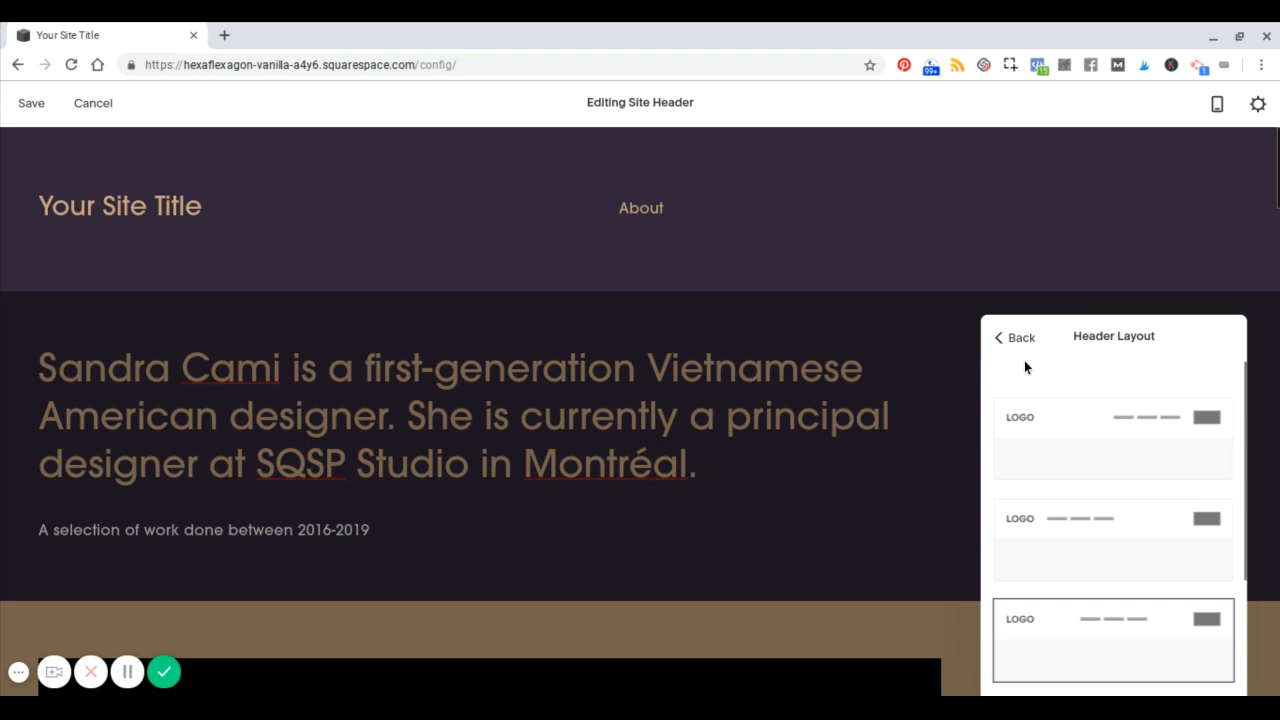
mouse_move(1032, 432)
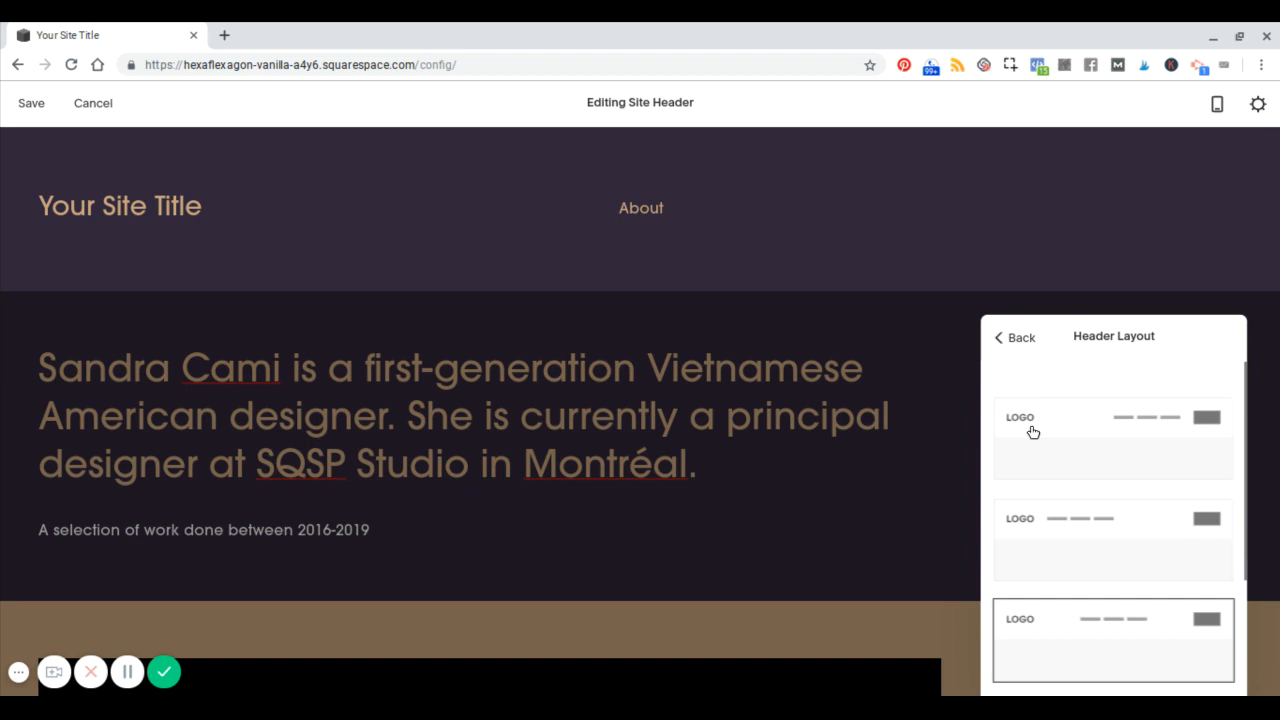
left_click(1112, 436)
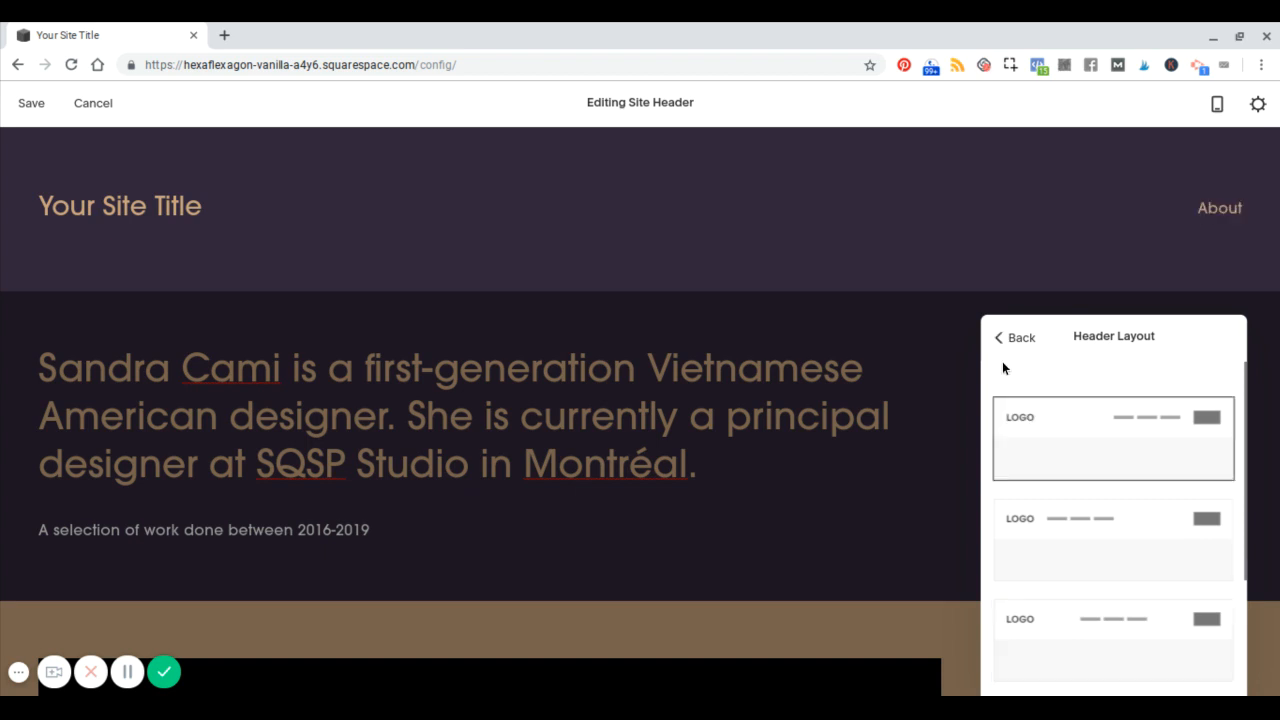
left_click(1014, 336)
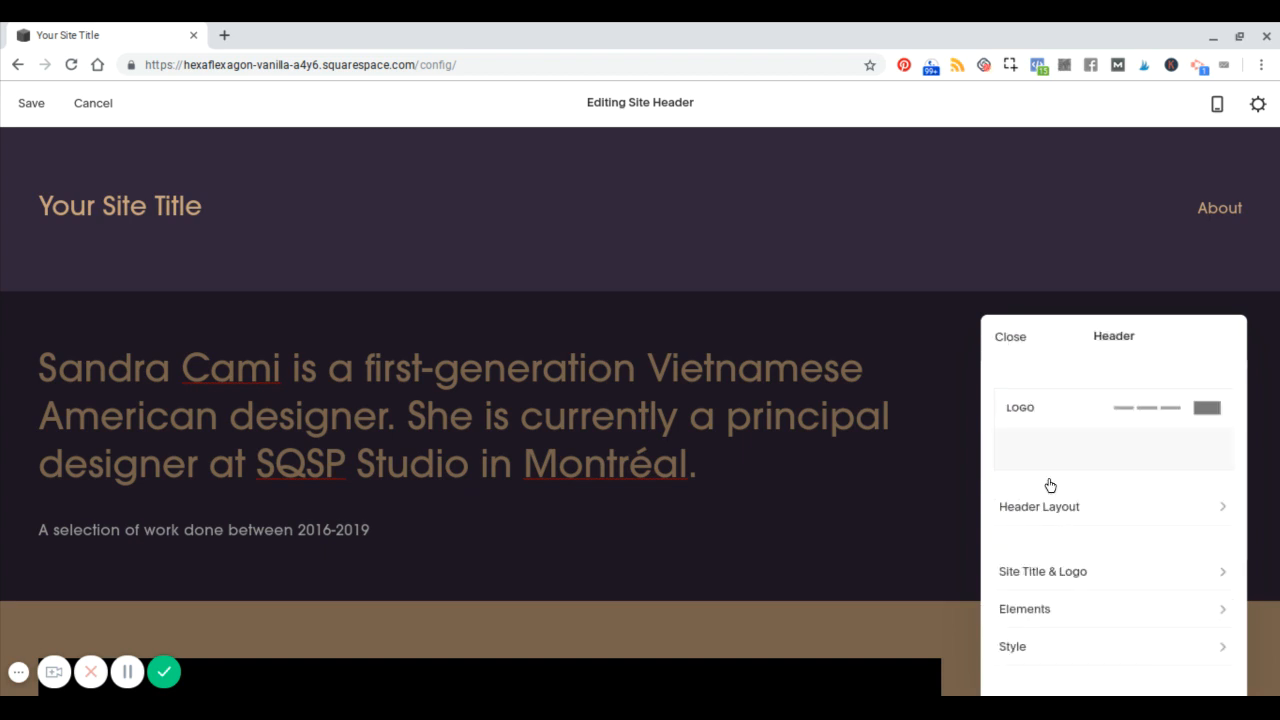
left_click(1040, 506)
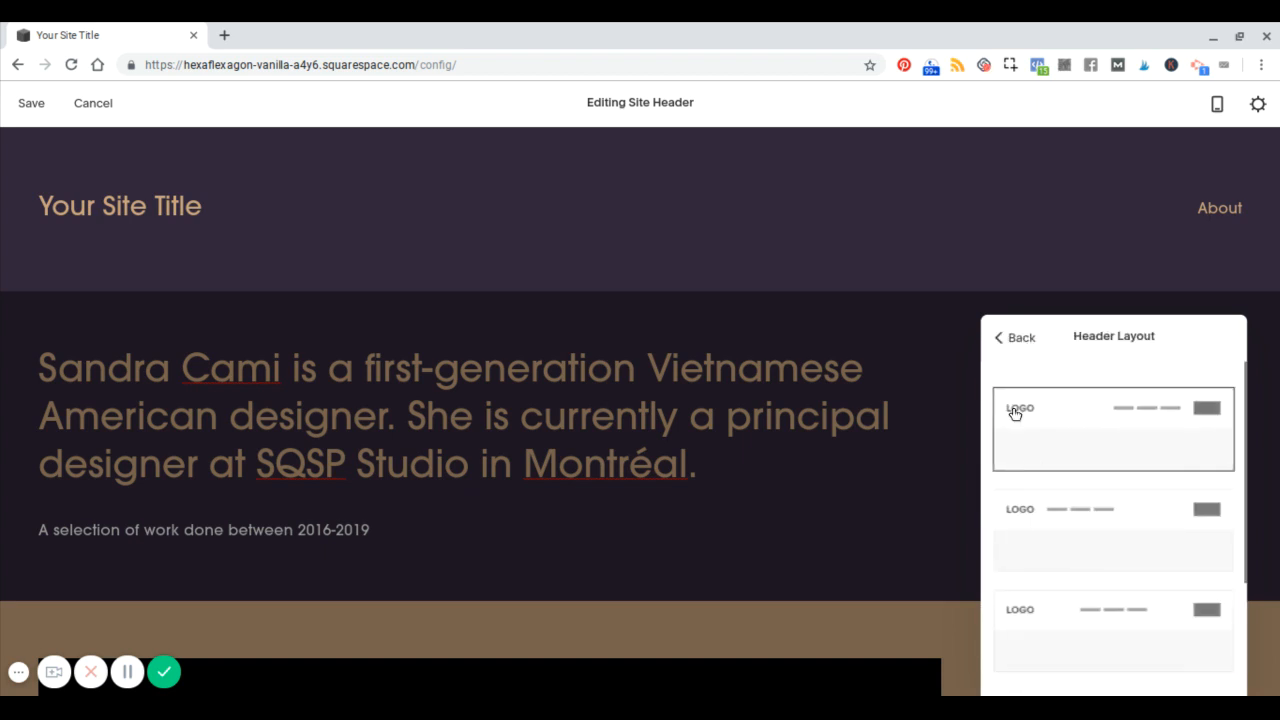
left_click(1012, 336)
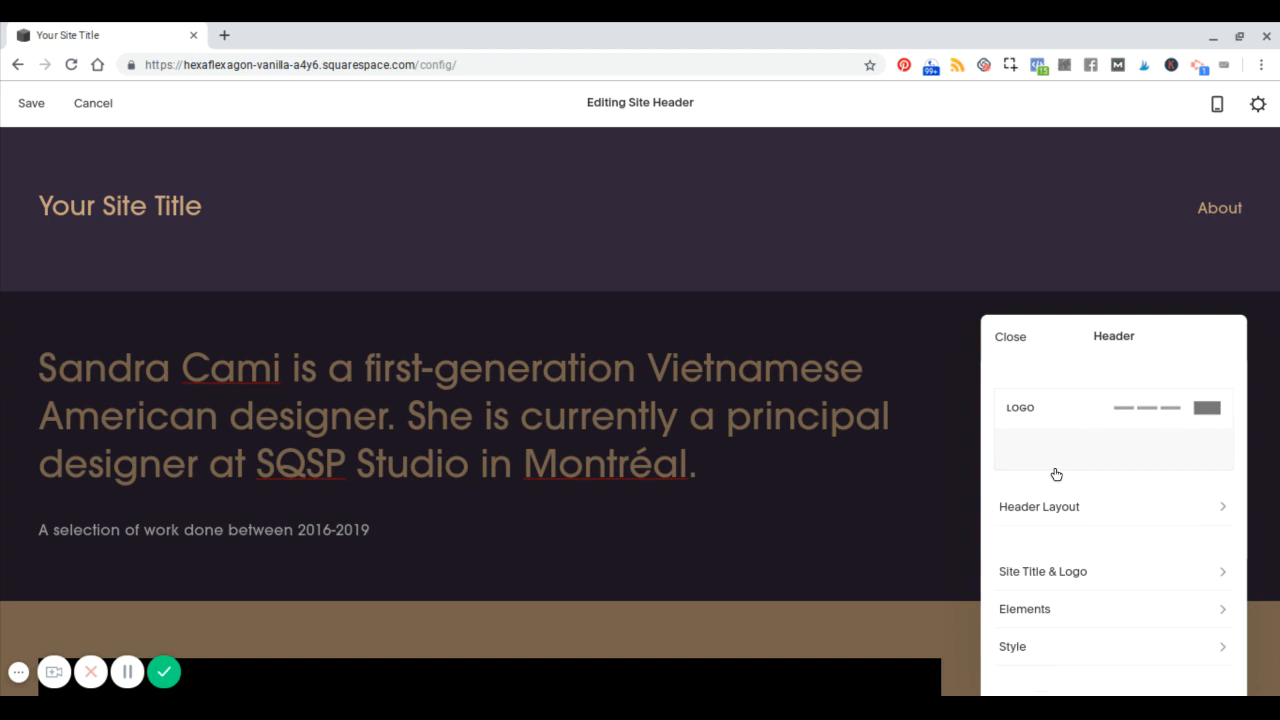
left_click(1040, 506)
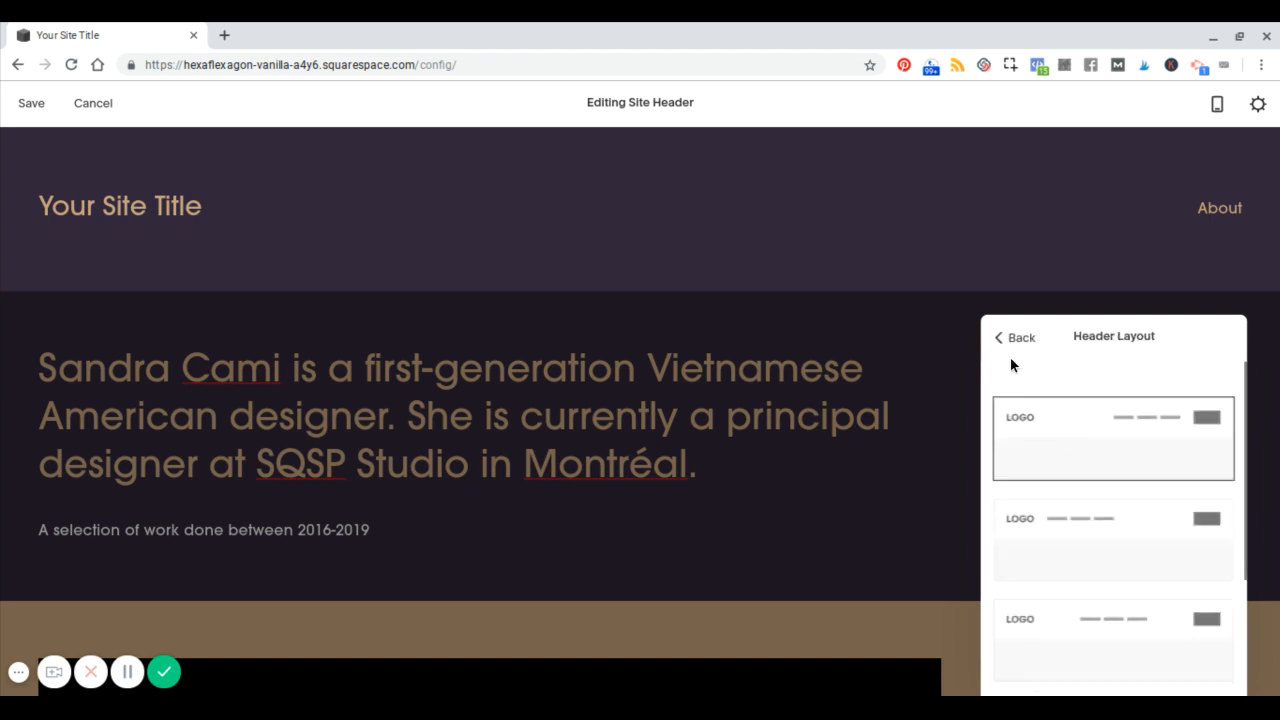
left_click(1014, 336)
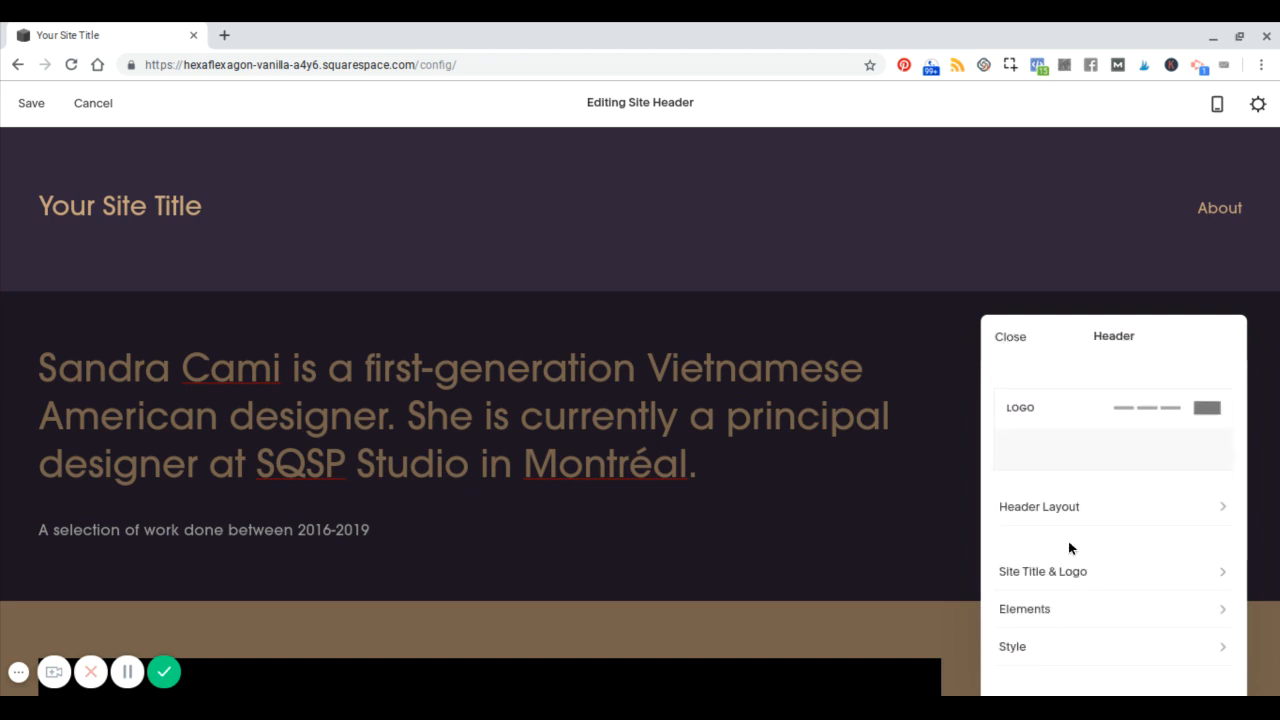
- Set the Site Title to 'OM Padre' in Site Title & Logo and return to the Header panel
left_click(1042, 572)
type("O")
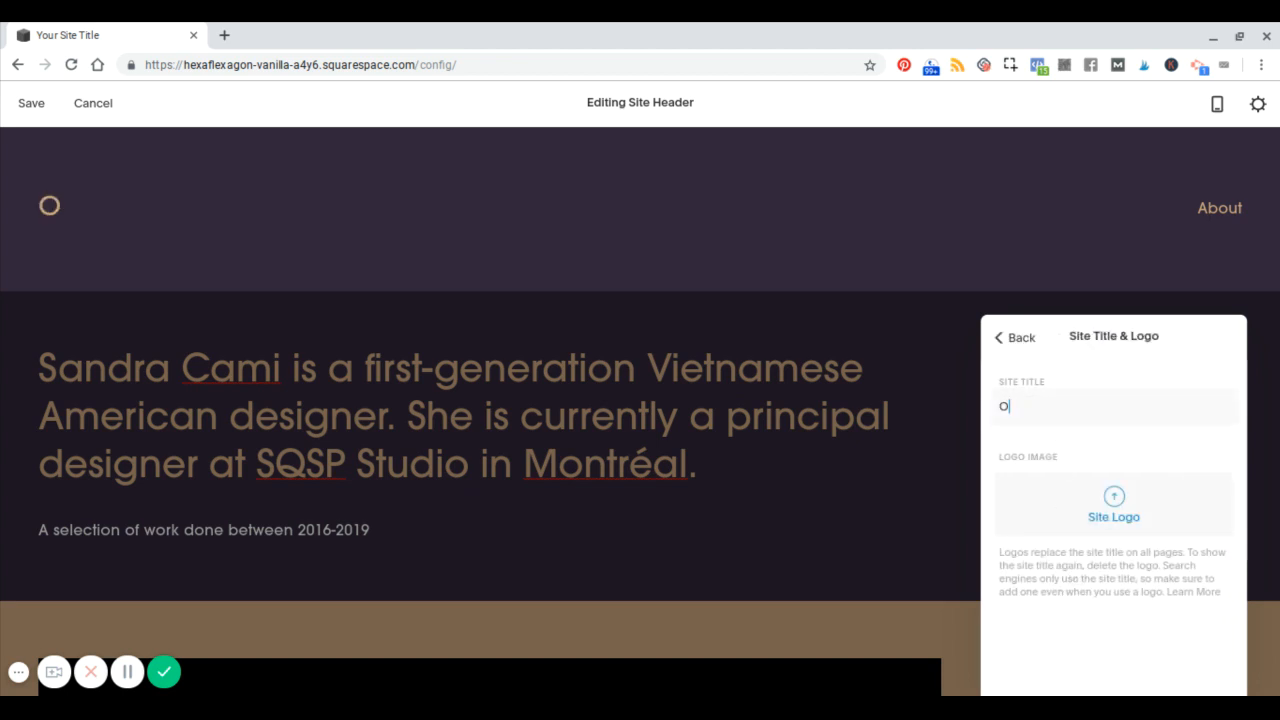
type("M Pa")
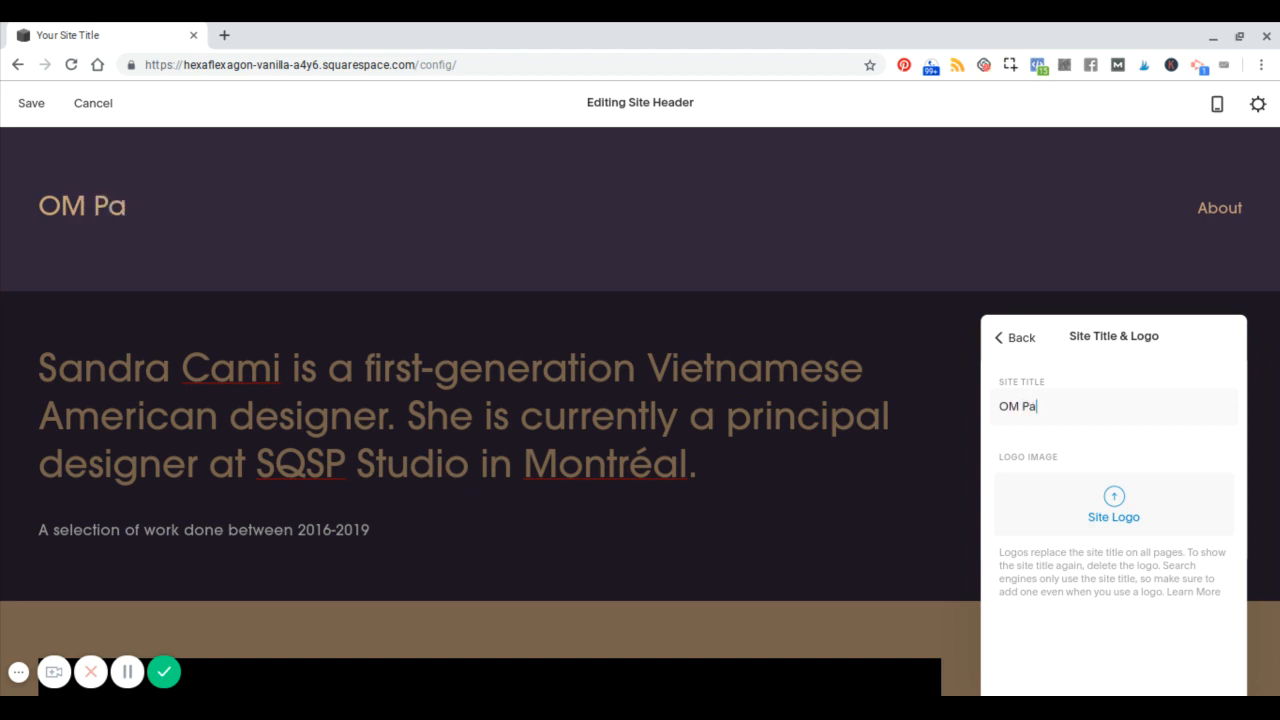
type("dre")
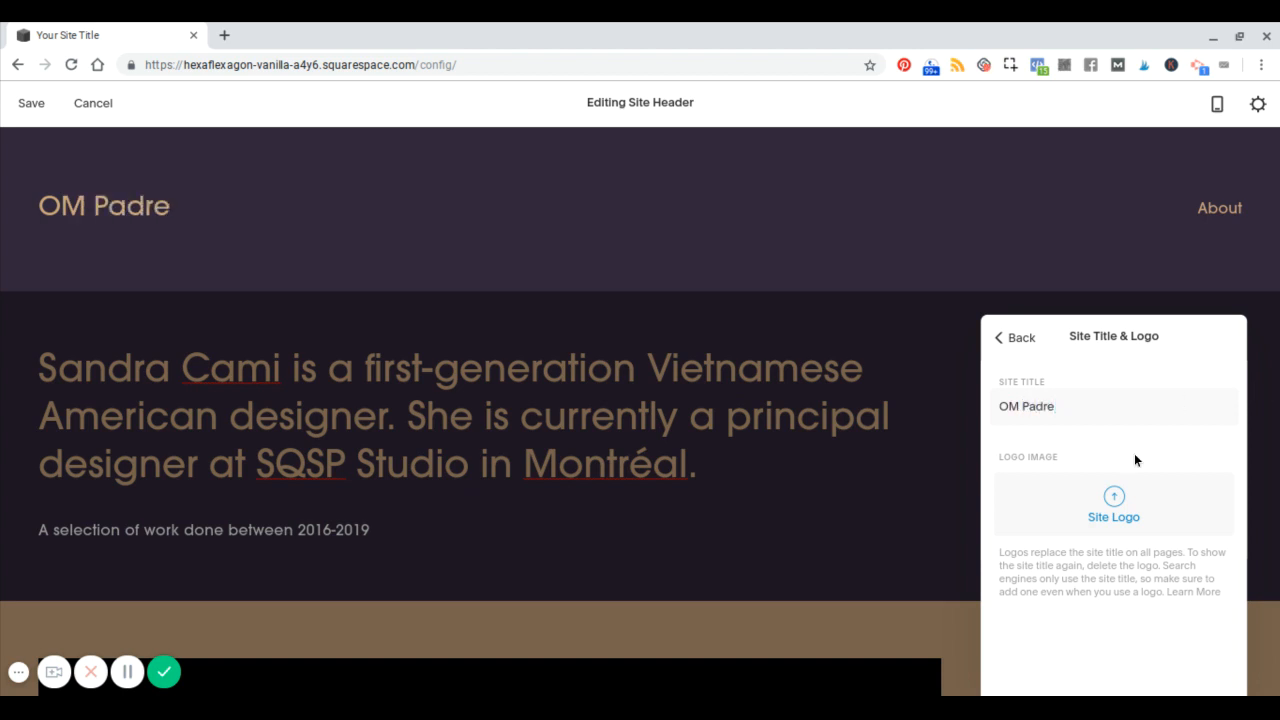
mouse_move(1042, 508)
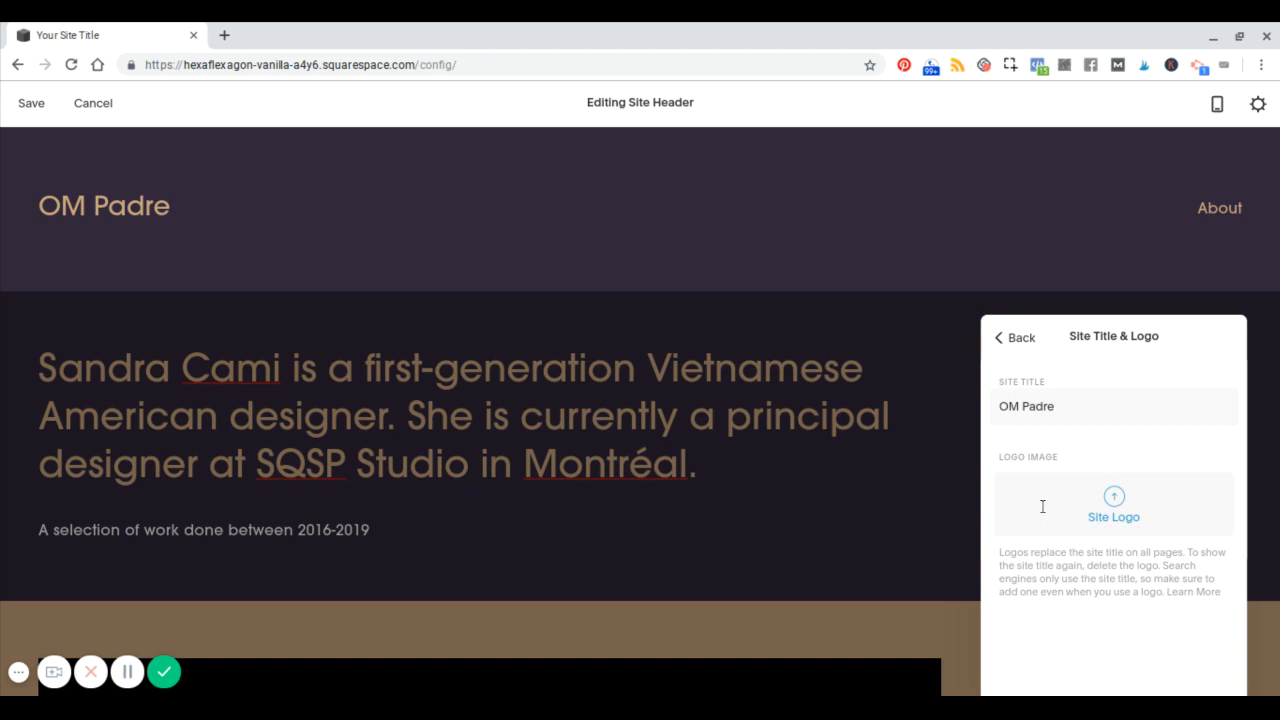
left_click(1012, 336)
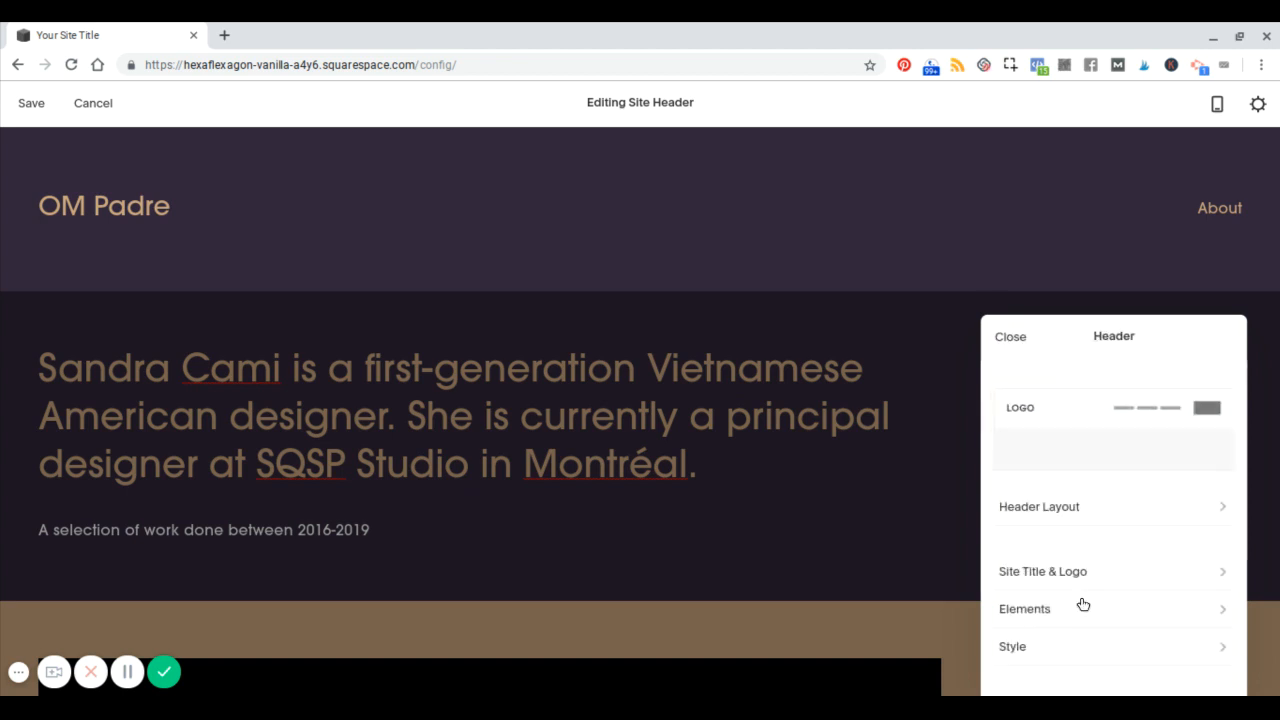
mouse_move(770, 428)
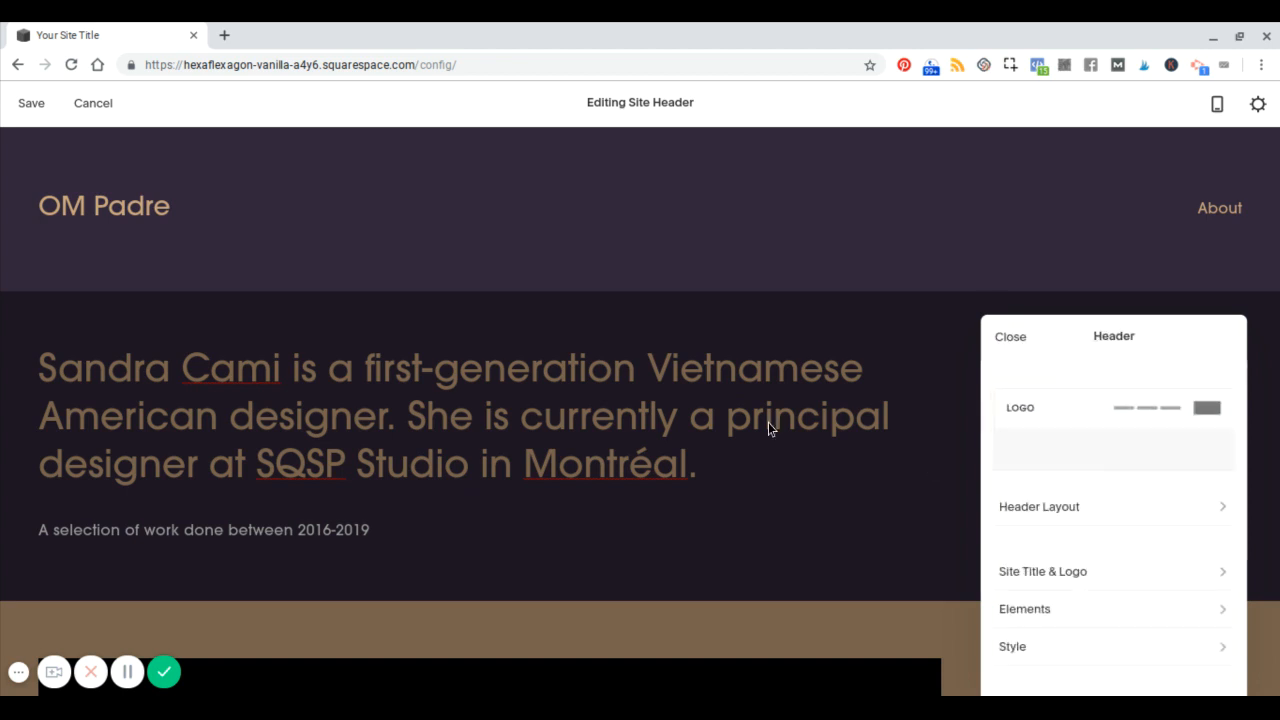
mouse_move(4, 280)
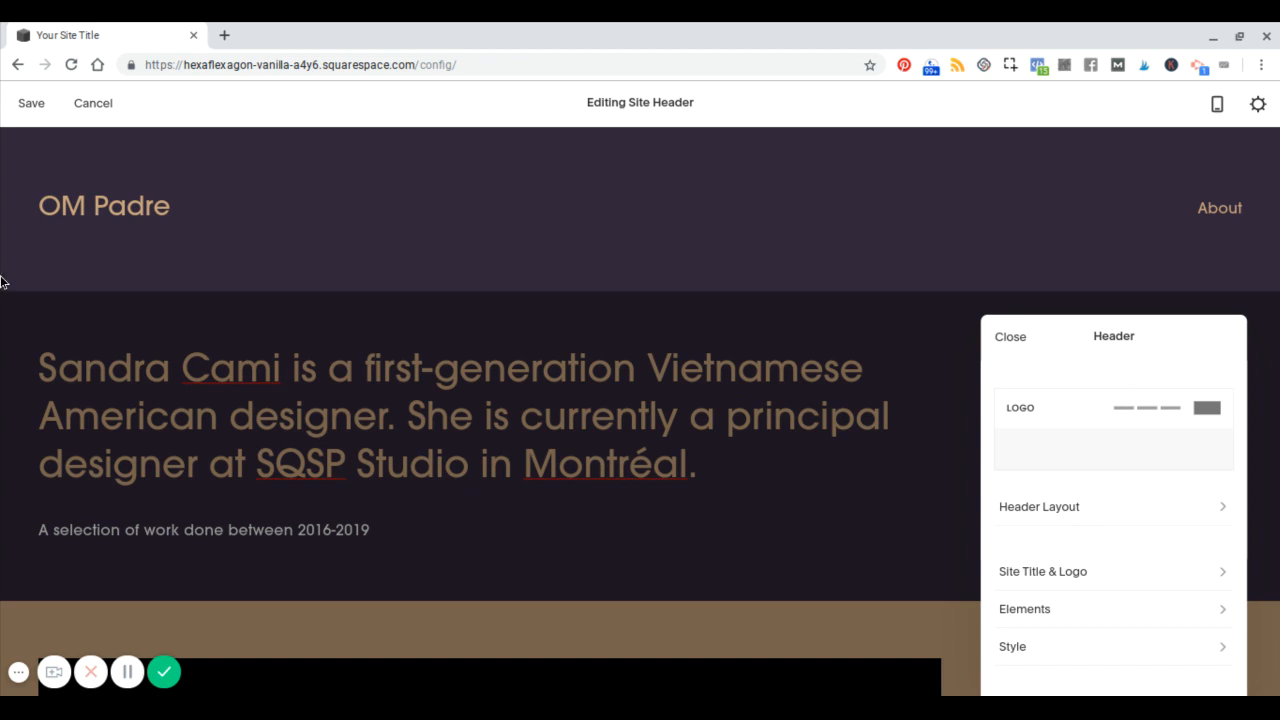
mouse_move(1040, 468)
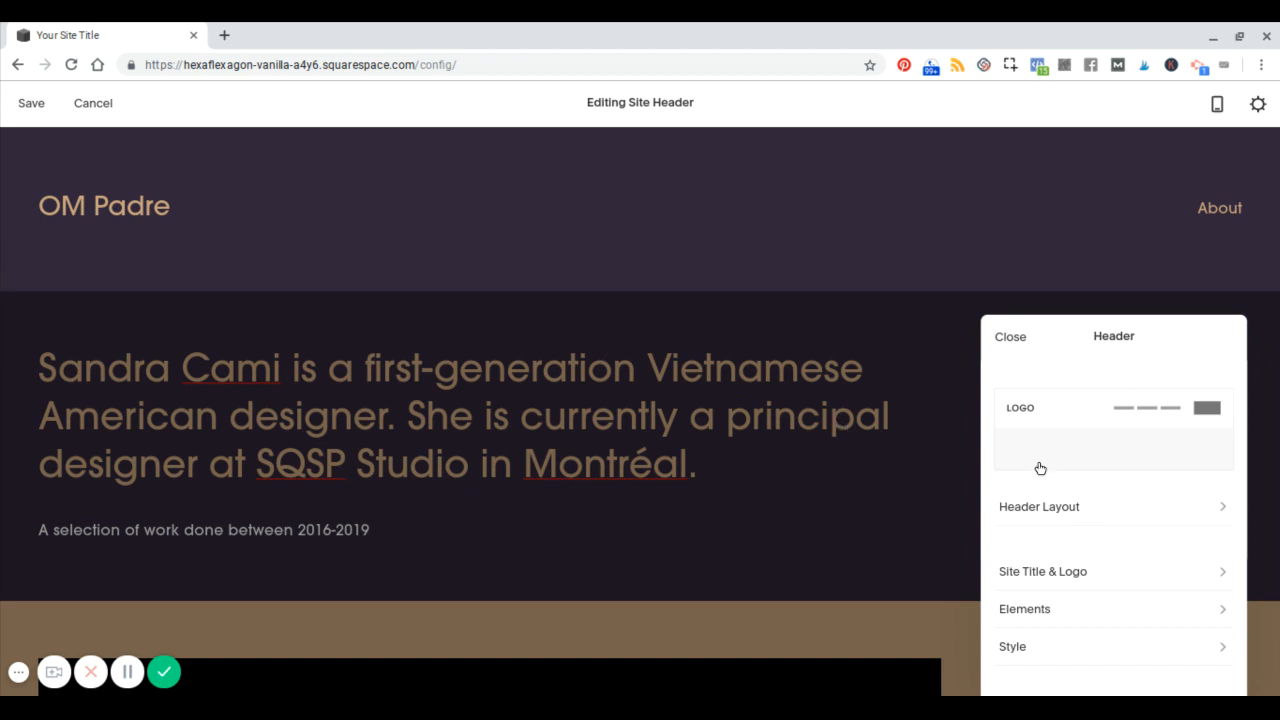
mouse_move(730, 284)
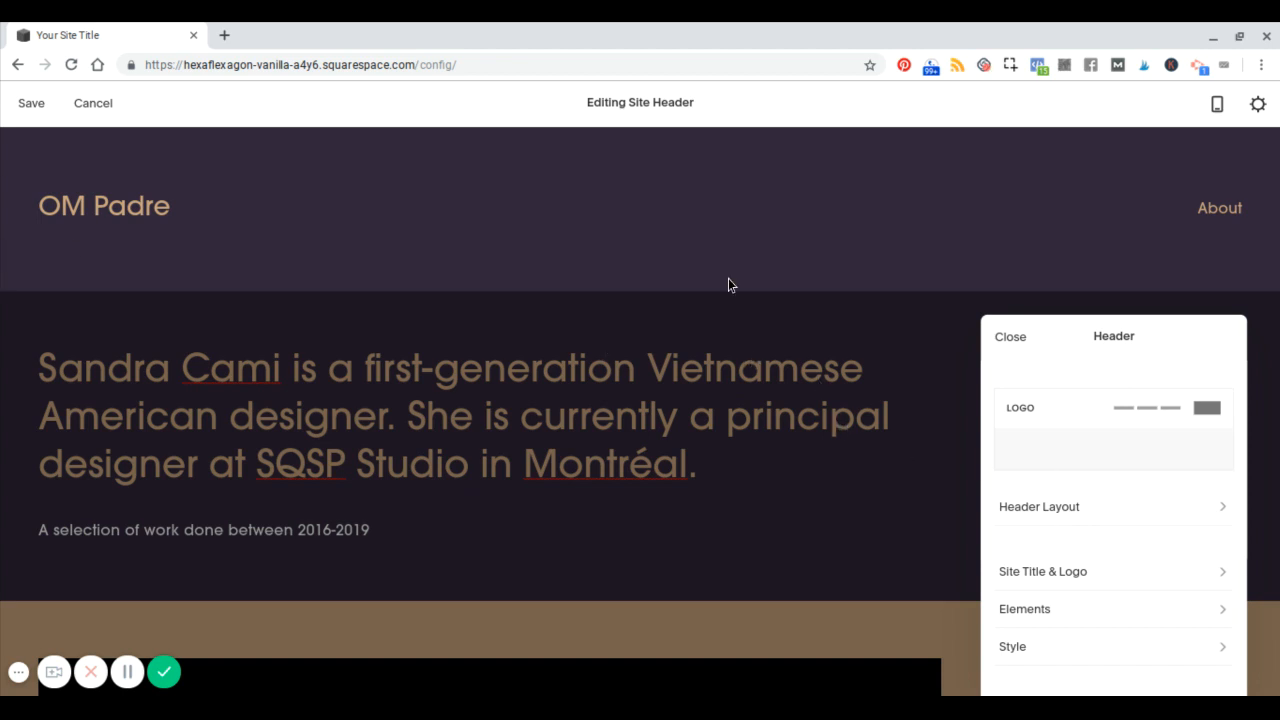
mouse_move(1088, 604)
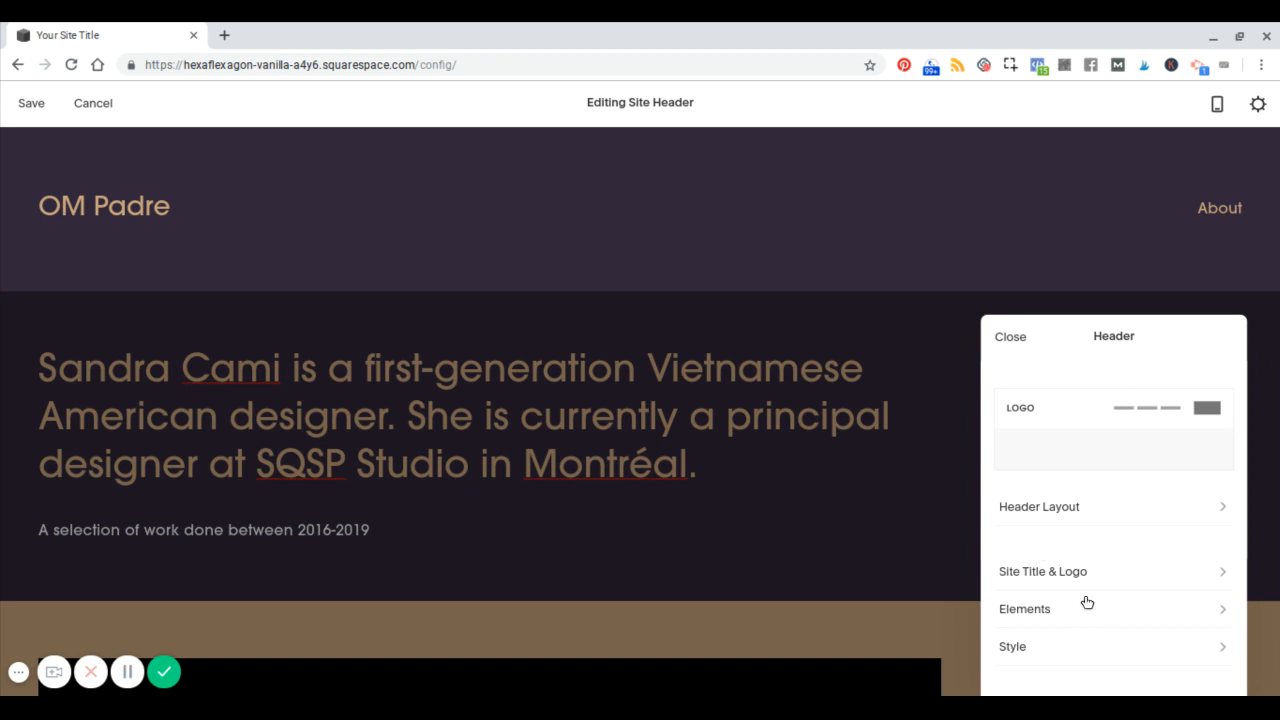
- Review the header's Elements and Style settings, then close header editing back to the Home page
left_click(1024, 608)
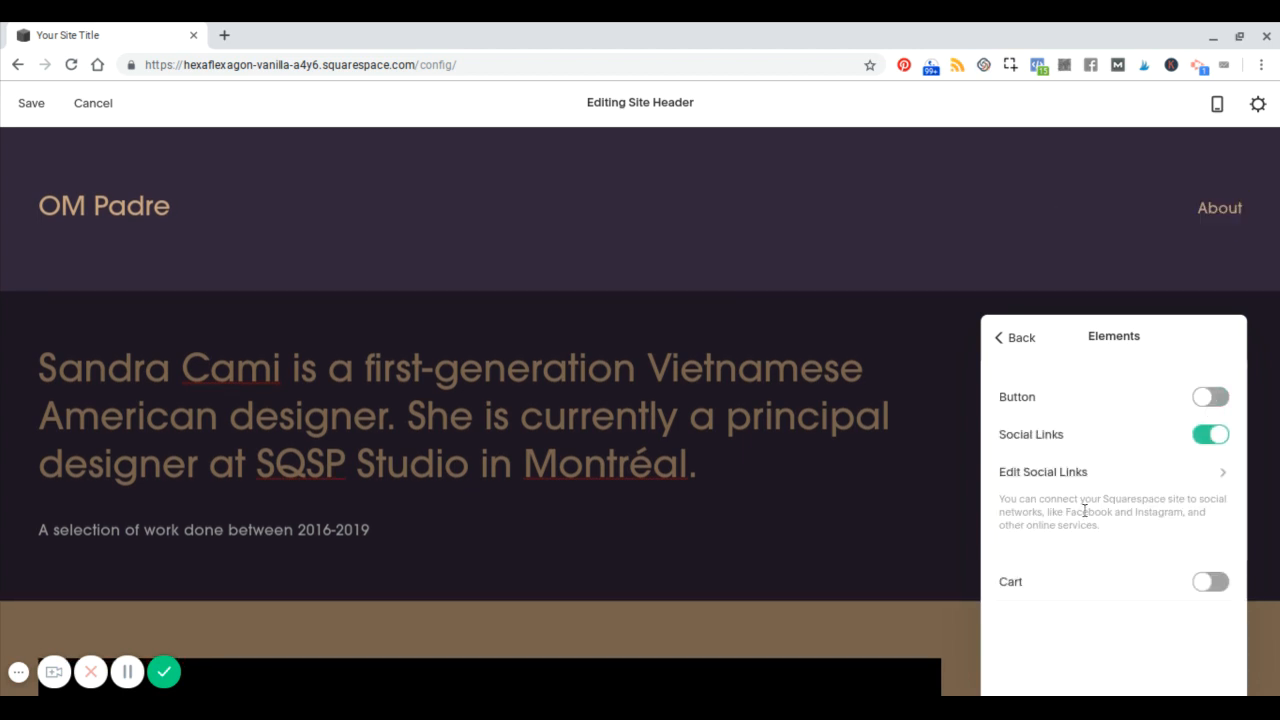
left_click(1012, 336)
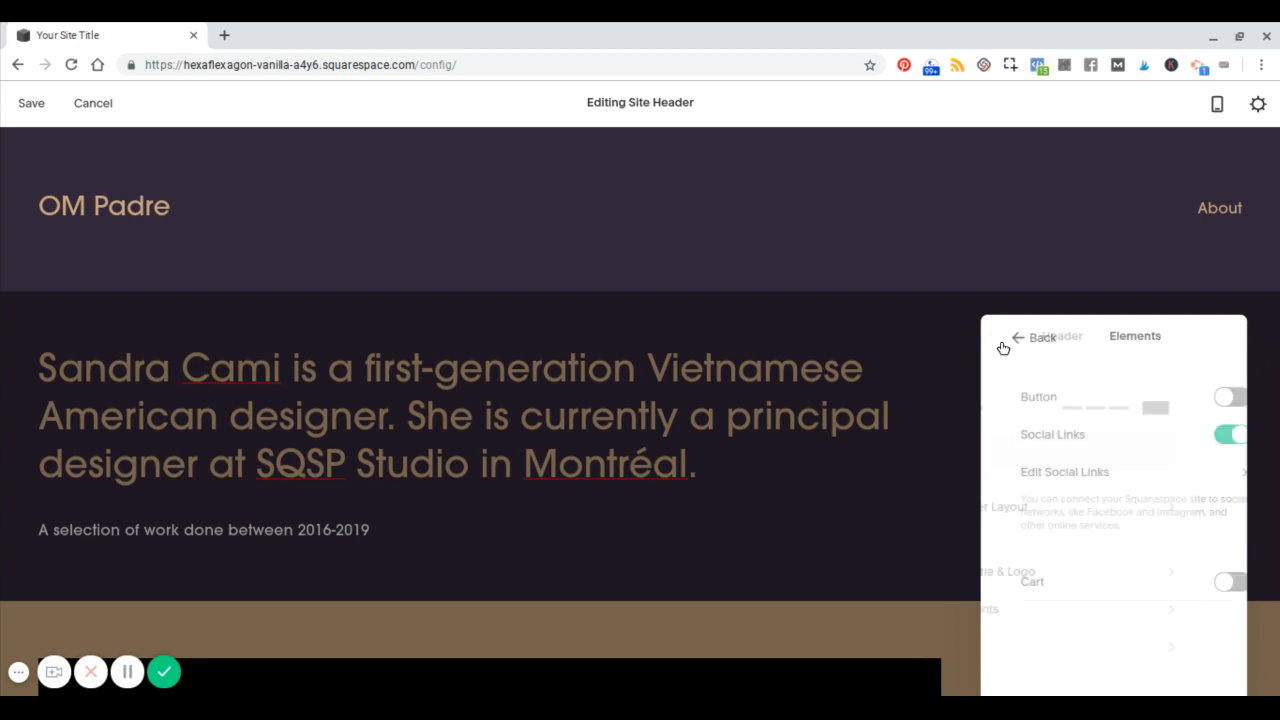
left_click(1044, 336)
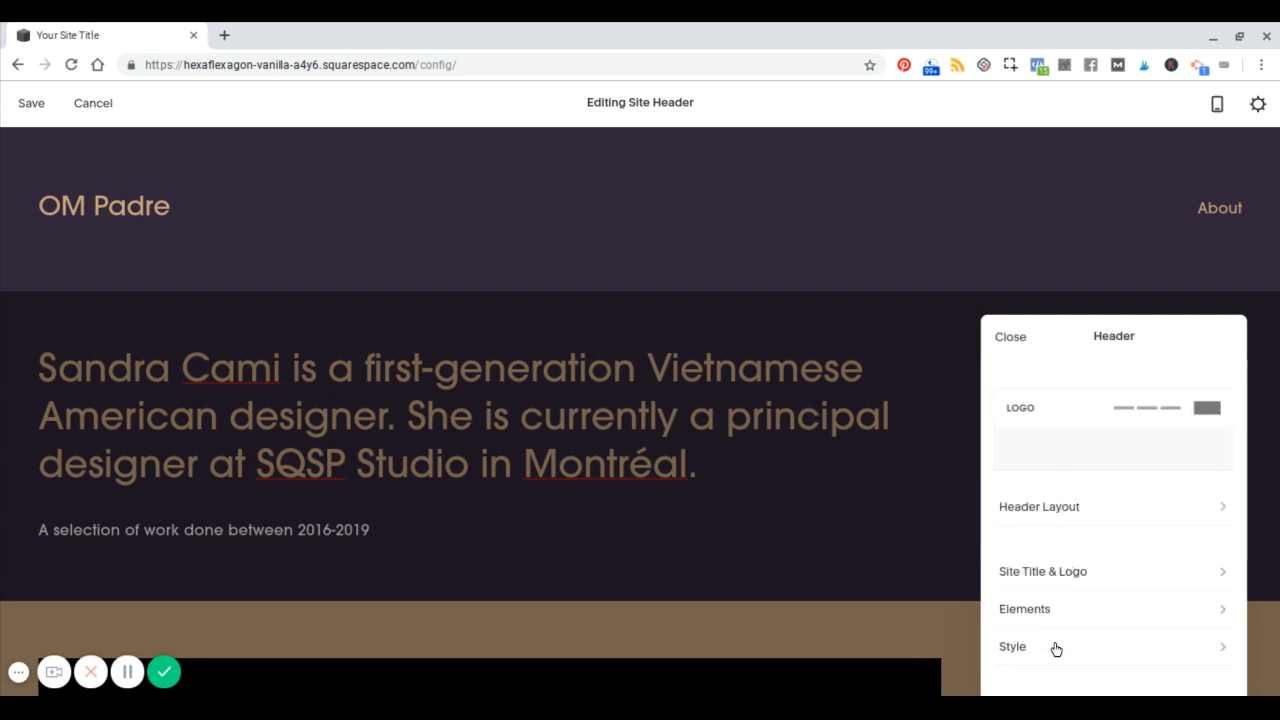
left_click(1012, 646)
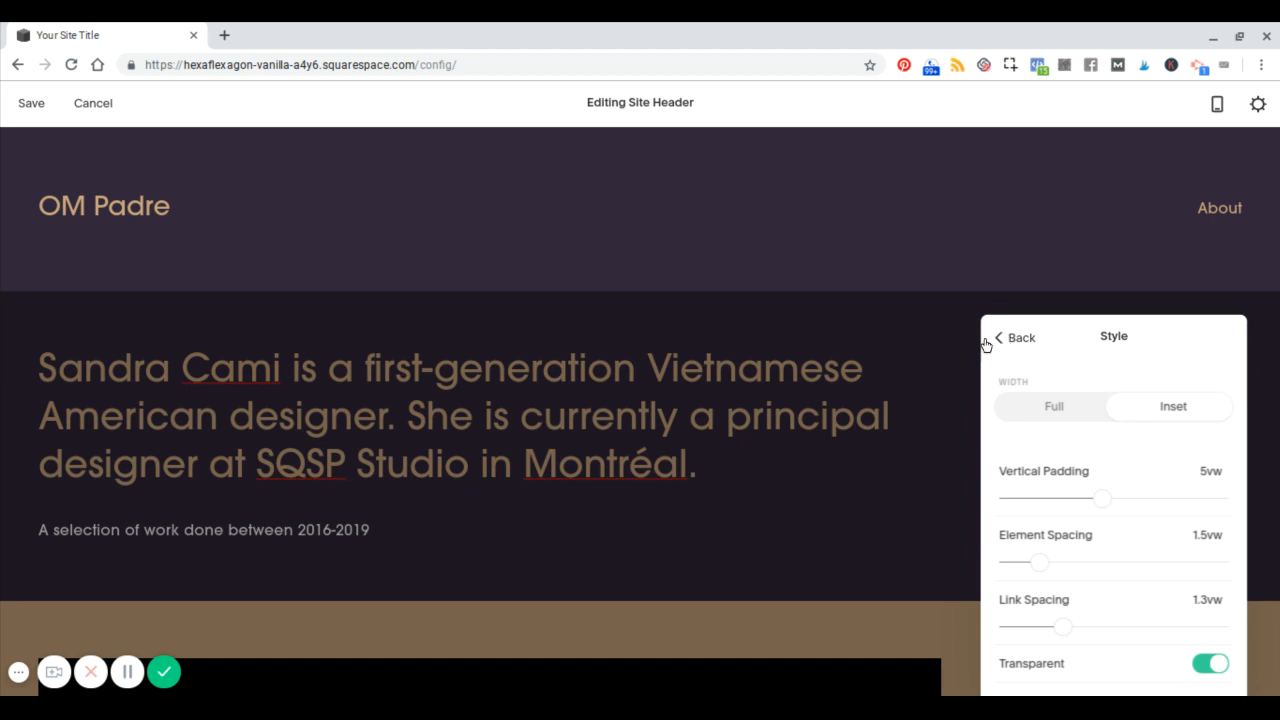
mouse_move(600, 318)
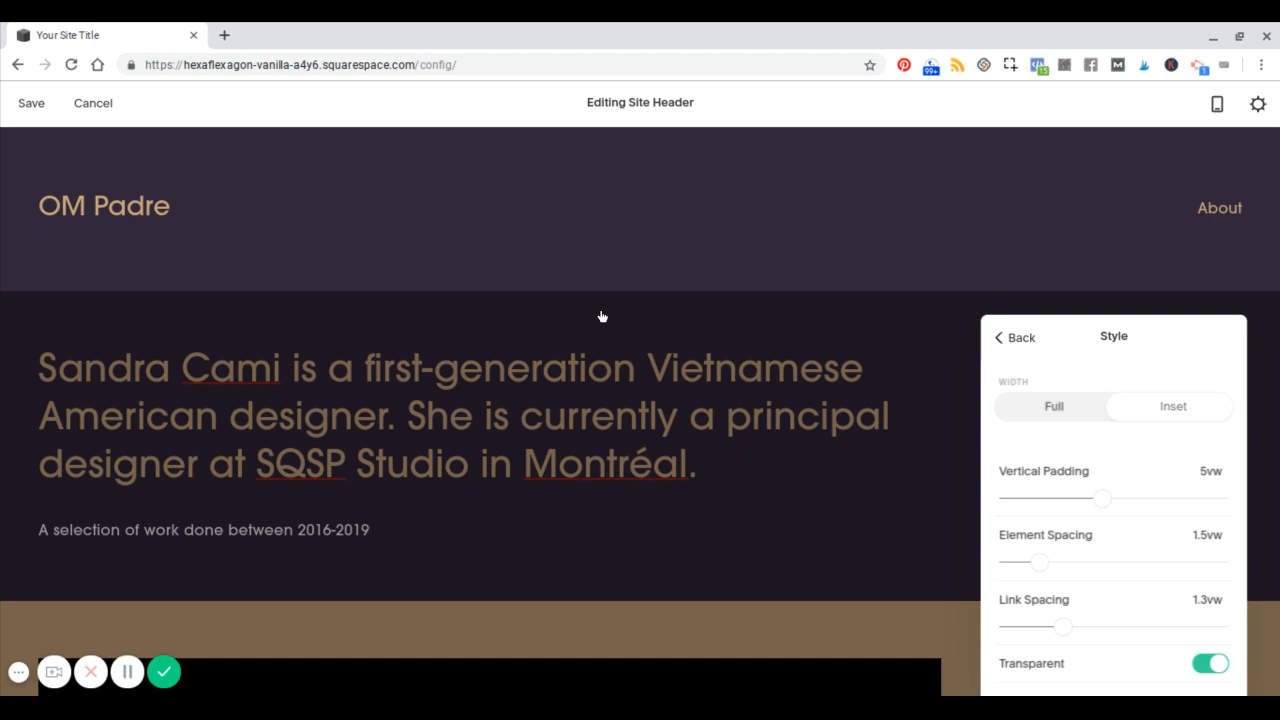
left_click(1012, 336)
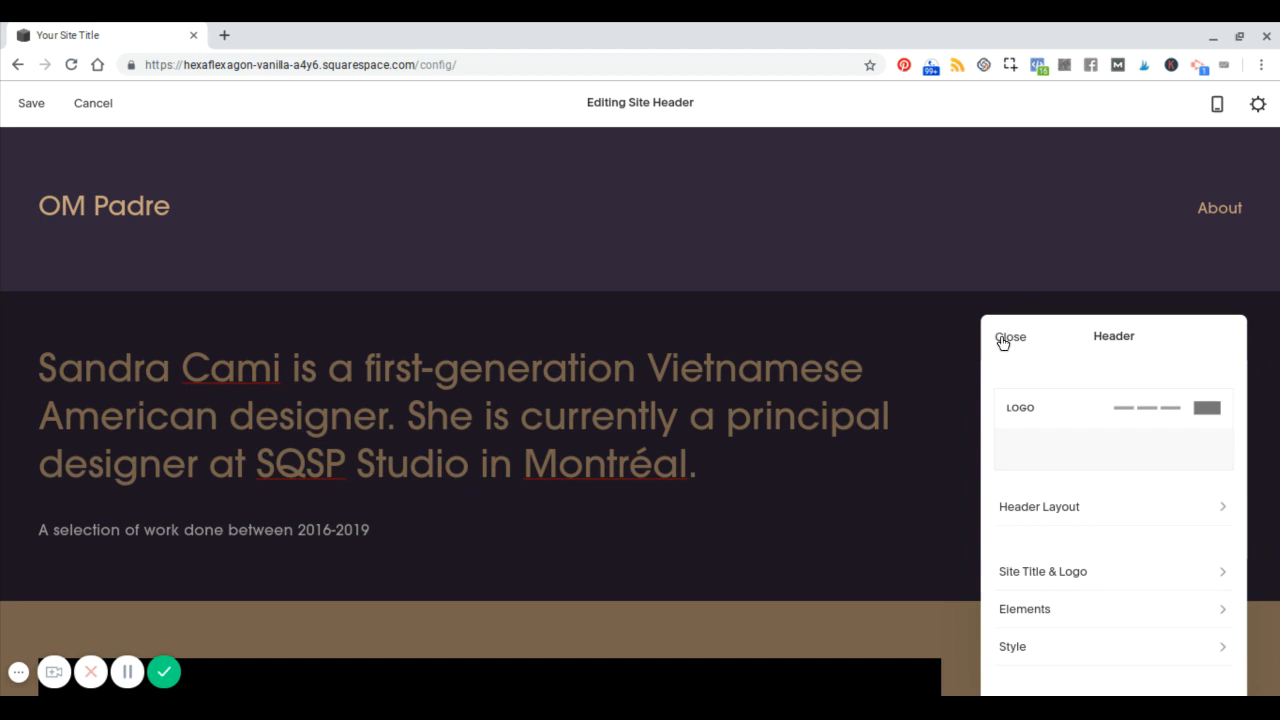
left_click(1010, 336)
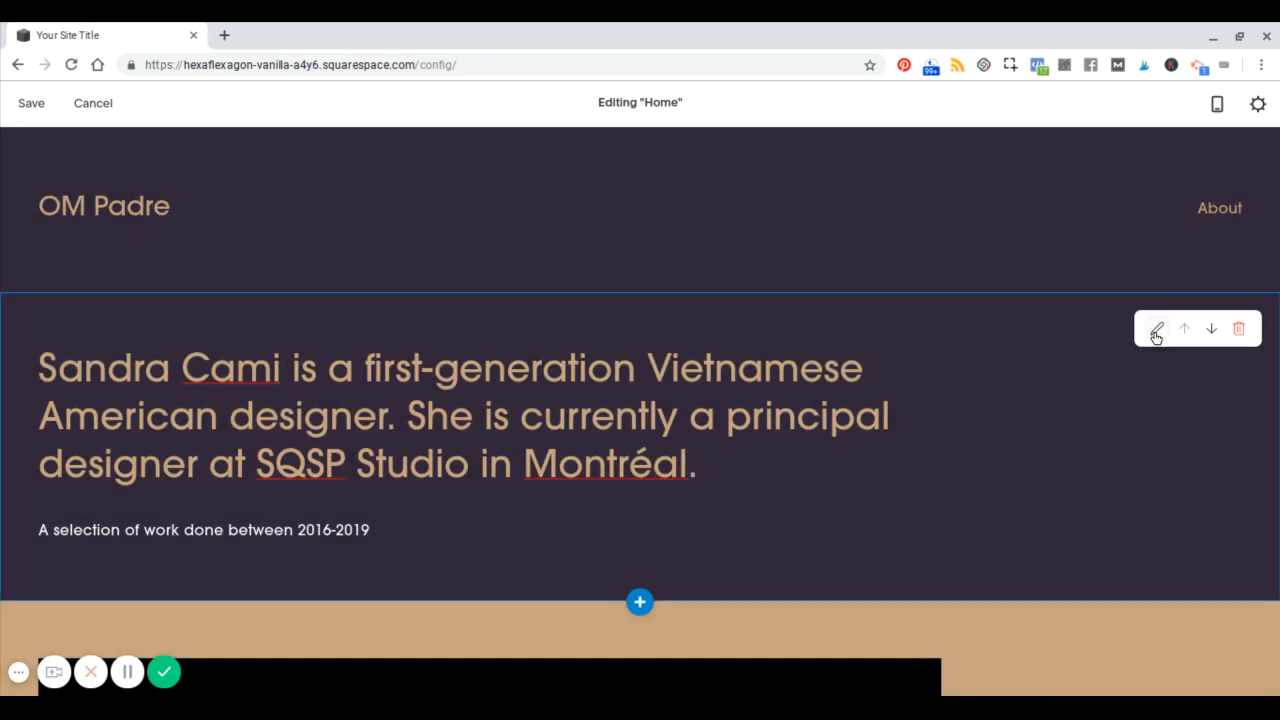
scroll("down", 3)
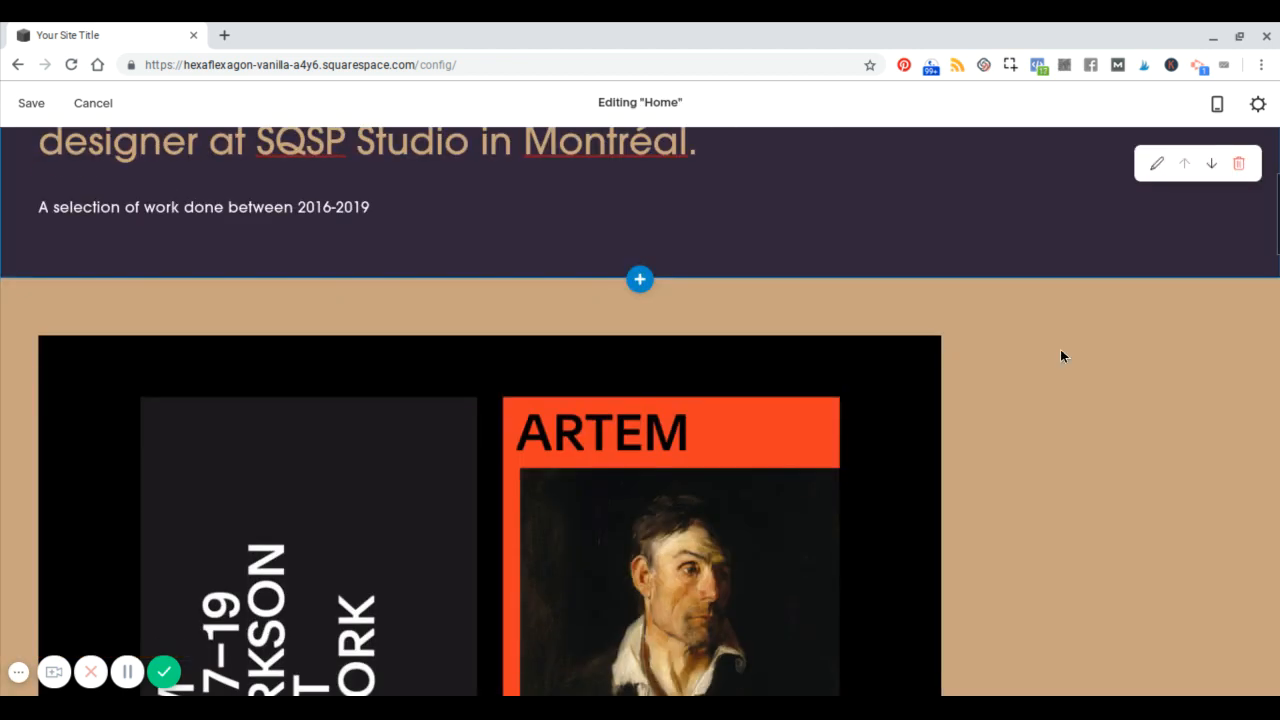
scroll("down", 3)
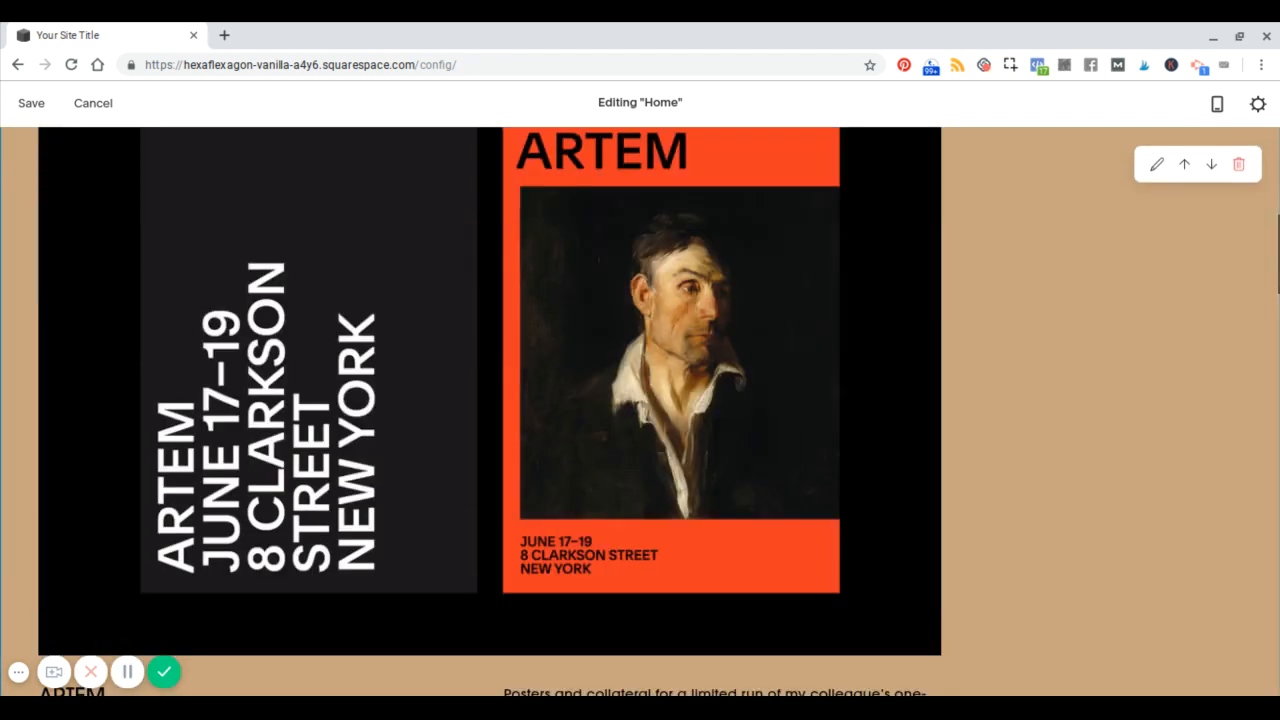
scroll("up", 3)
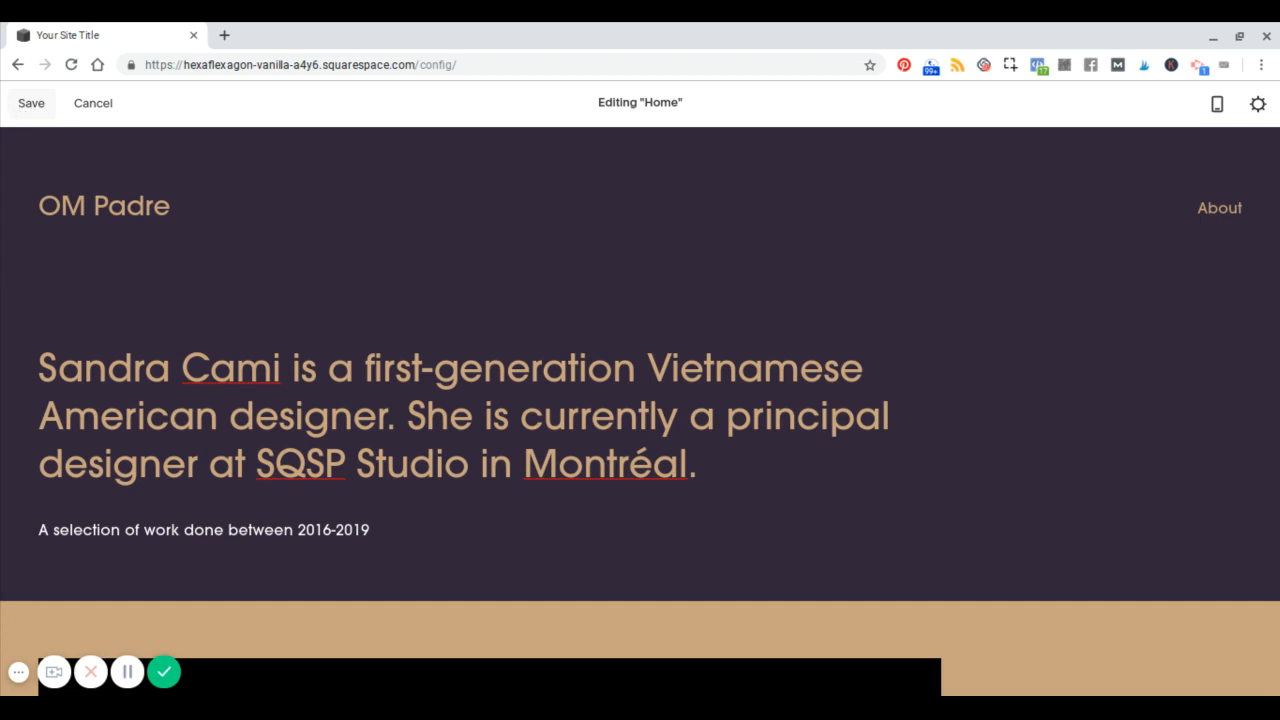
- Save the page edits and open Design > Fonts to show the site's font packs
left_click(32, 104)
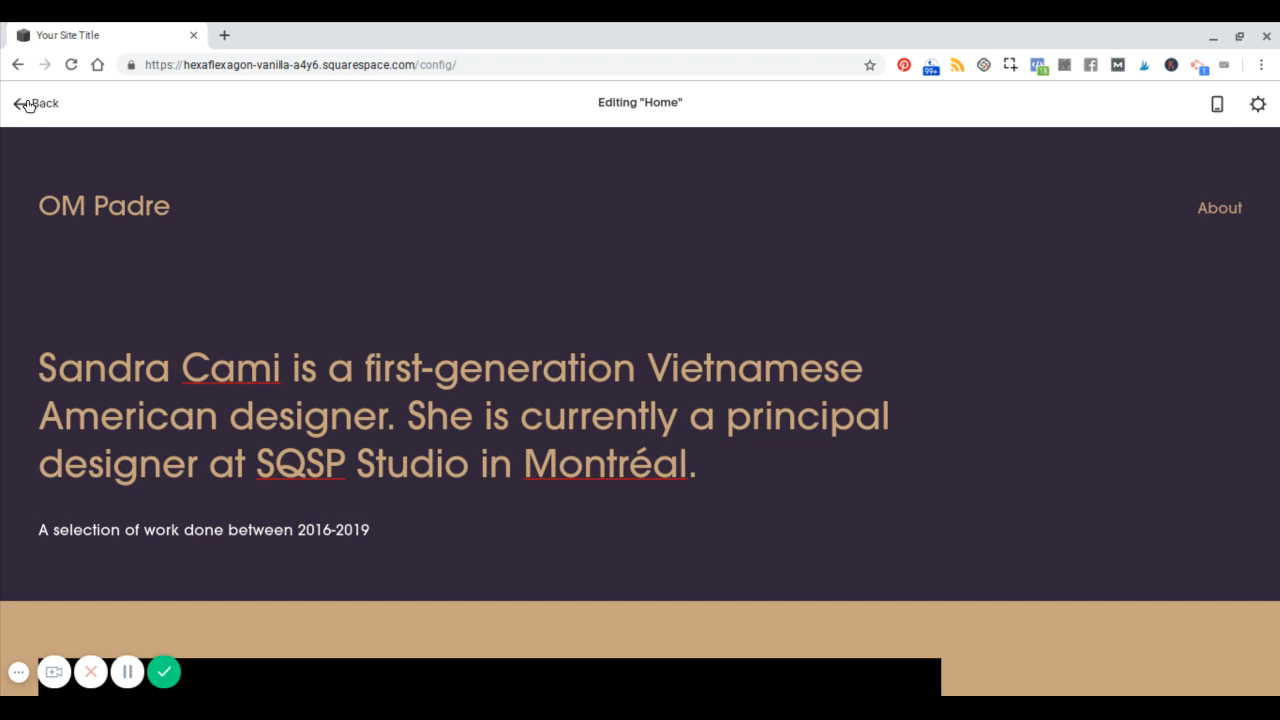
left_click(40, 104)
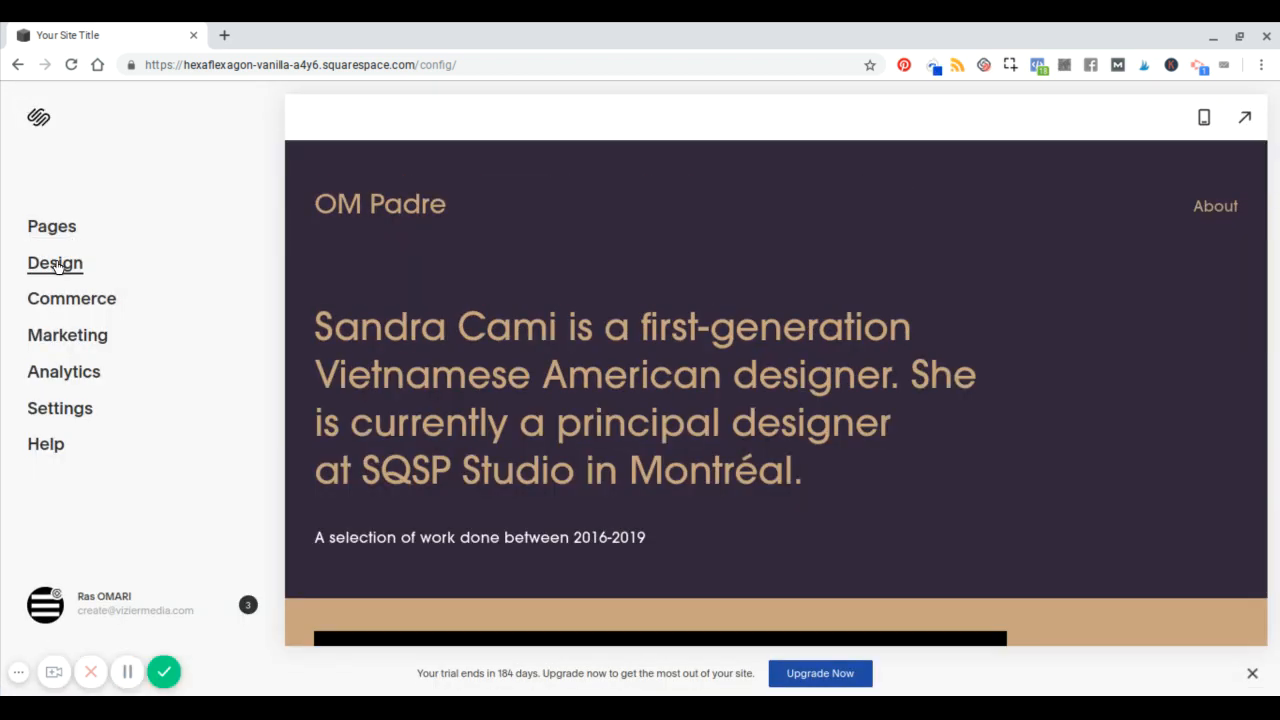
left_click(56, 264)
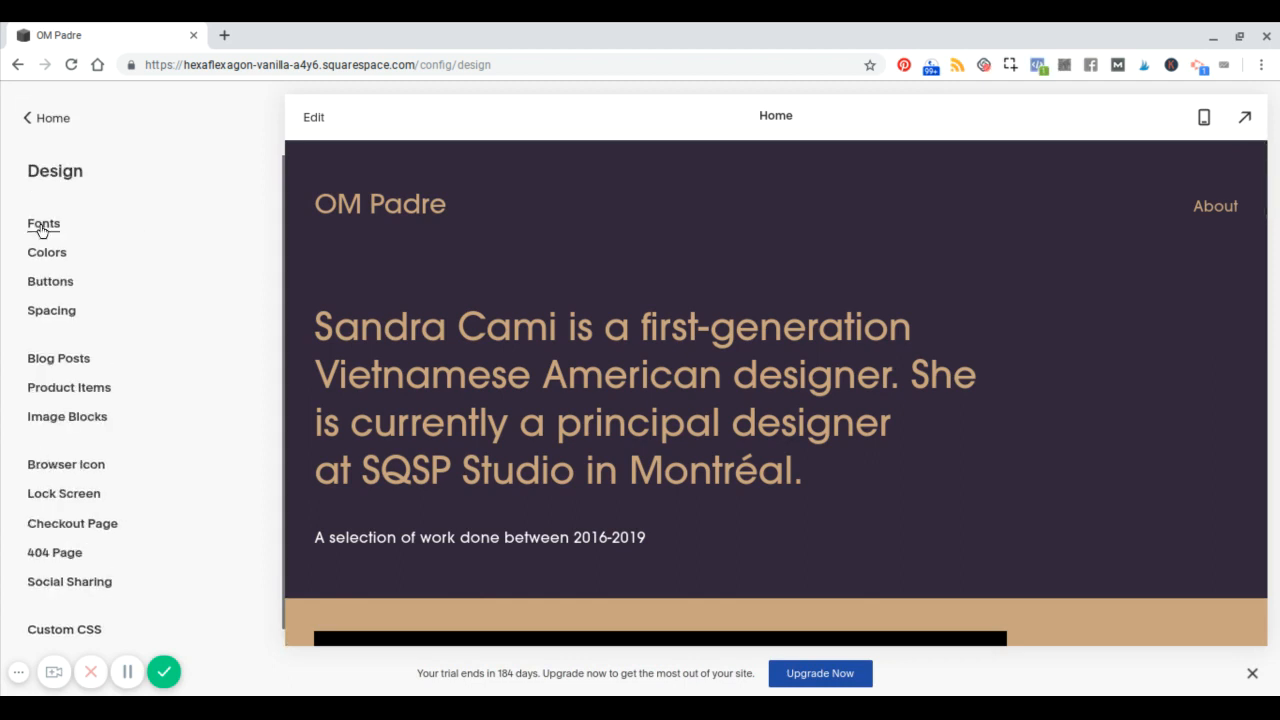
left_click(44, 224)
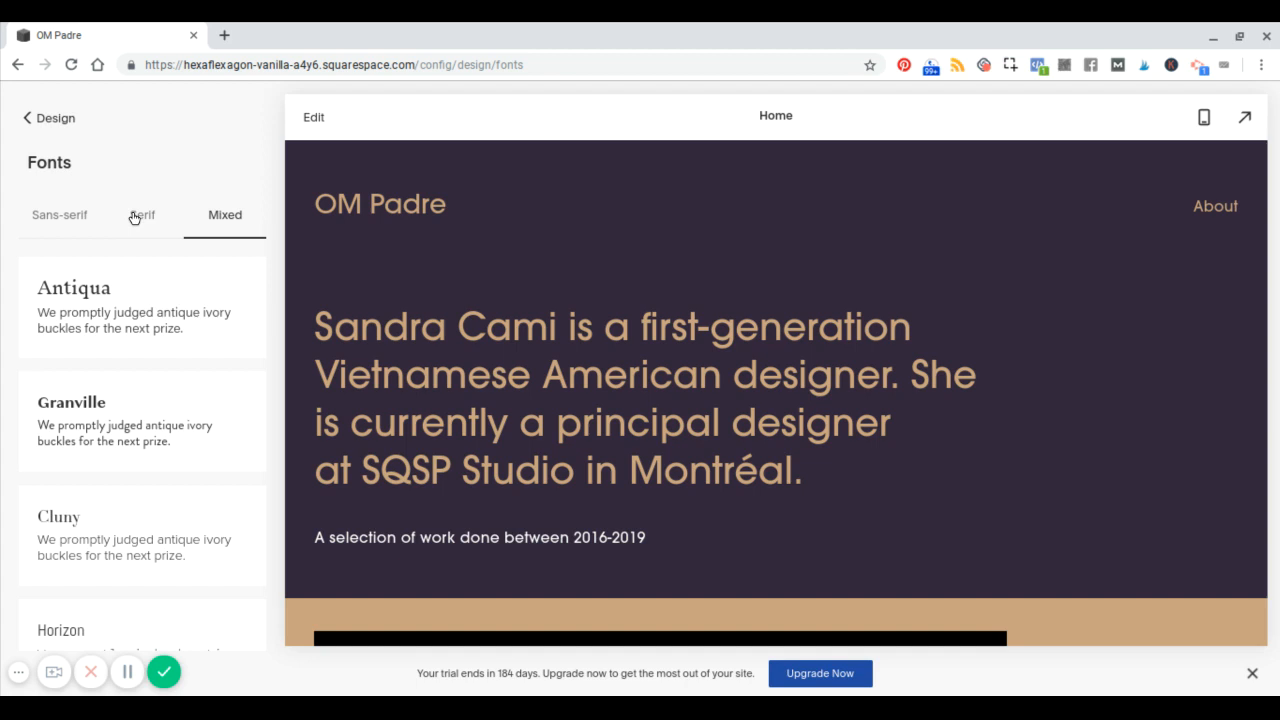
- Browse the serif, sans-serif and mixed font pack lists in Design > Fonts
left_click(142, 216)
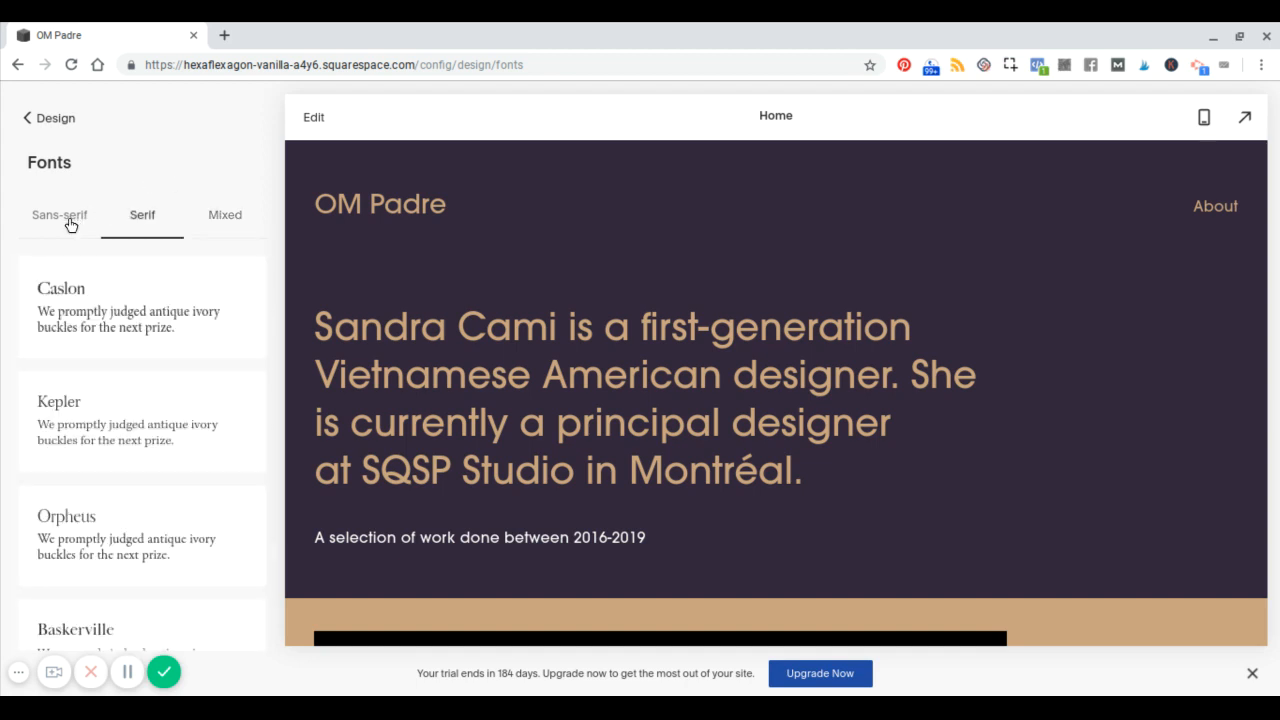
left_click(60, 214)
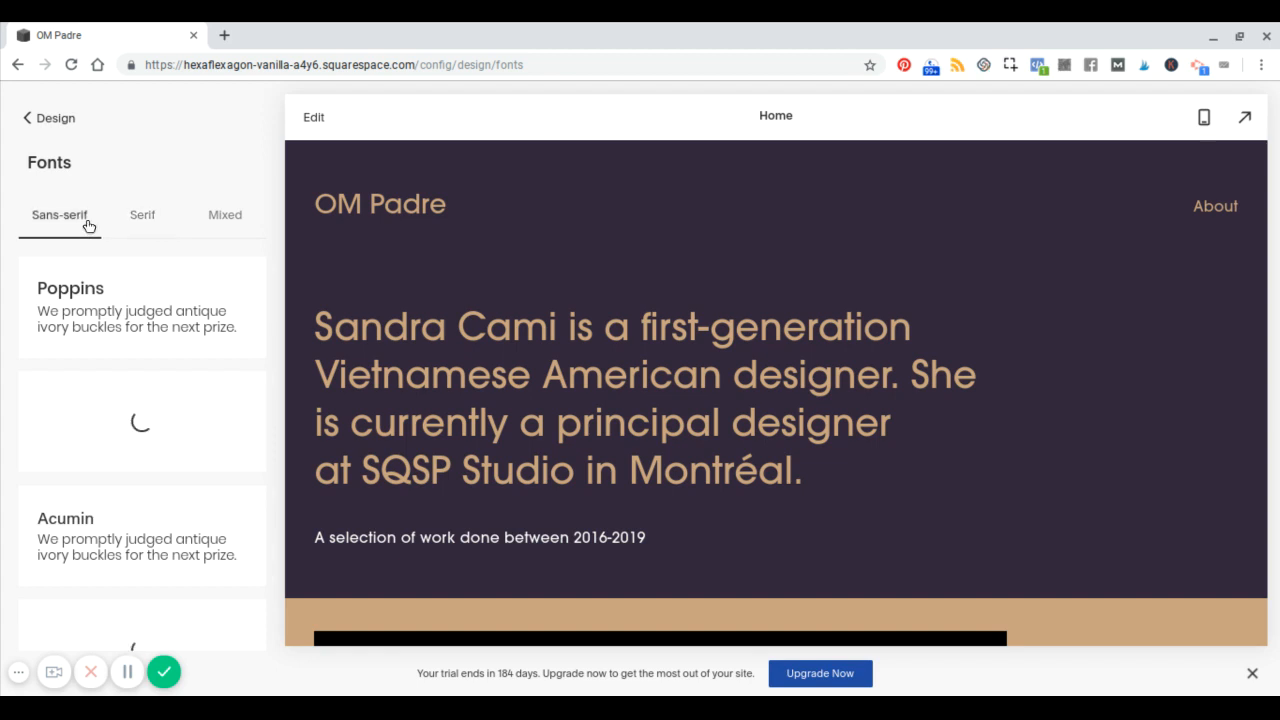
left_click(142, 214)
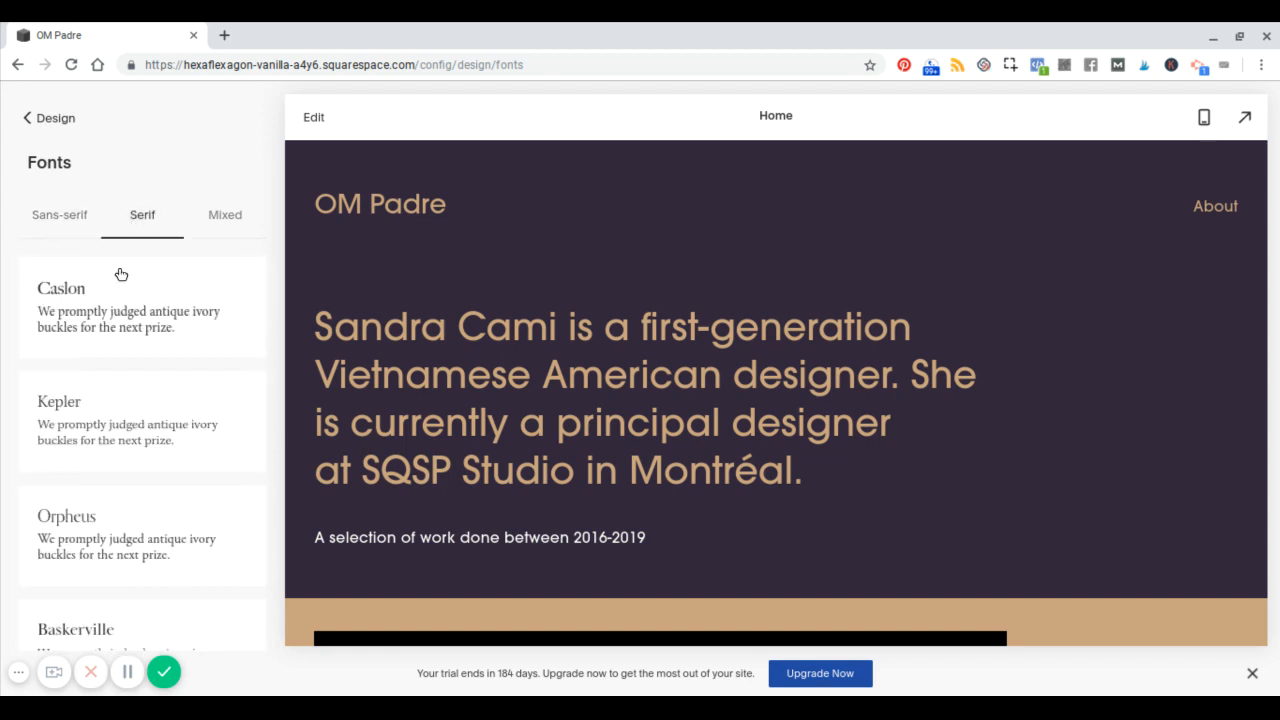
mouse_move(224, 228)
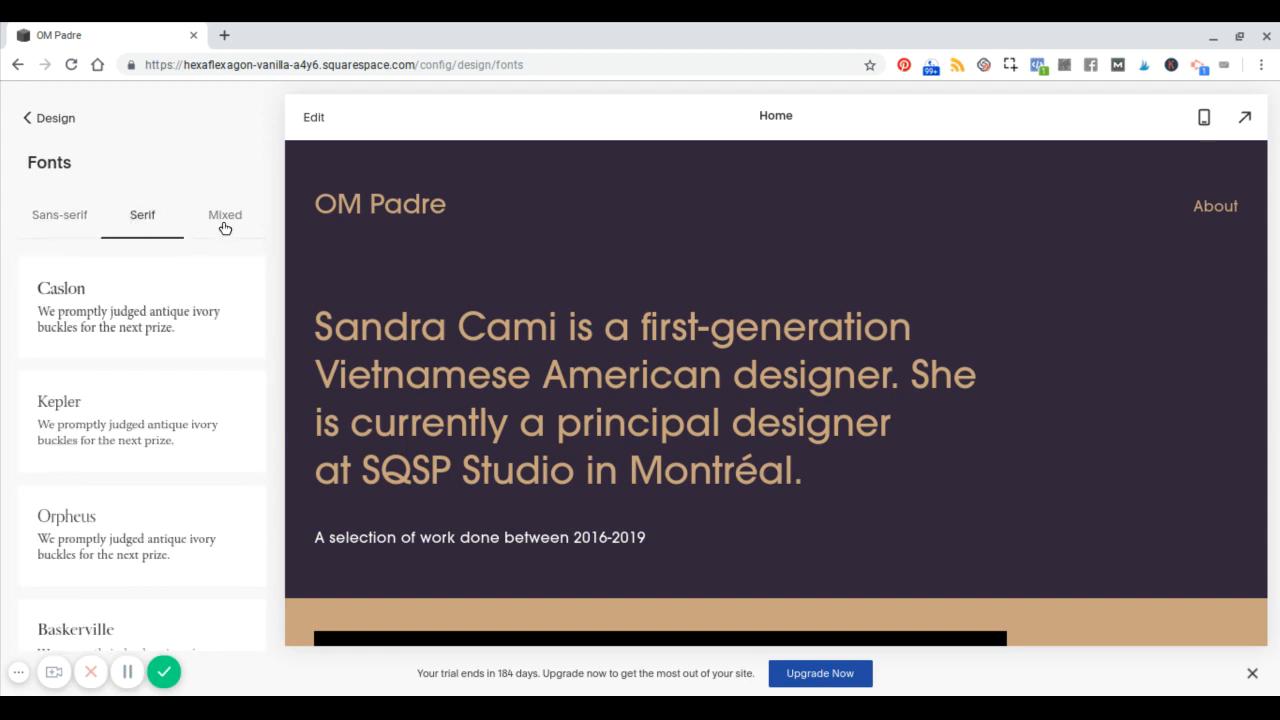
left_click(224, 216)
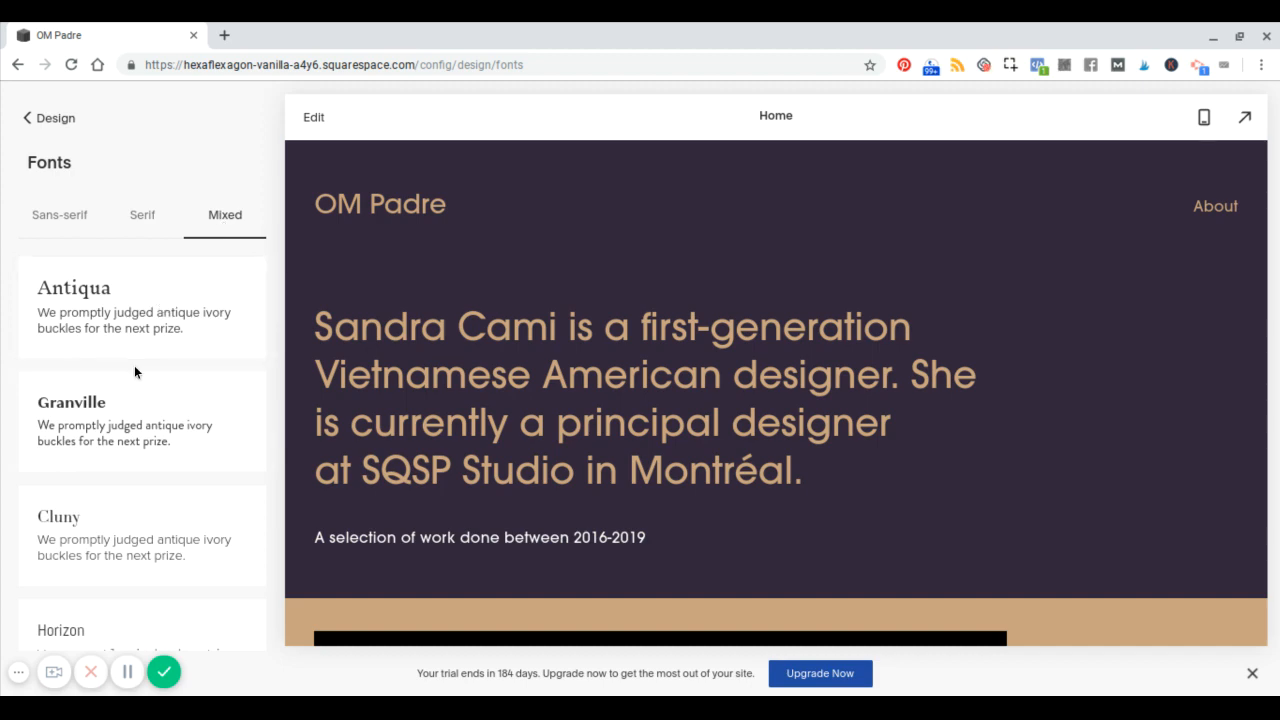
scroll("down", 3)
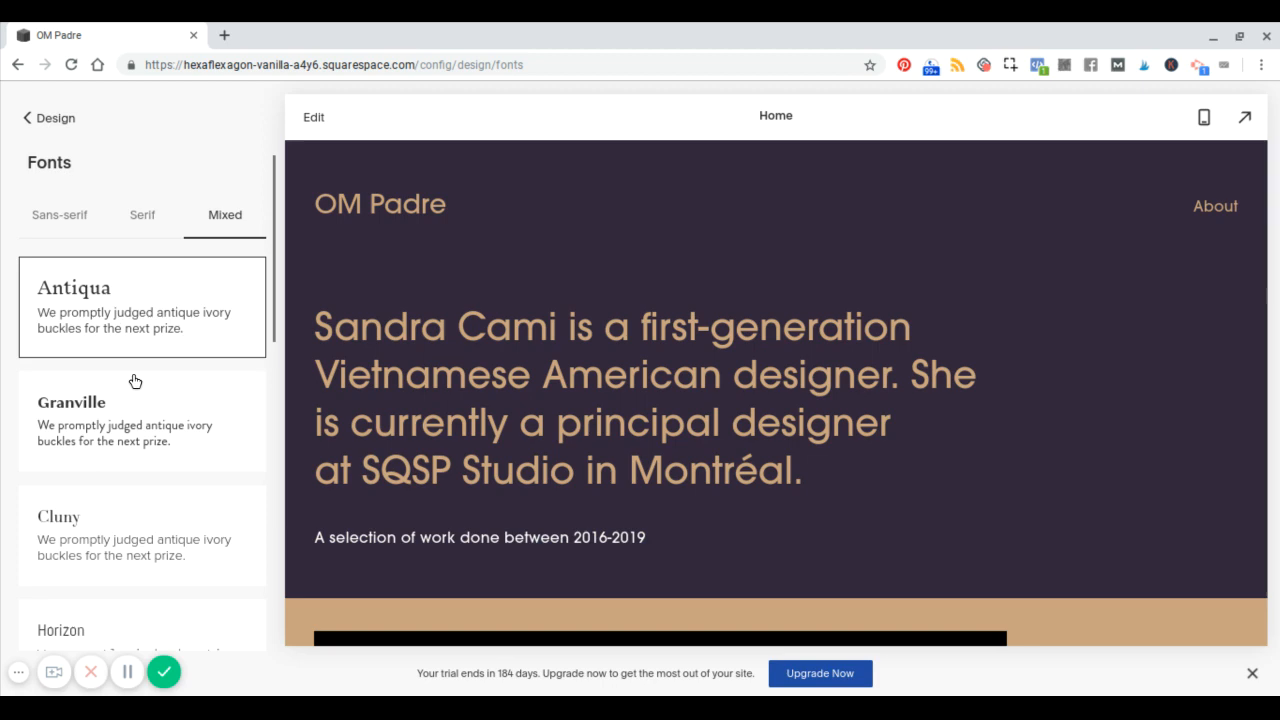
scroll("down", 3)
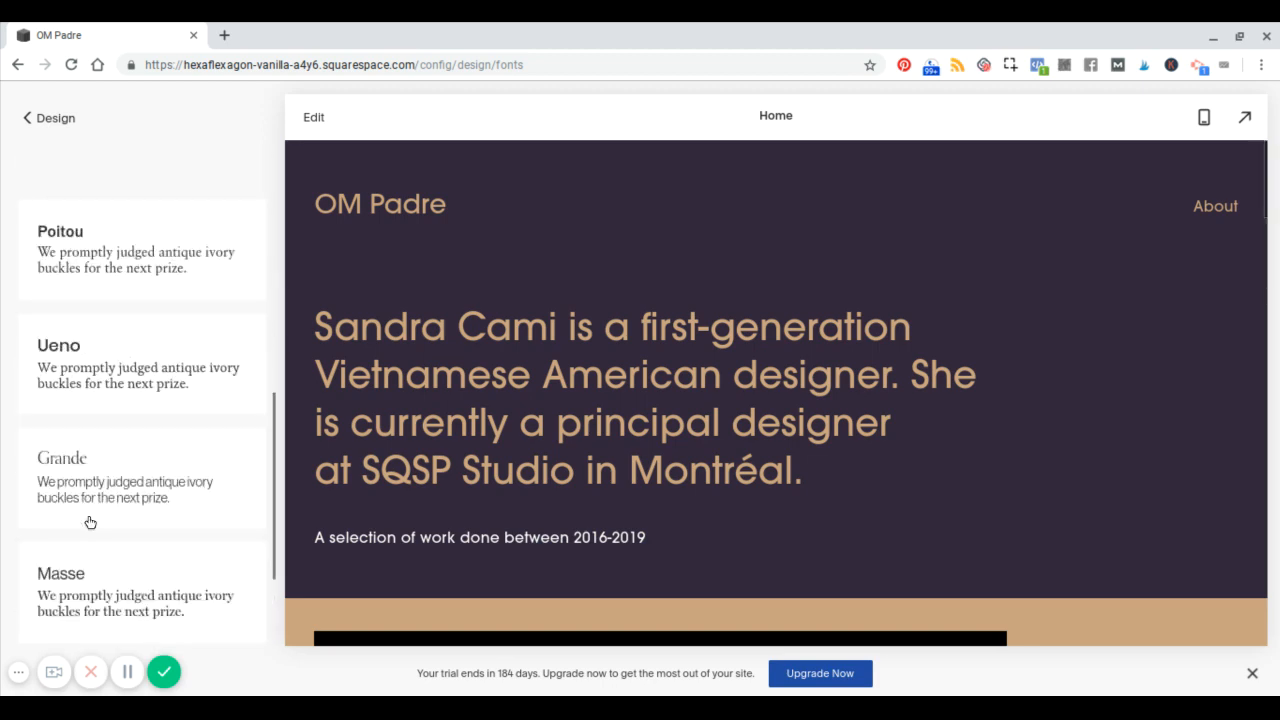
scroll("up", 3)
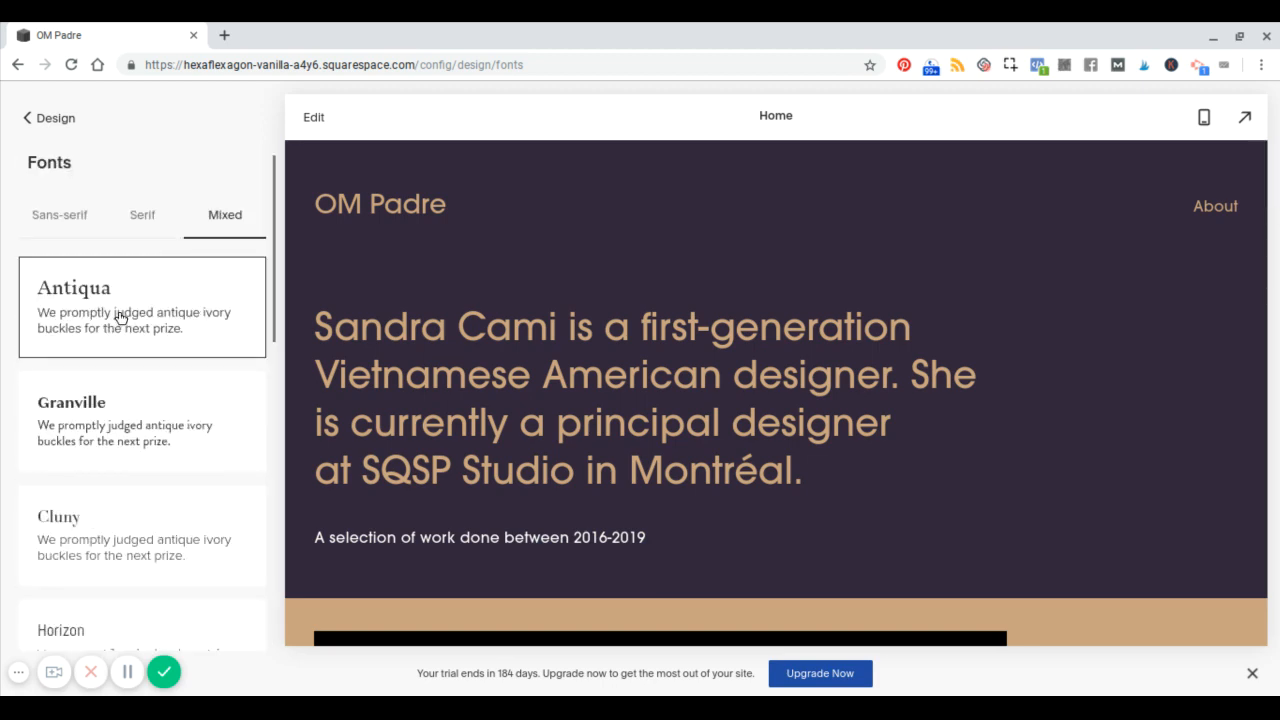
- Apply the Antiqua font pack so the OM Padre title and intro render in serif
left_click(140, 304)
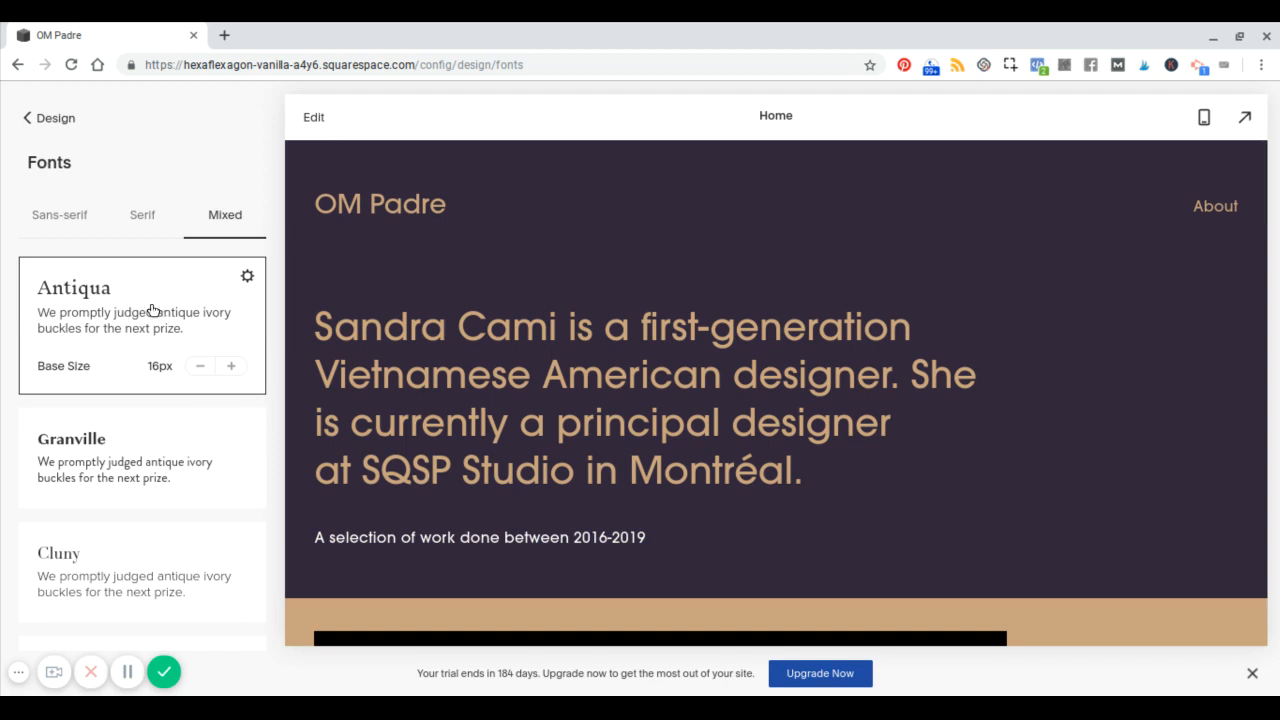
mouse_move(138, 332)
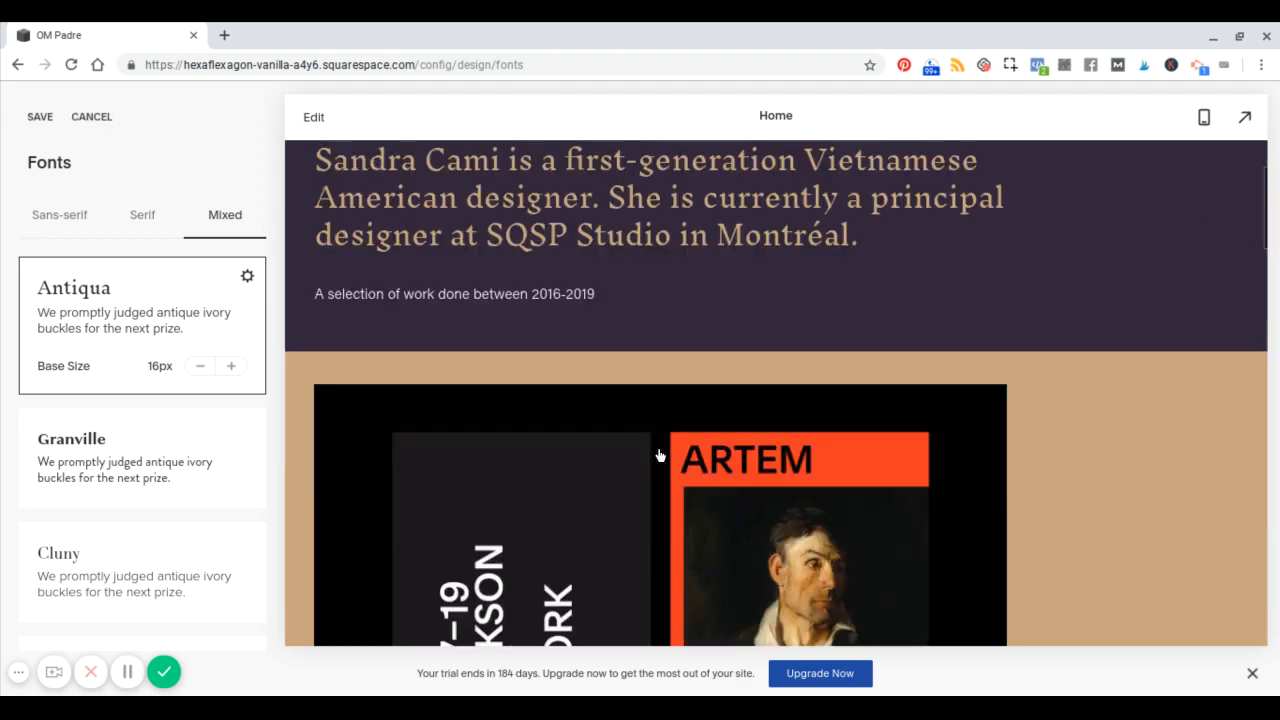
scroll("up", 3)
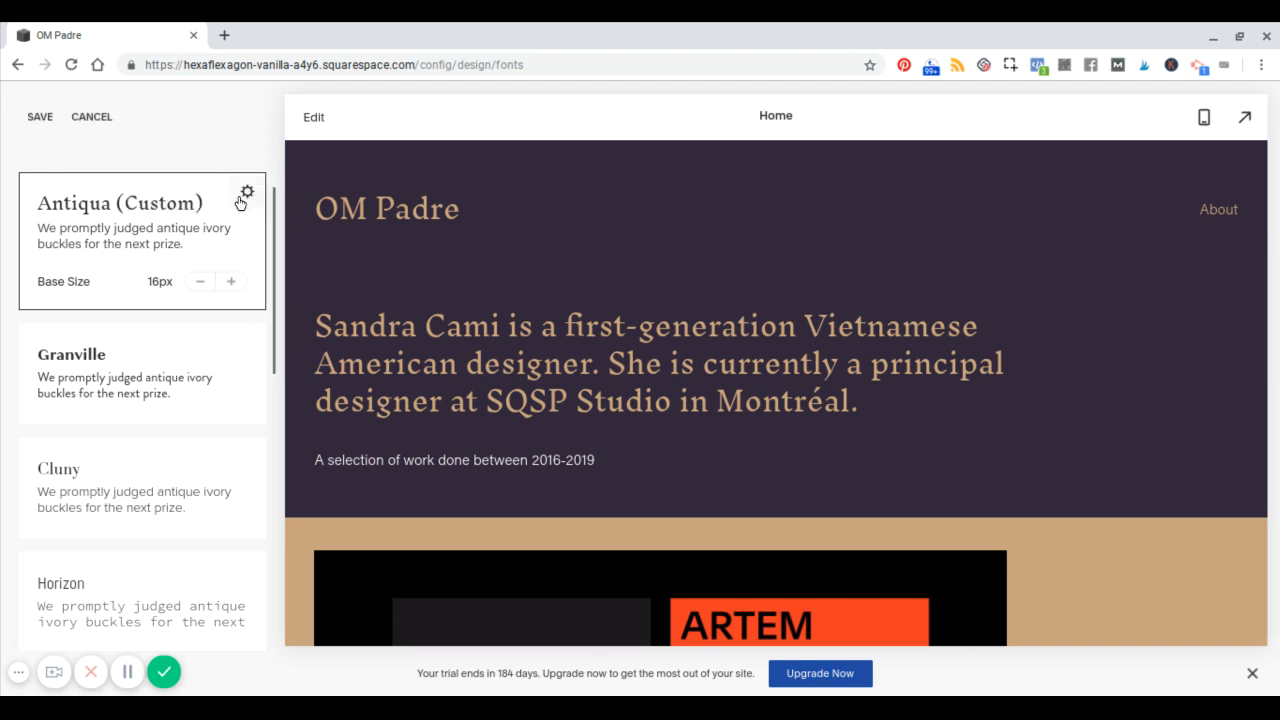
mouse_move(246, 192)
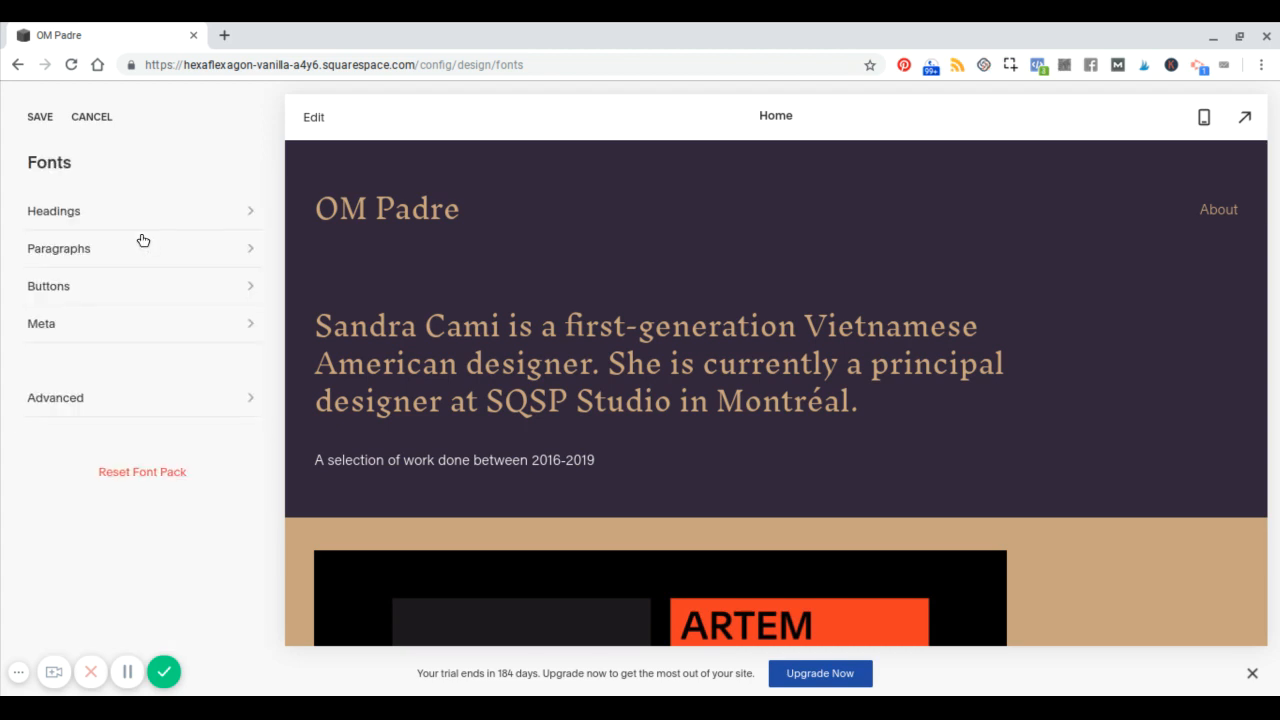
mouse_move(154, 236)
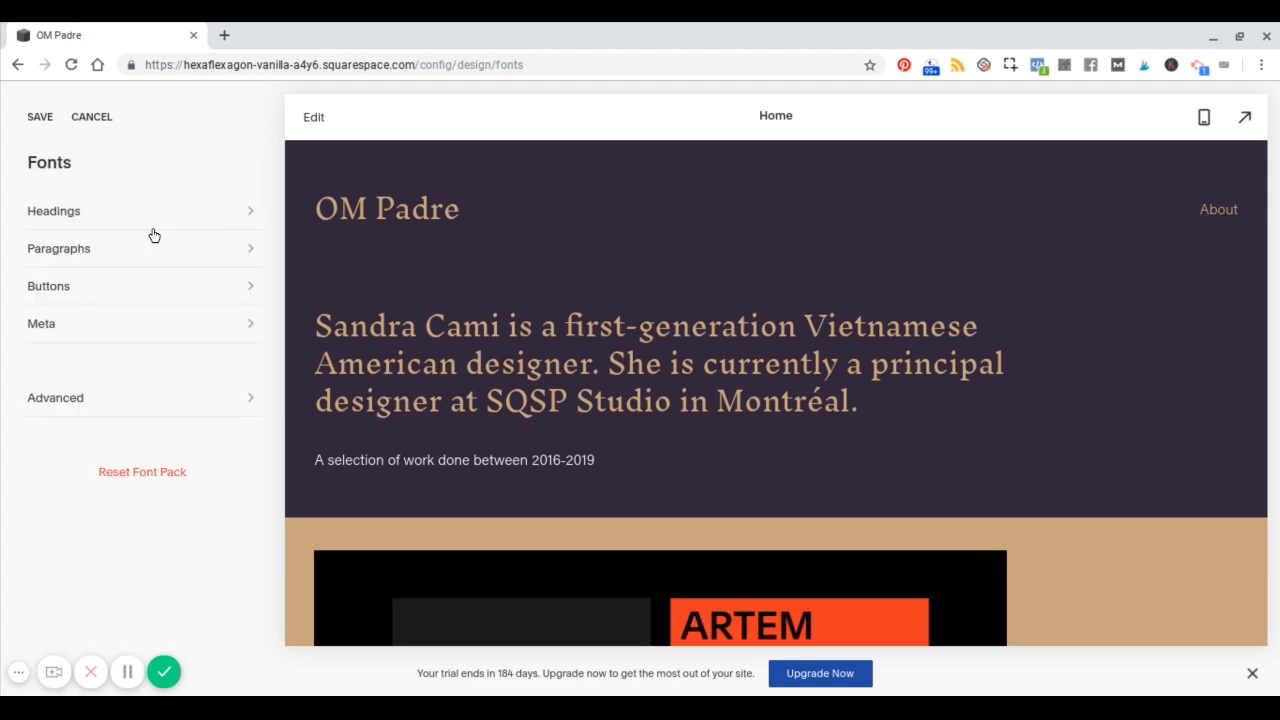
- Review the Antiqua heading font settings and save the new font choice
left_click(52, 212)
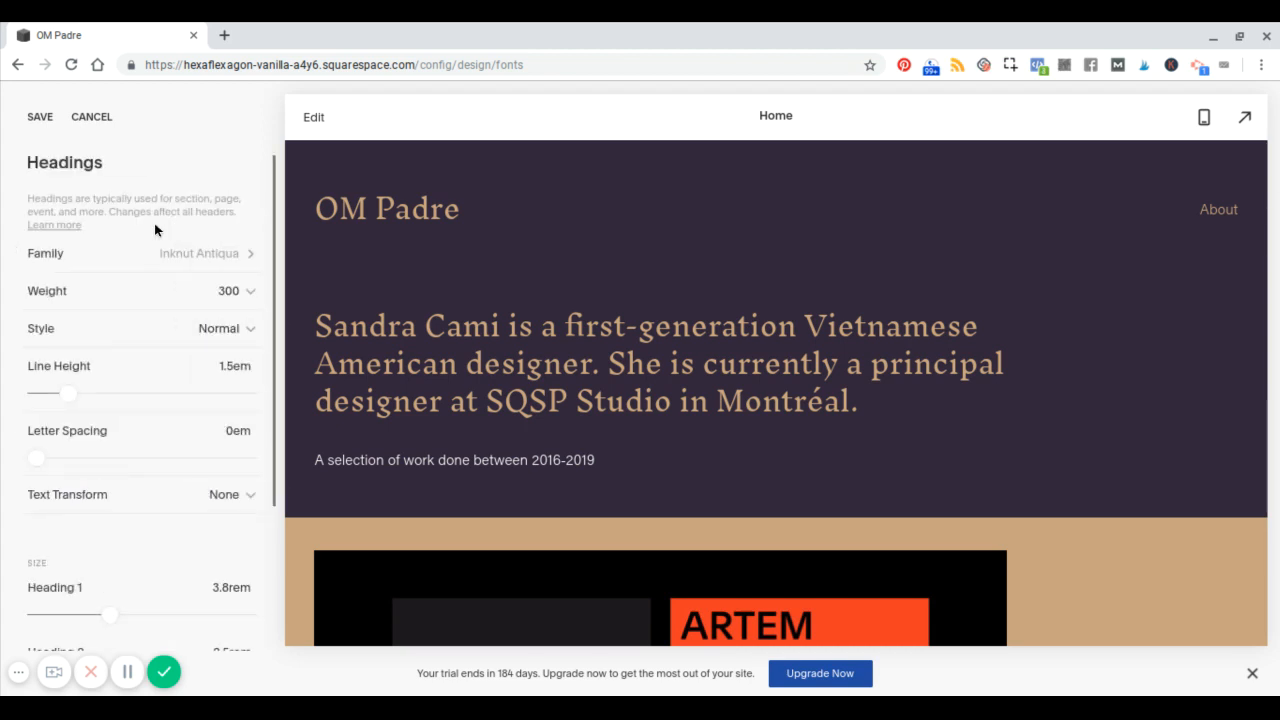
scroll("down", 3)
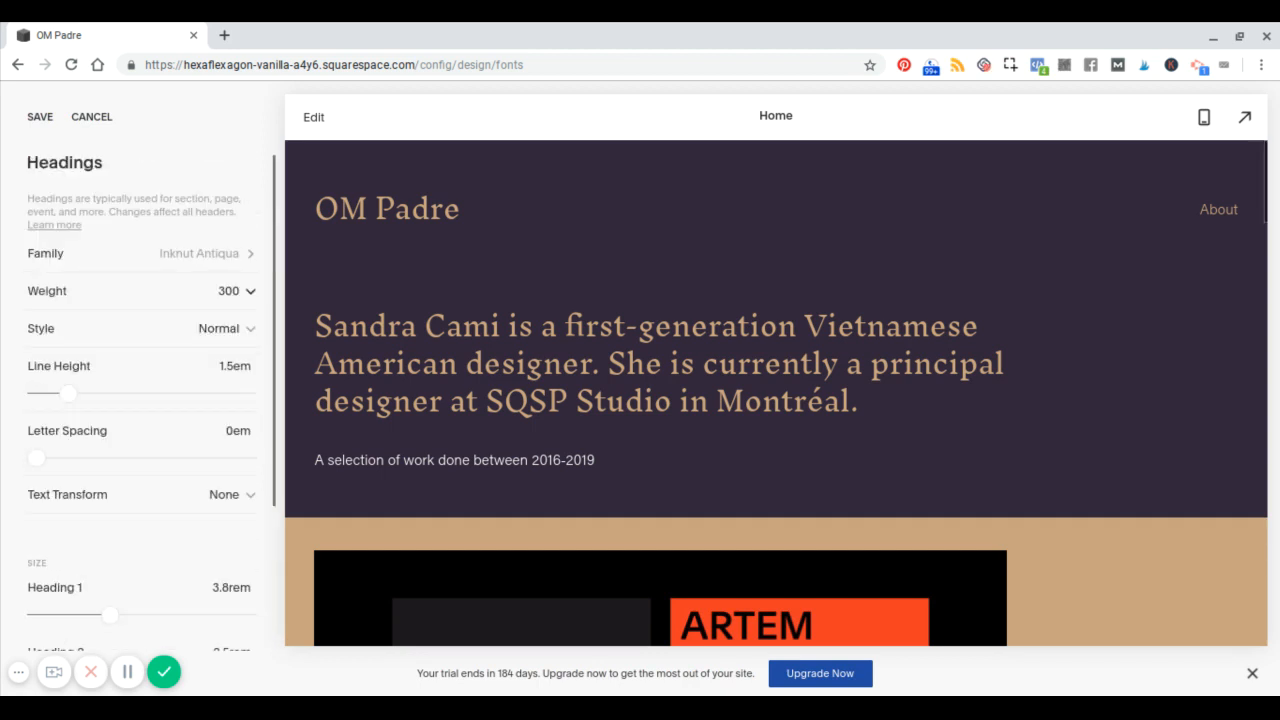
scroll("down", 3)
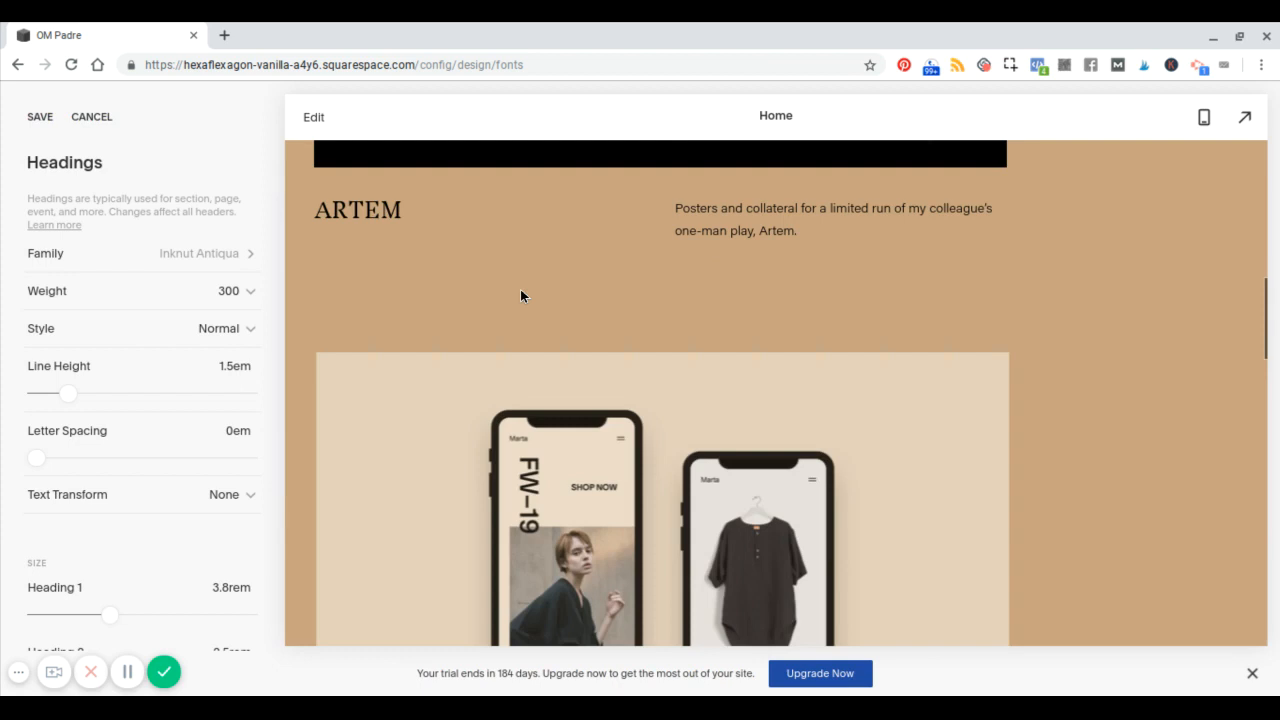
scroll("down", 3)
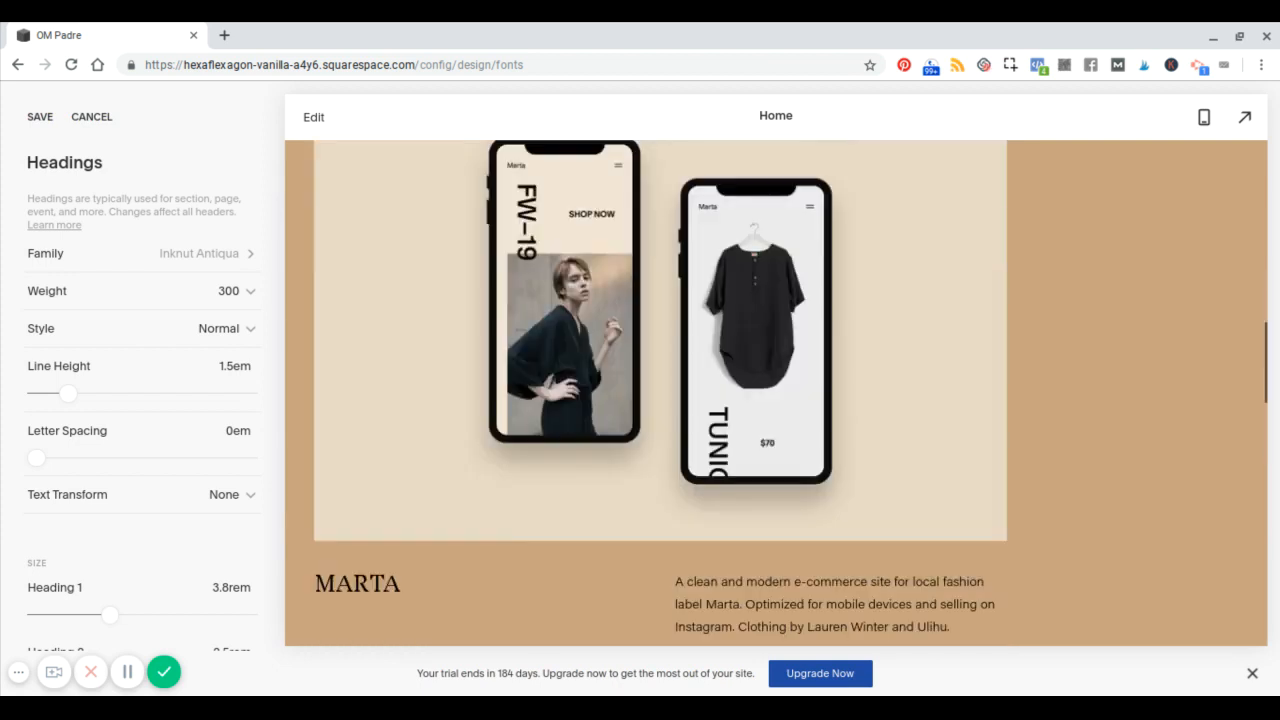
scroll("down", 3)
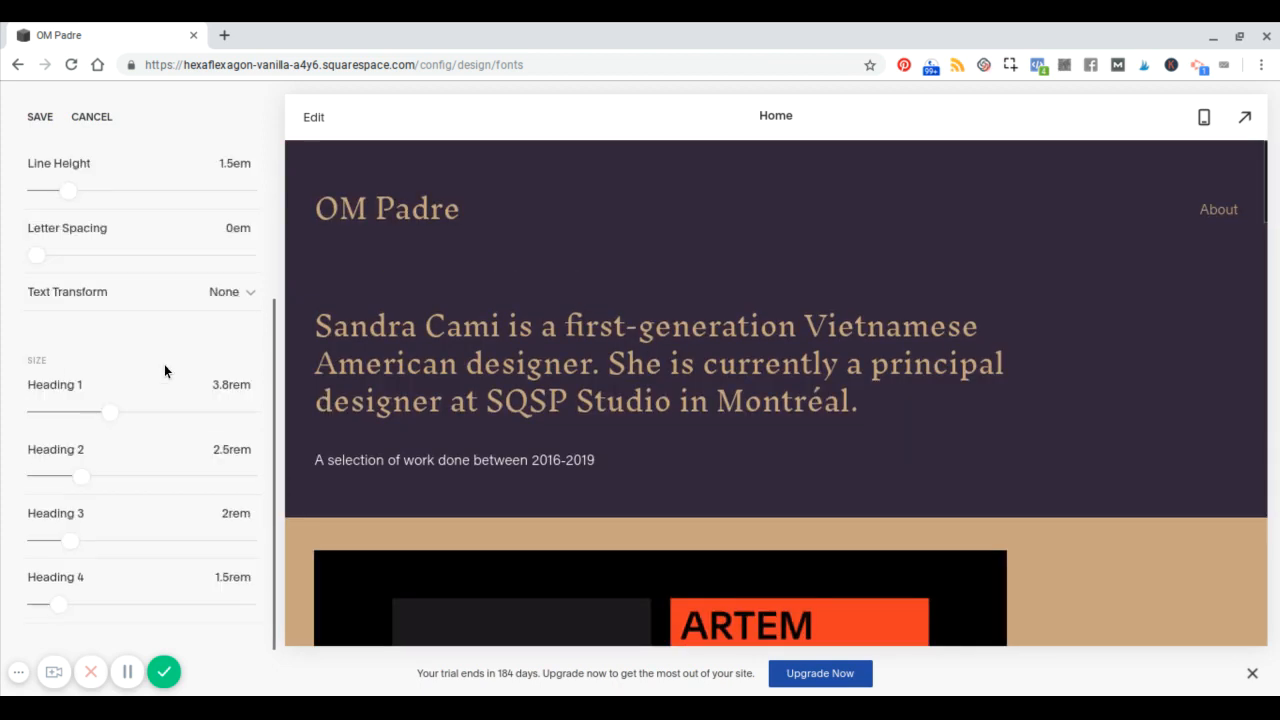
scroll("up", 3)
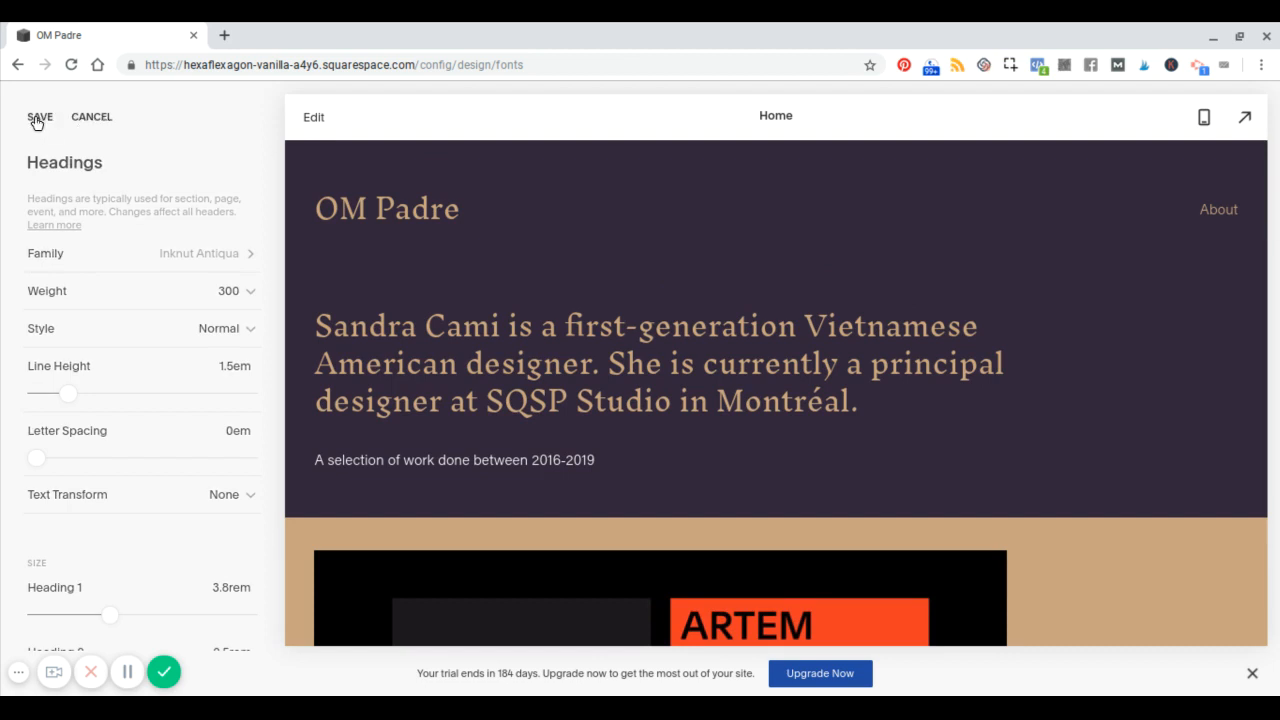
left_click(40, 116)
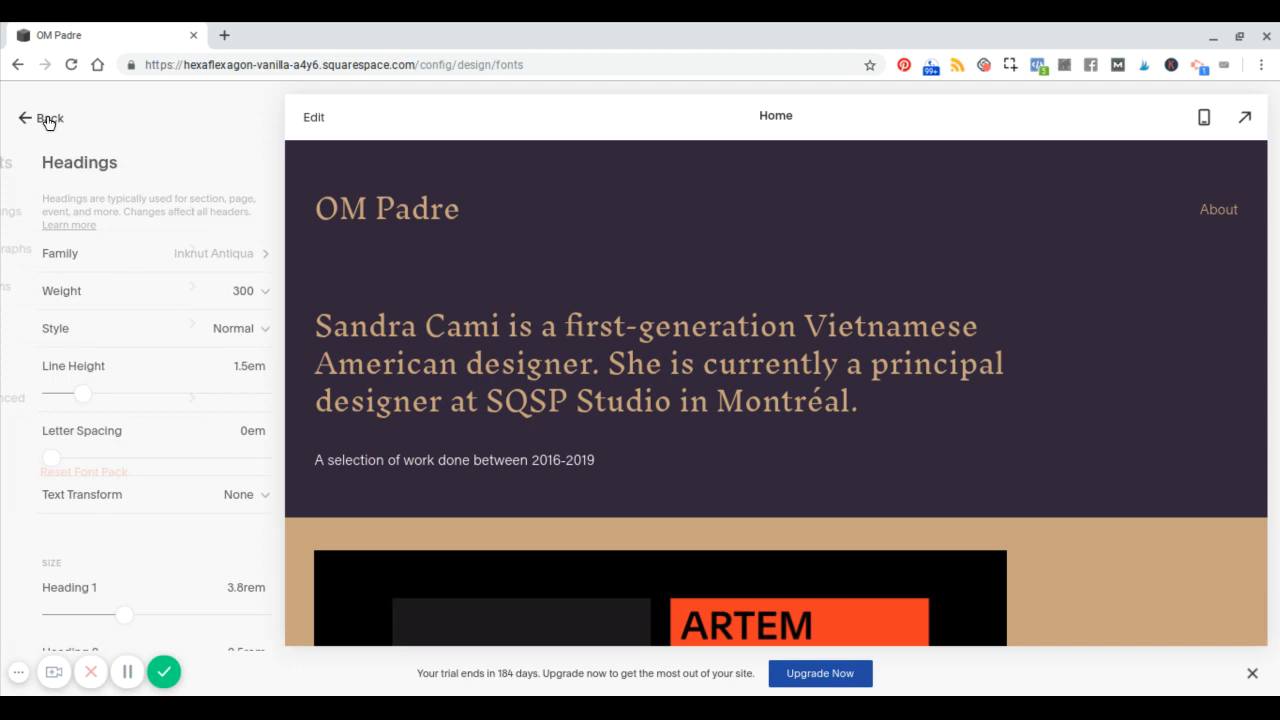
left_click(42, 118)
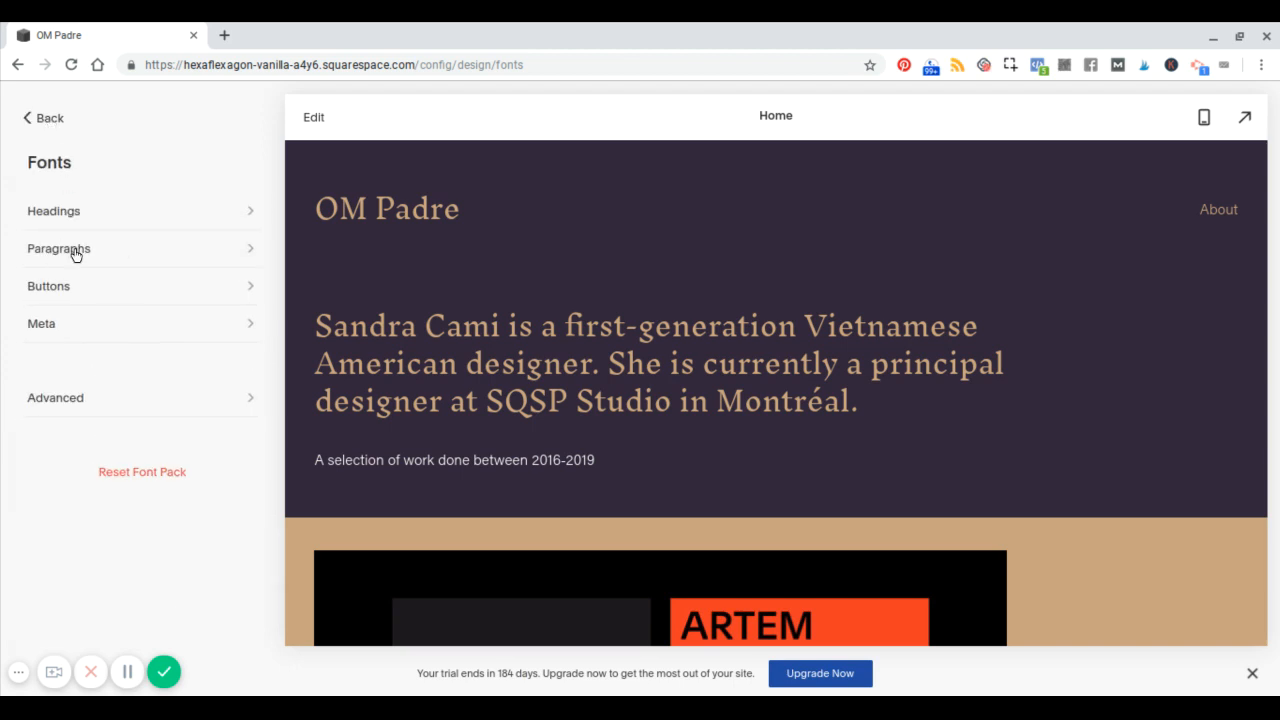
- Look over the paragraph and advanced font settings, then return to the font pack list
left_click(58, 248)
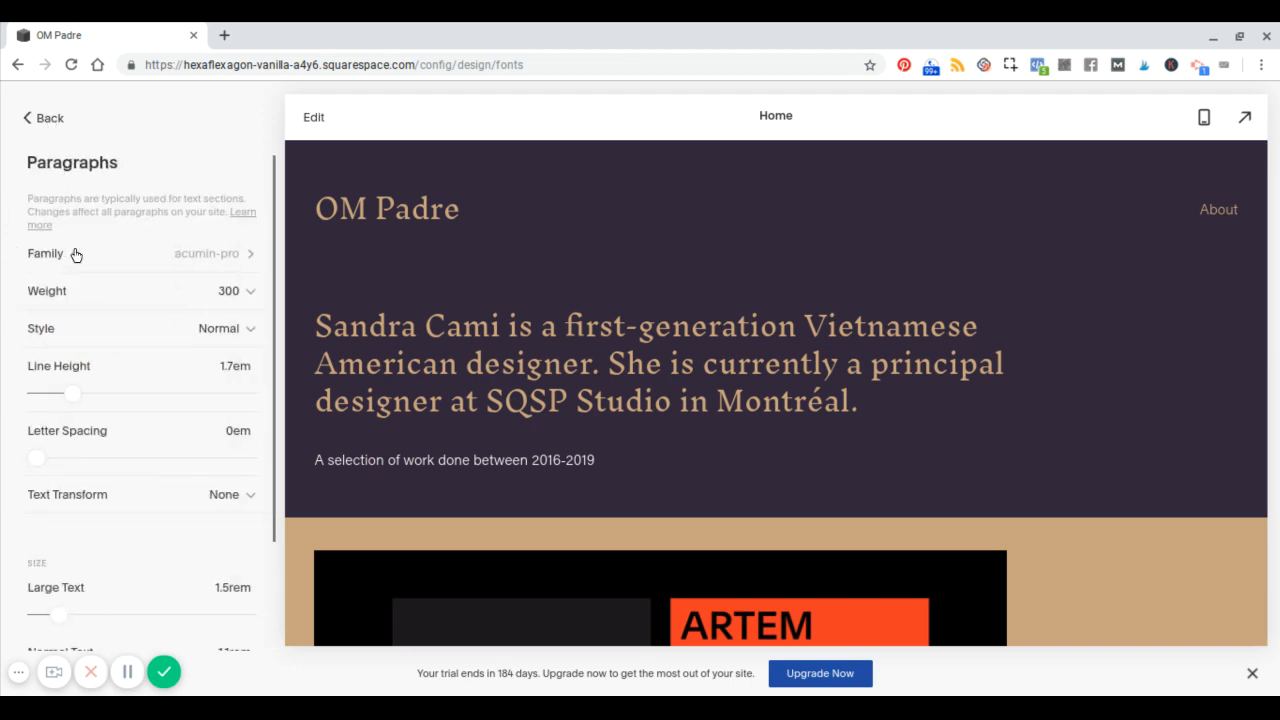
left_click(42, 118)
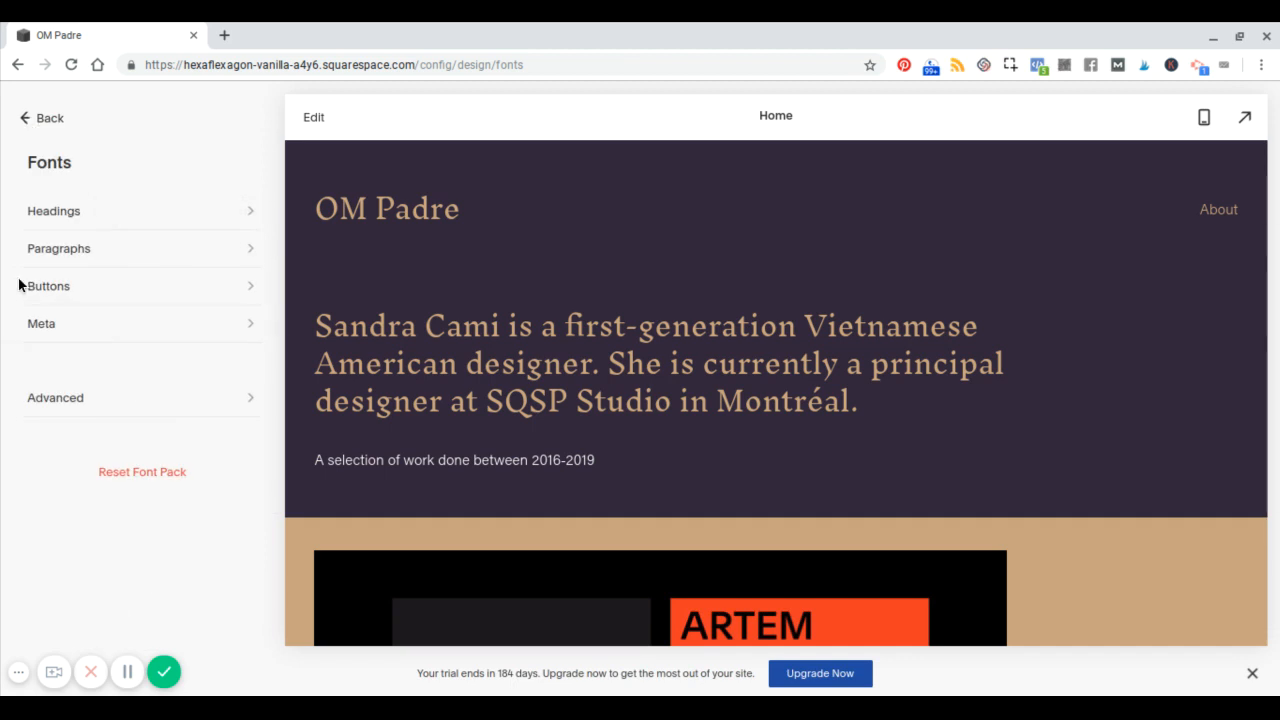
mouse_move(58, 392)
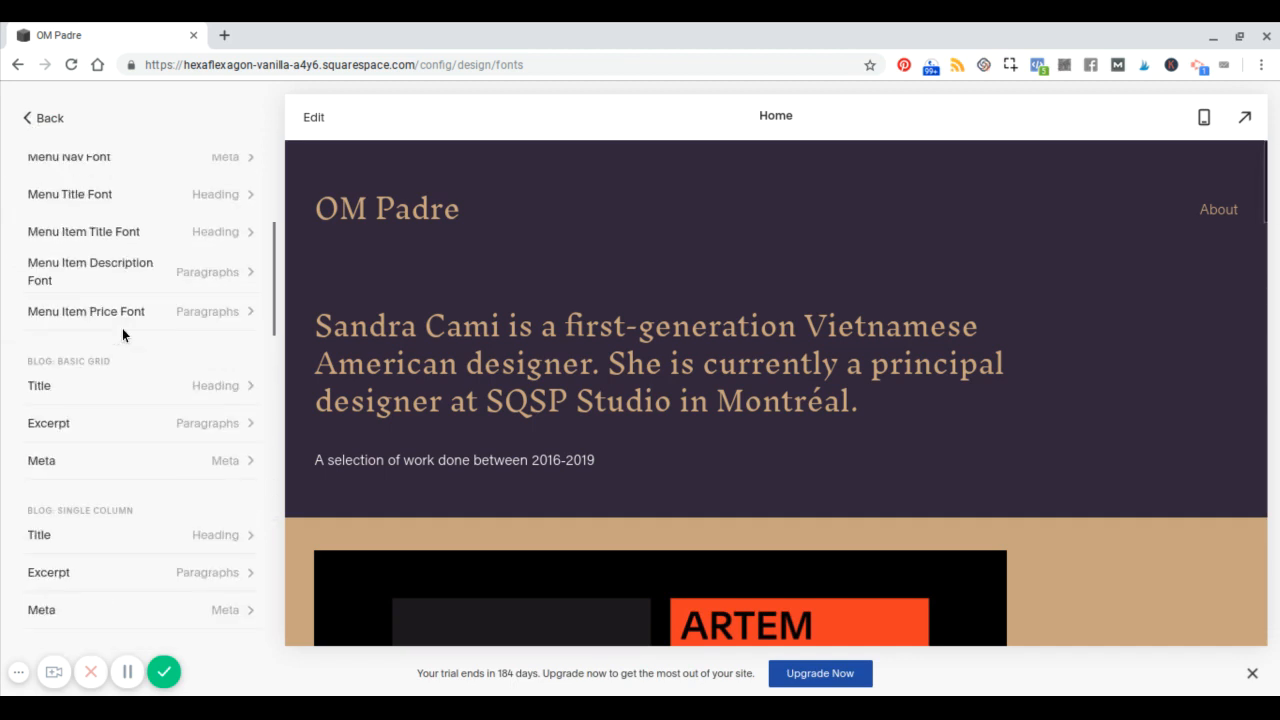
scroll("down", 3)
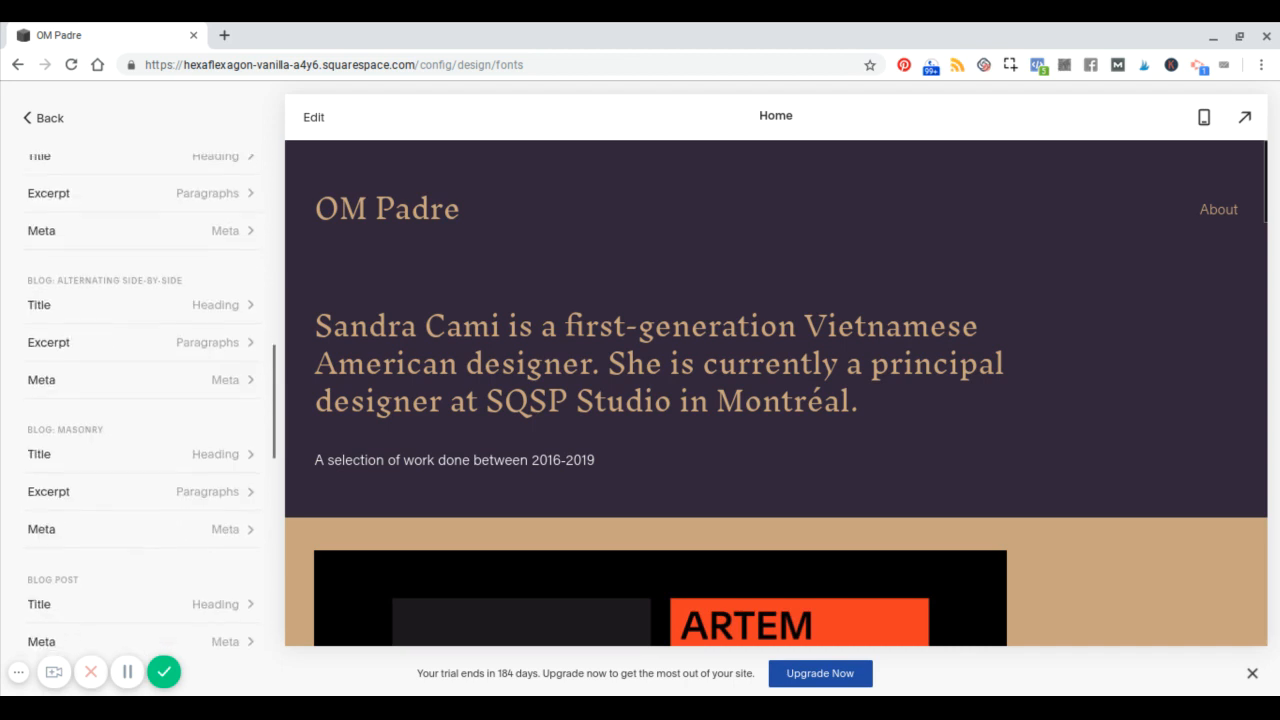
scroll("down", 3)
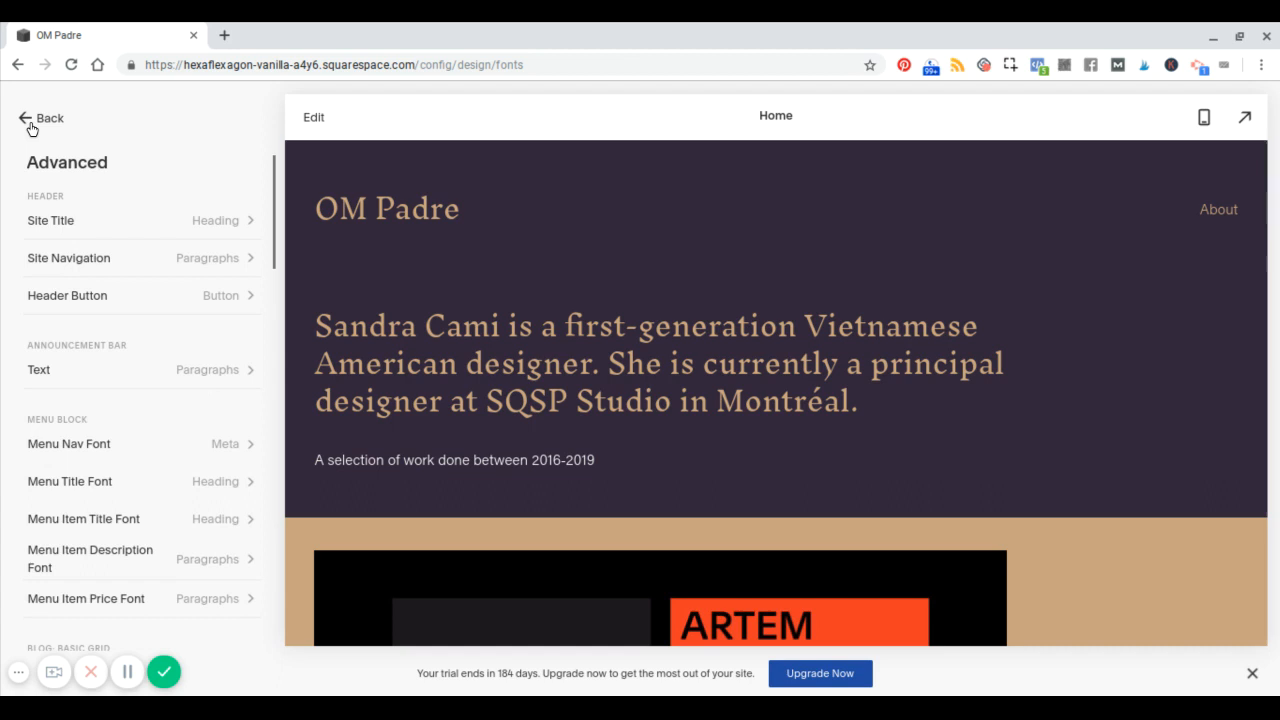
left_click(42, 118)
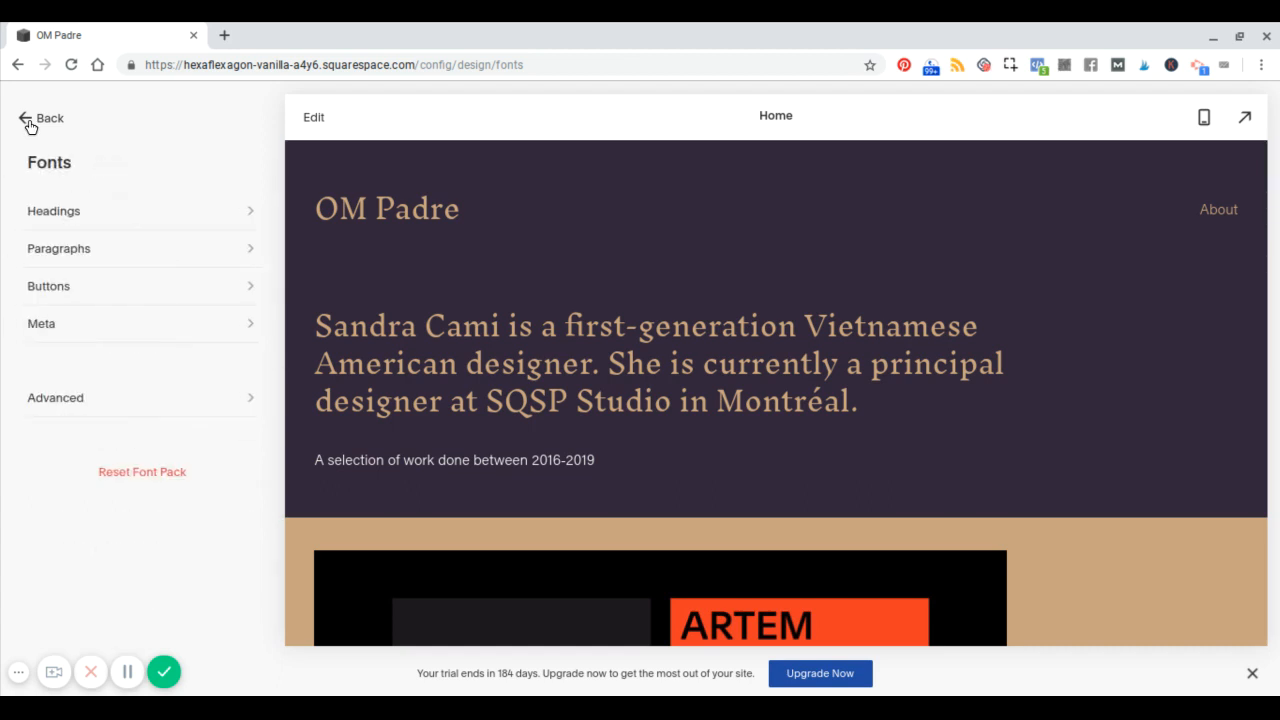
left_click(40, 118)
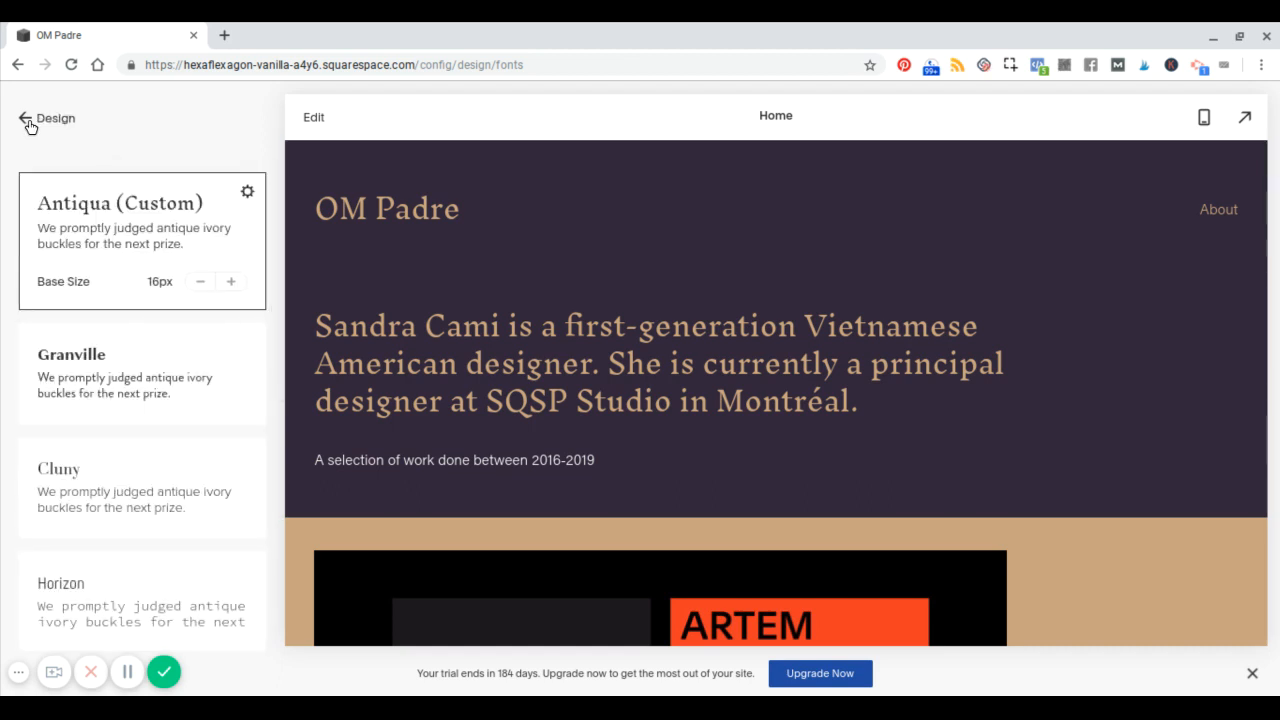
- View the Colors settings showing the tan, cream and dark purple palette and section themes
left_click(28, 118)
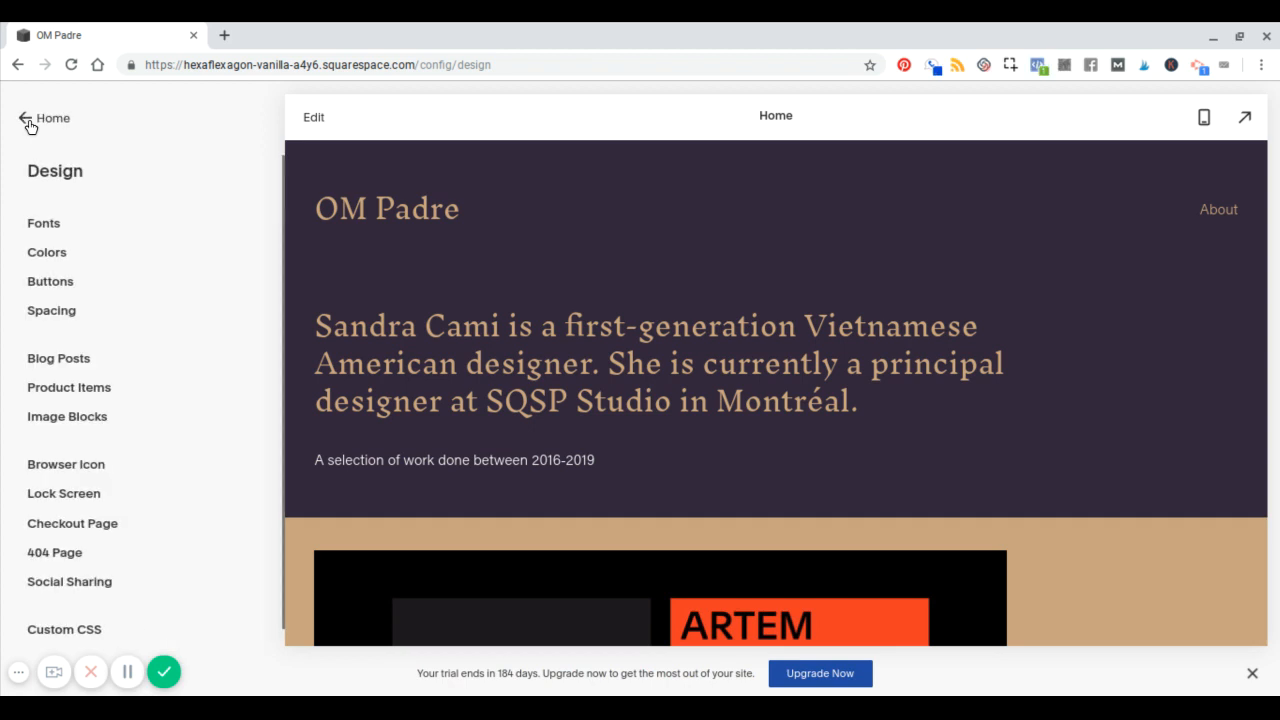
mouse_move(48, 252)
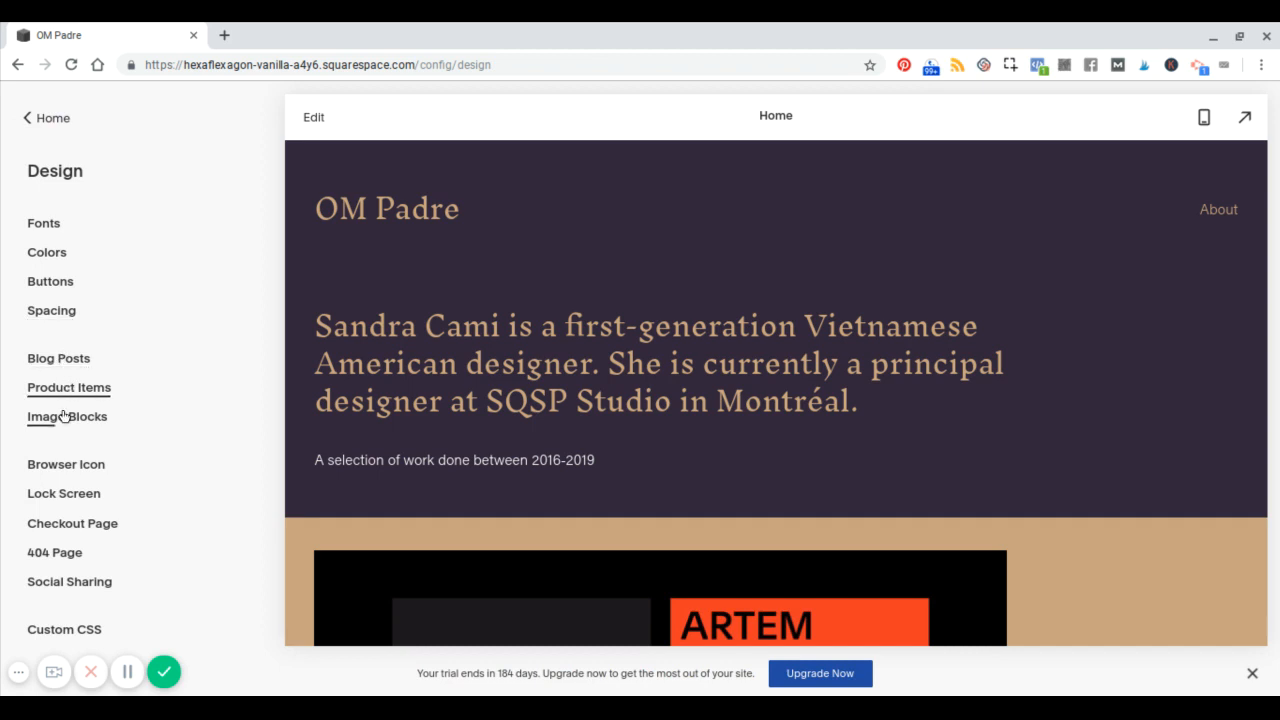
mouse_move(48, 252)
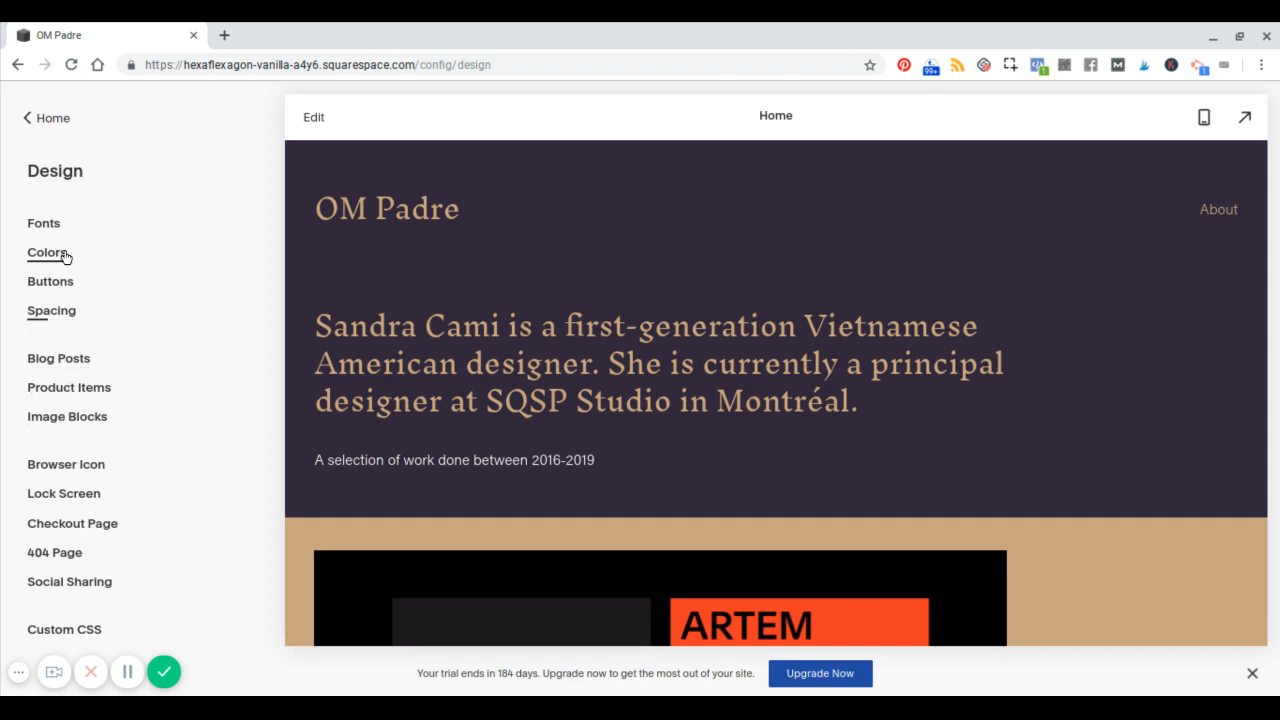
left_click(46, 252)
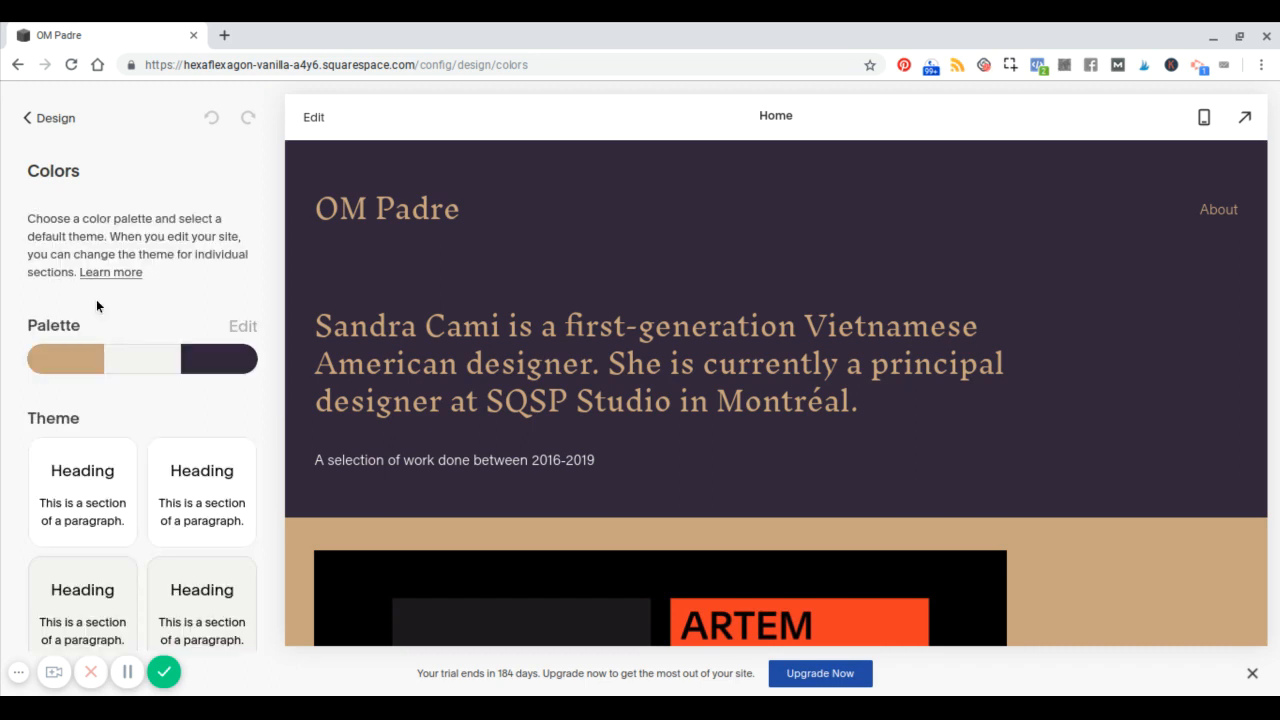
scroll("down", 3)
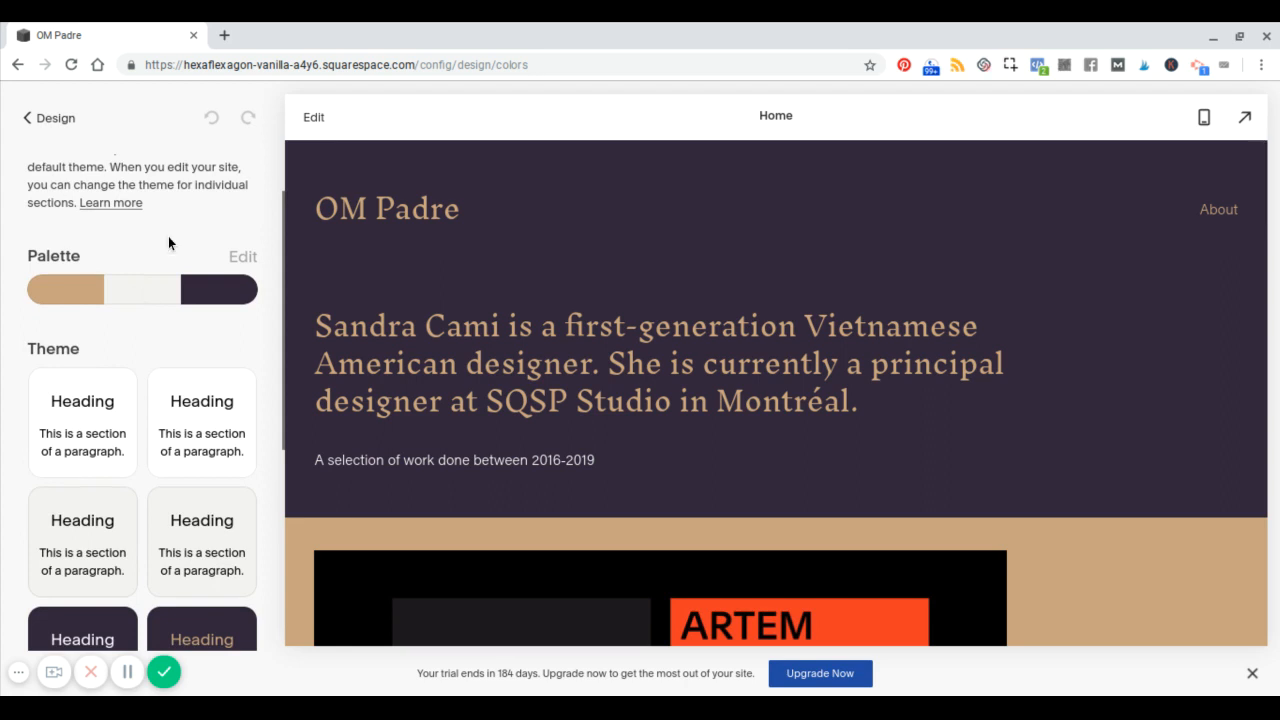
scroll("up", 3)
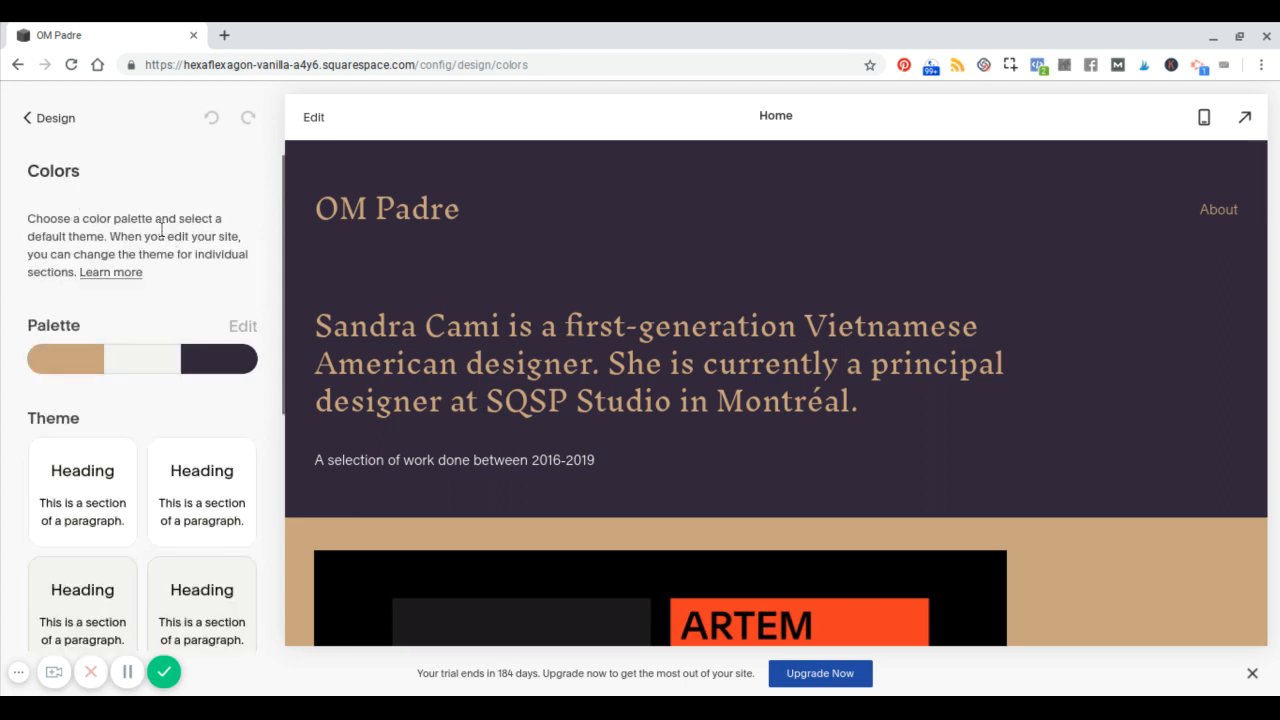
scroll("down", 3)
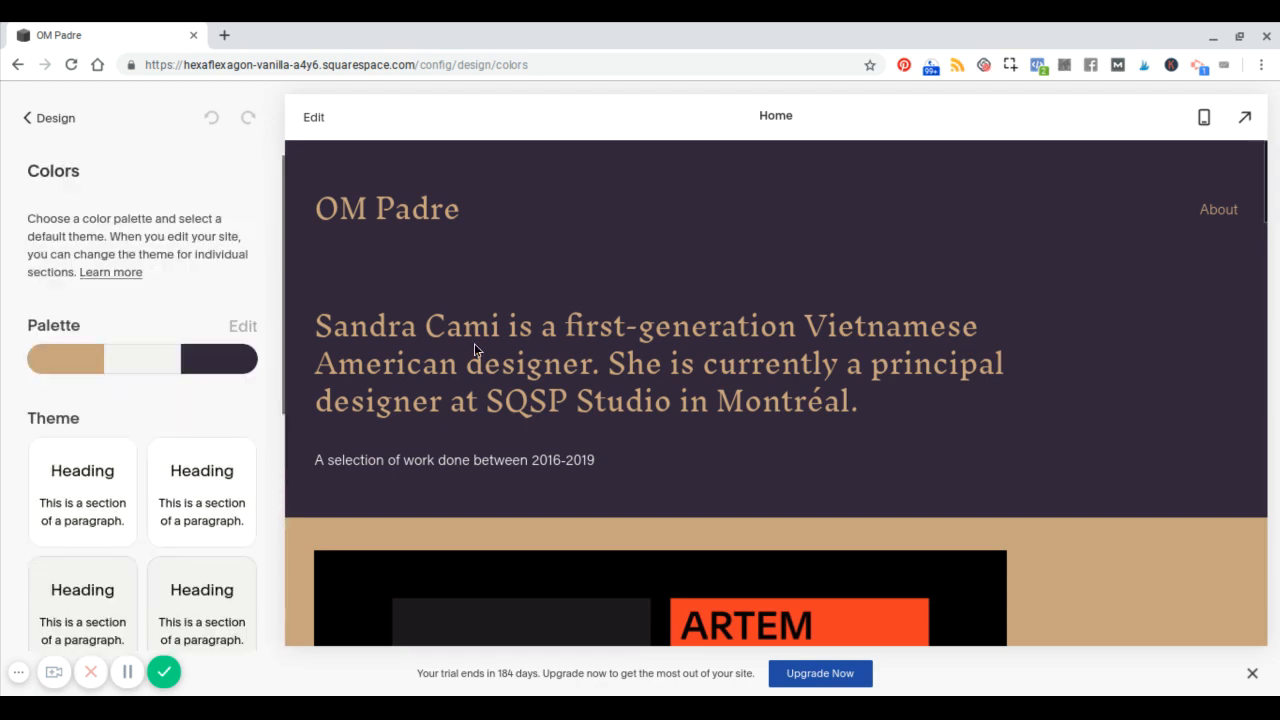
scroll("down", 3)
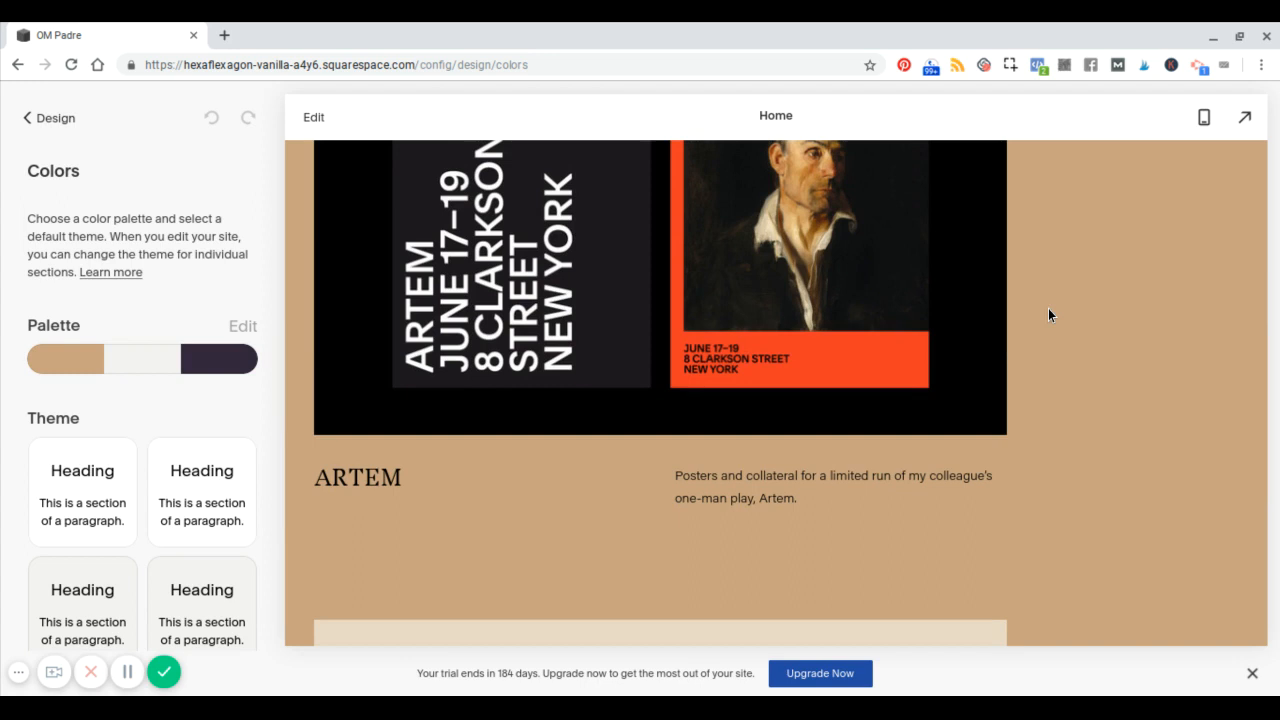
scroll("down", 3)
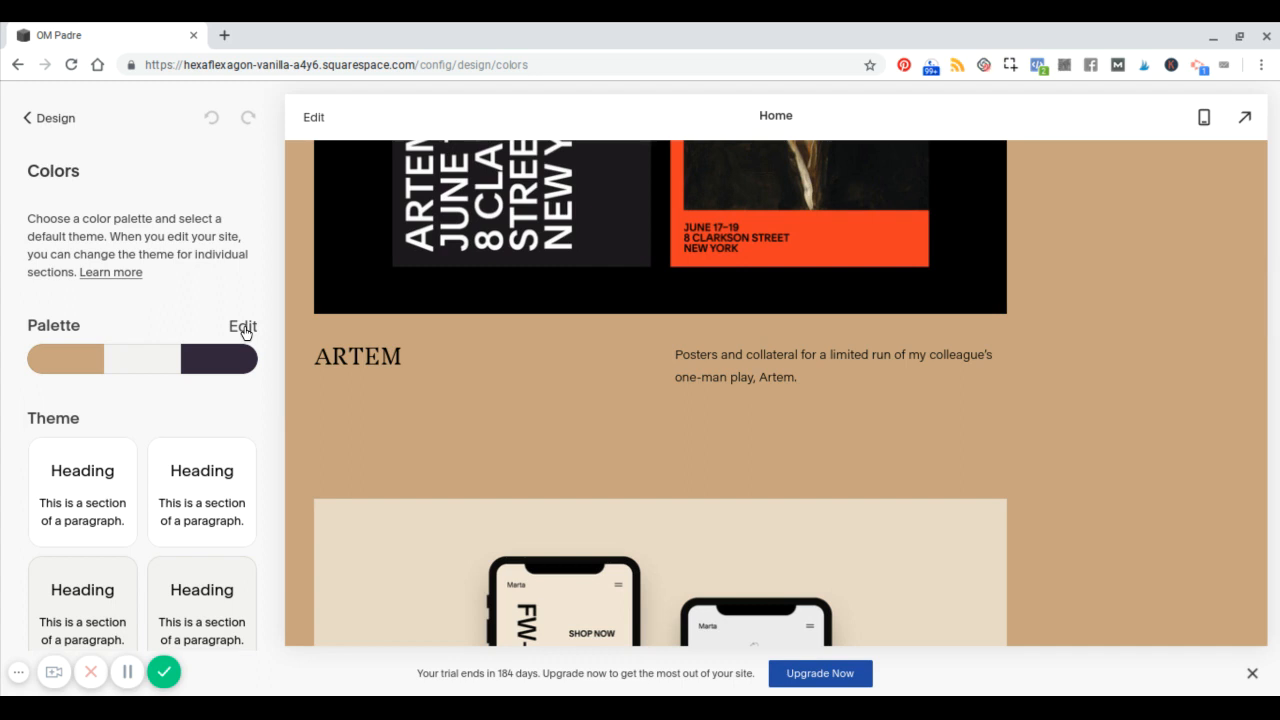
- Apply the orange, tan and dark green designer palette from the palette picker
left_click(242, 326)
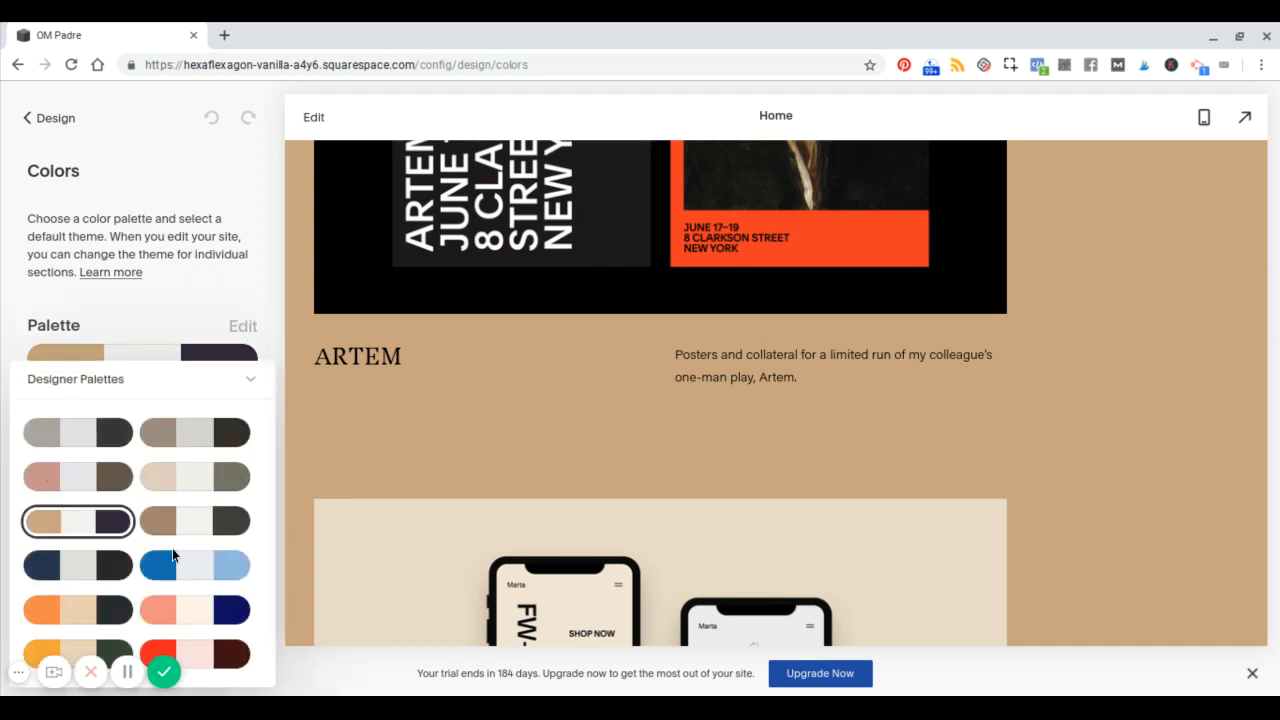
mouse_move(148, 456)
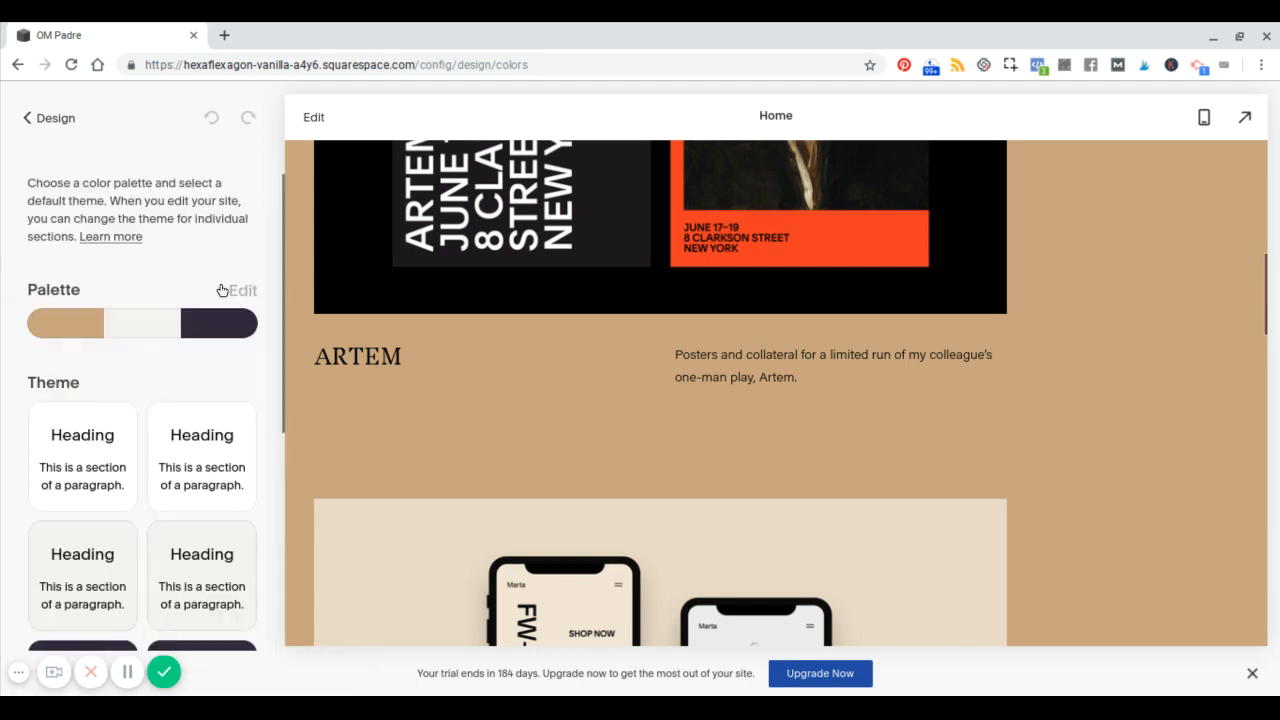
left_click(242, 290)
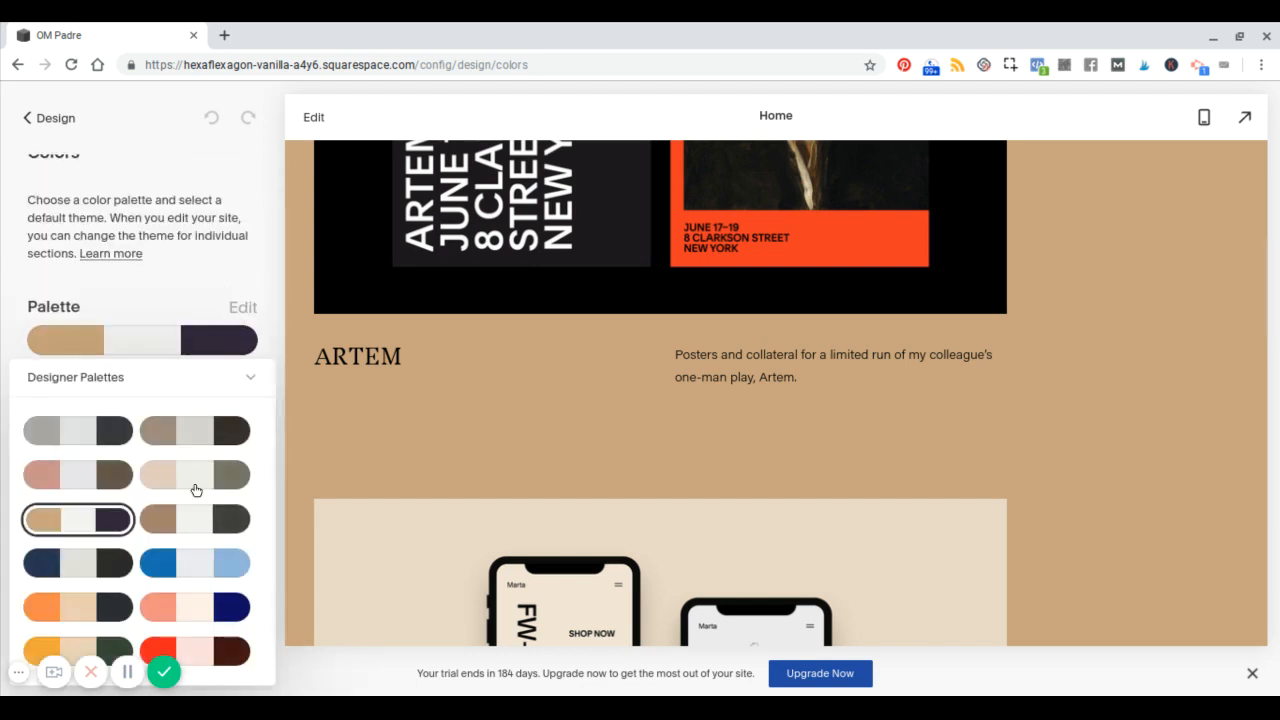
mouse_move(62, 644)
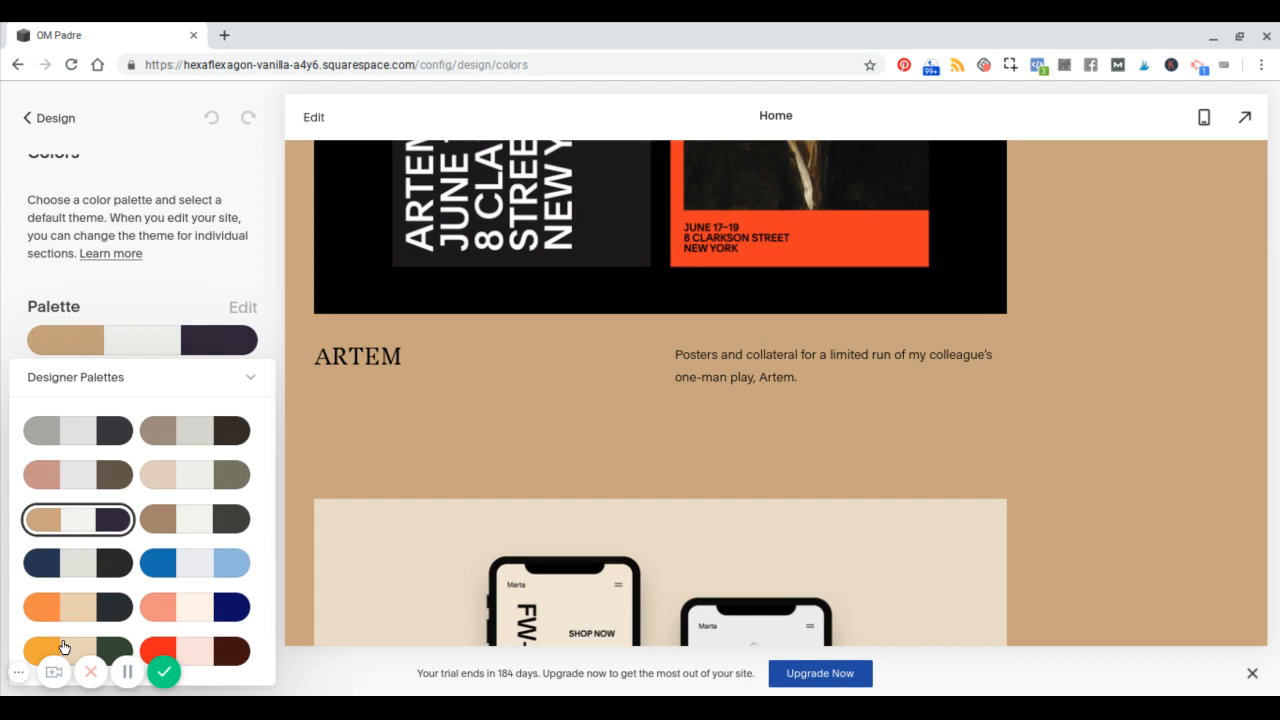
mouse_move(72, 648)
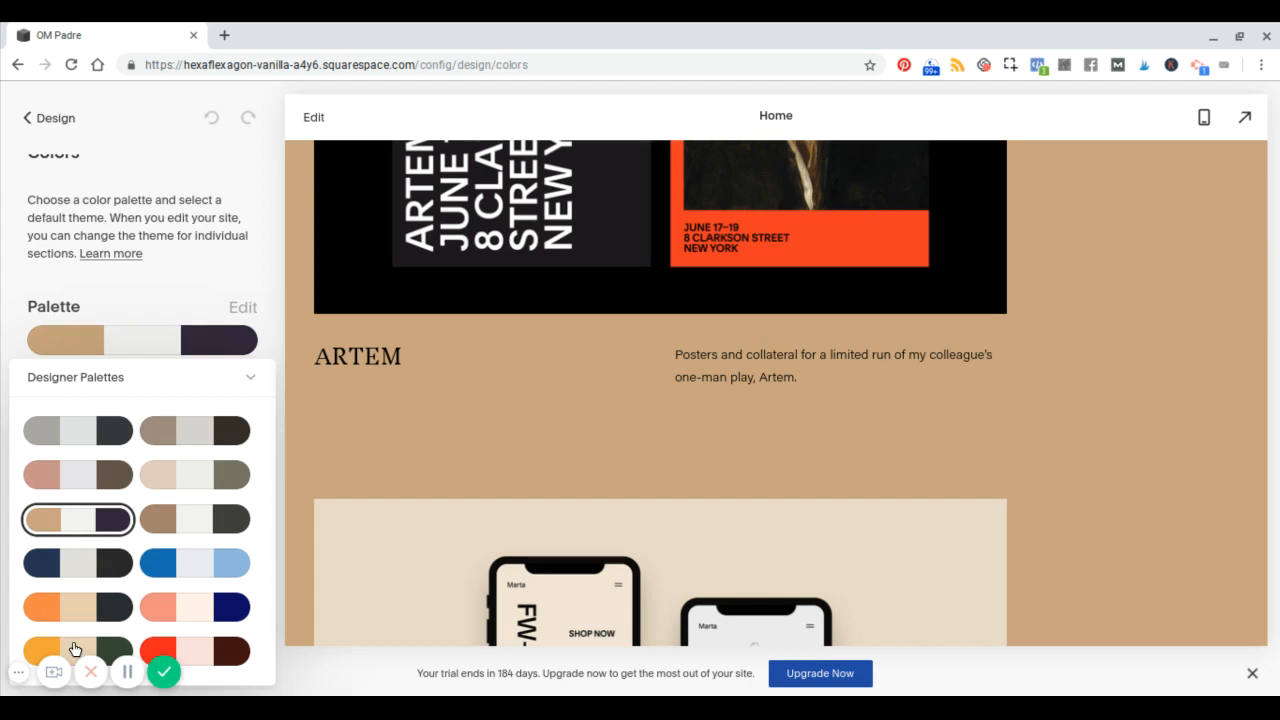
mouse_move(568, 32)
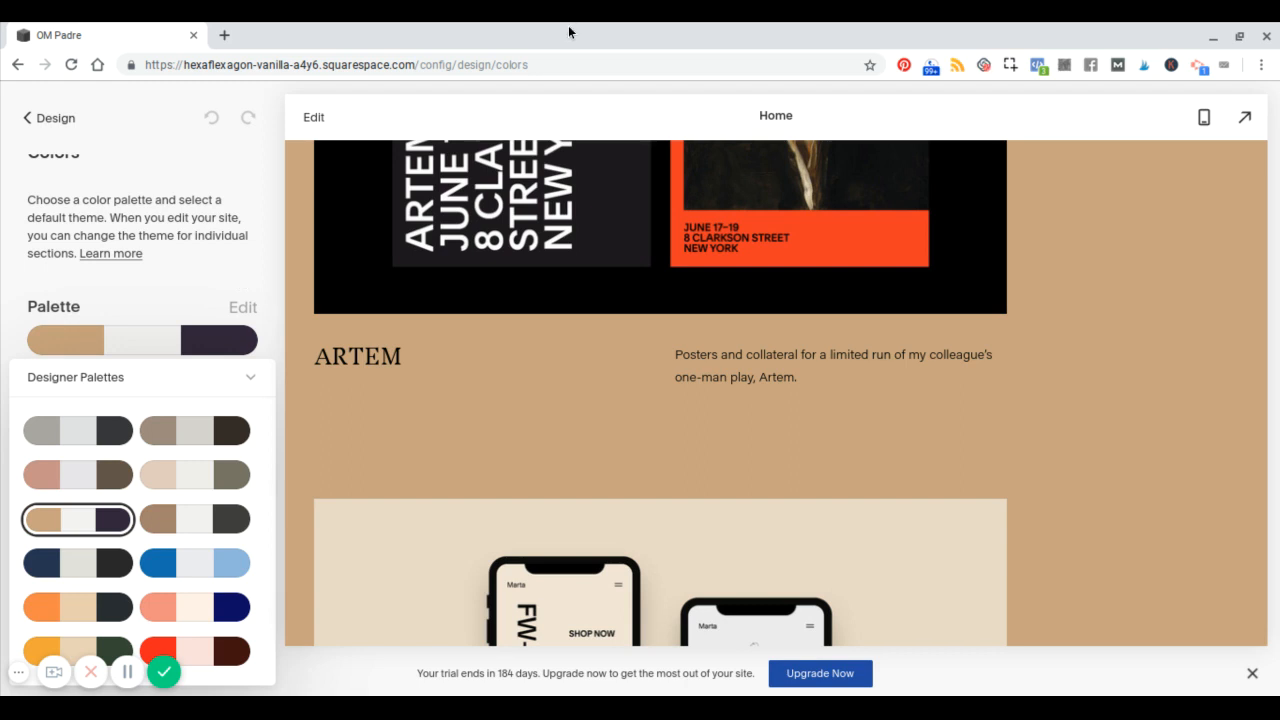
mouse_move(76, 656)
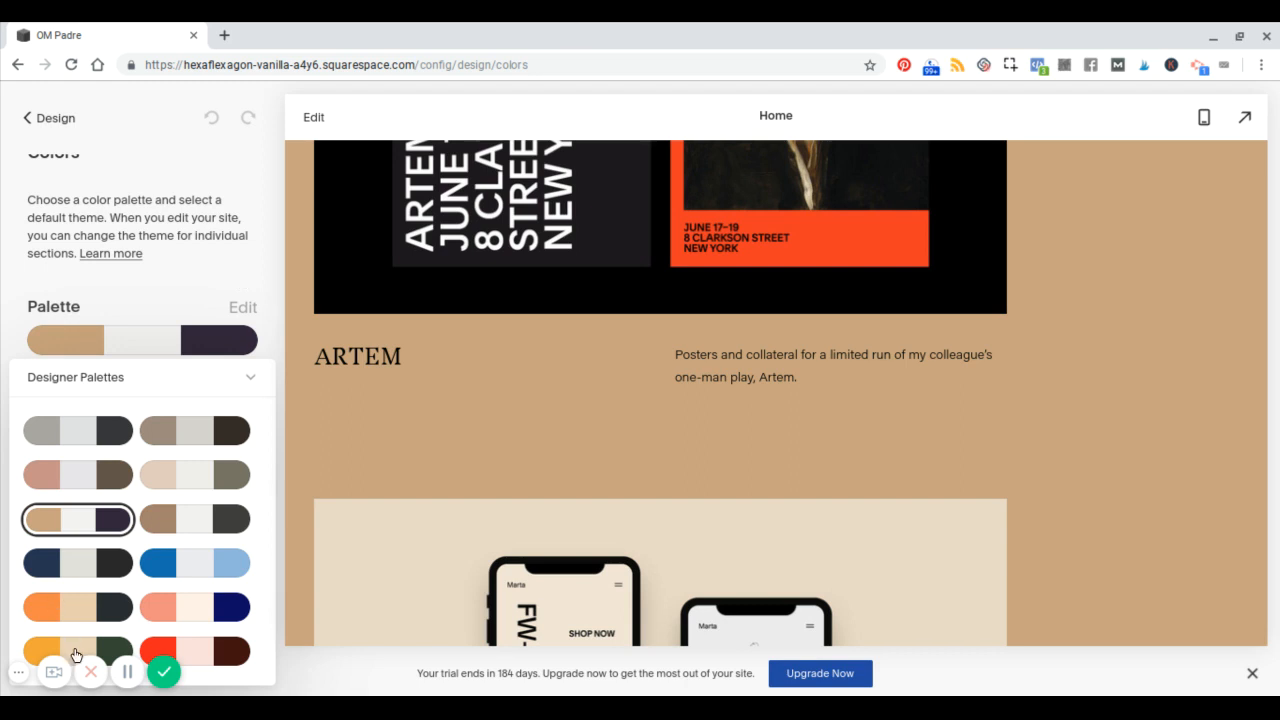
left_click(76, 650)
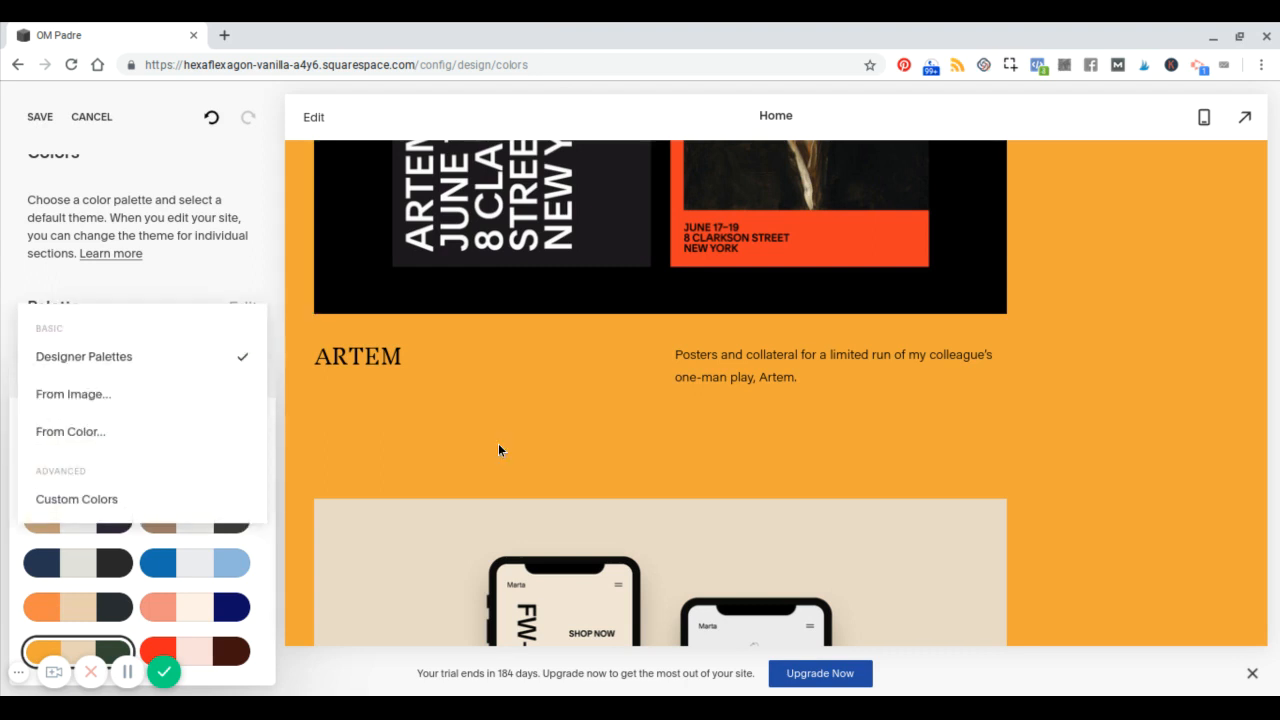
scroll("up", 3)
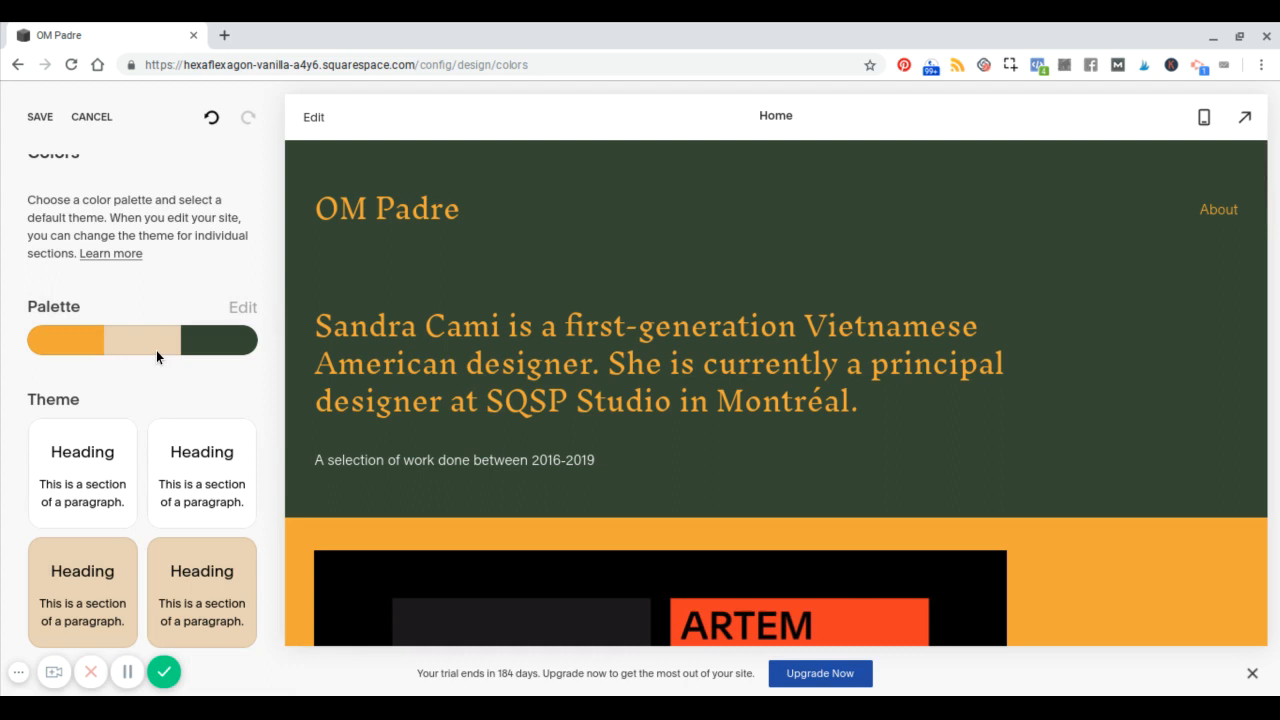
scroll("down", 3)
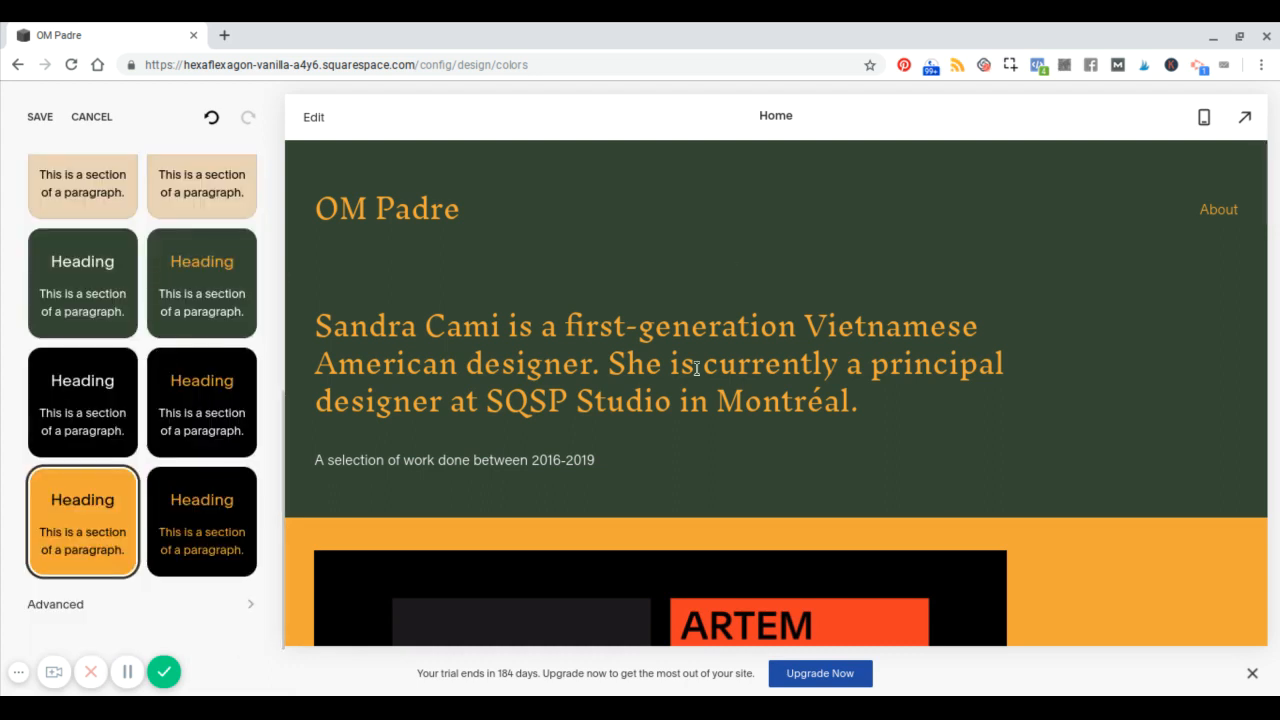
mouse_move(432, 390)
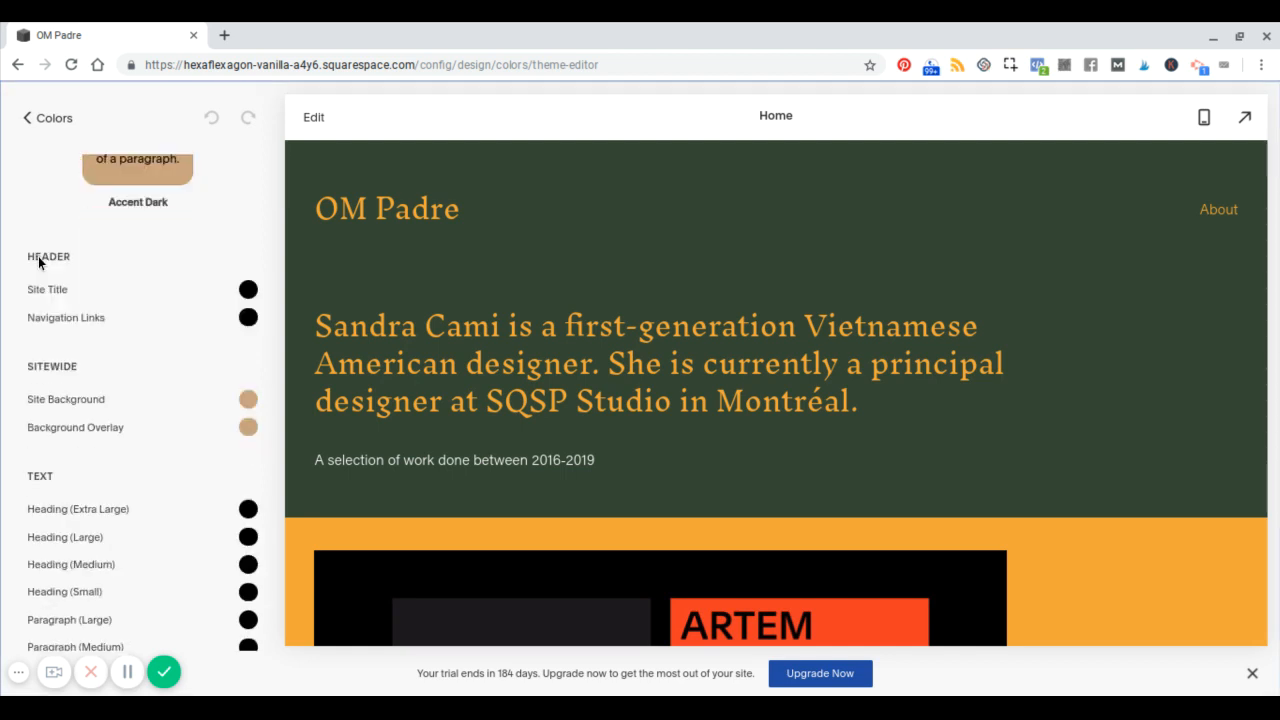
- Scroll through the Accent Dark theme's per-element colour rows in the Theme Editor
scroll("up", 3)
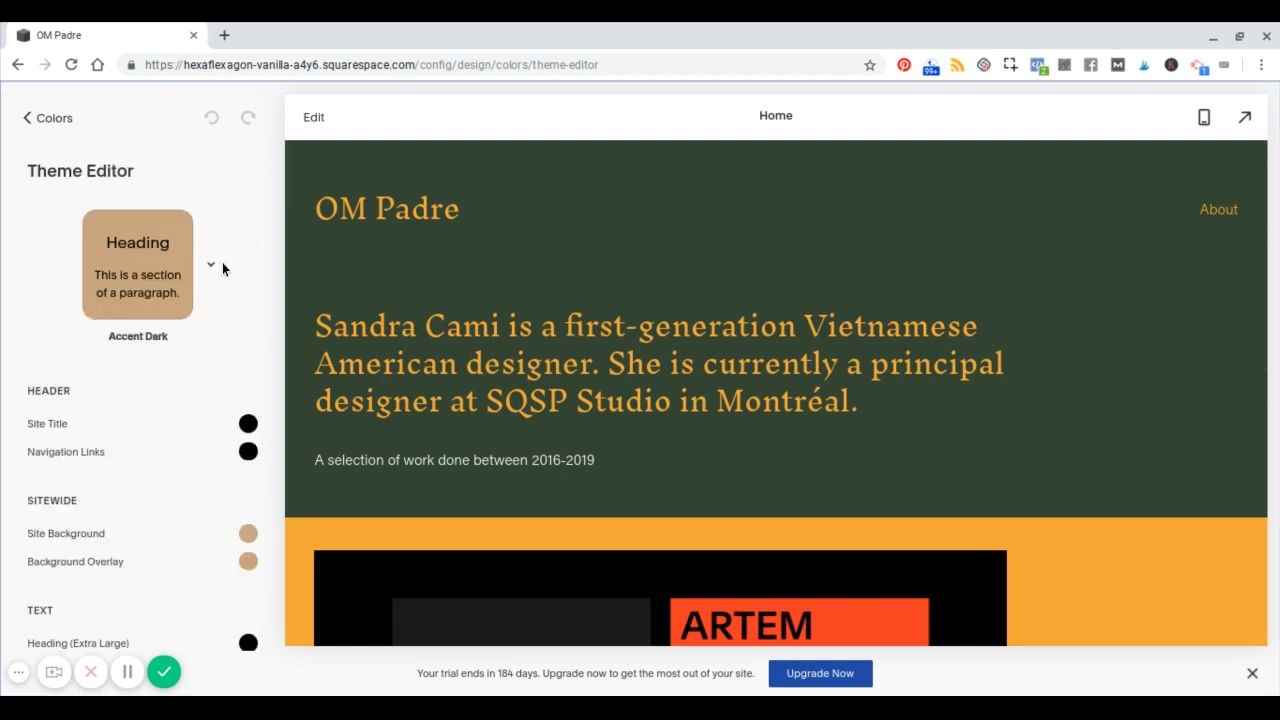
mouse_move(16, 336)
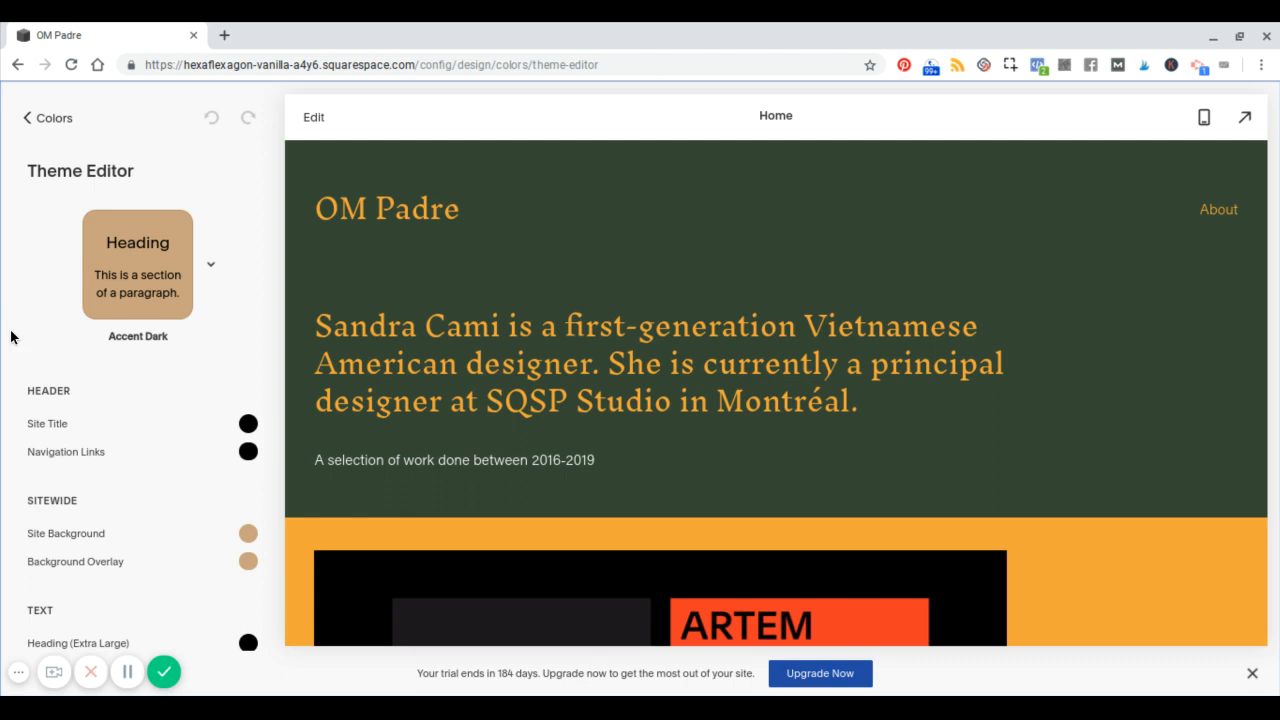
scroll("down", 3)
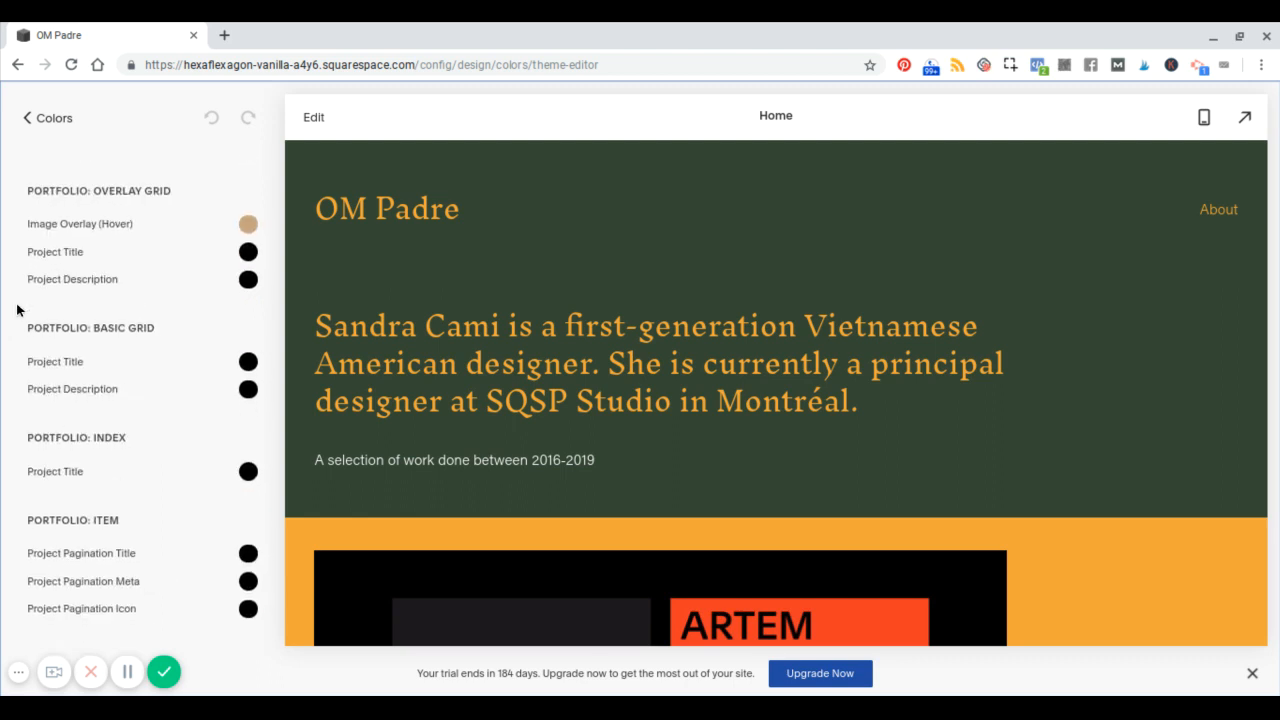
scroll("down", 3)
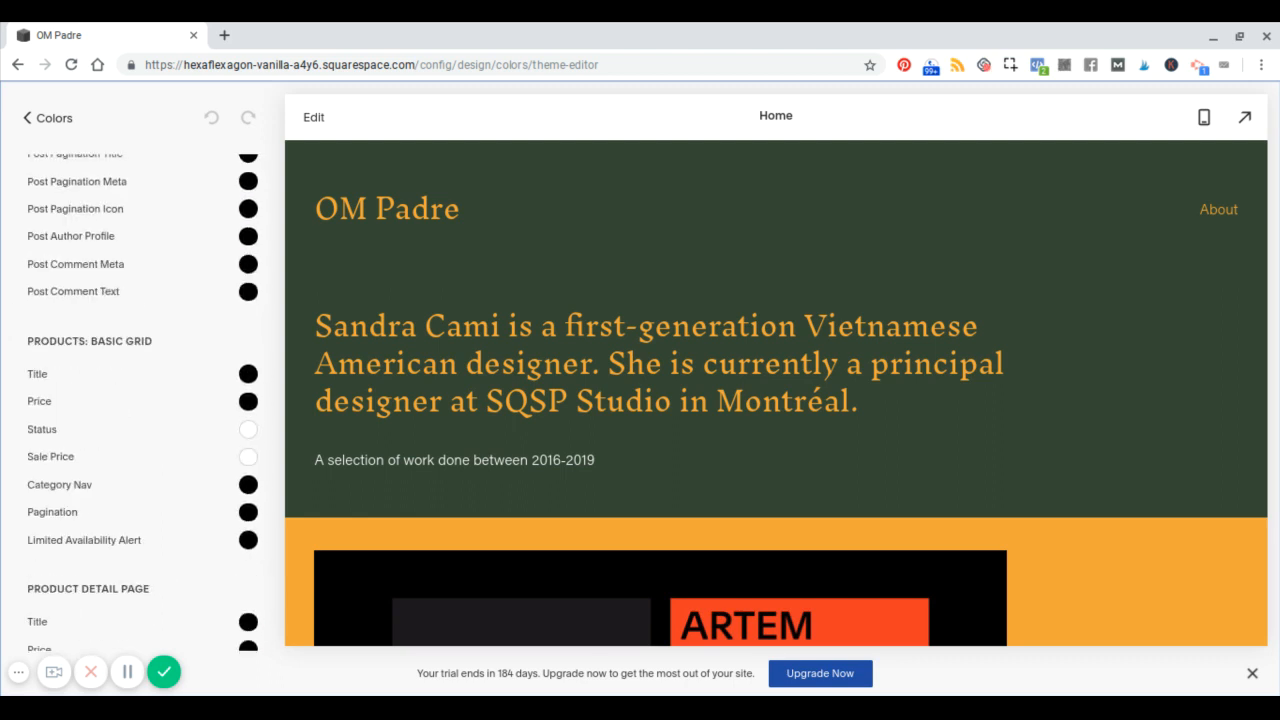
scroll("down", 3)
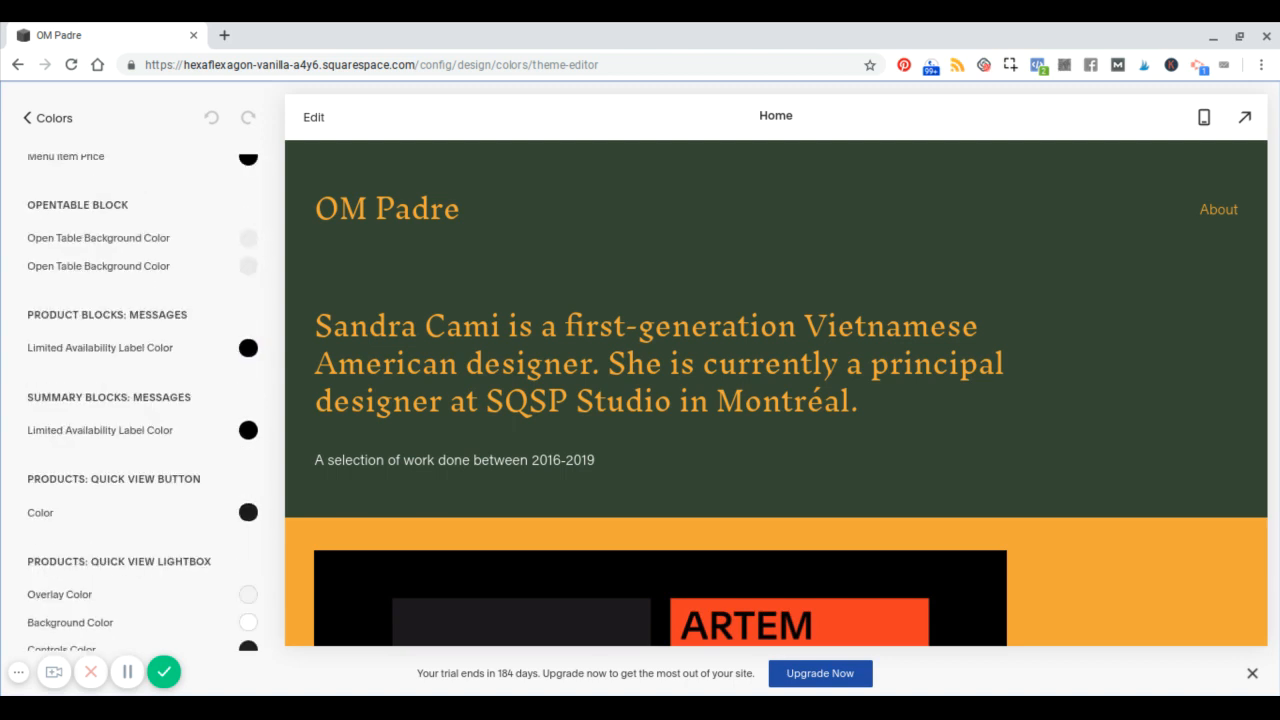
scroll("down", 3)
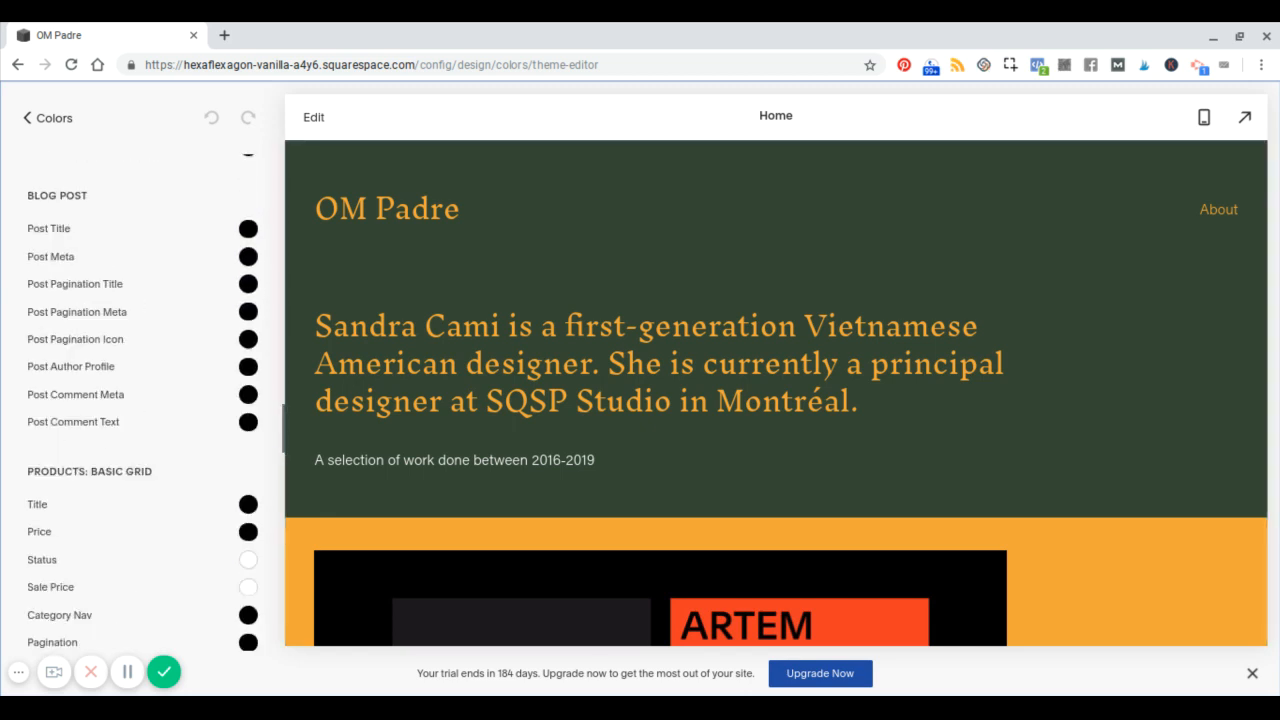
scroll("up", 3)
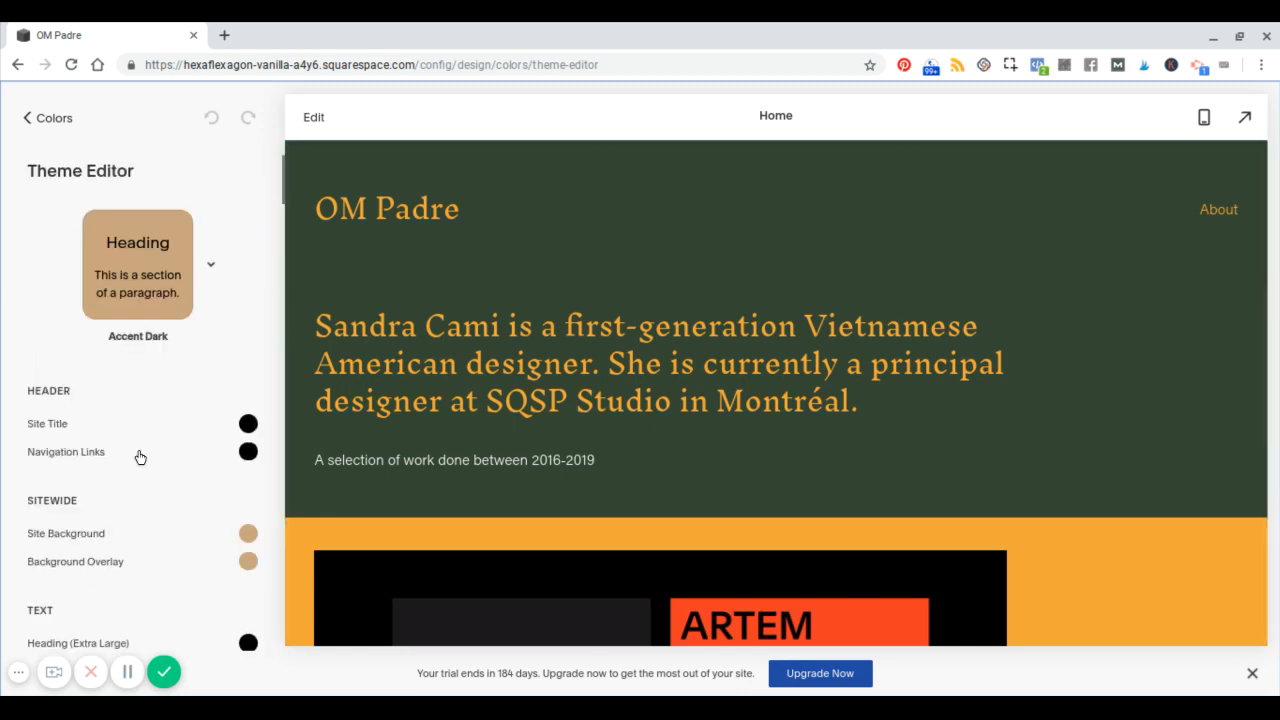
- Leave the Theme Editor without saving and return to the main design options
left_click(48, 118)
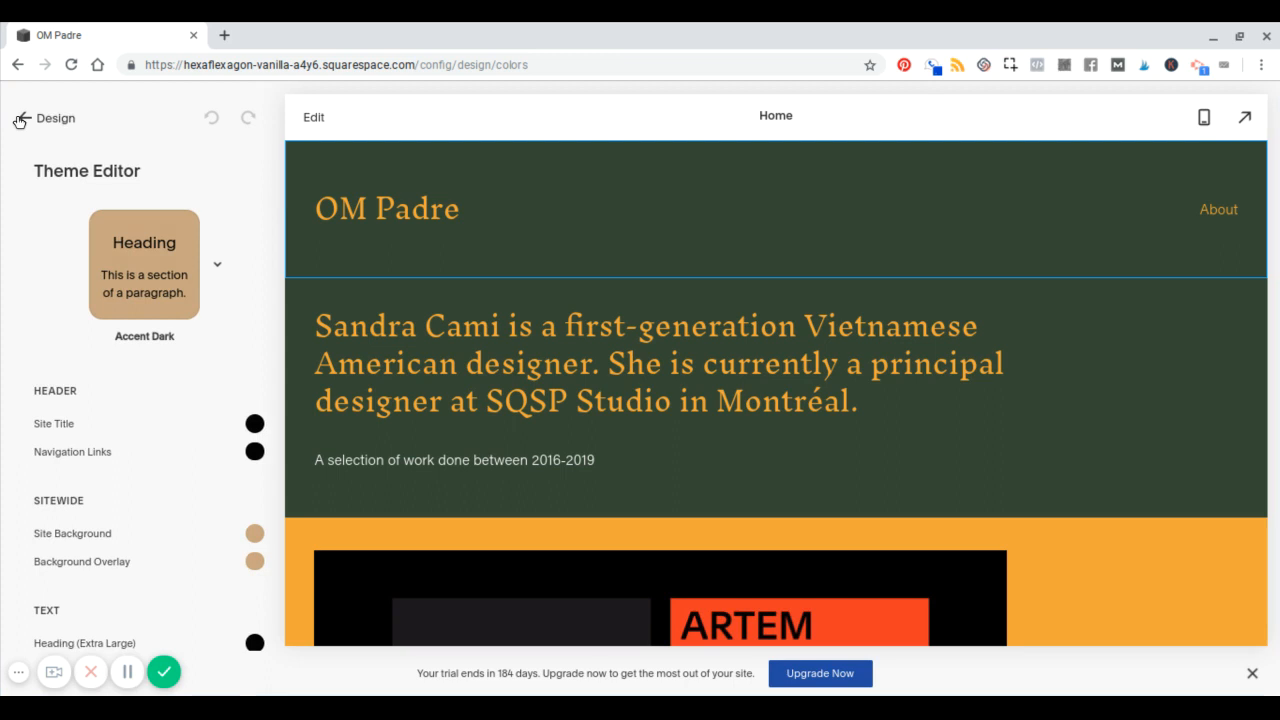
left_click(28, 118)
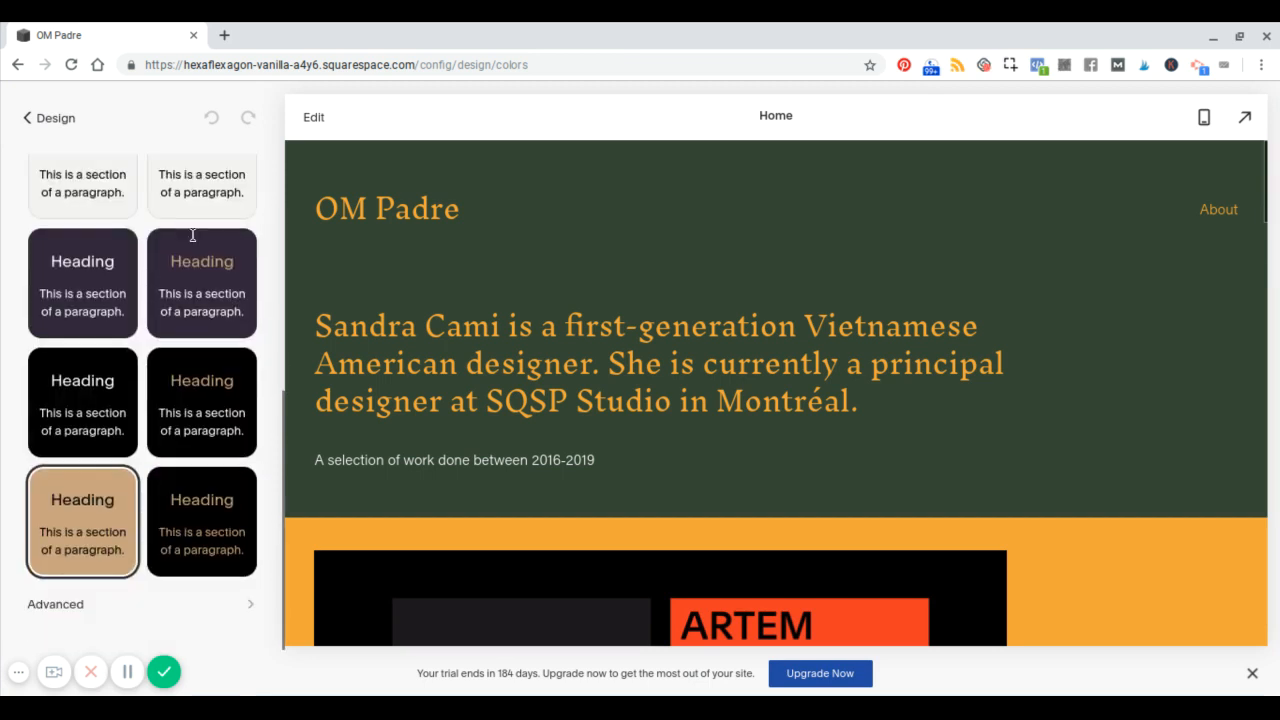
left_click(24, 118)
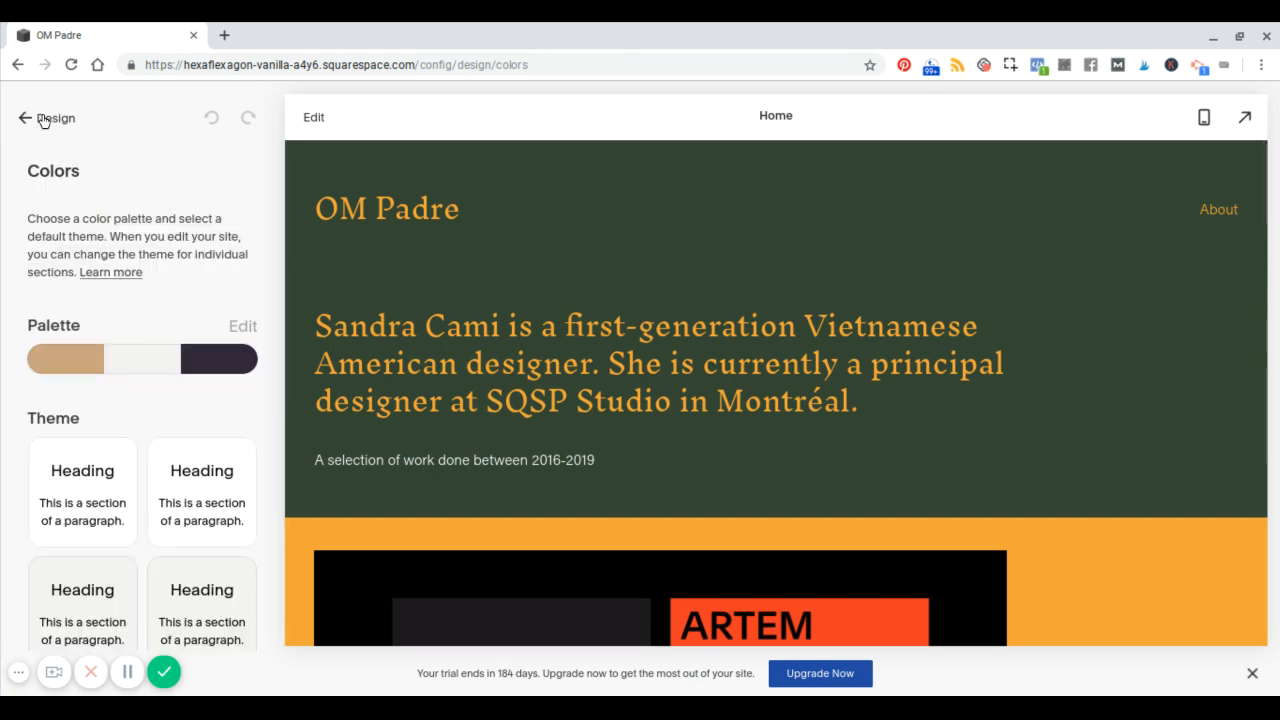
left_click(24, 118)
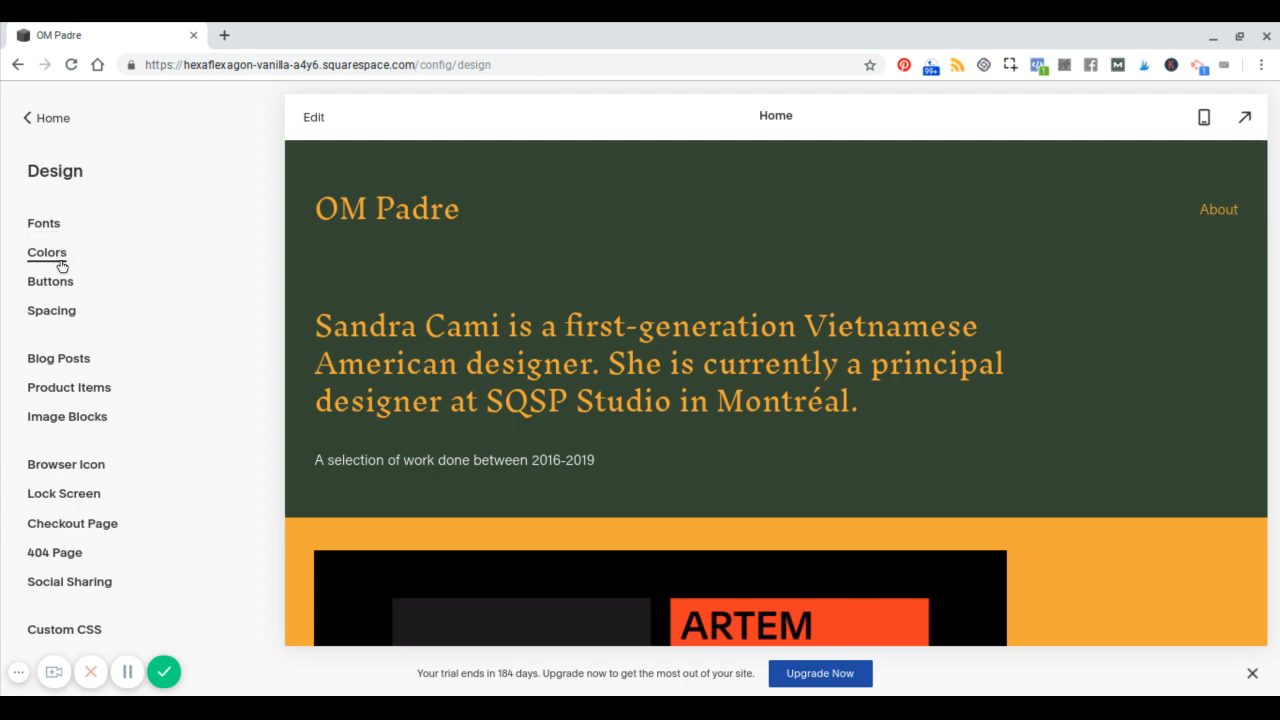
mouse_move(108, 248)
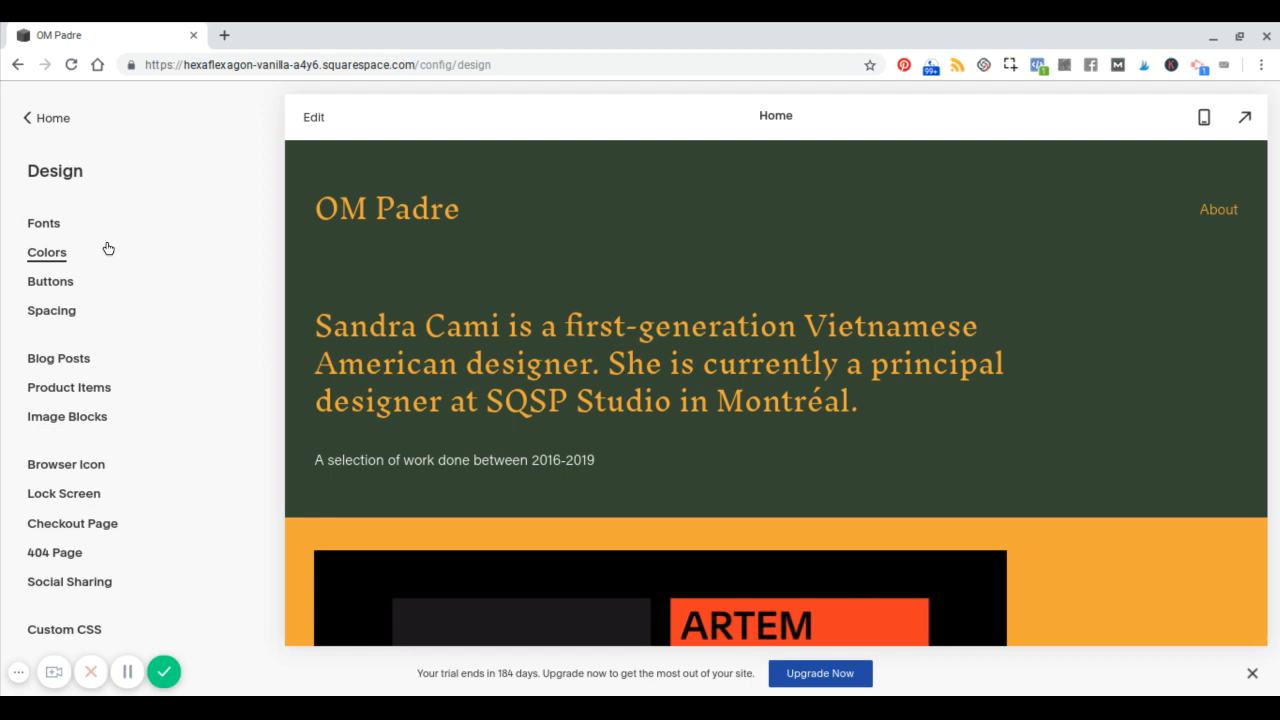
mouse_move(44, 224)
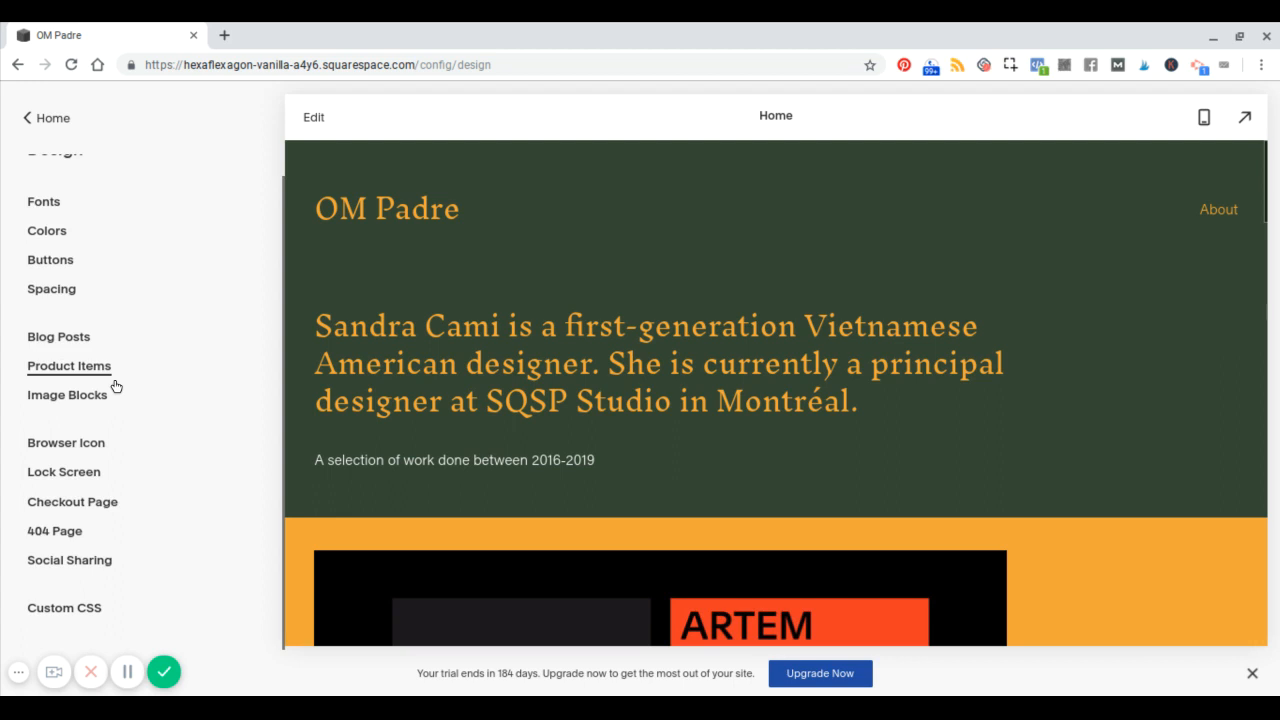
- Check the Buttons styling, then the Spacing settings, nudging the site width slider
scroll("up", 3)
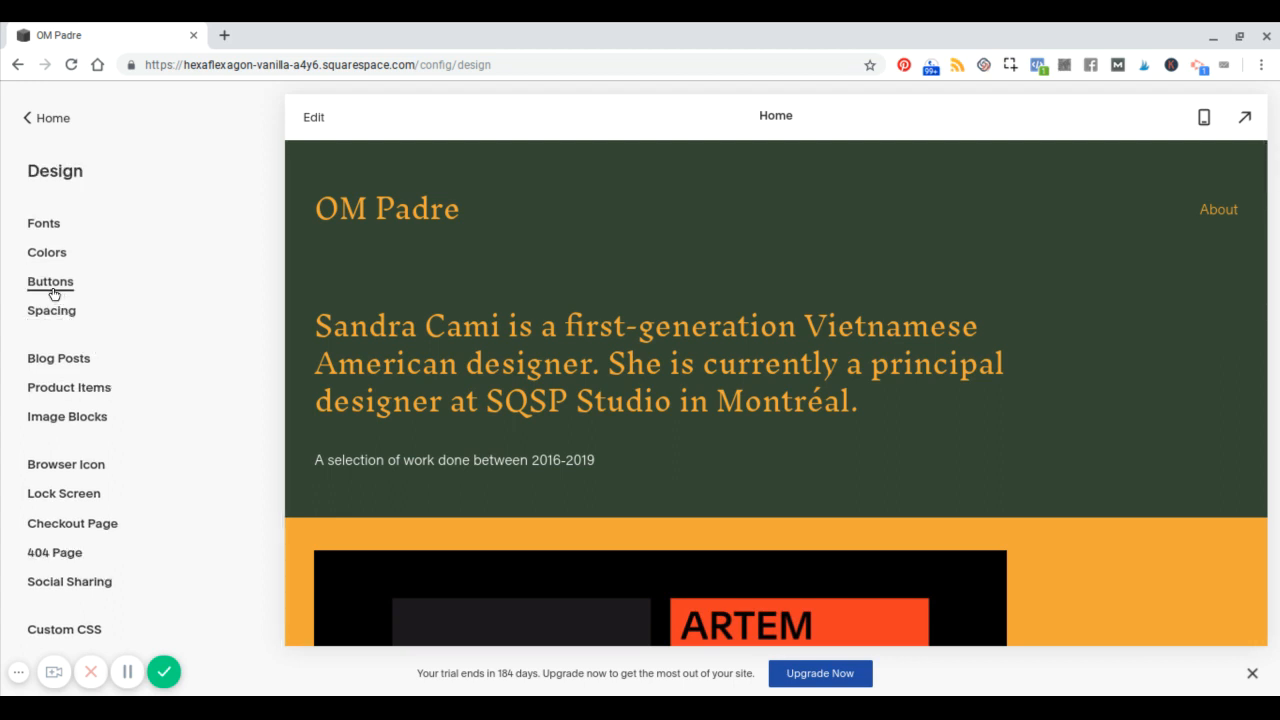
left_click(50, 280)
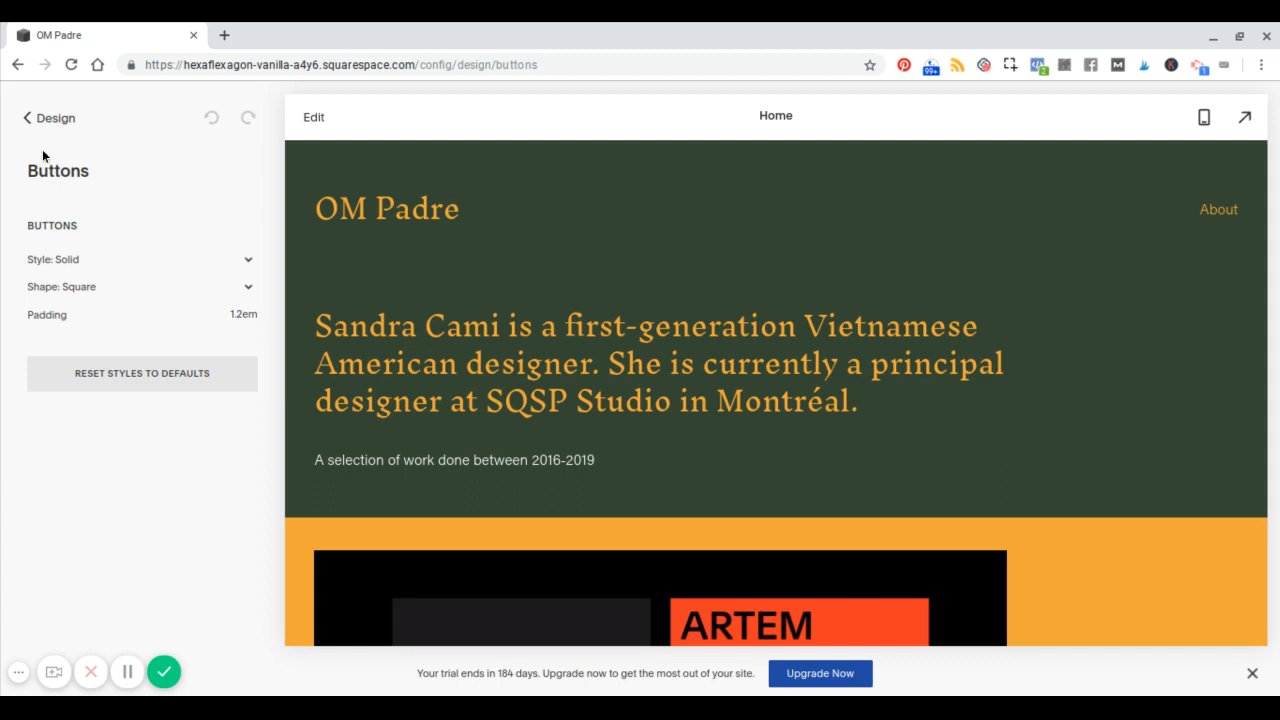
left_click(48, 116)
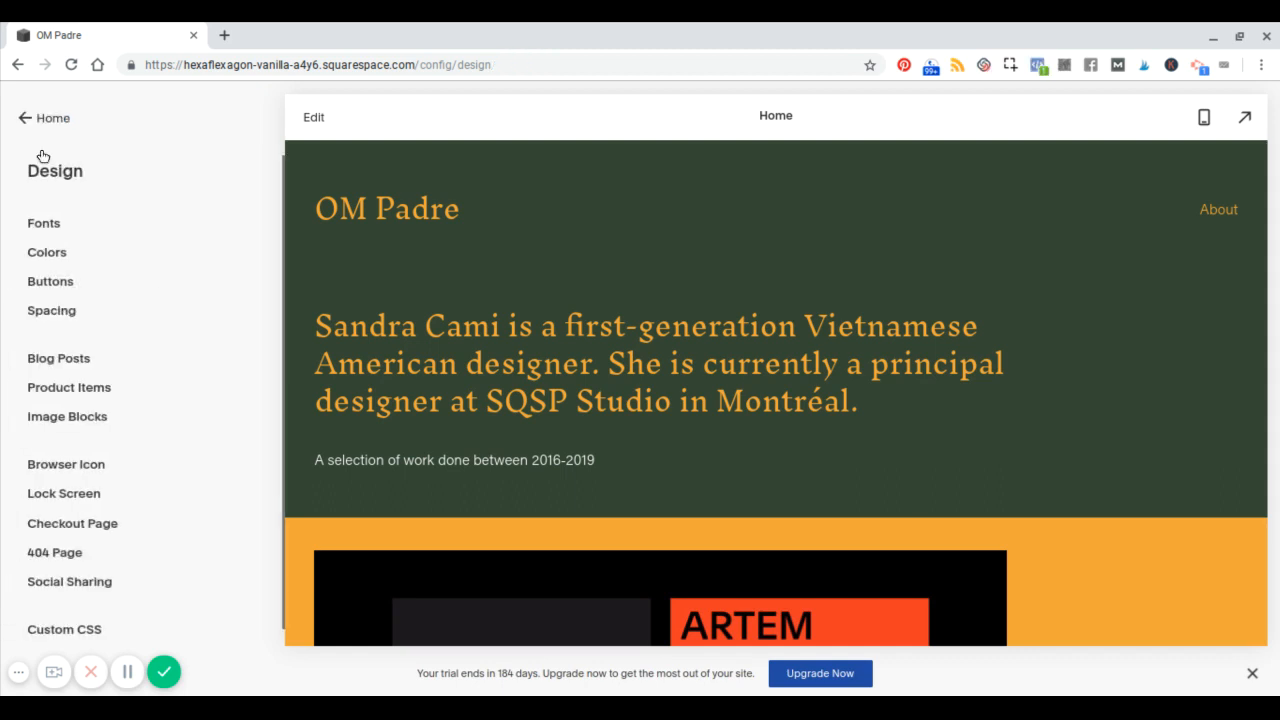
left_click(52, 310)
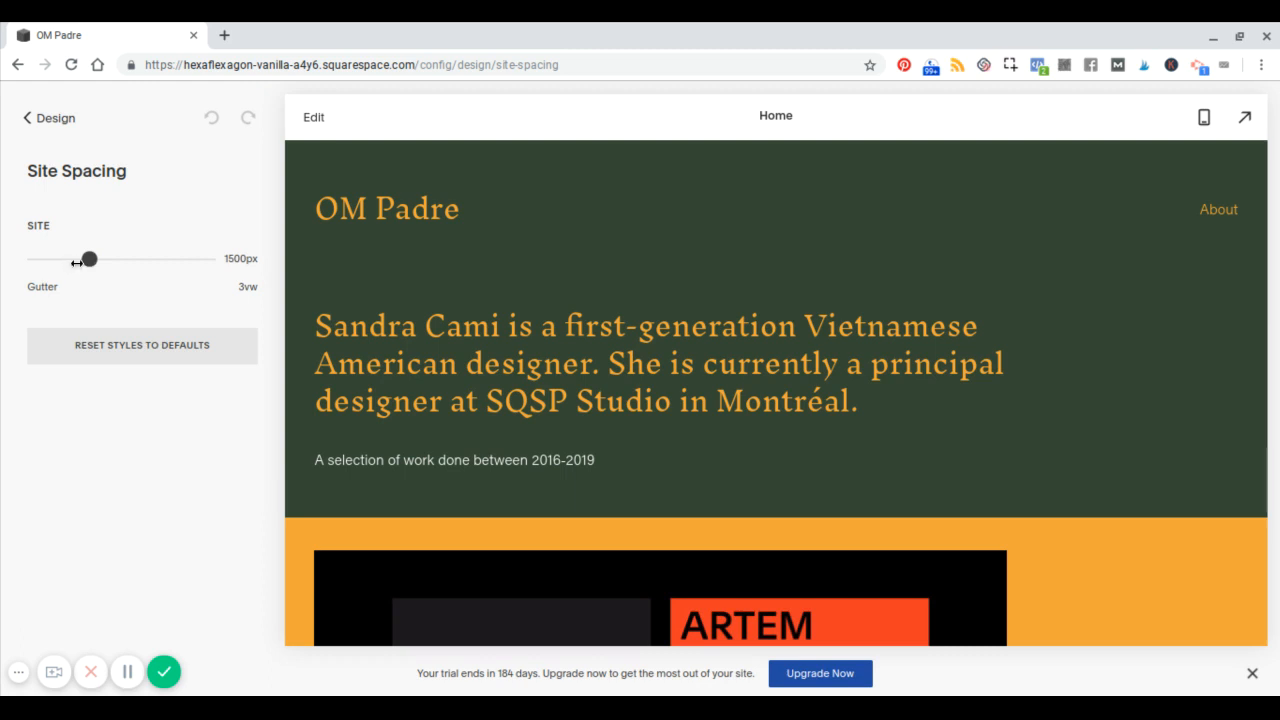
left_click_drag(90, 260, 86, 260)
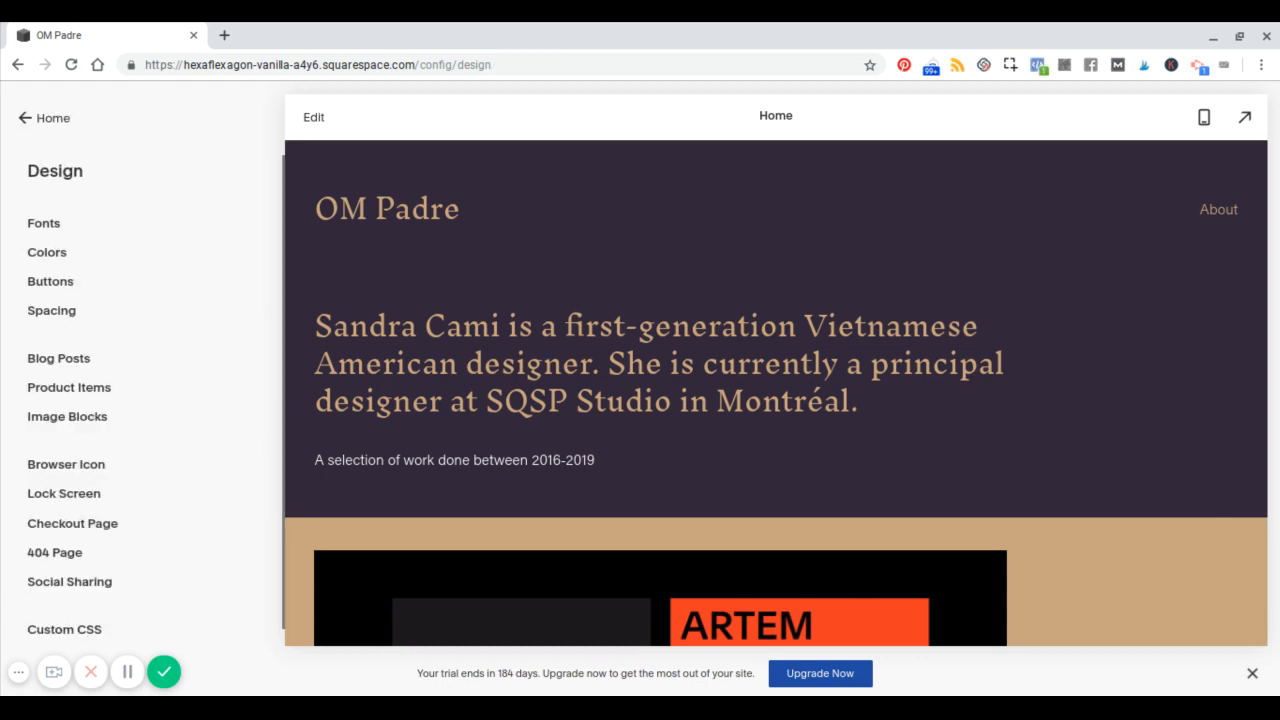
mouse_move(42, 206)
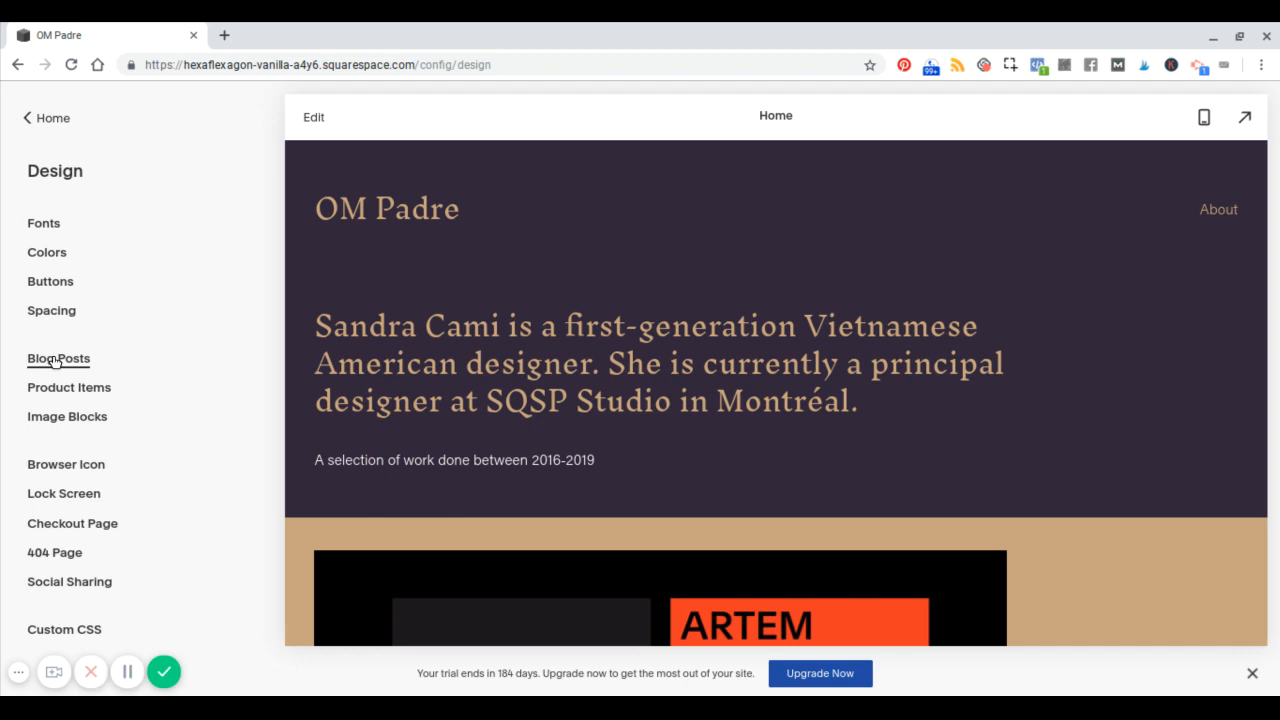
- Look over the Blog Posts design settings and return to the design options
left_click(58, 358)
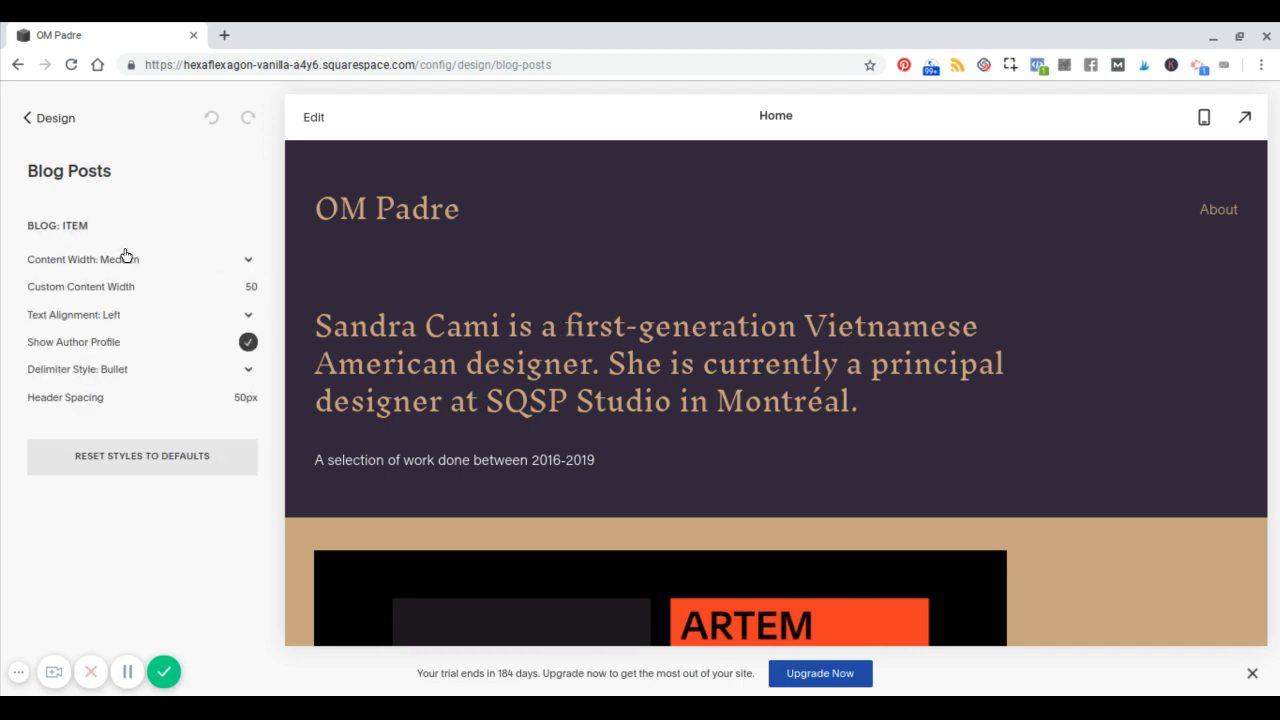
mouse_move(62, 218)
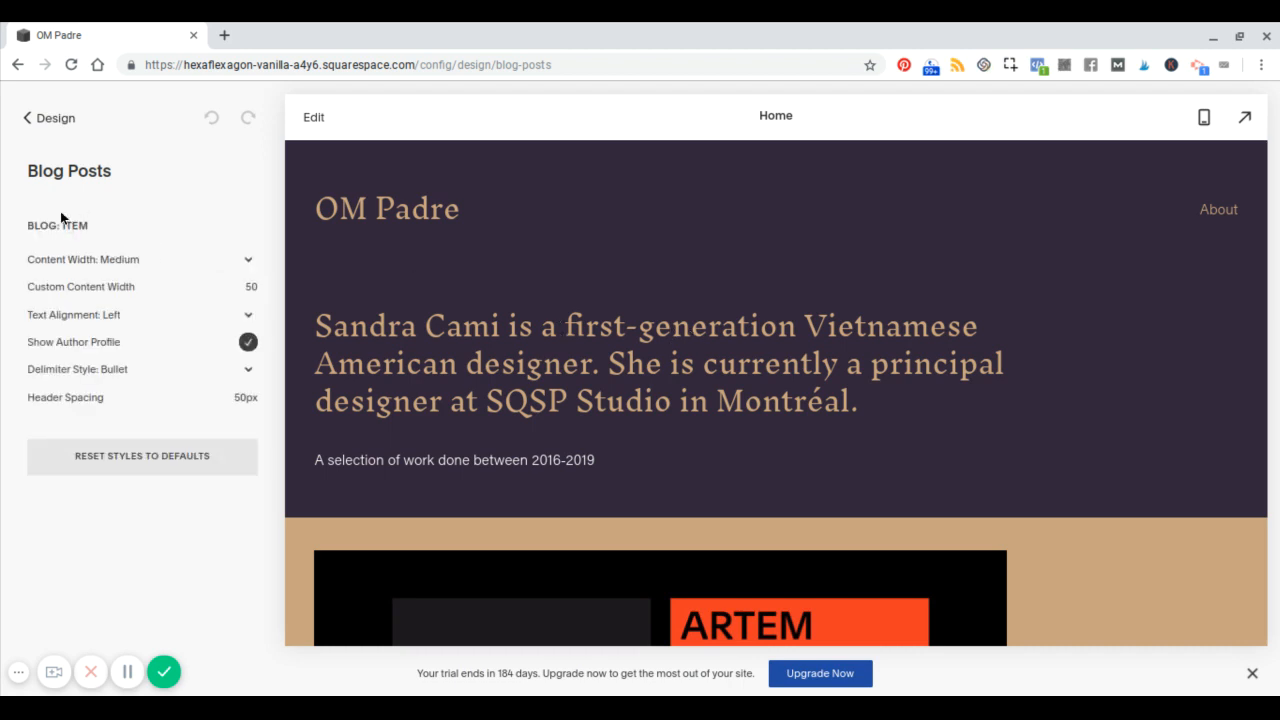
mouse_move(70, 200)
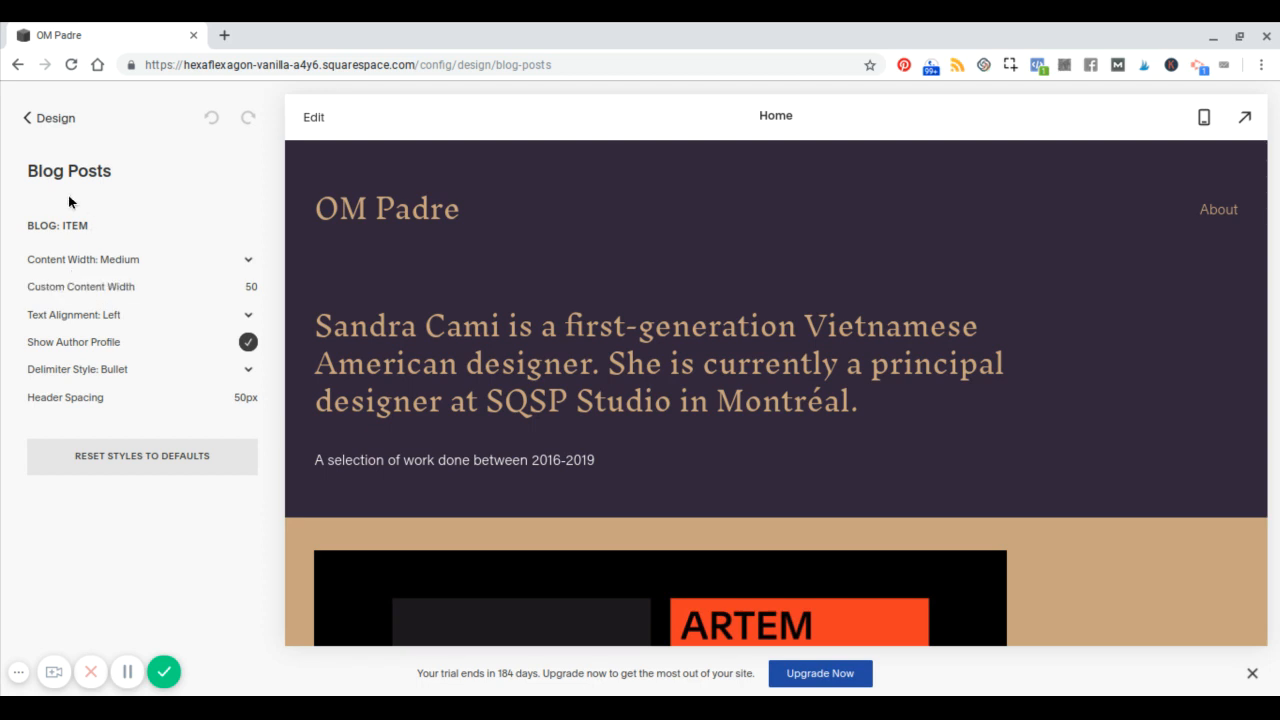
left_click(80, 288)
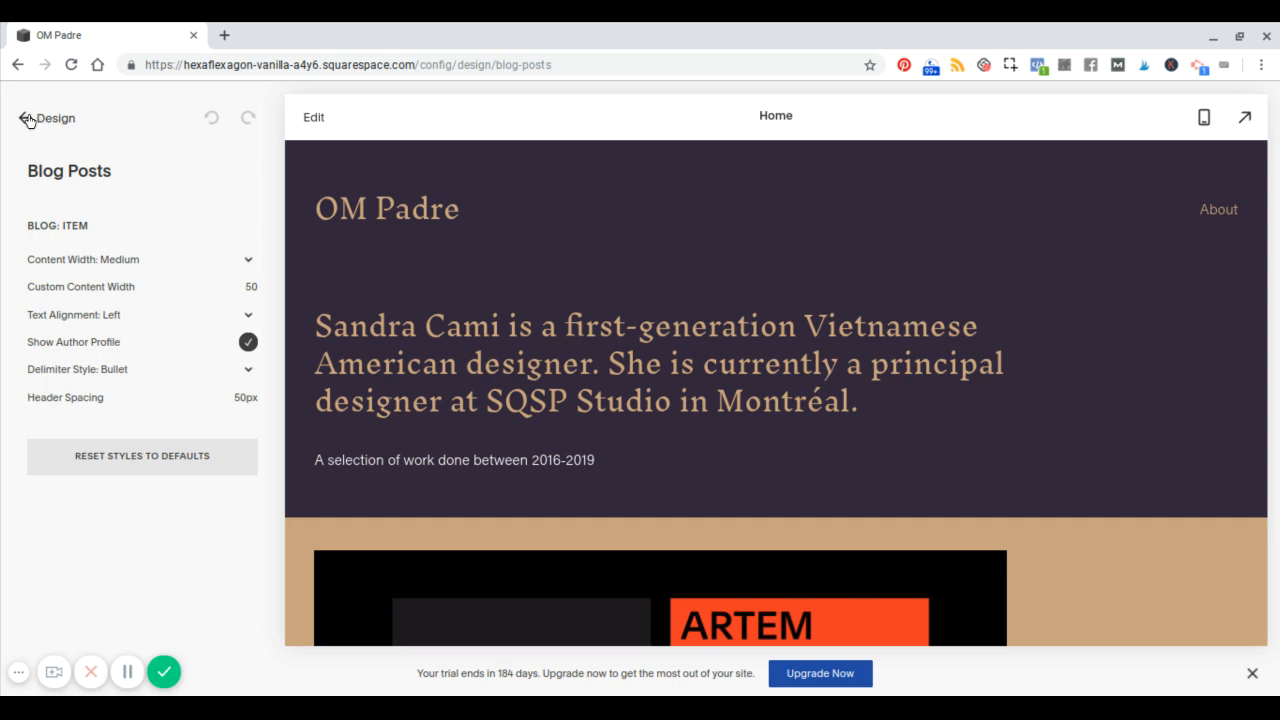
left_click(28, 118)
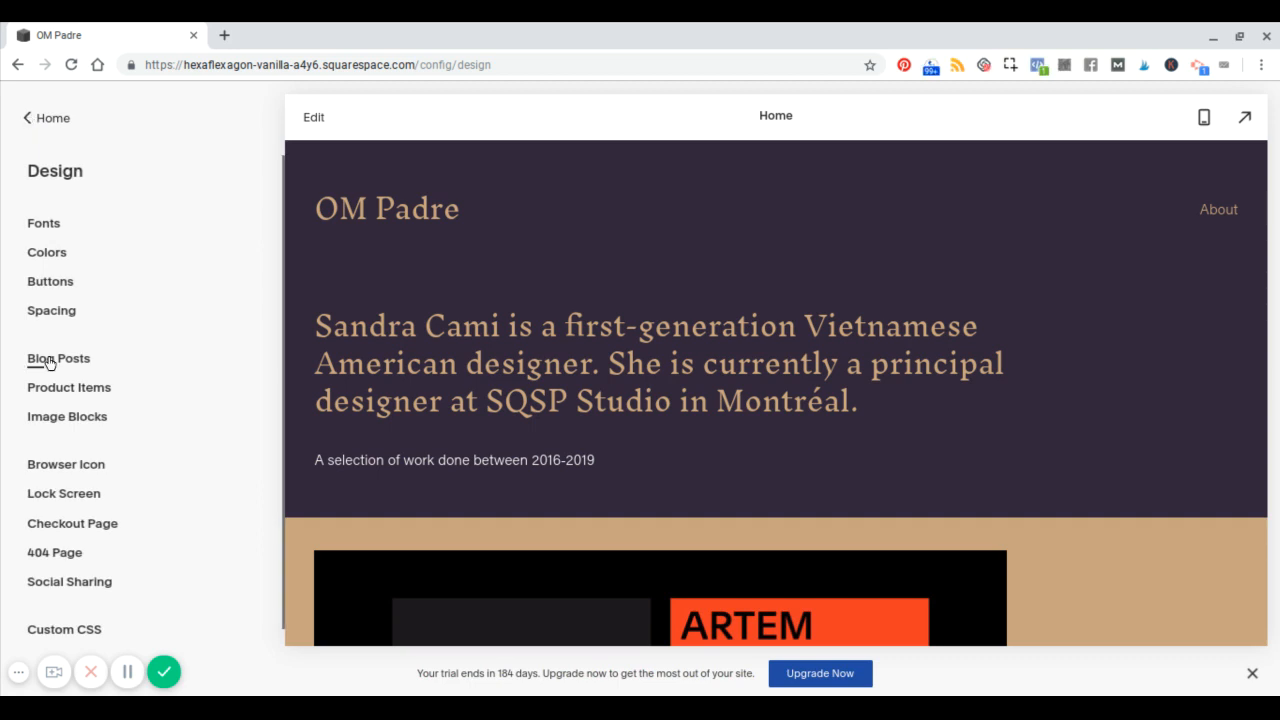
- Review the Product Items style settings and return to the design options
left_click(68, 388)
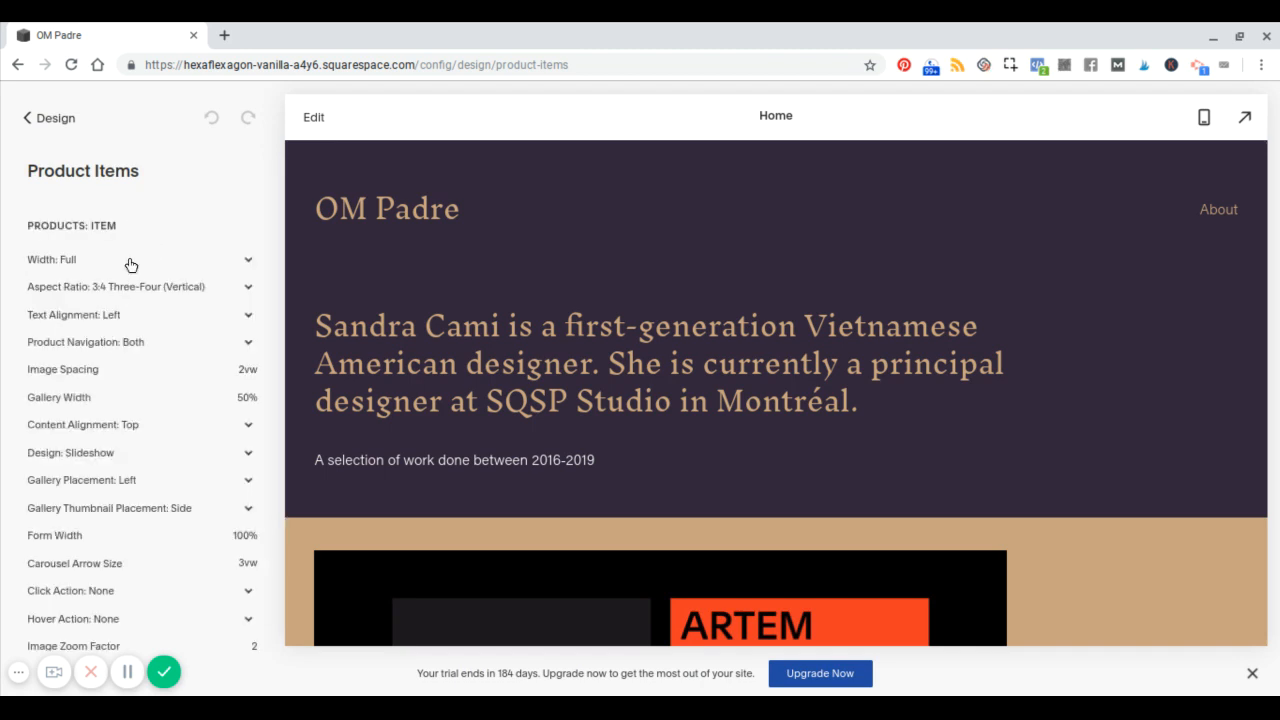
scroll("down", 3)
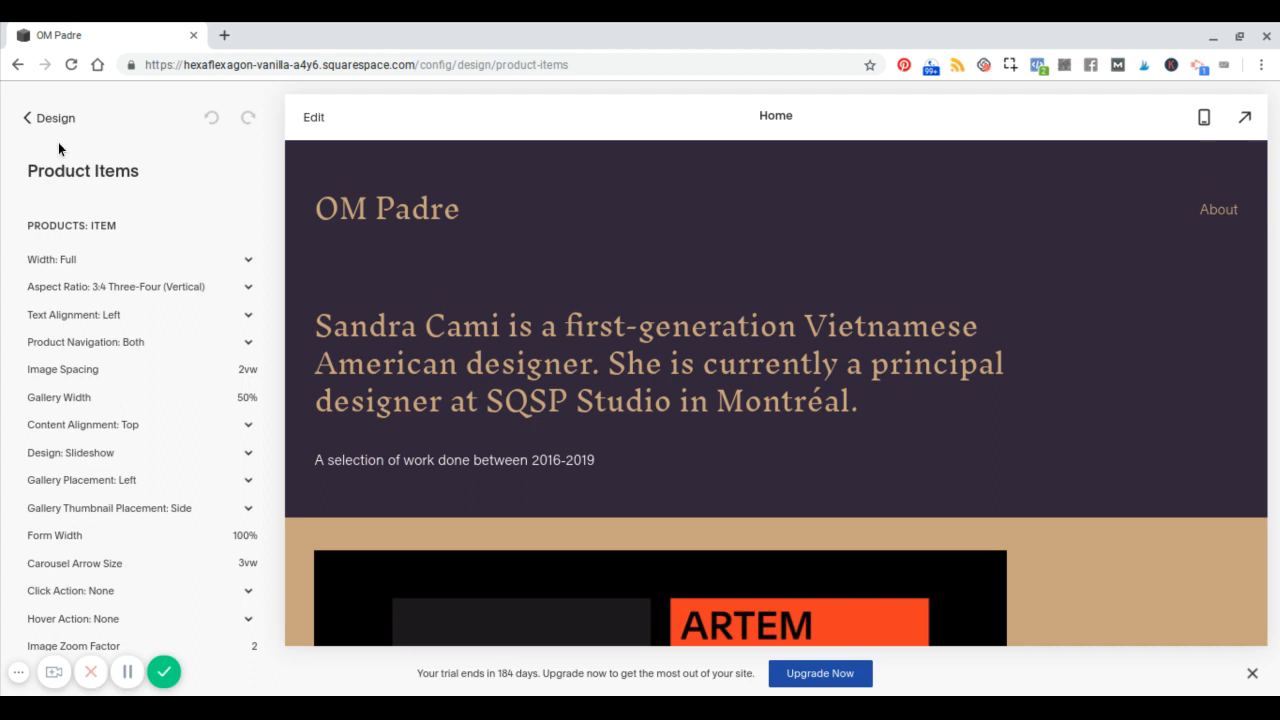
left_click(28, 118)
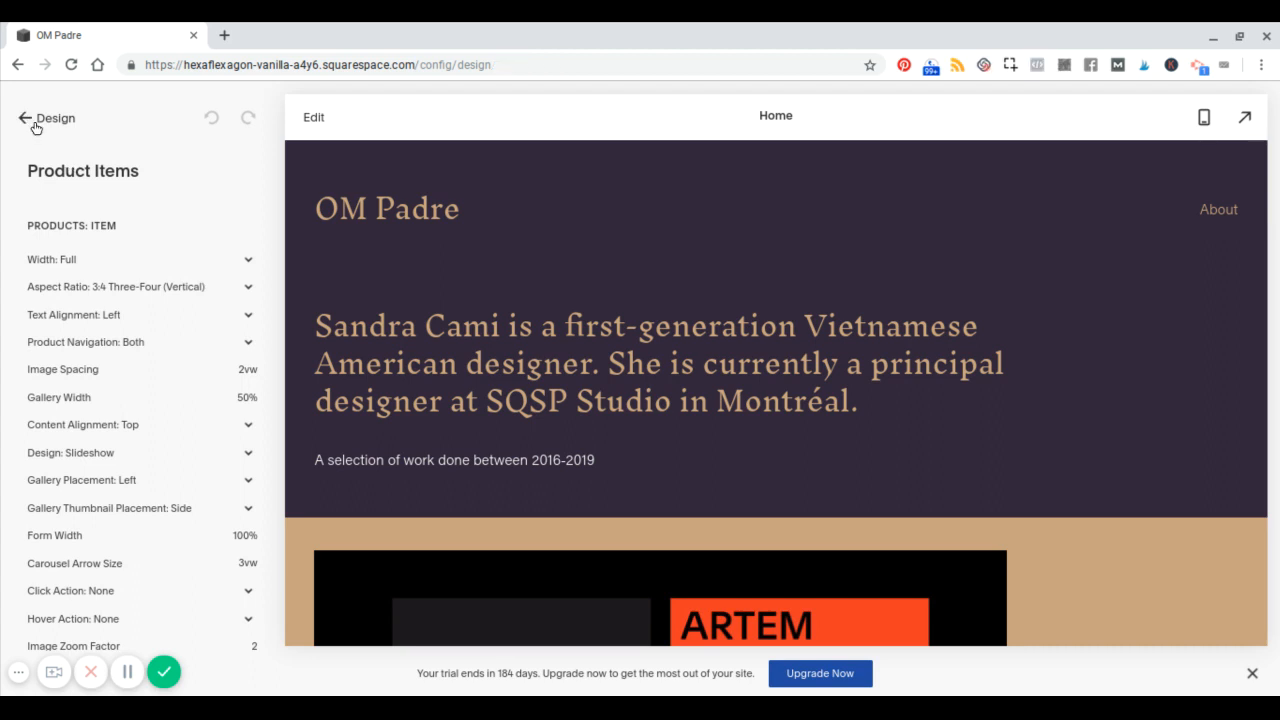
- Scroll through the Image Blocks styles for poster, card, overlap, collage and stack, then go back
left_click(24, 118)
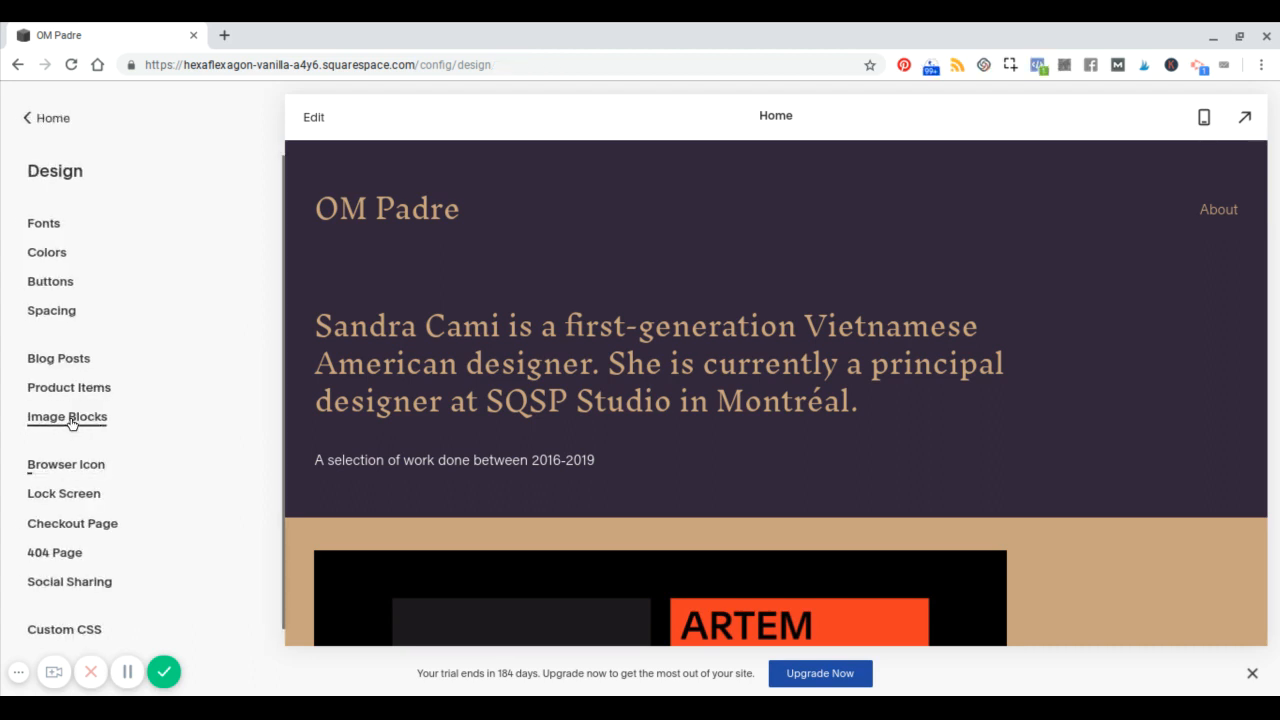
left_click(68, 418)
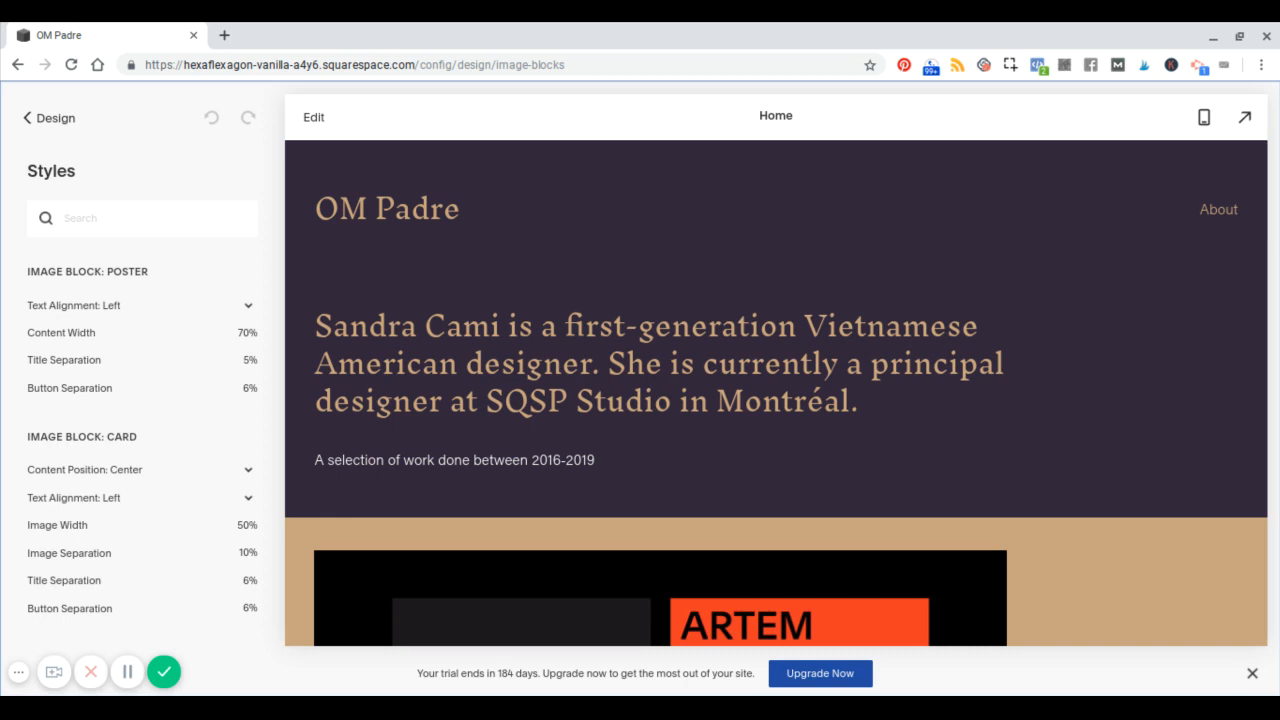
scroll("down", 3)
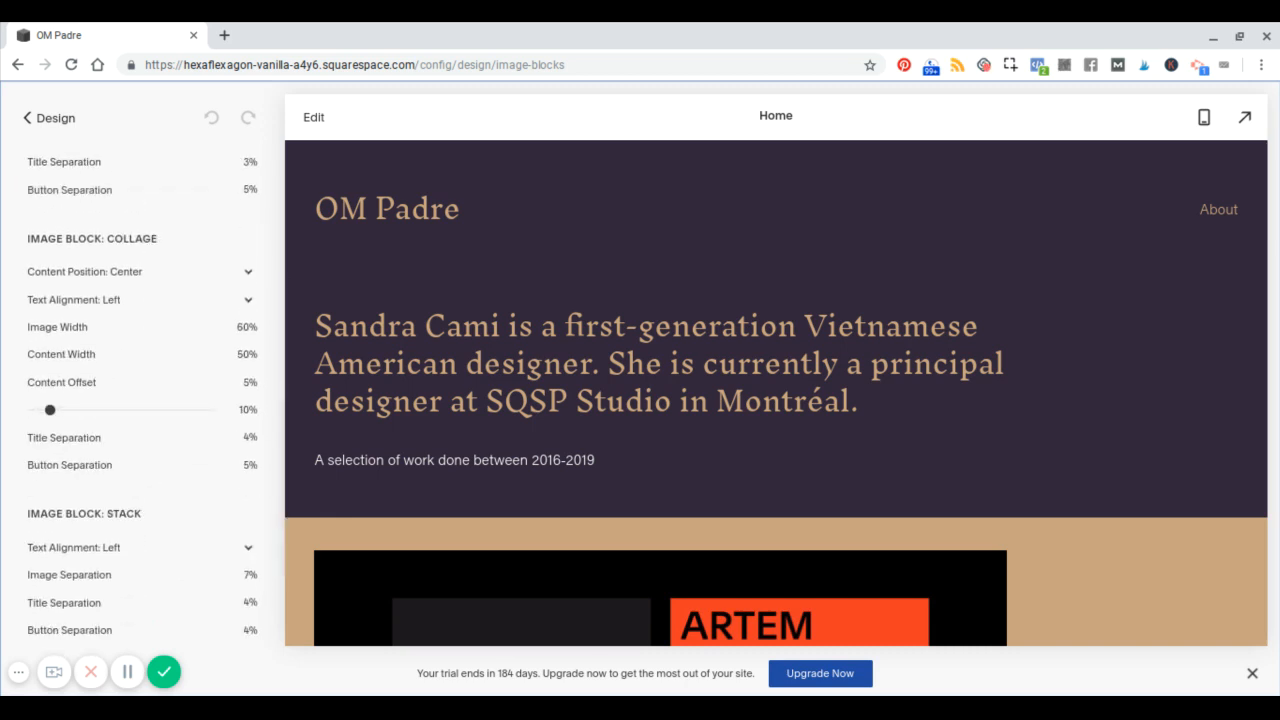
scroll("up", 3)
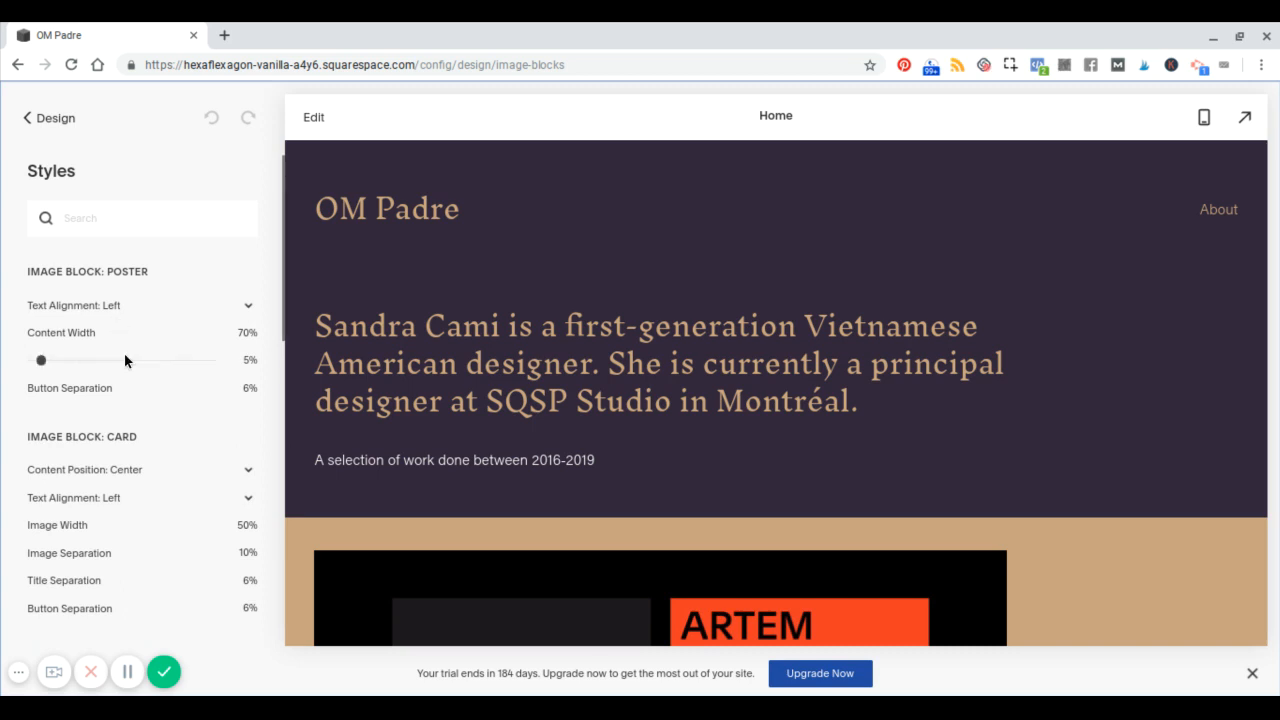
scroll("down", 3)
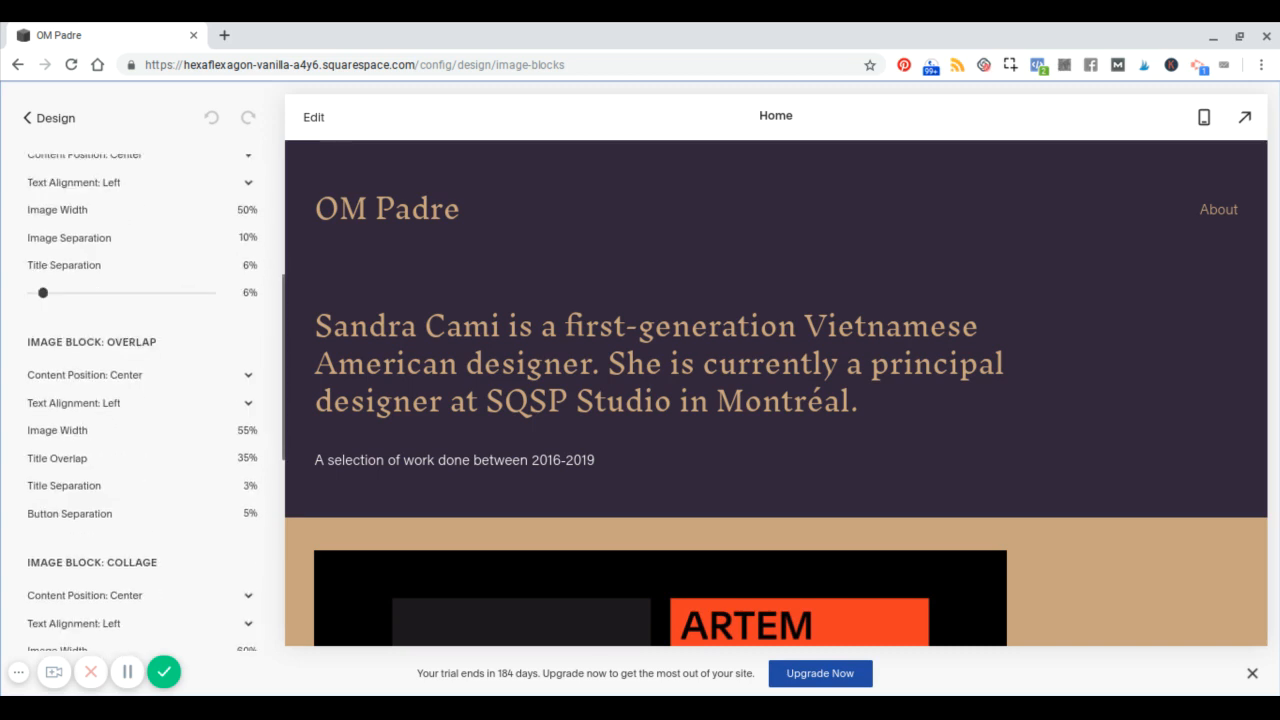
scroll("down", 3)
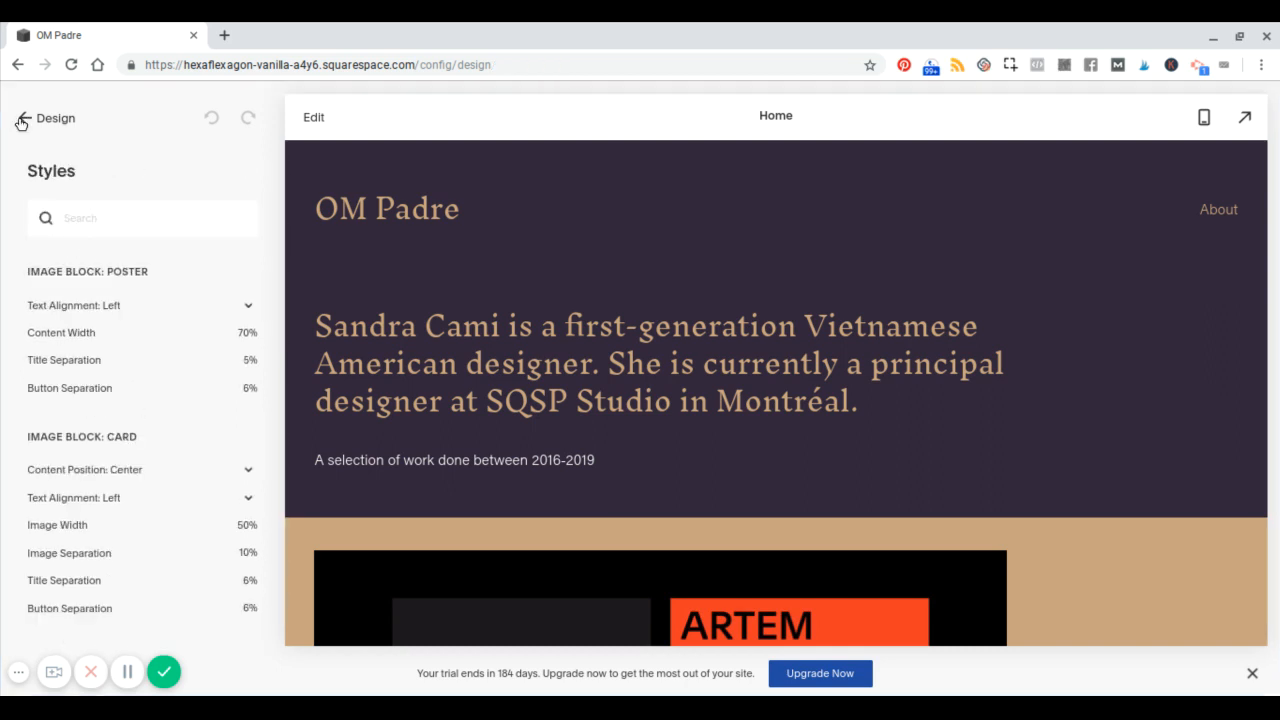
left_click(22, 118)
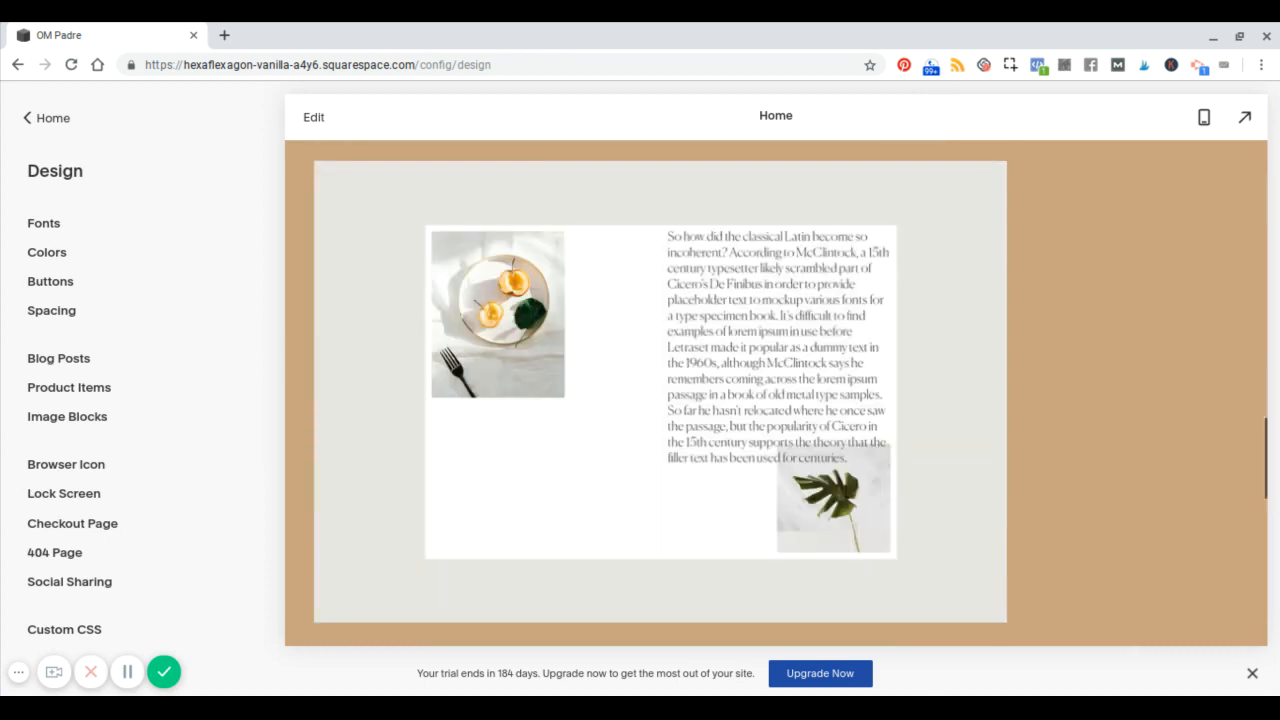
scroll("down", 3)
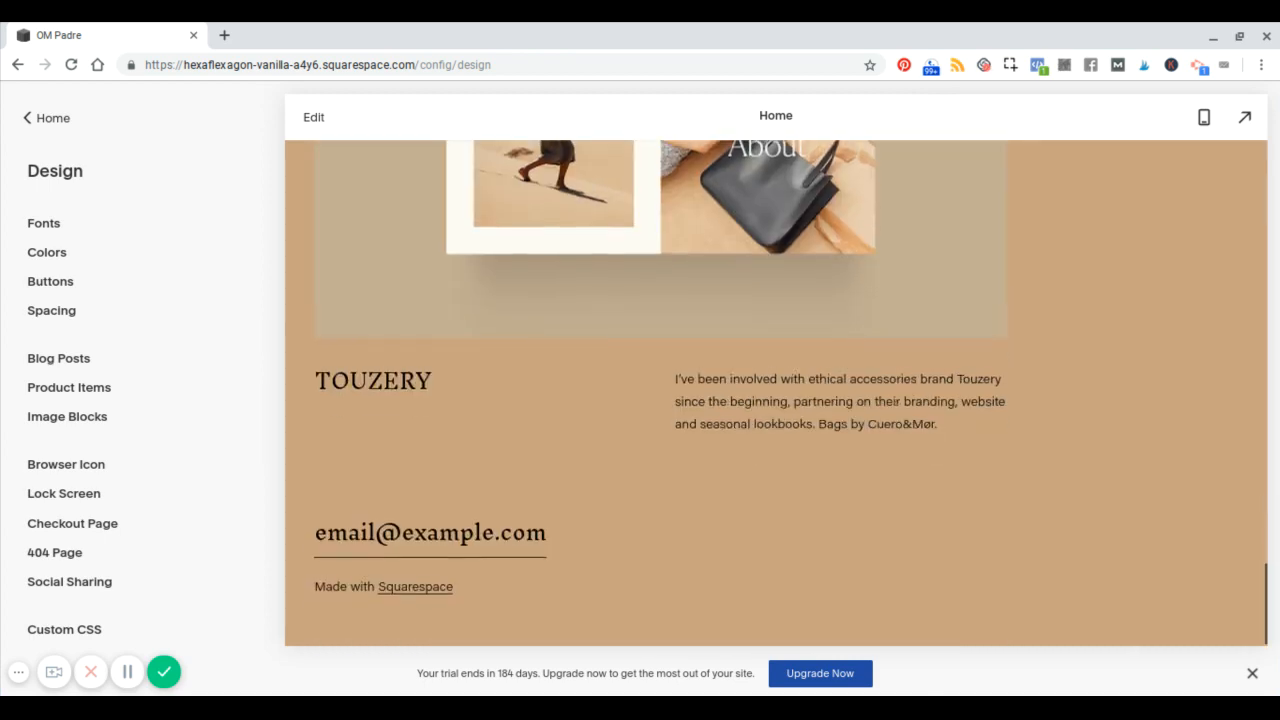
scroll("up", 3)
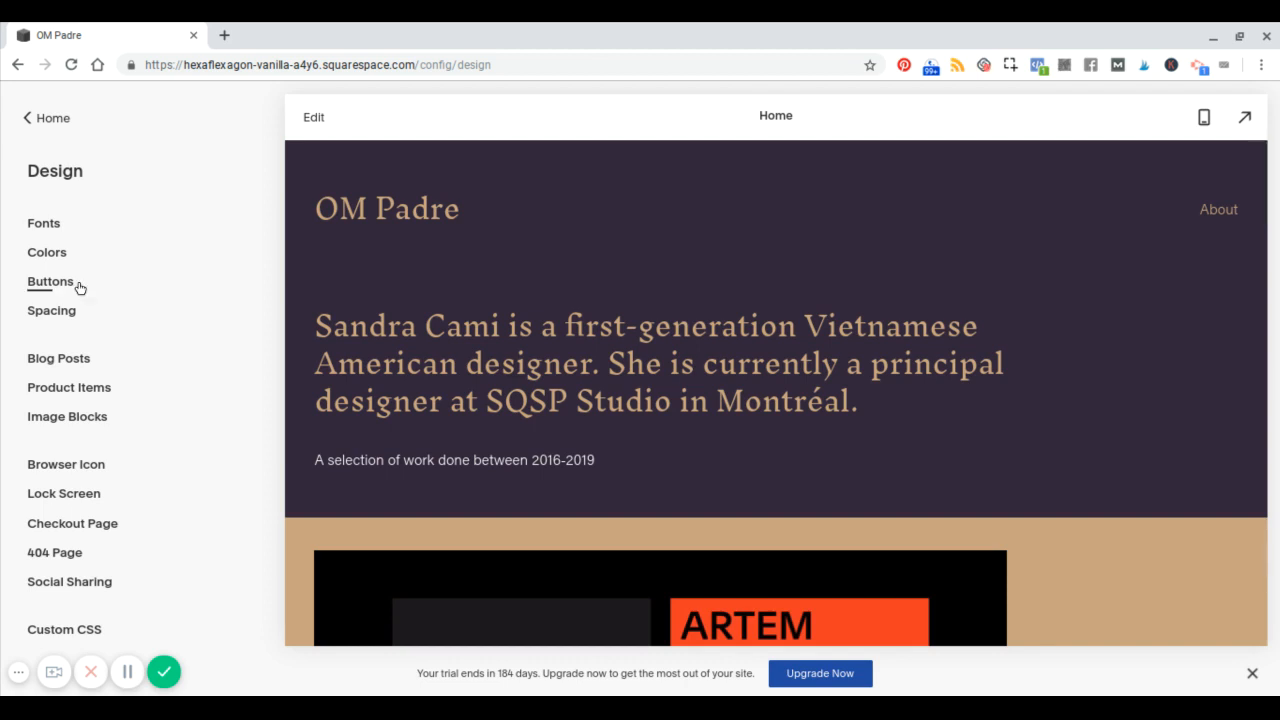
scroll("down", 3)
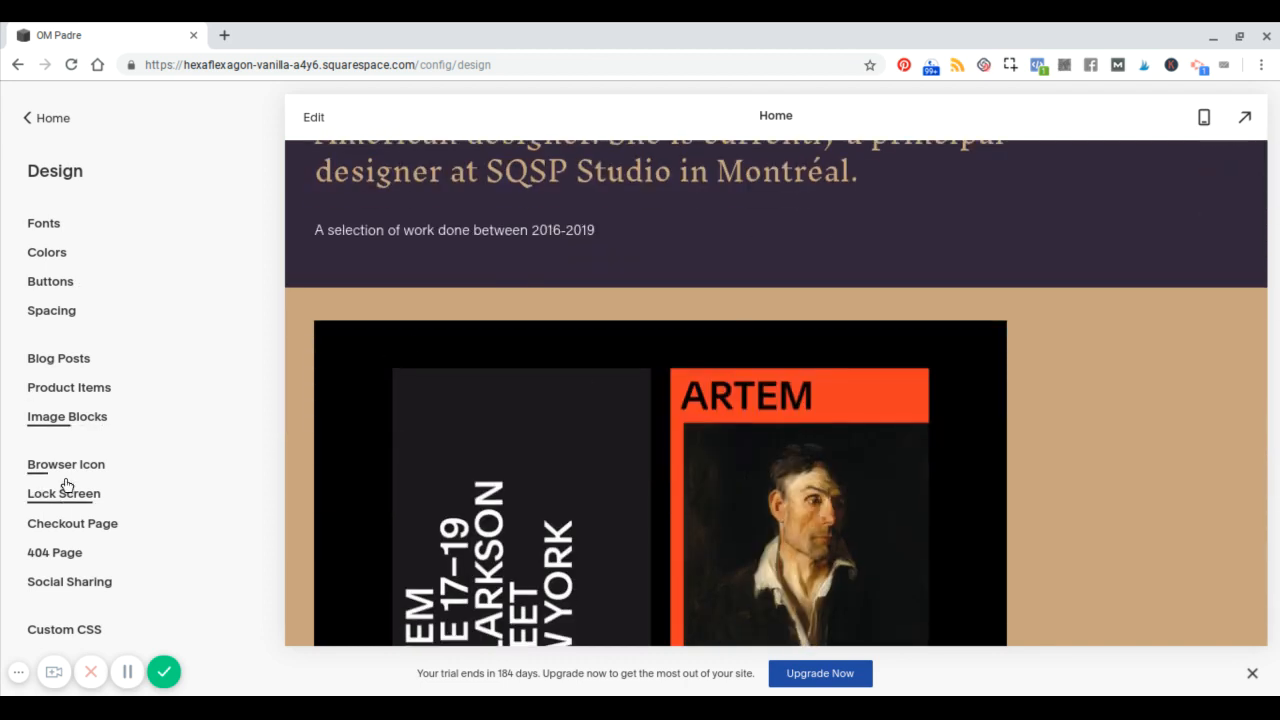
left_click(66, 464)
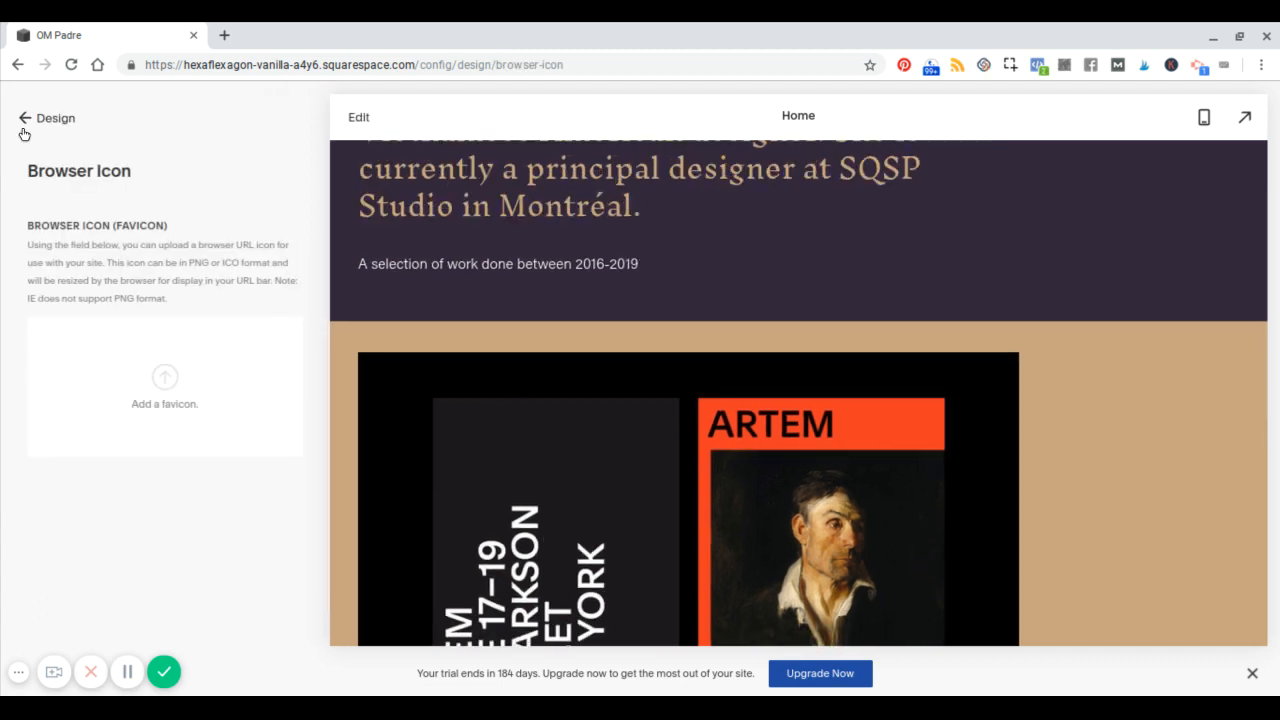
mouse_move(28, 128)
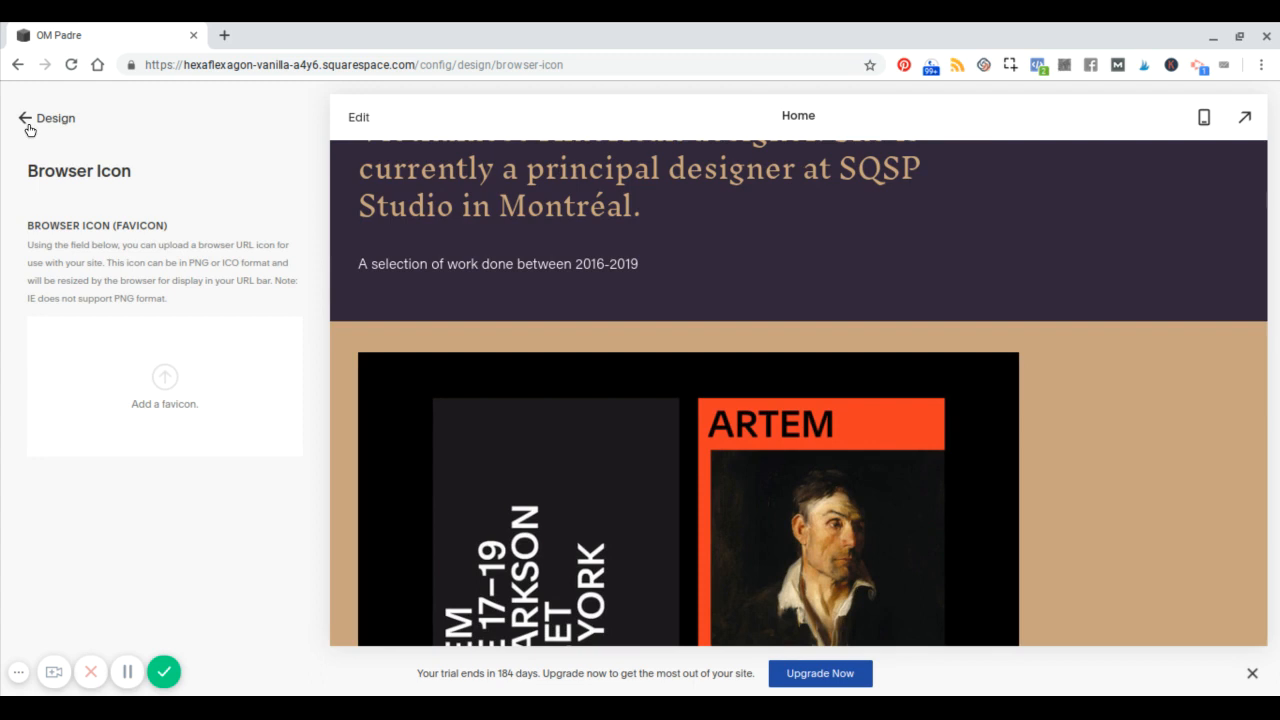
left_click(24, 118)
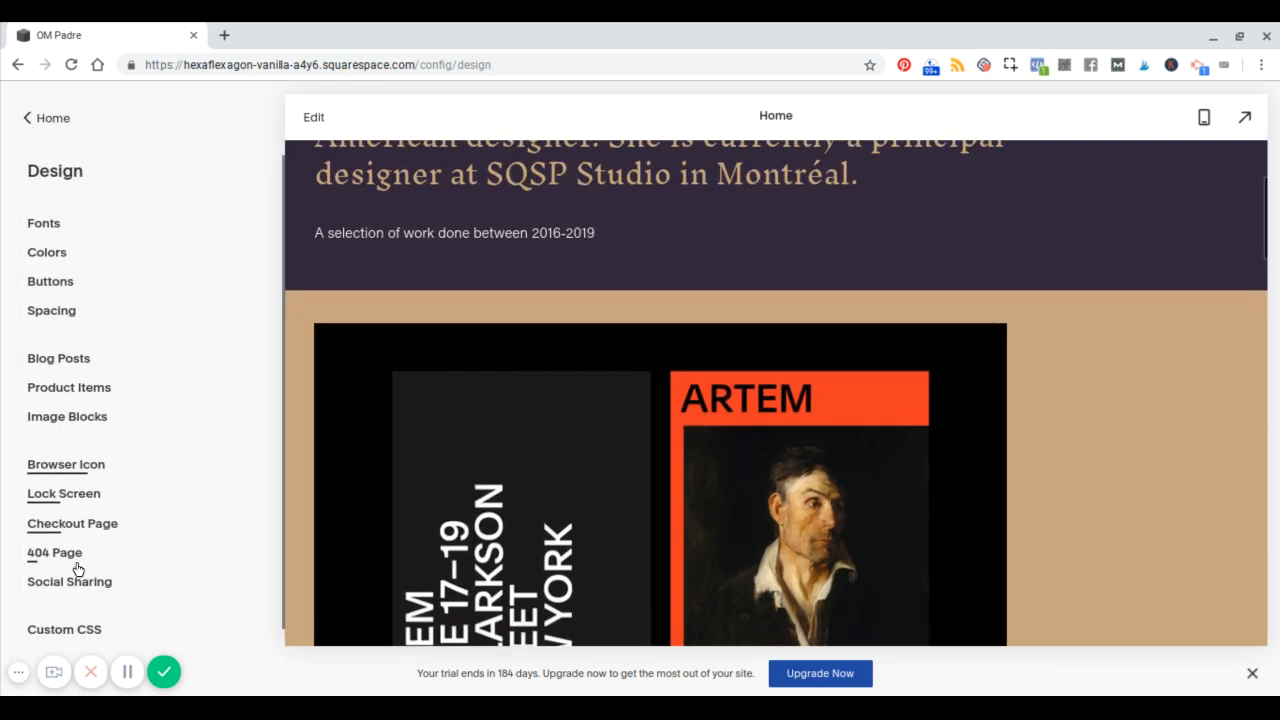
scroll("up", 3)
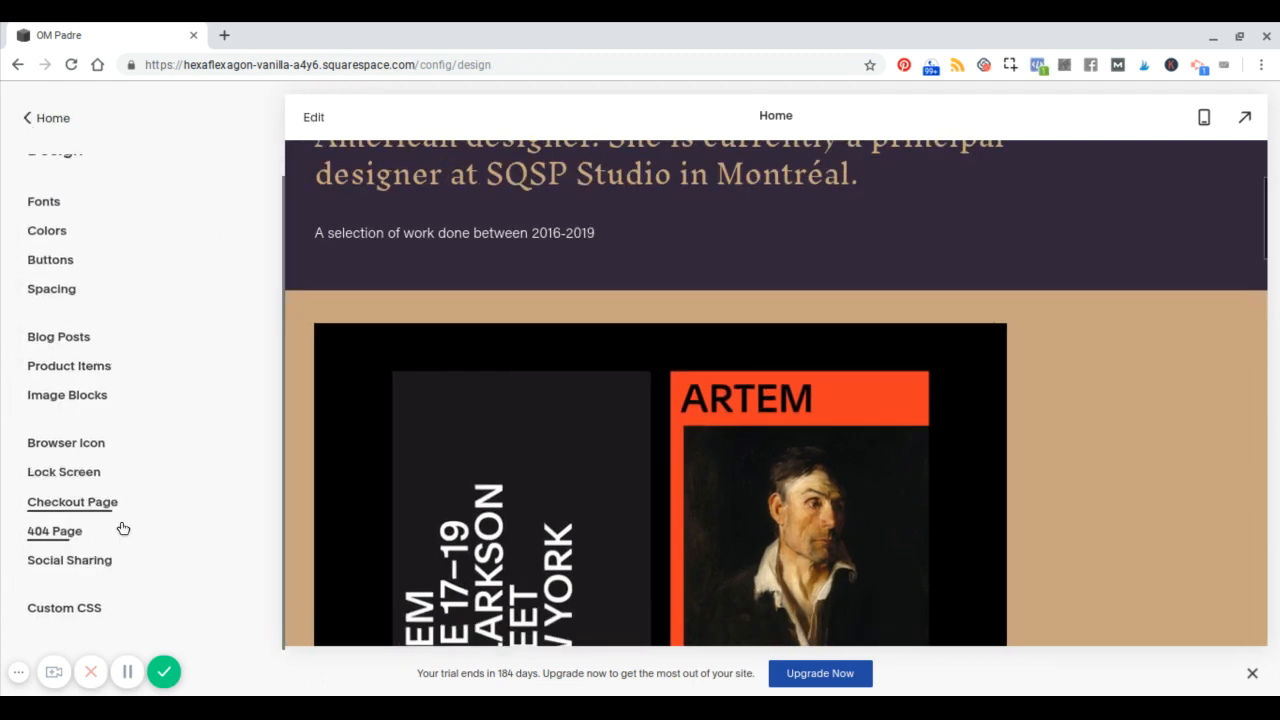
left_click(64, 608)
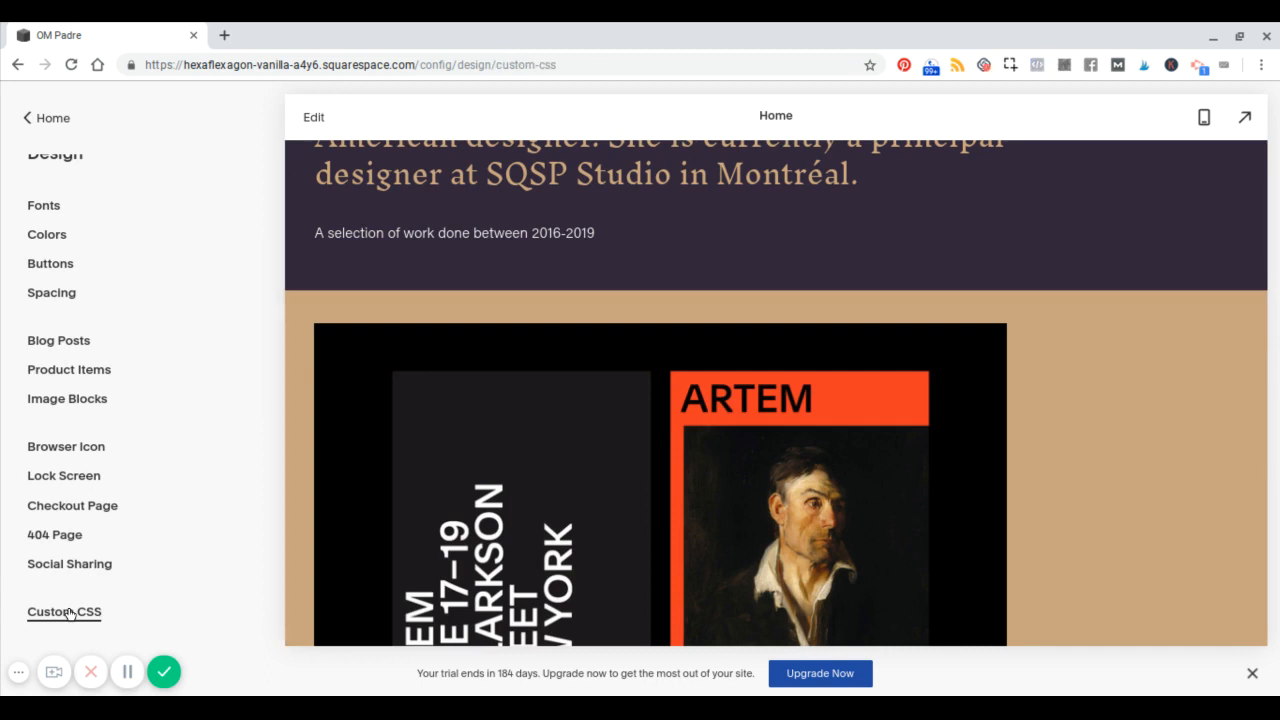
left_click(64, 612)
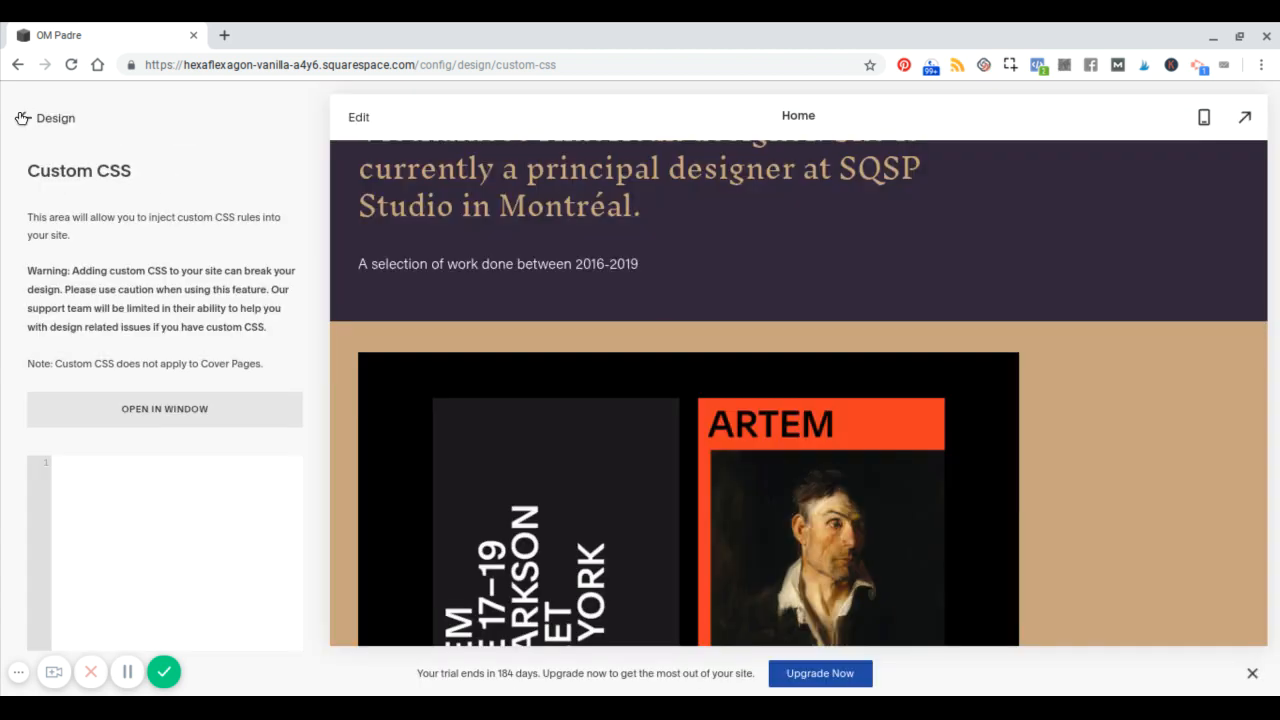
left_click(24, 118)
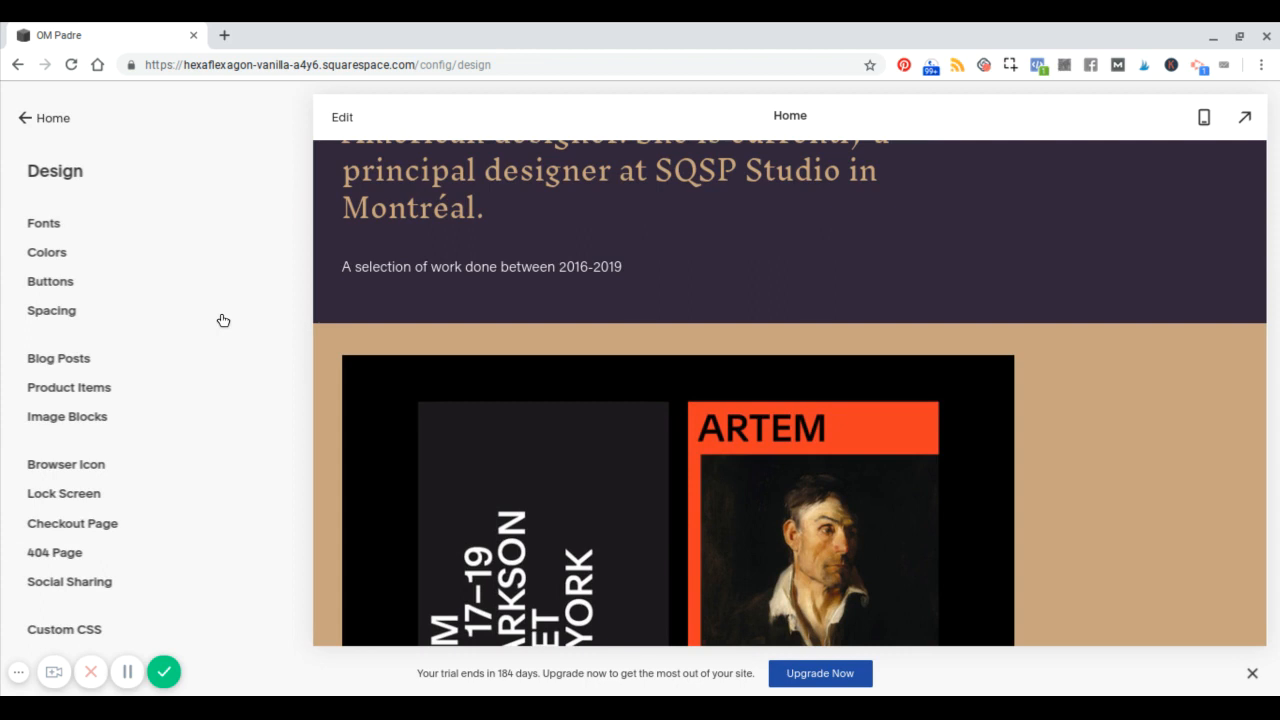
- Return to the site's main menu and open the Pages list
left_click(44, 116)
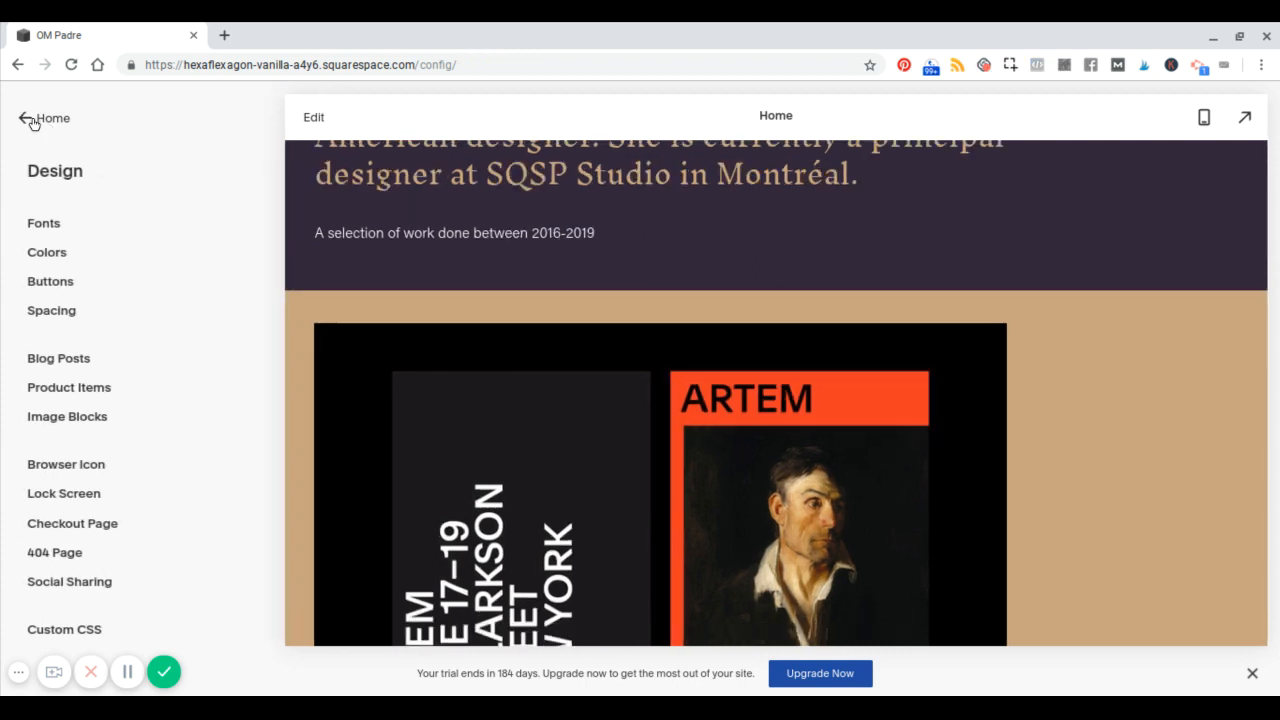
left_click(28, 118)
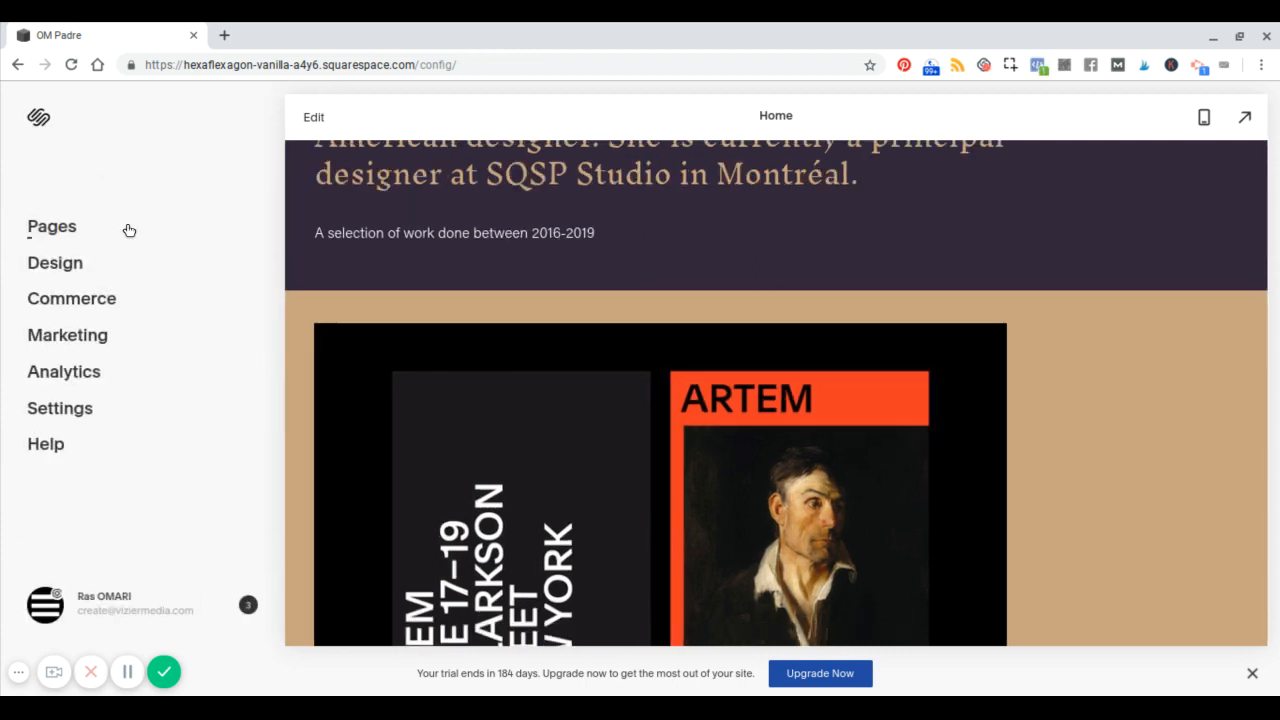
left_click(52, 226)
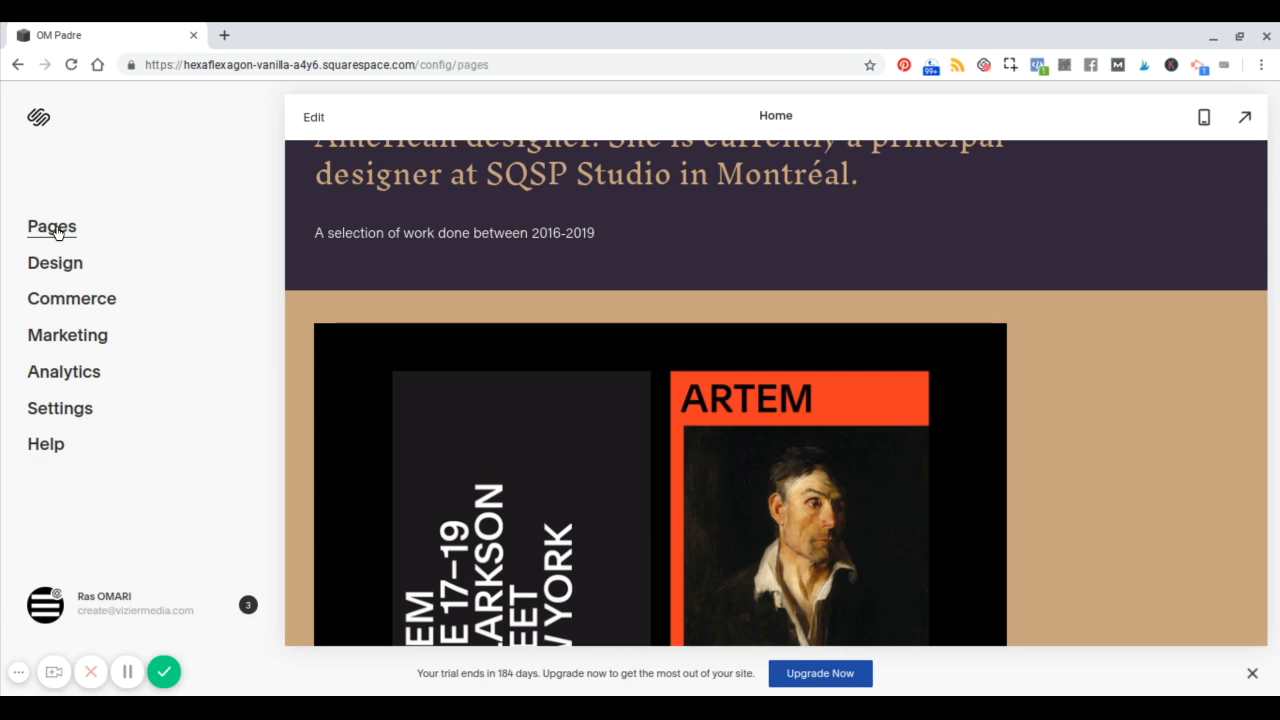
left_click(52, 226)
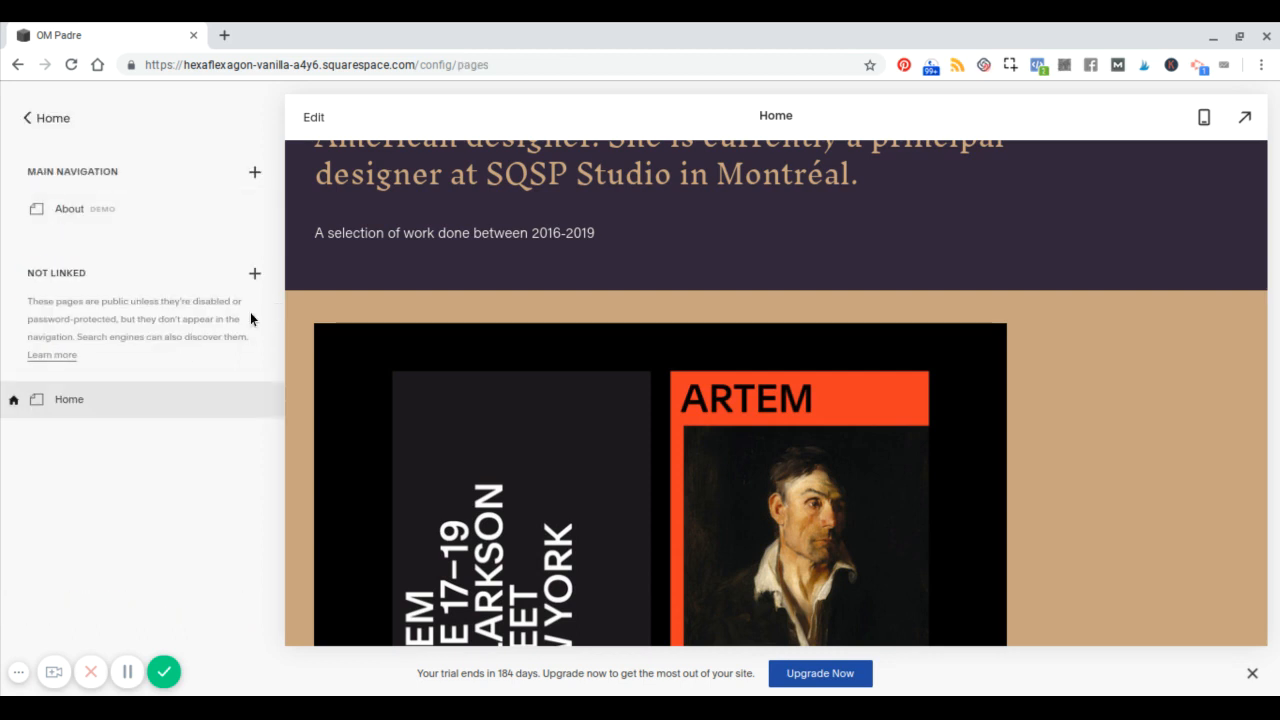
mouse_move(448, 276)
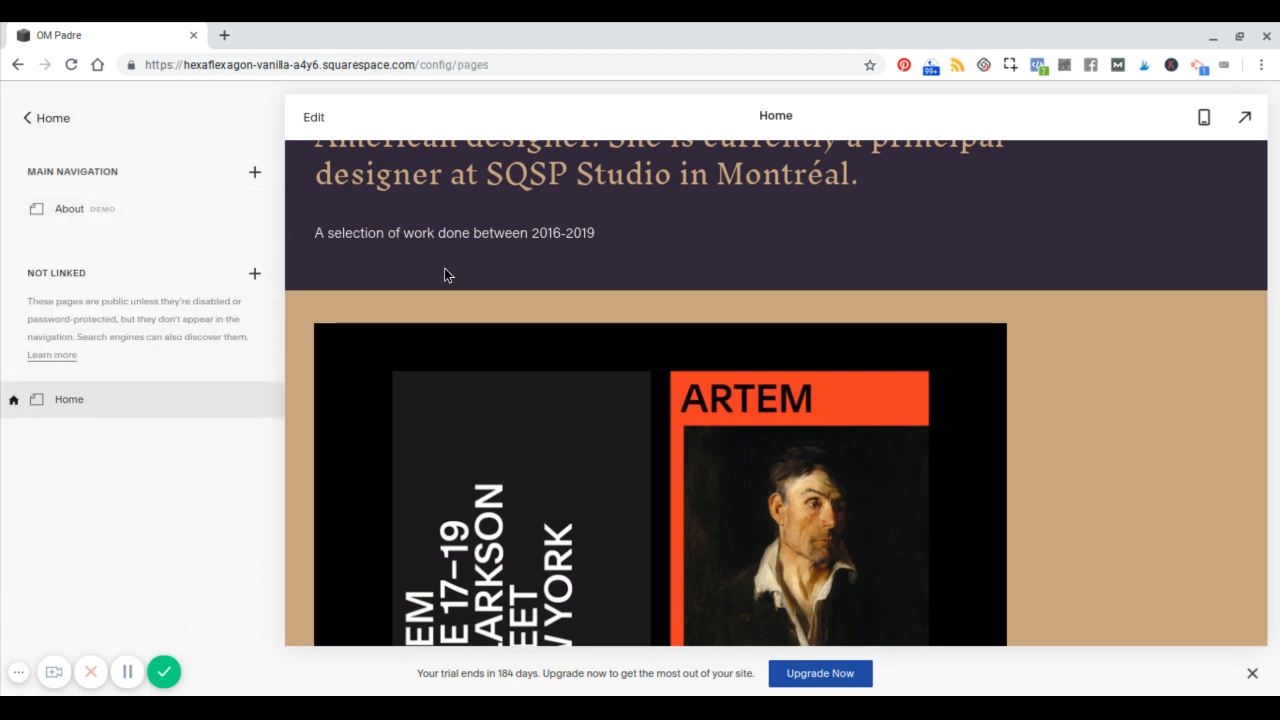
scroll("up", 3)
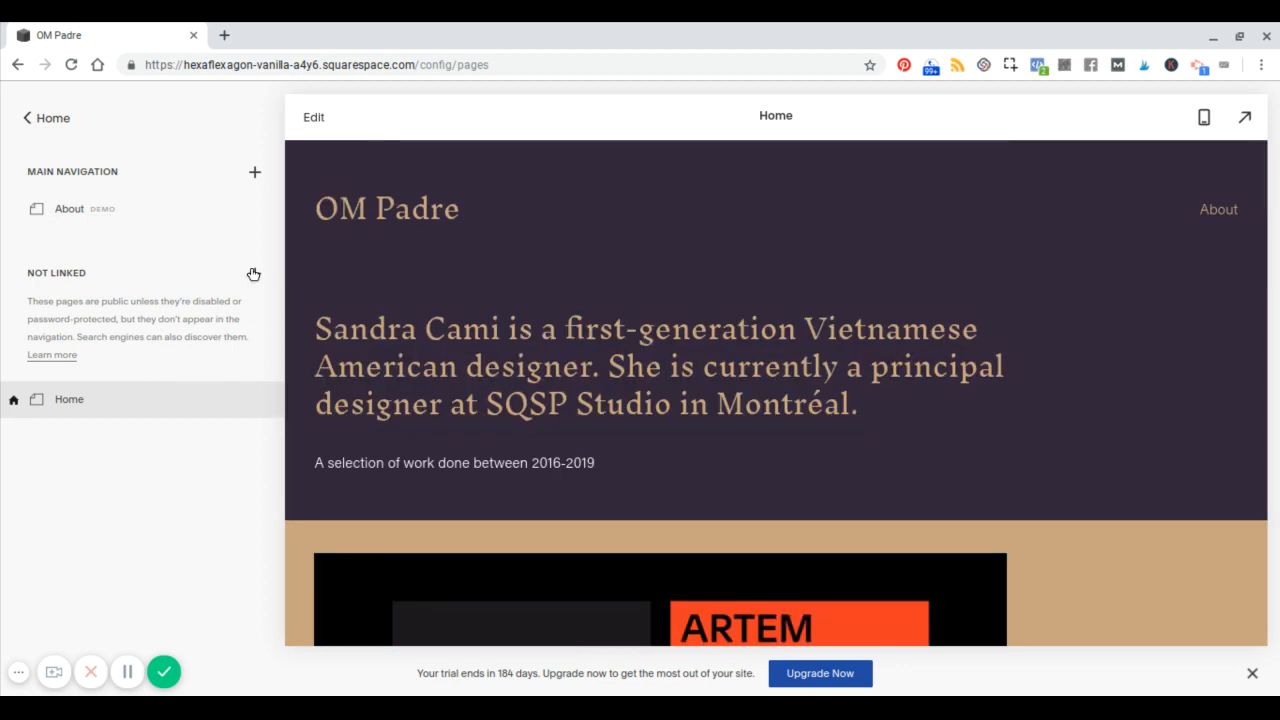
- Start adding a page to Main Navigation and bring up the blog page layouts
left_click(256, 272)
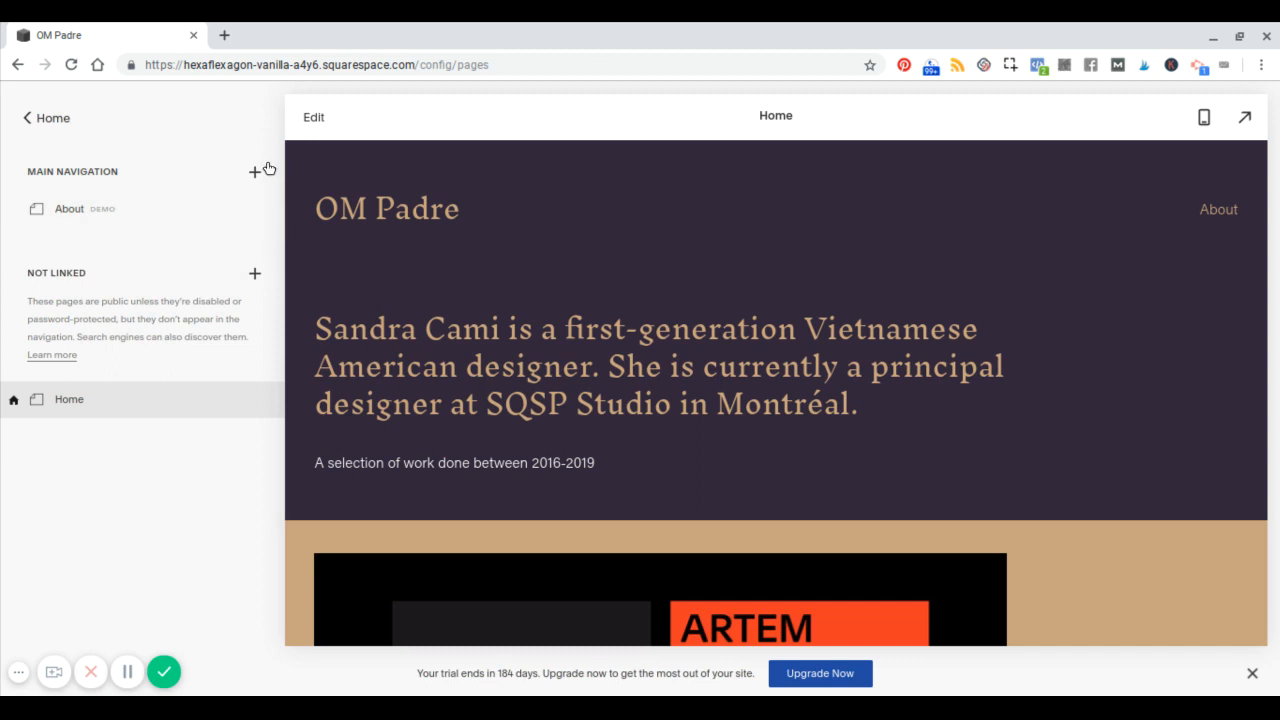
left_click(254, 172)
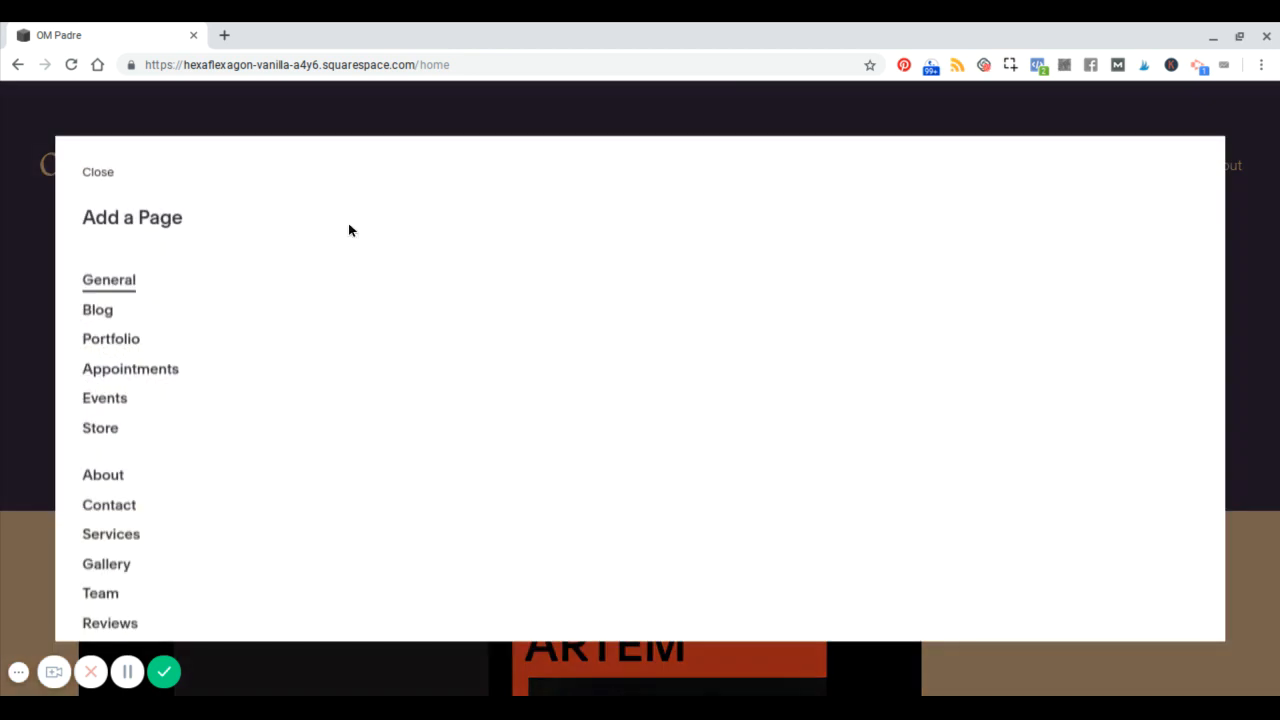
left_click(108, 280)
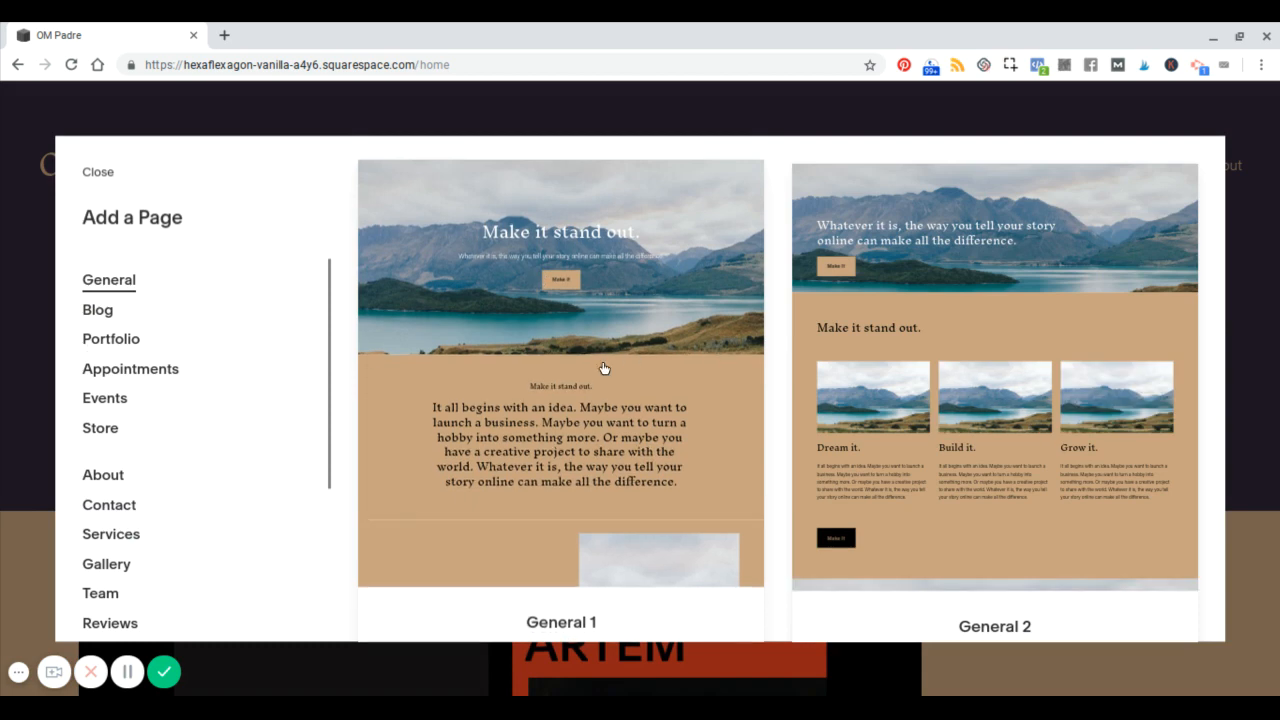
scroll("down", 3)
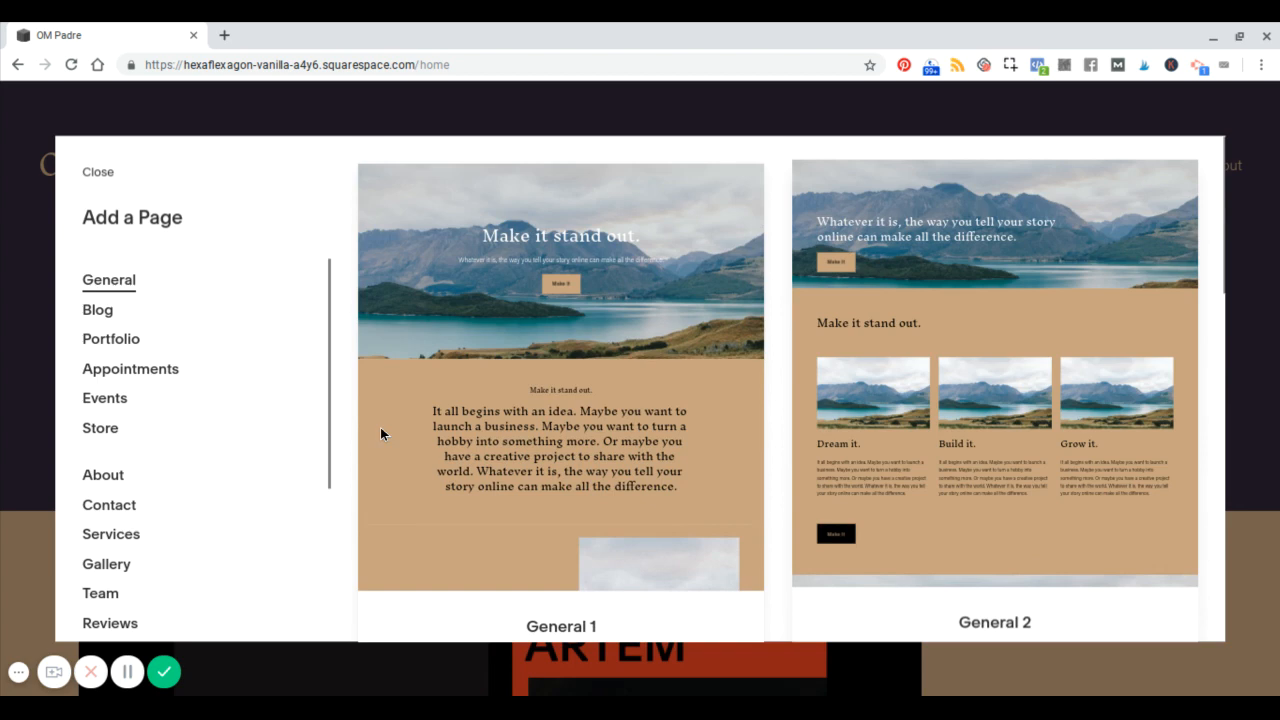
mouse_move(170, 406)
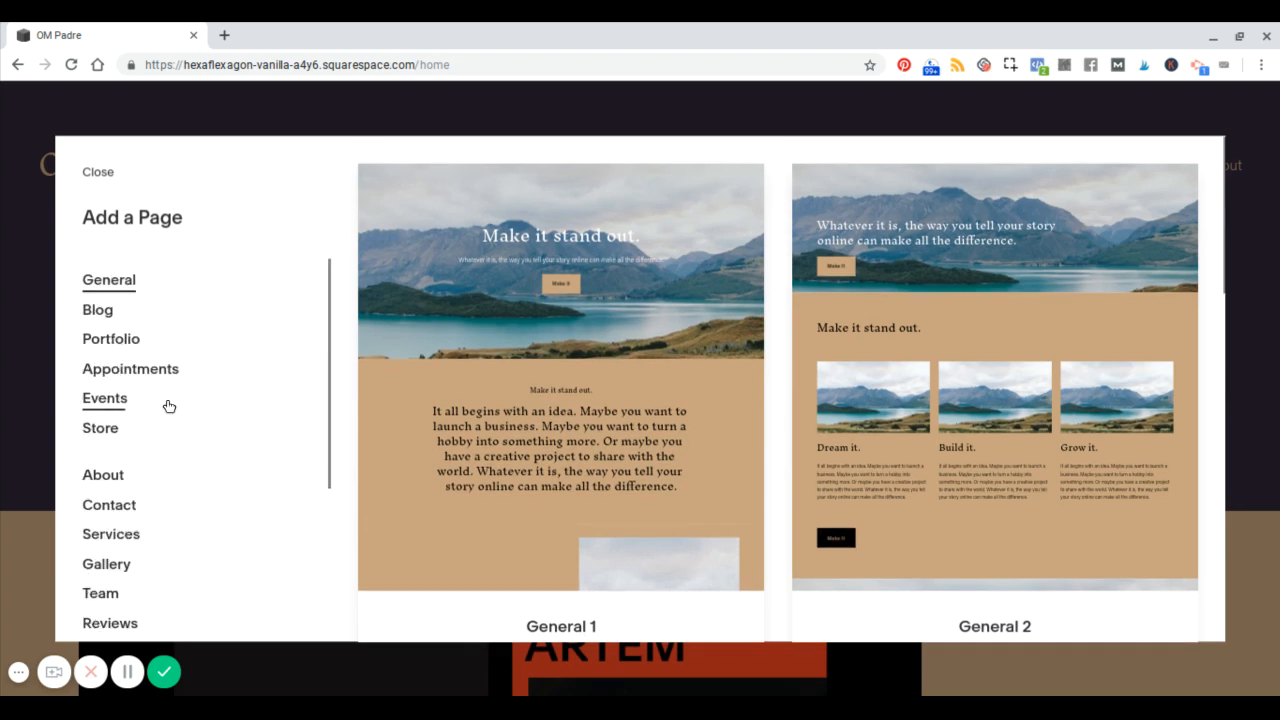
scroll("down", 3)
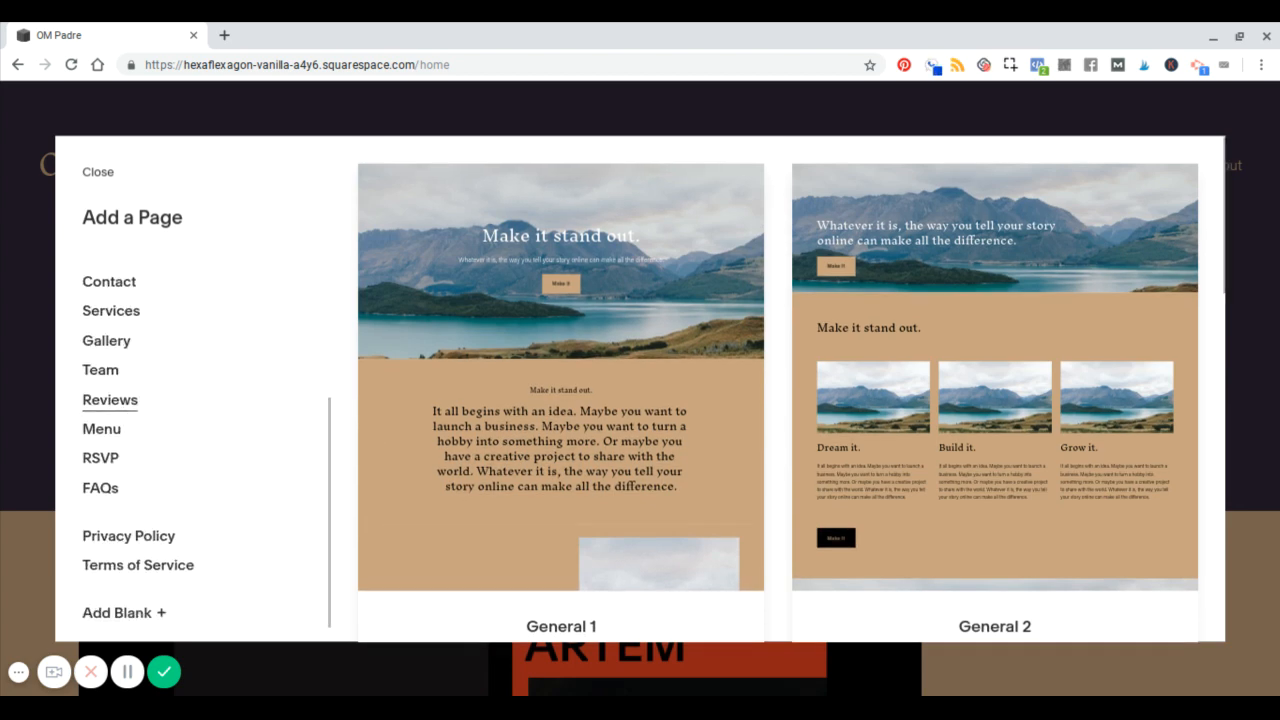
scroll("up", 3)
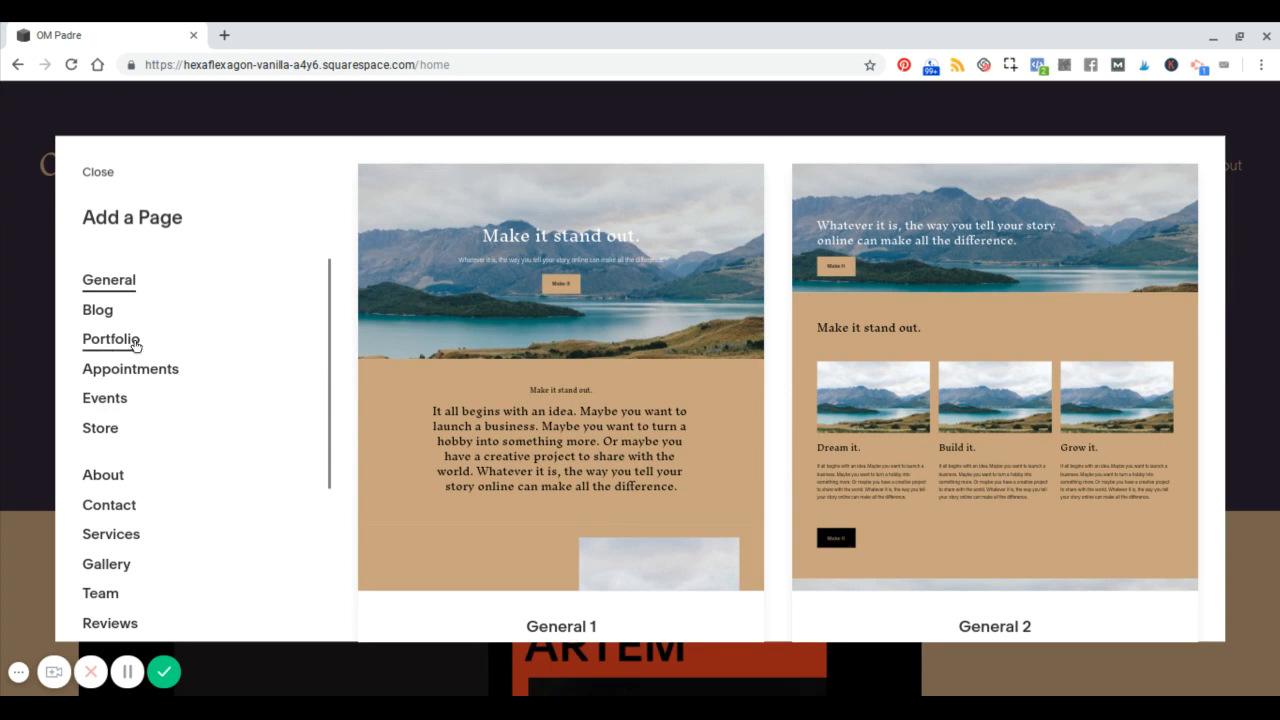
left_click(96, 308)
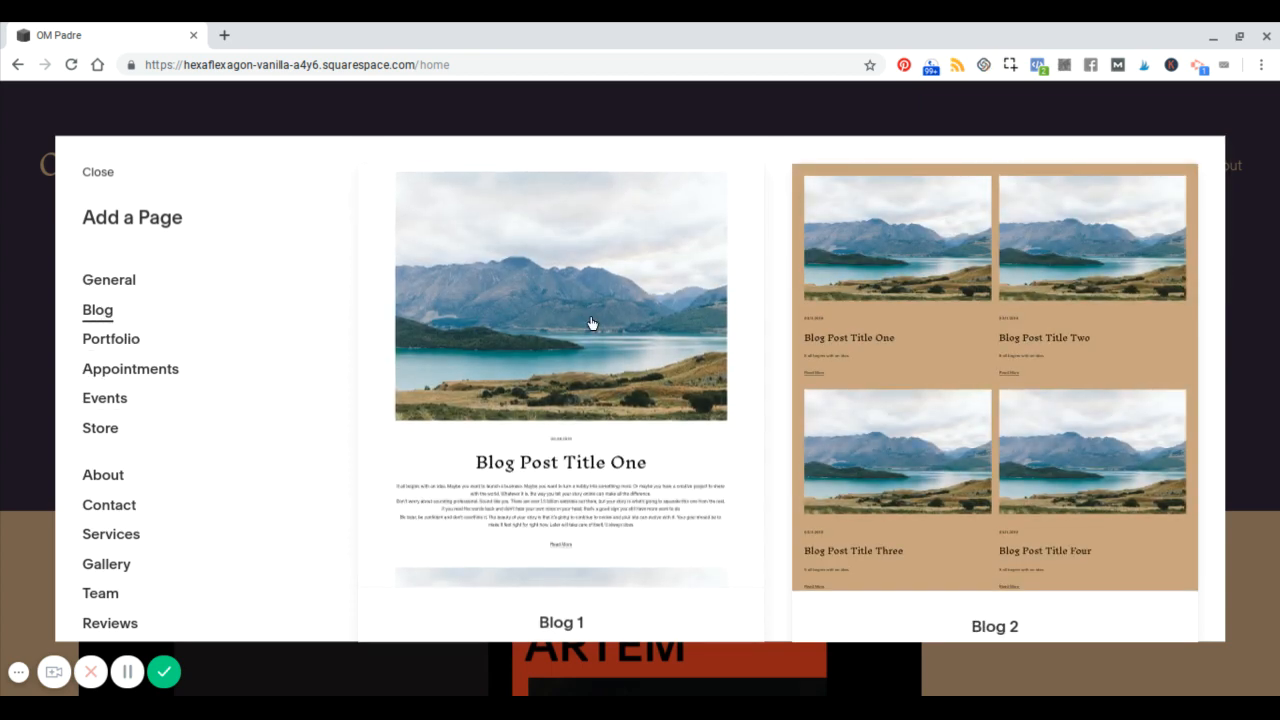
scroll("down", 3)
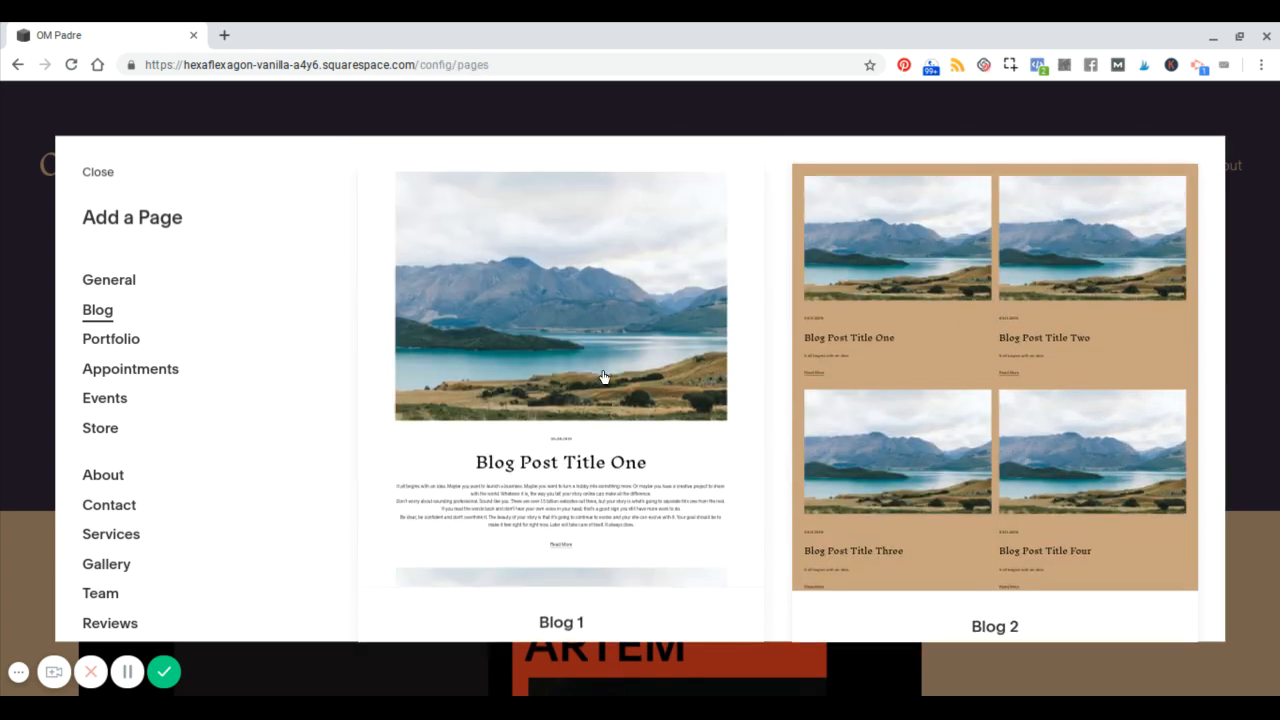
- Add a Blog page from the Blog 1 layout to Main Navigation and return to Pages
left_click(98, 172)
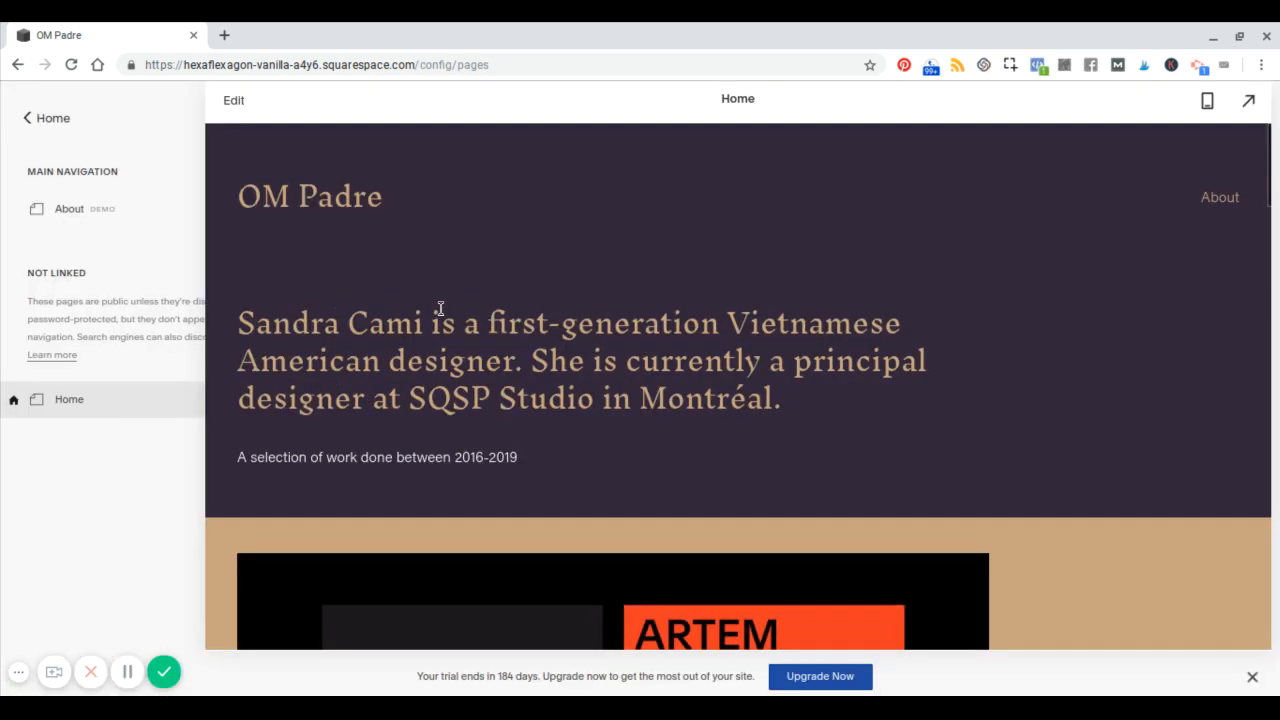
left_click(256, 172)
type("Blog")
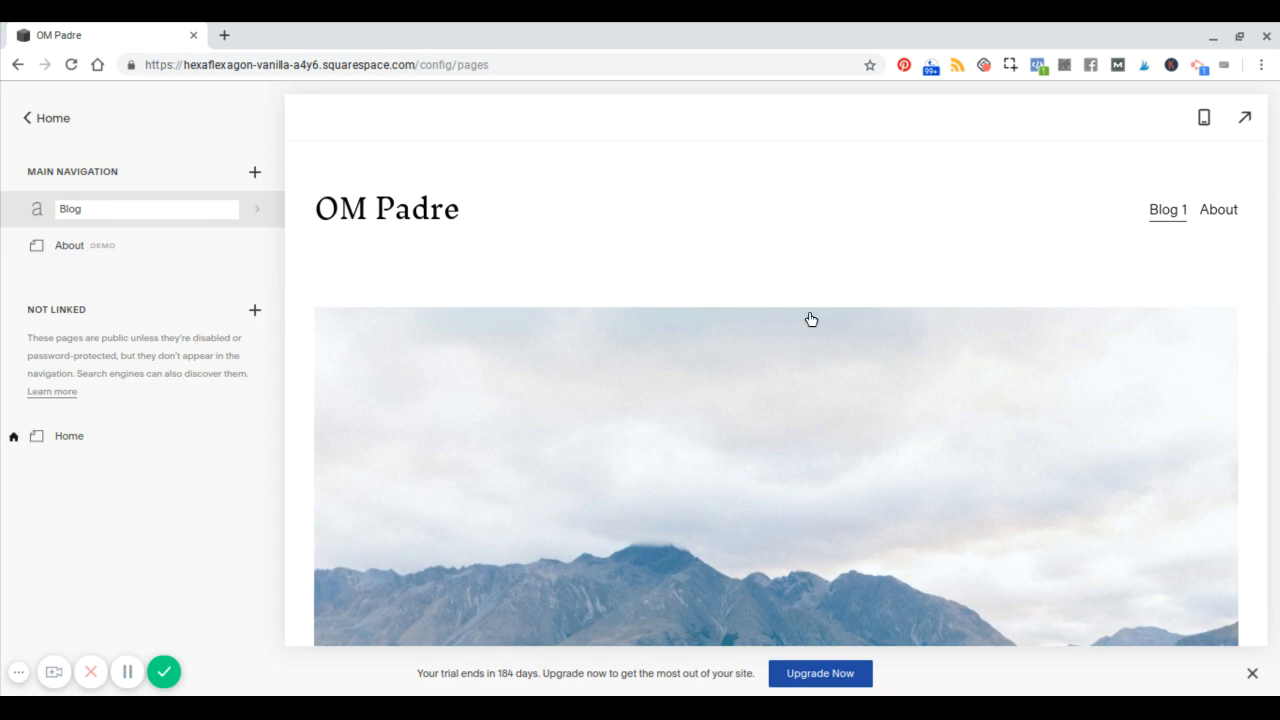
mouse_move(644, 216)
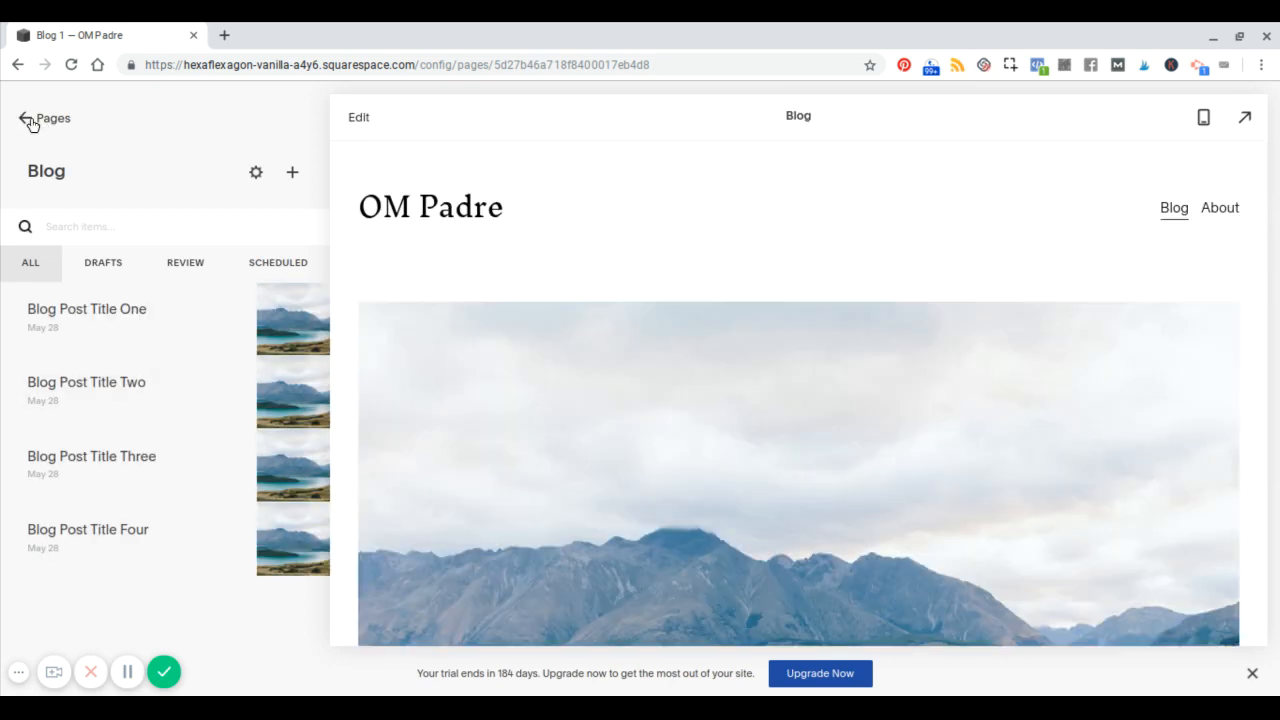
left_click(44, 118)
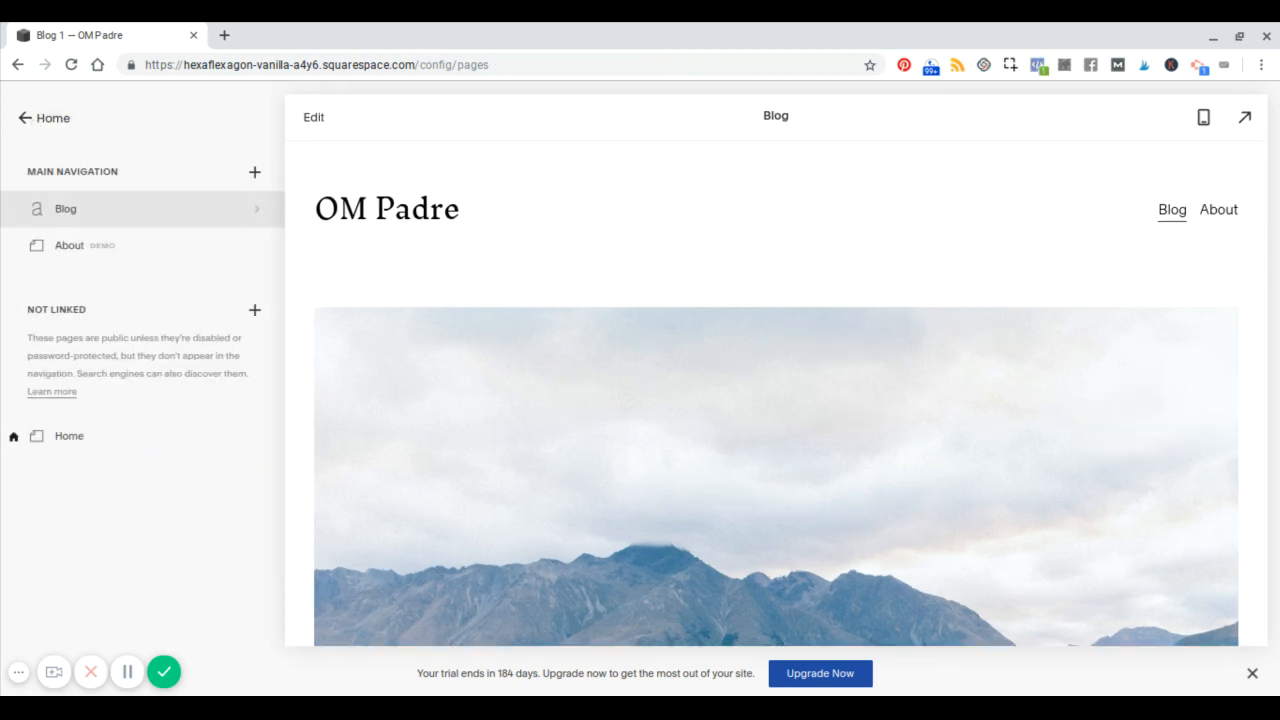
mouse_move(810, 66)
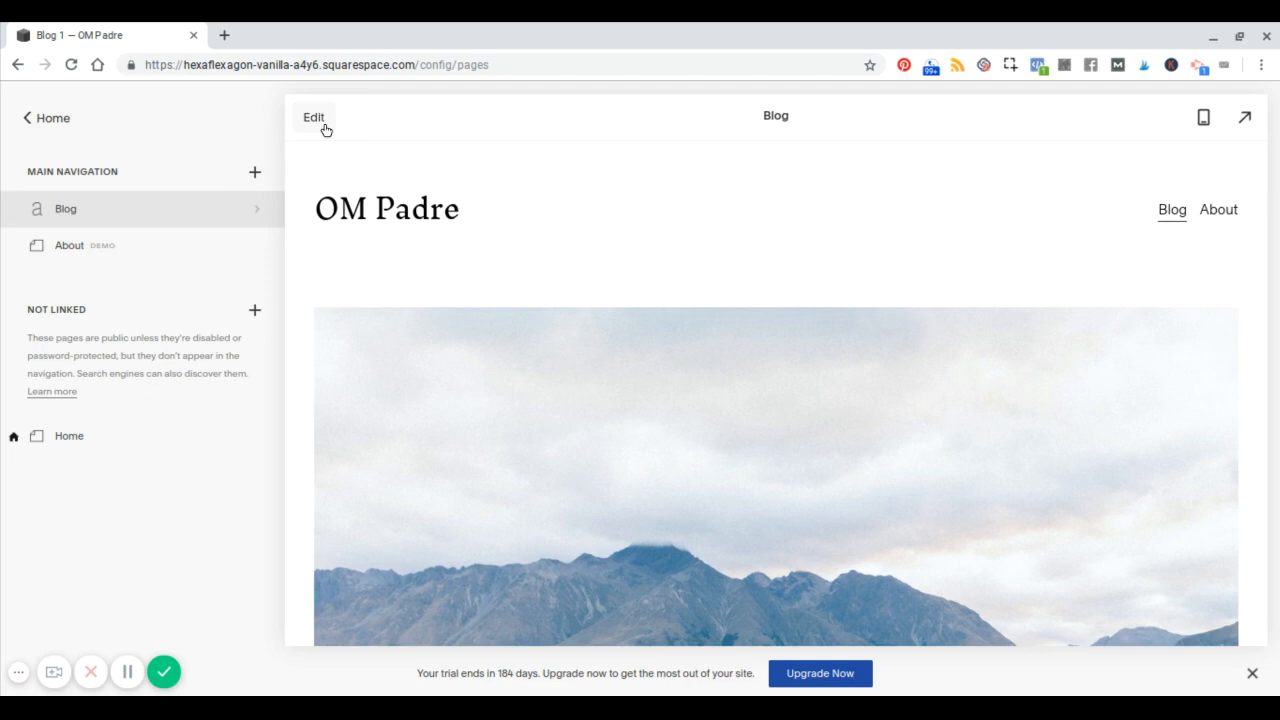
- Apply the tan colour theme to the blog page's section via its Colors settings
left_click(314, 116)
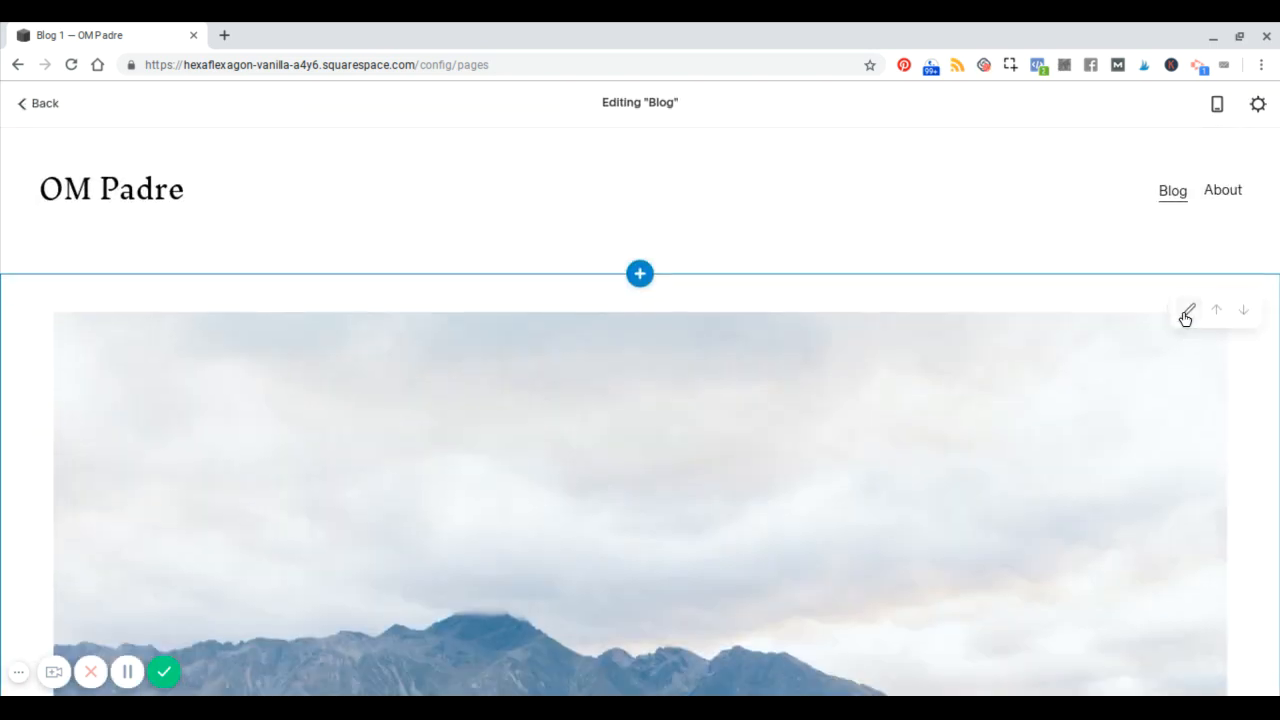
left_click(1188, 310)
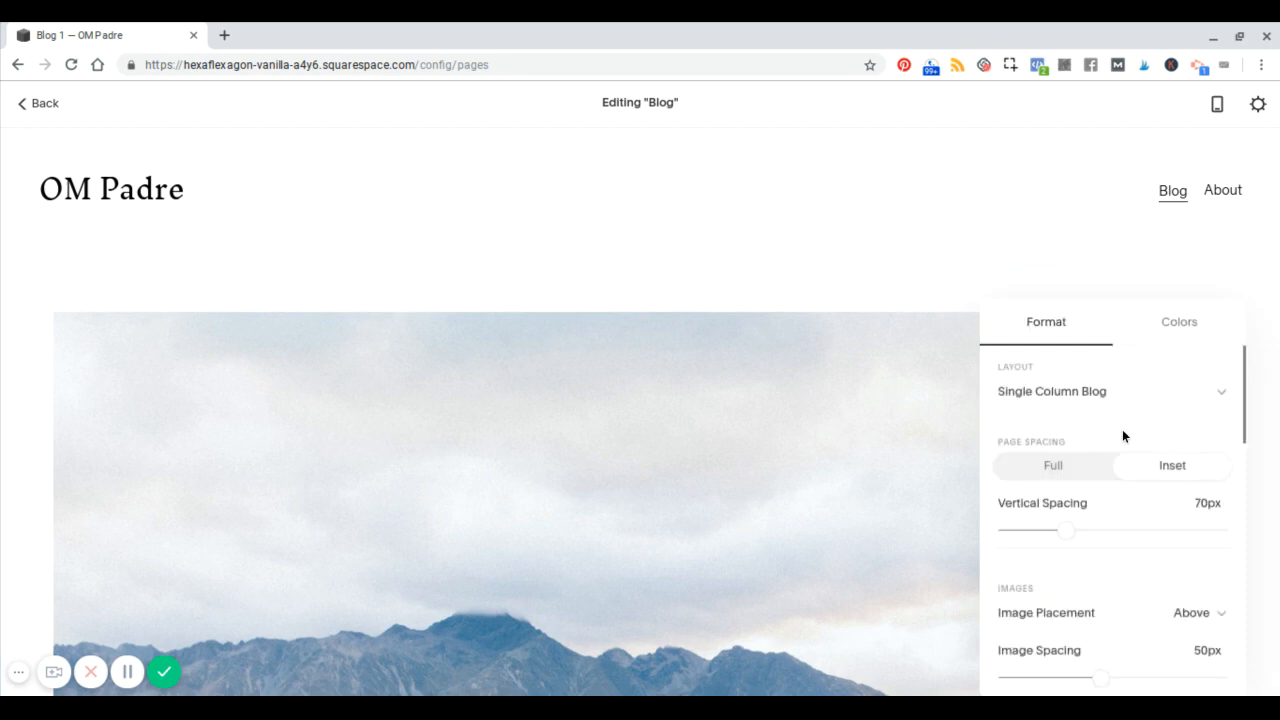
mouse_move(1192, 336)
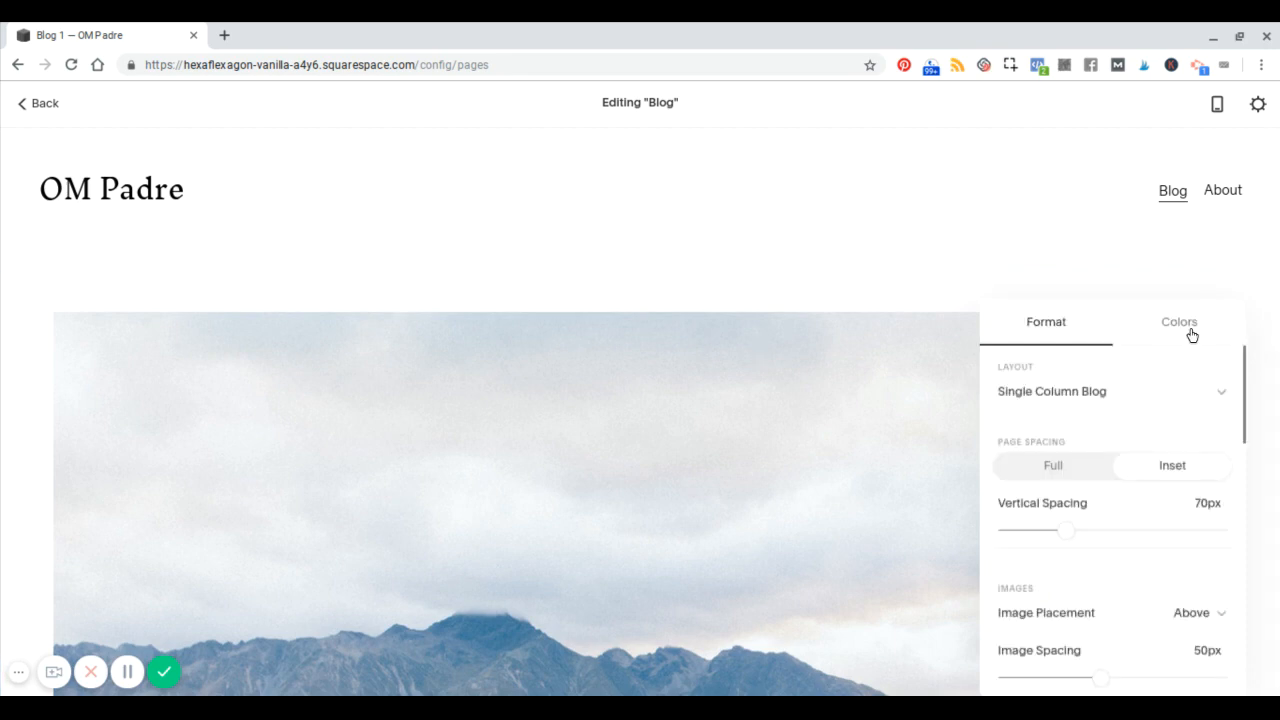
left_click(1178, 320)
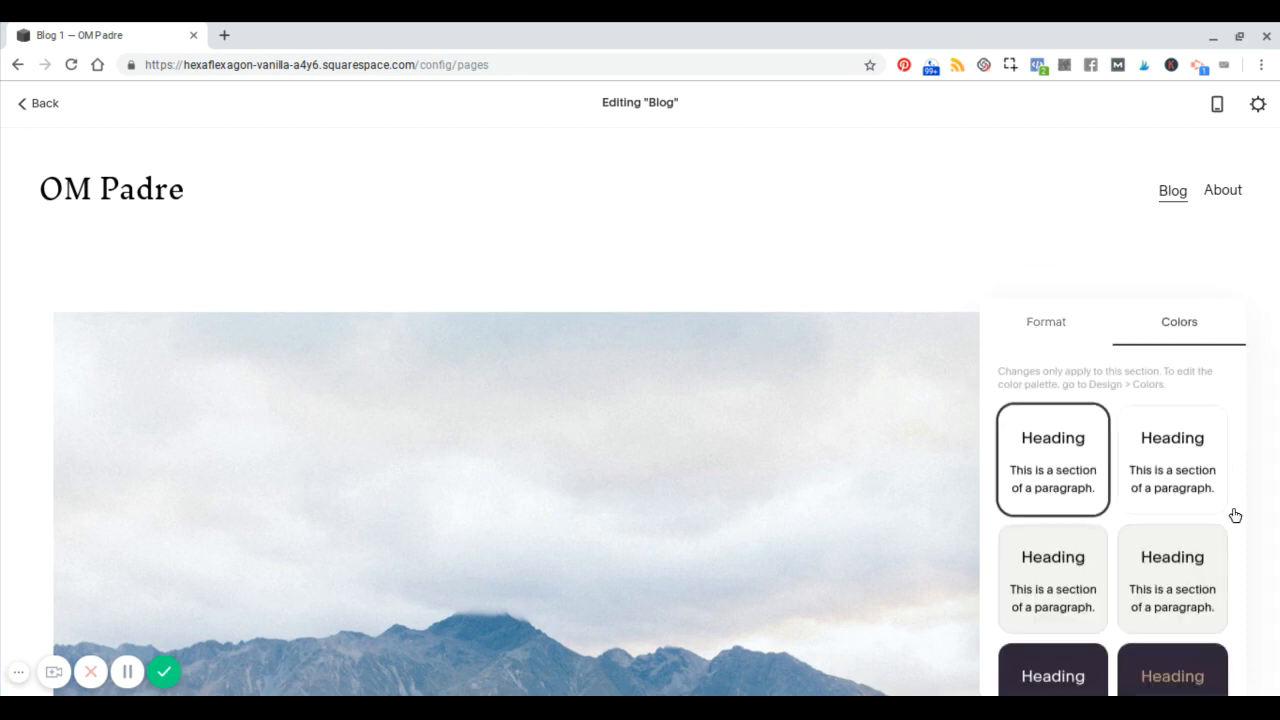
scroll("down", 3)
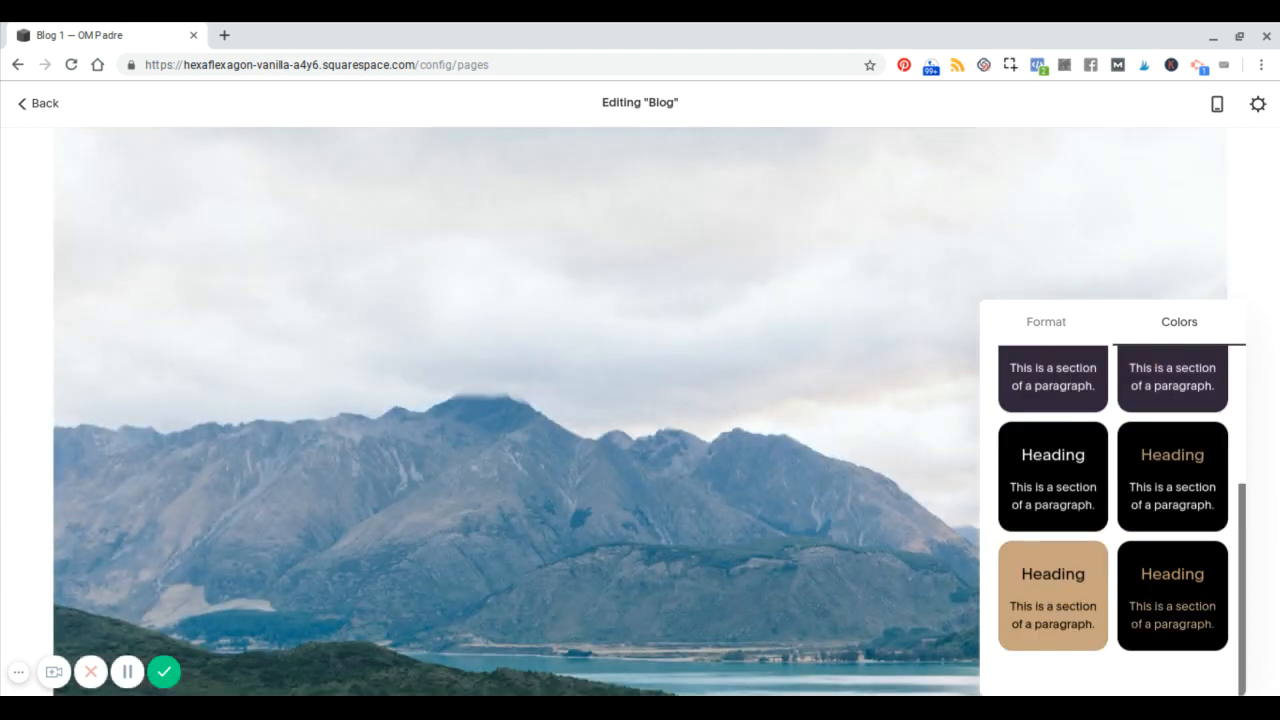
mouse_move(1068, 604)
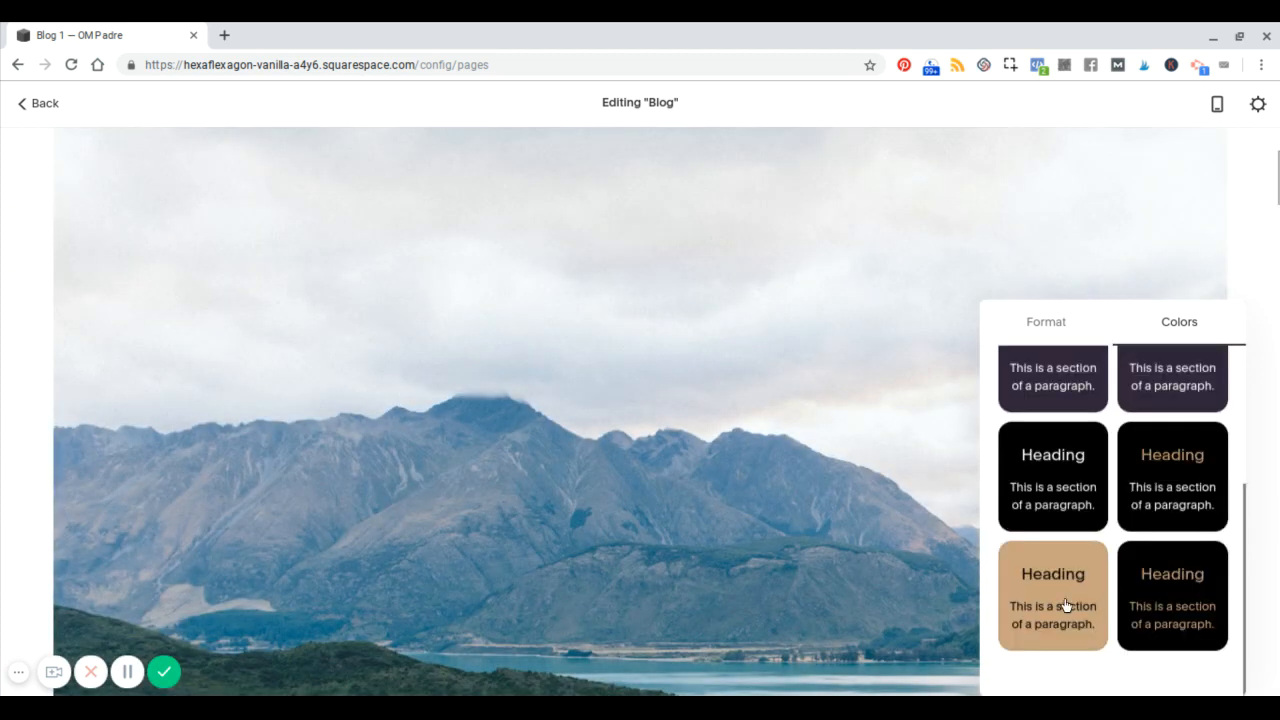
left_click(1052, 596)
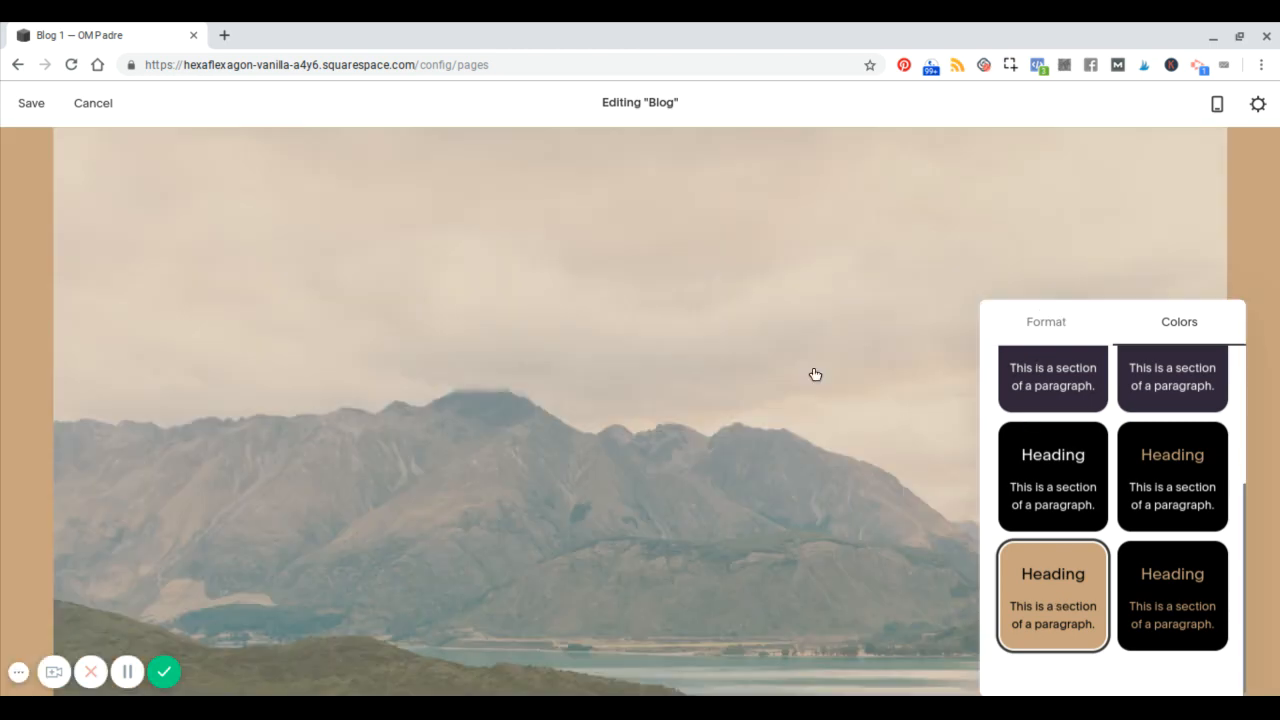
- Save the blog page change and return to the pages list
scroll("up", 3)
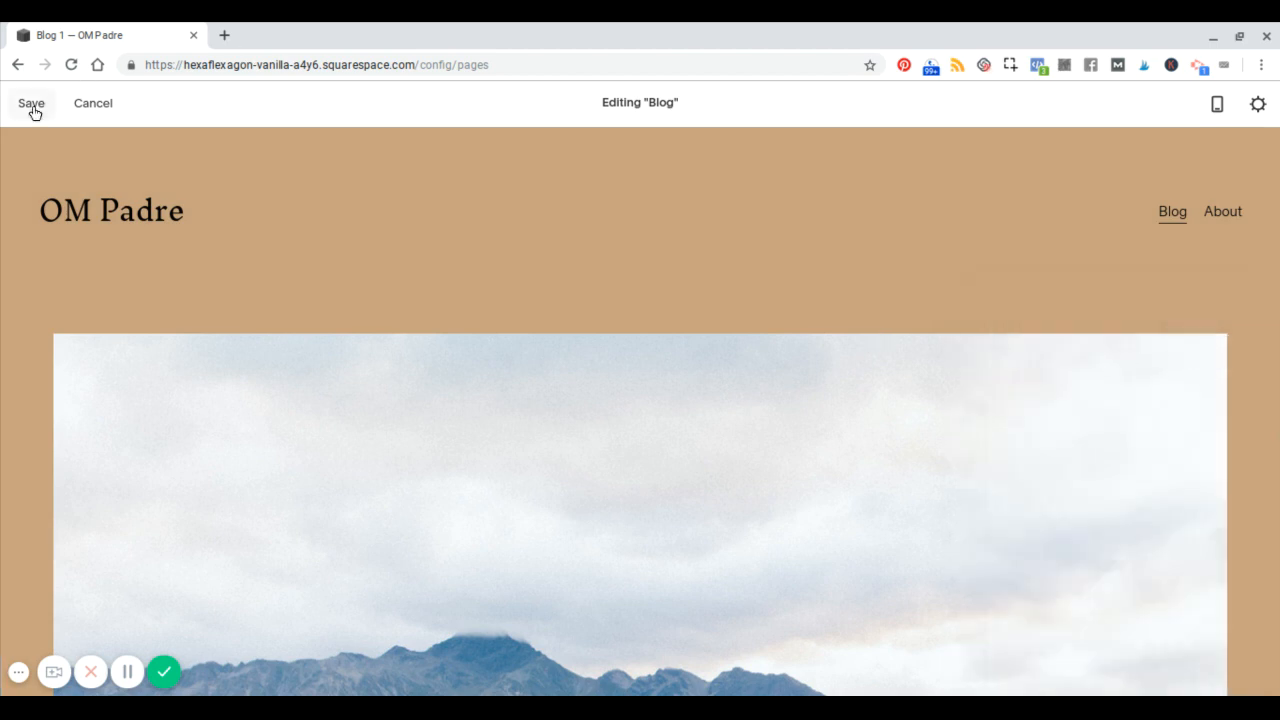
left_click(32, 104)
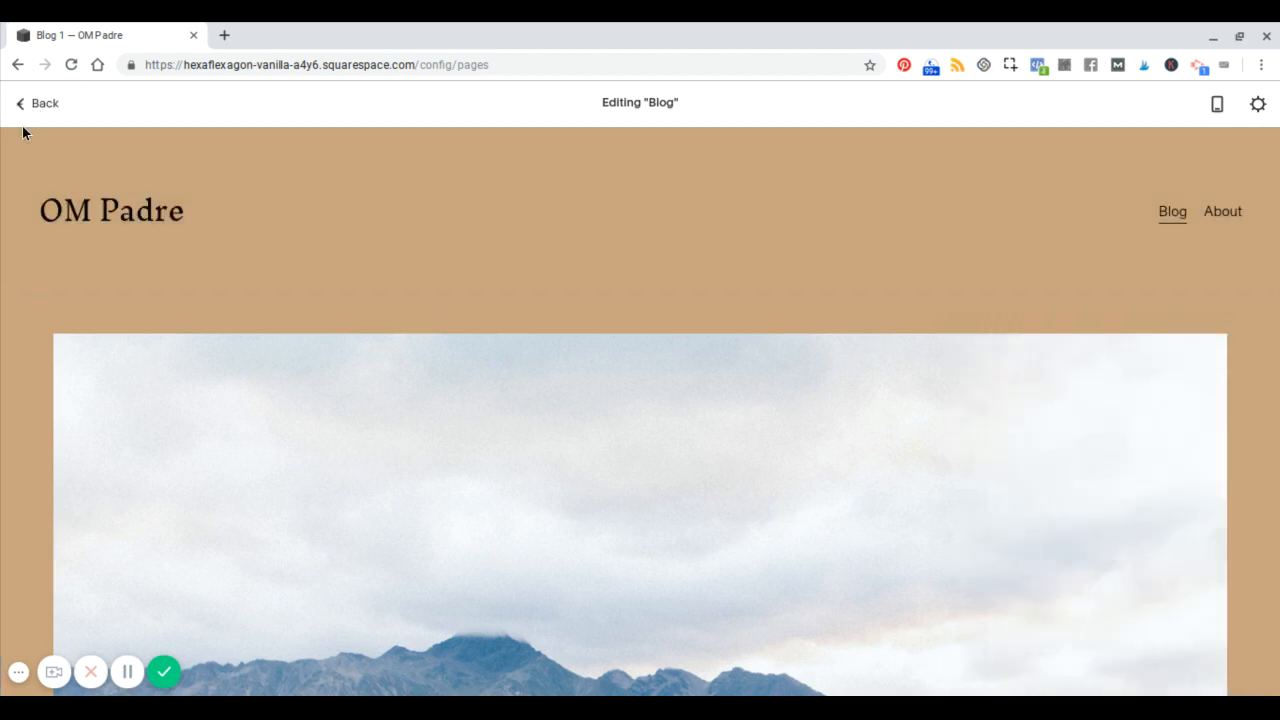
left_click(36, 104)
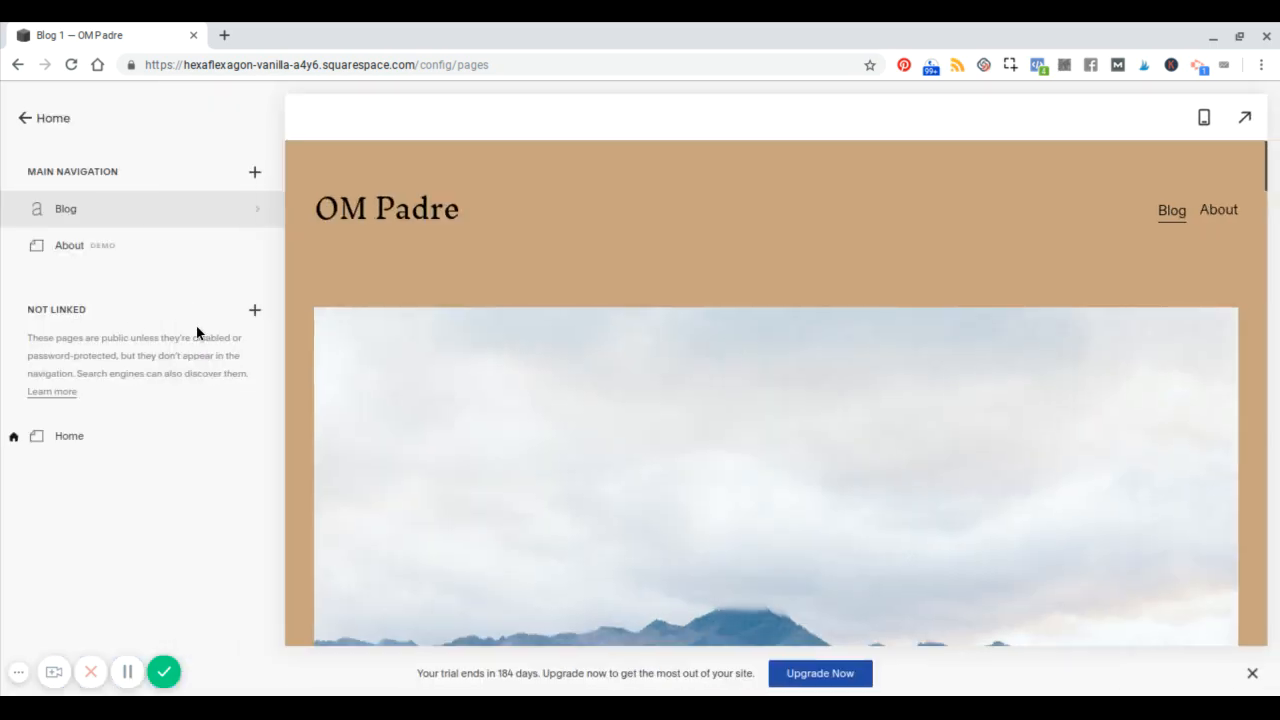
- Browse the portfolio and appointments page layouts in the Add a Page chooser
left_click(254, 310)
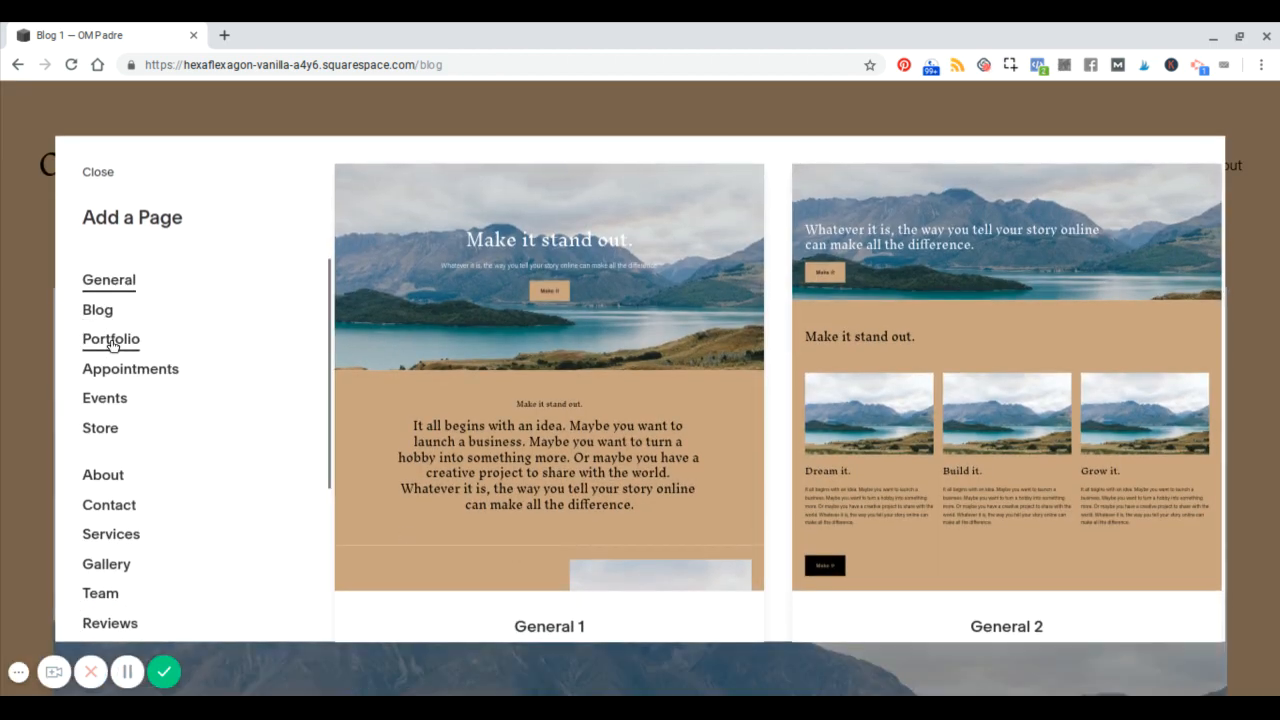
left_click(110, 338)
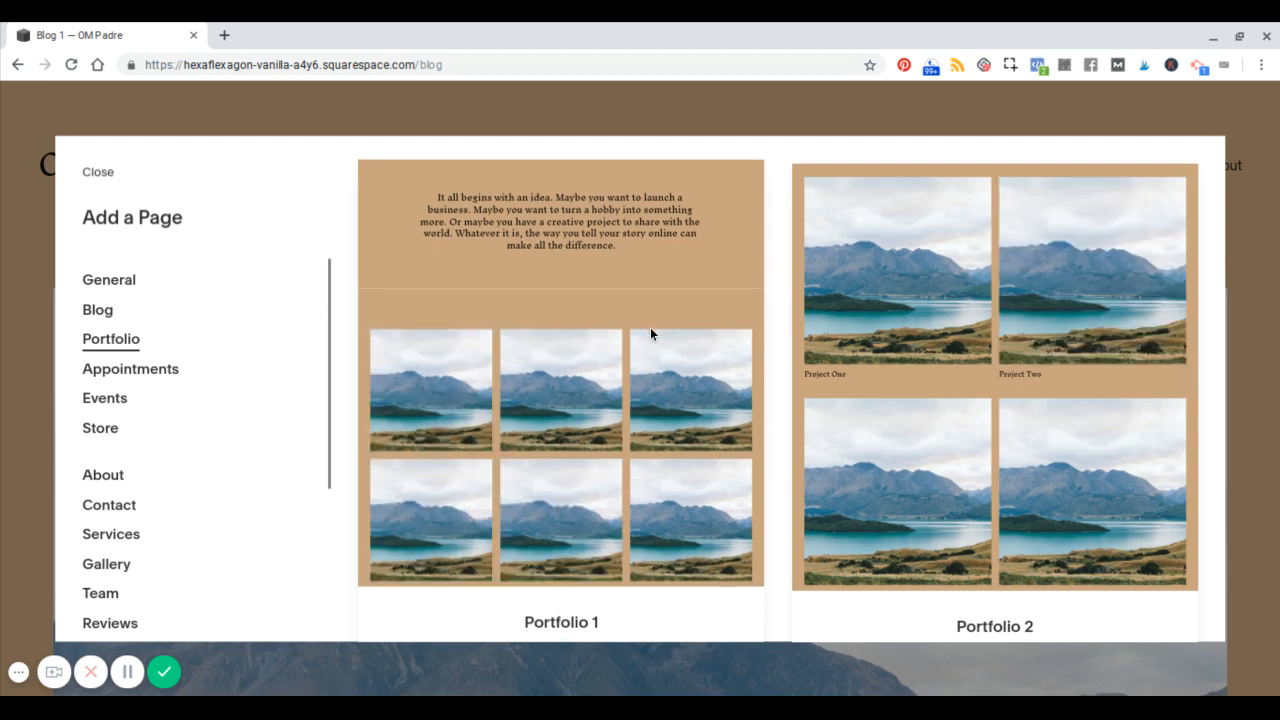
scroll("down", 3)
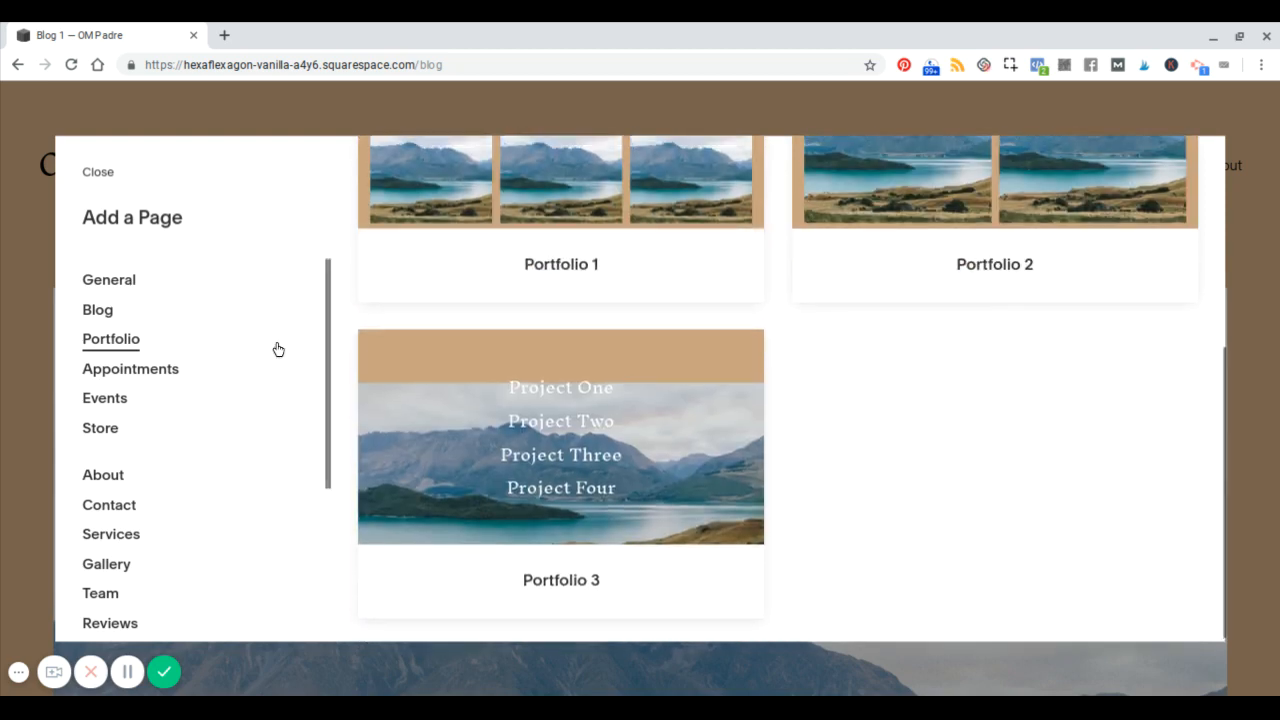
left_click(130, 368)
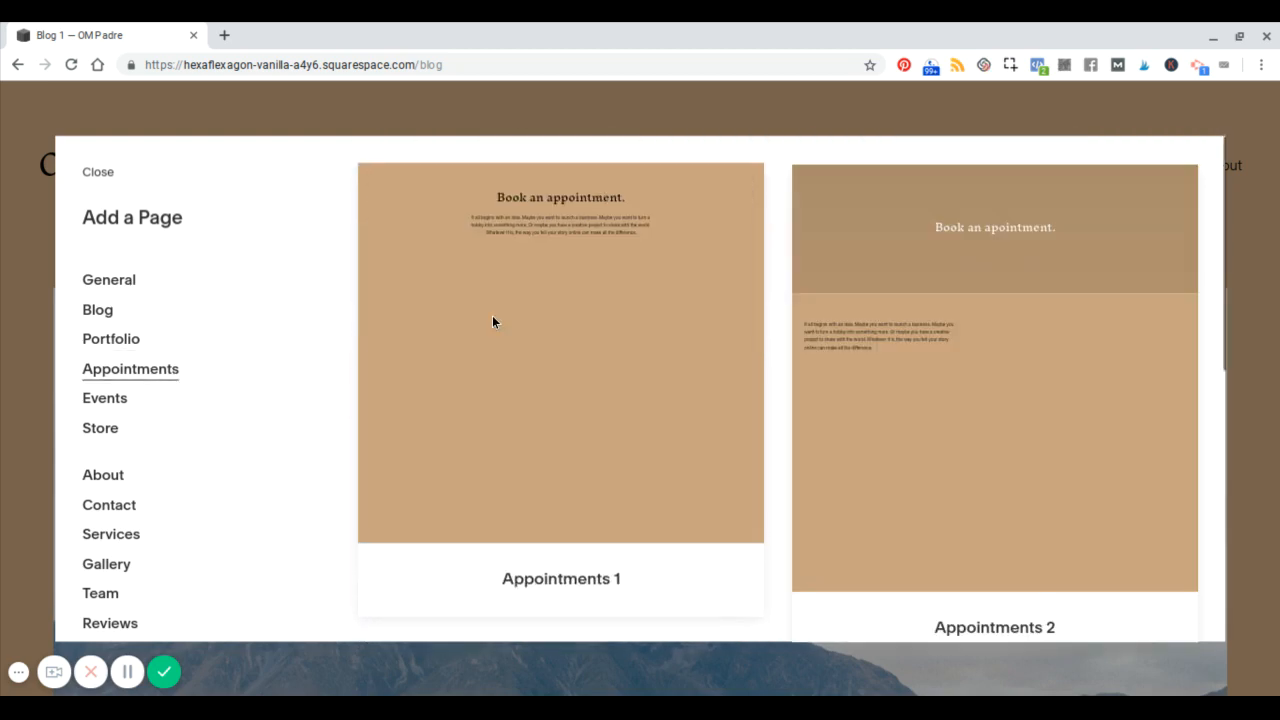
scroll("down", 3)
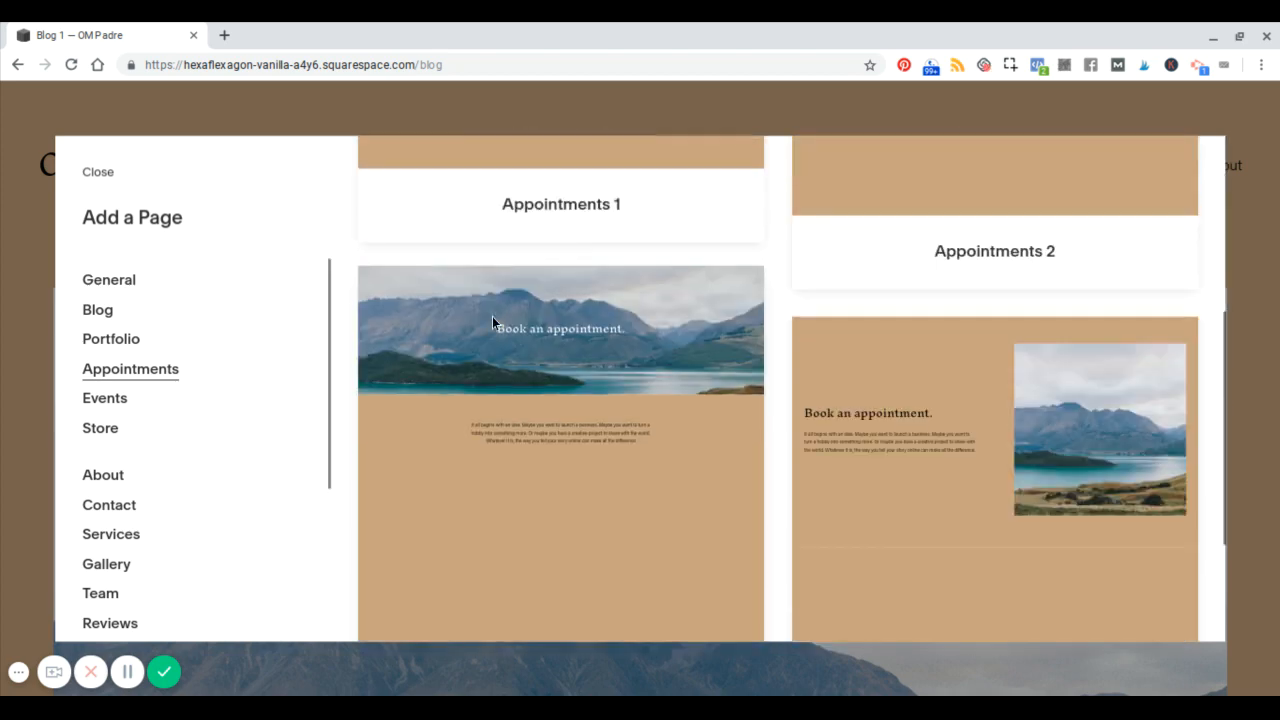
scroll("down", 3)
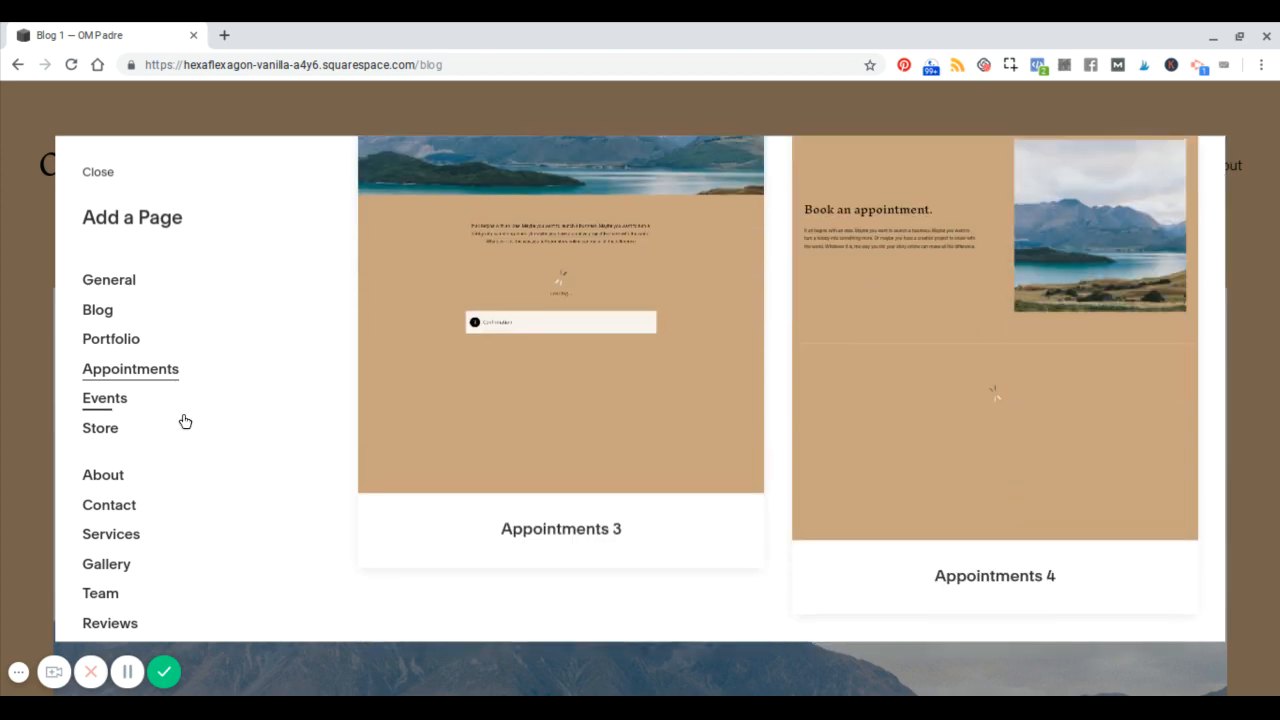
scroll("up", 3)
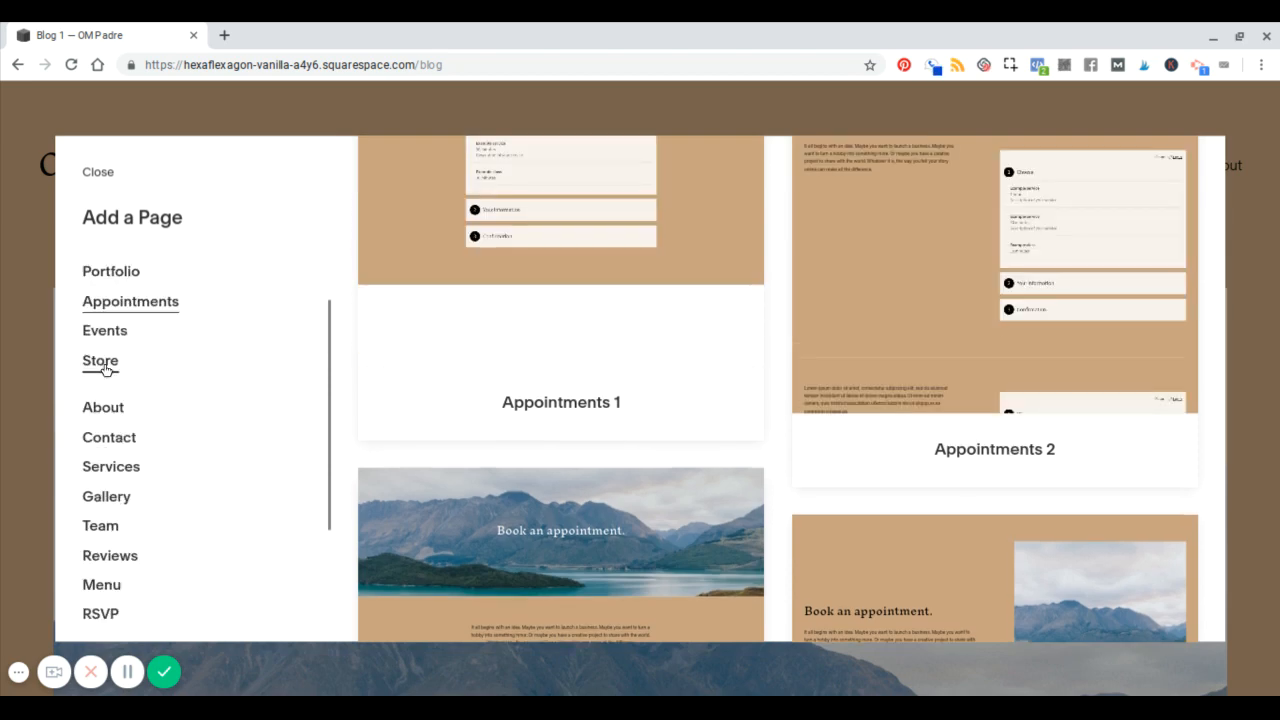
- Browse the store and contact page layouts
left_click(100, 360)
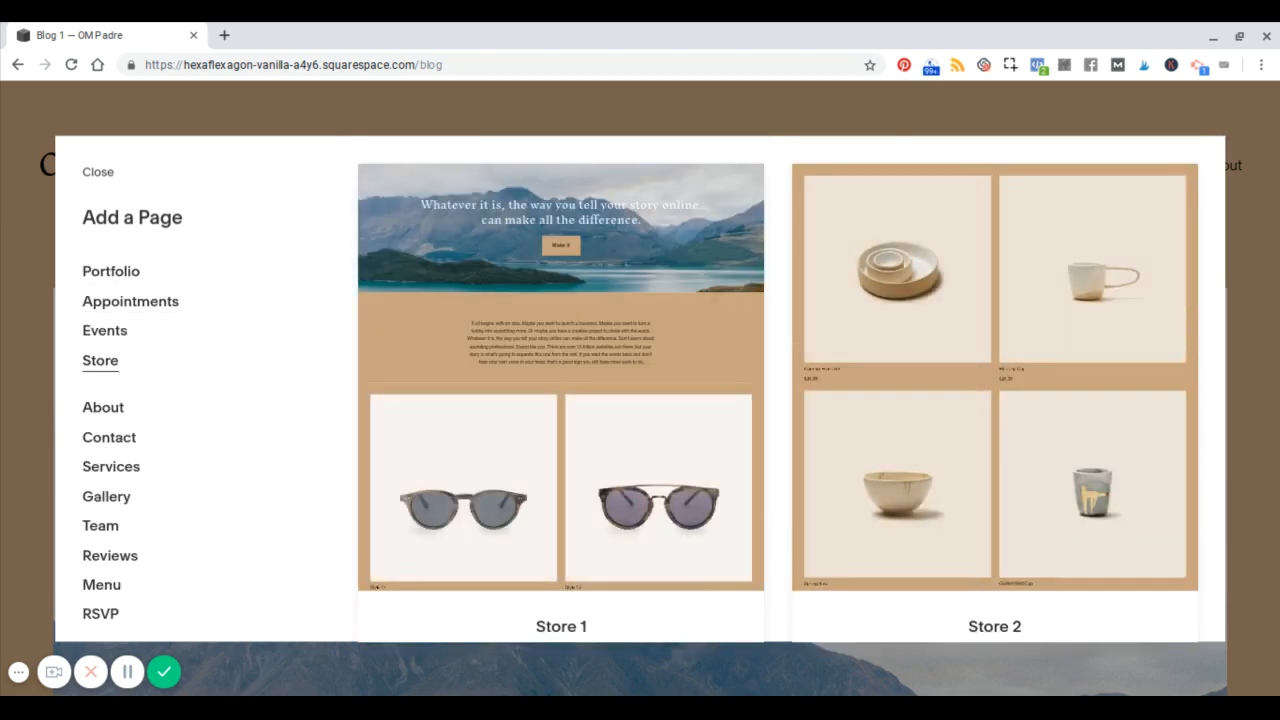
scroll("up", 3)
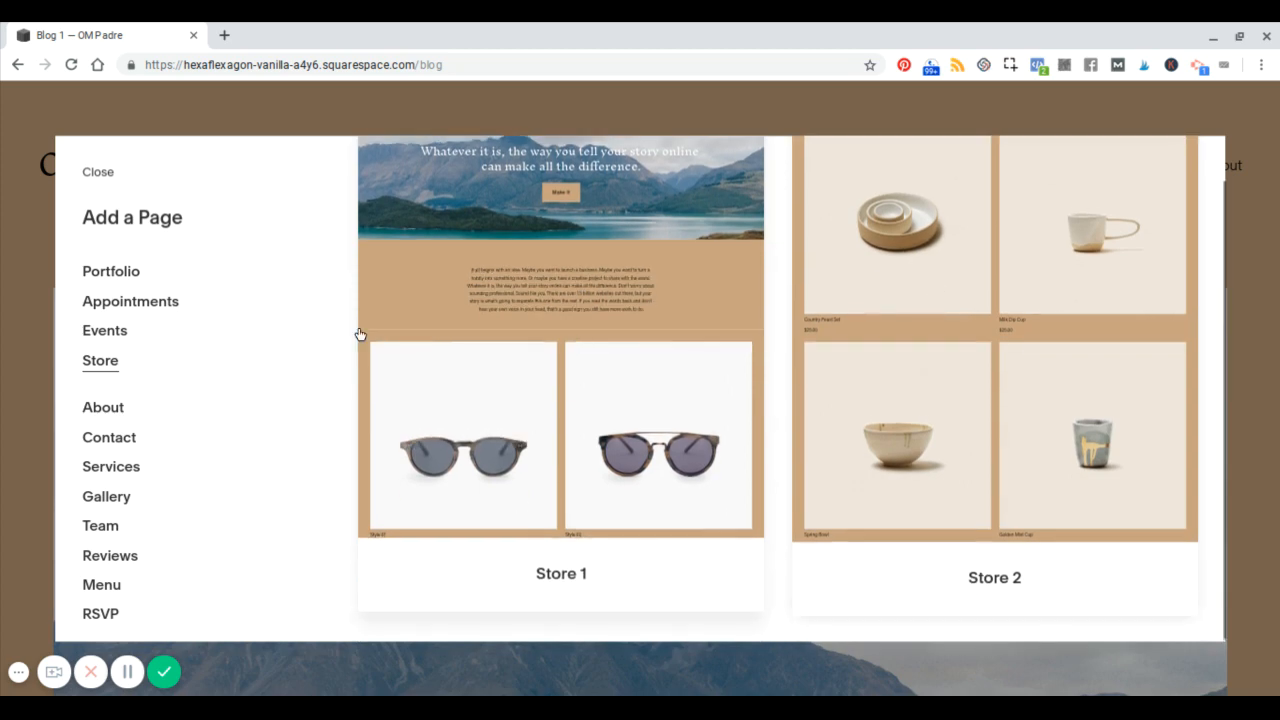
left_click(108, 436)
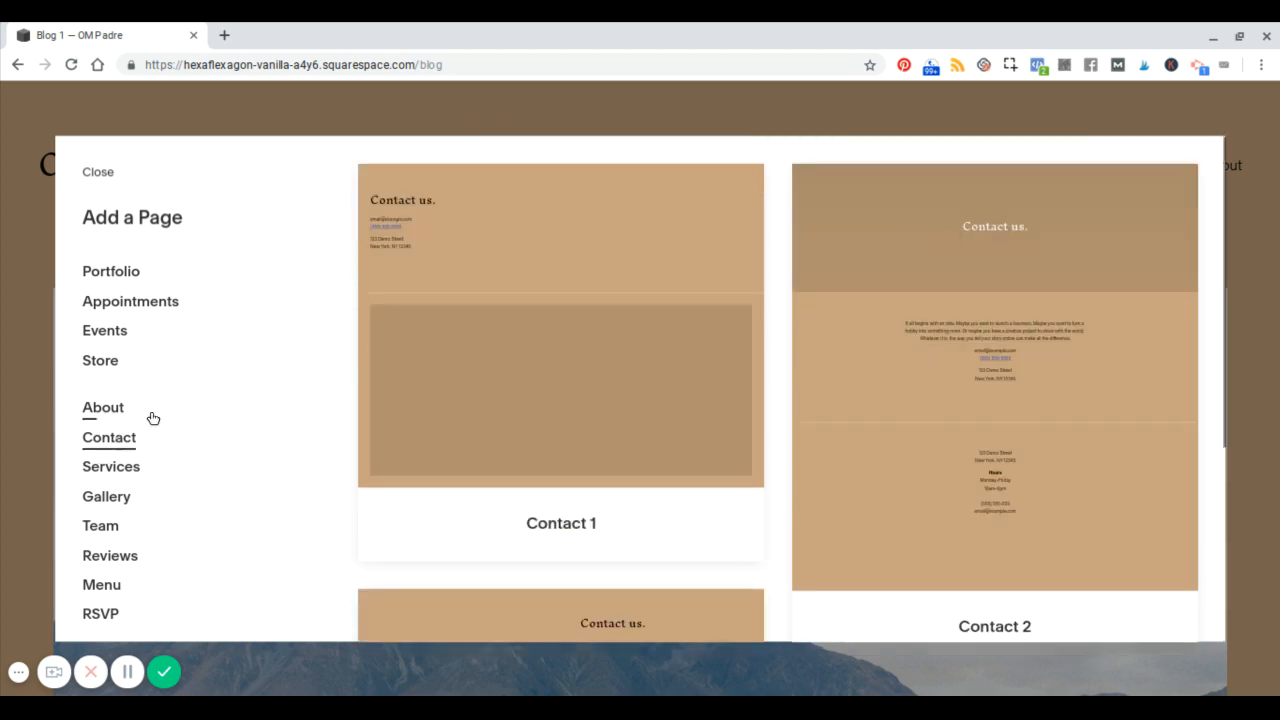
scroll("down", 3)
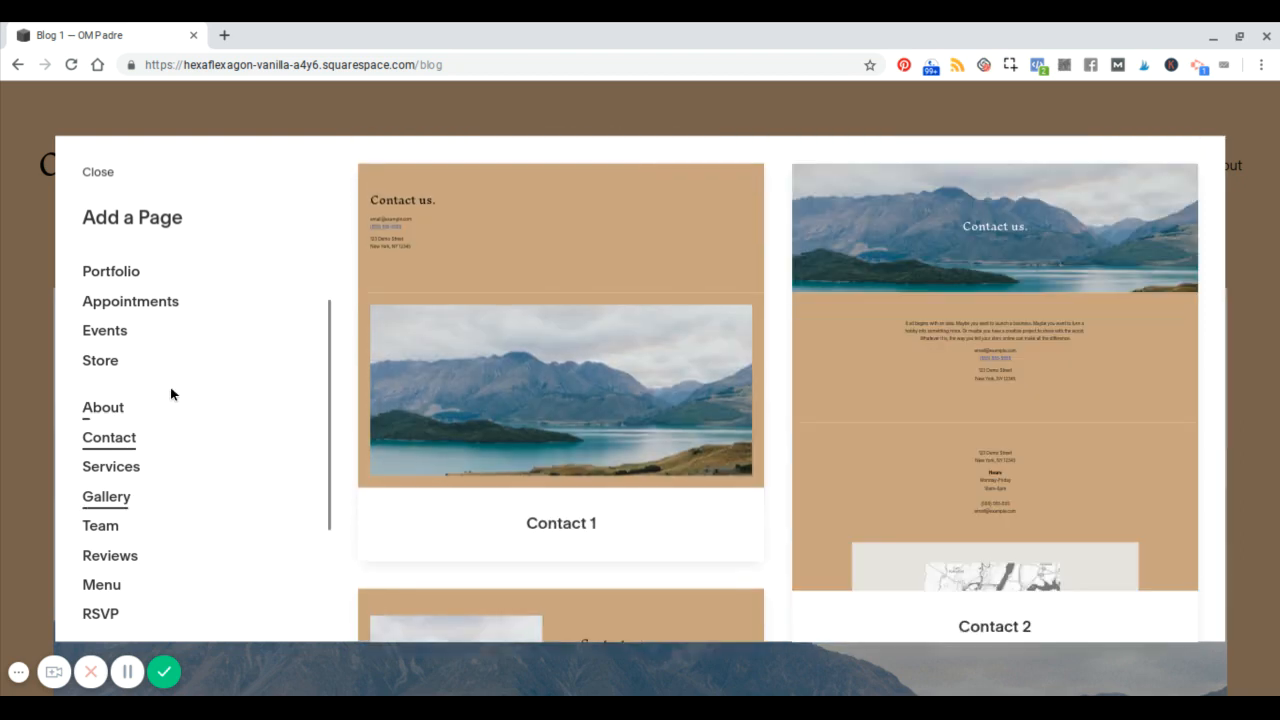
scroll("down", 3)
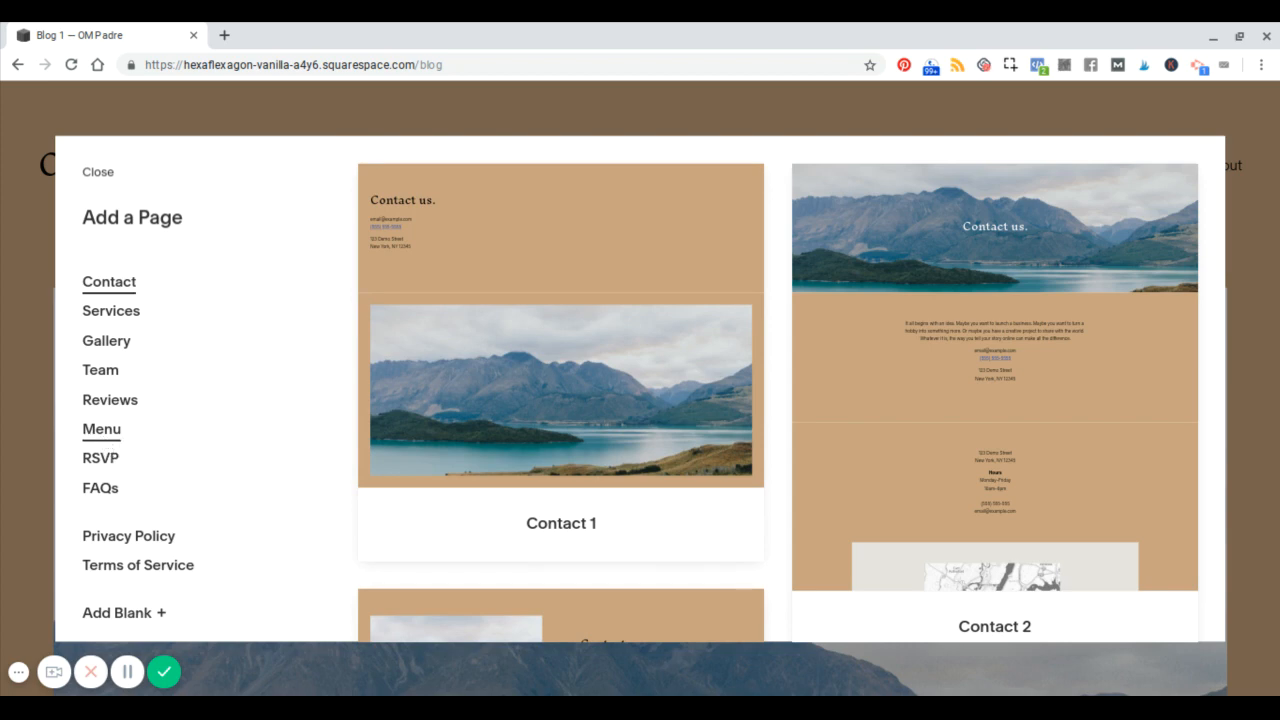
- Browse the restaurant menu page layouts and leave the layout picker
left_click(100, 428)
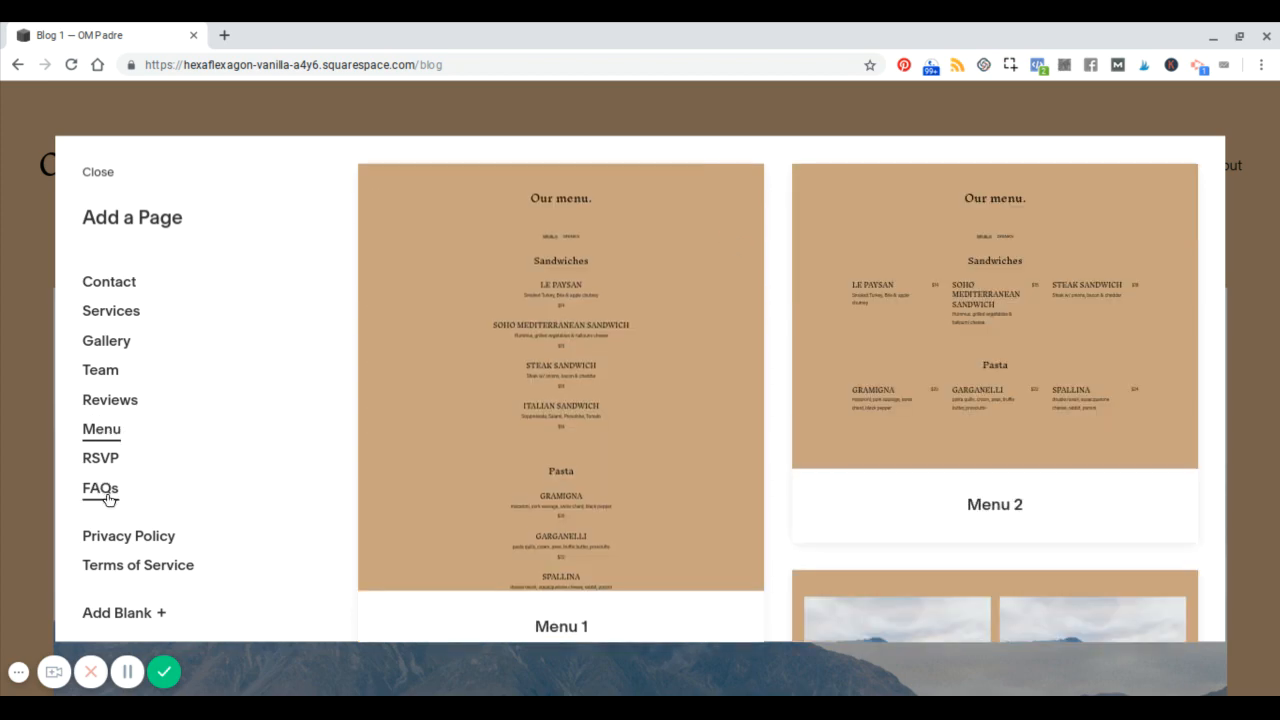
mouse_move(250, 420)
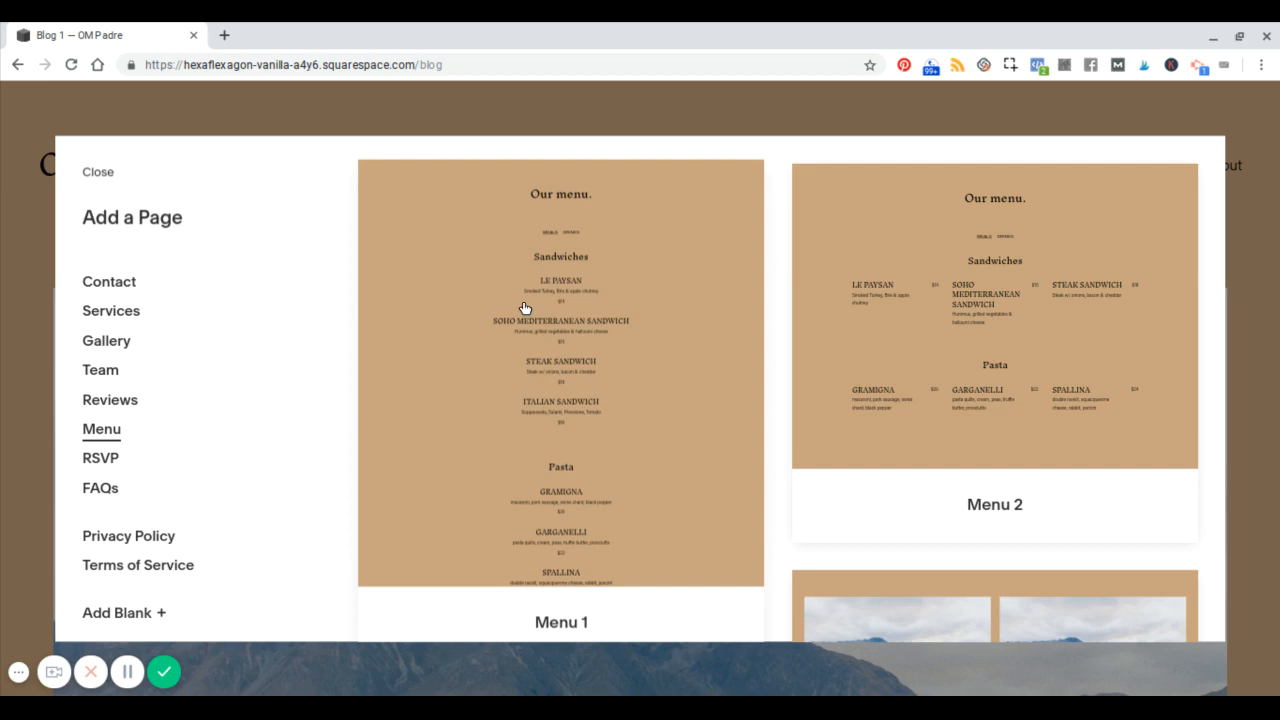
mouse_move(450, 324)
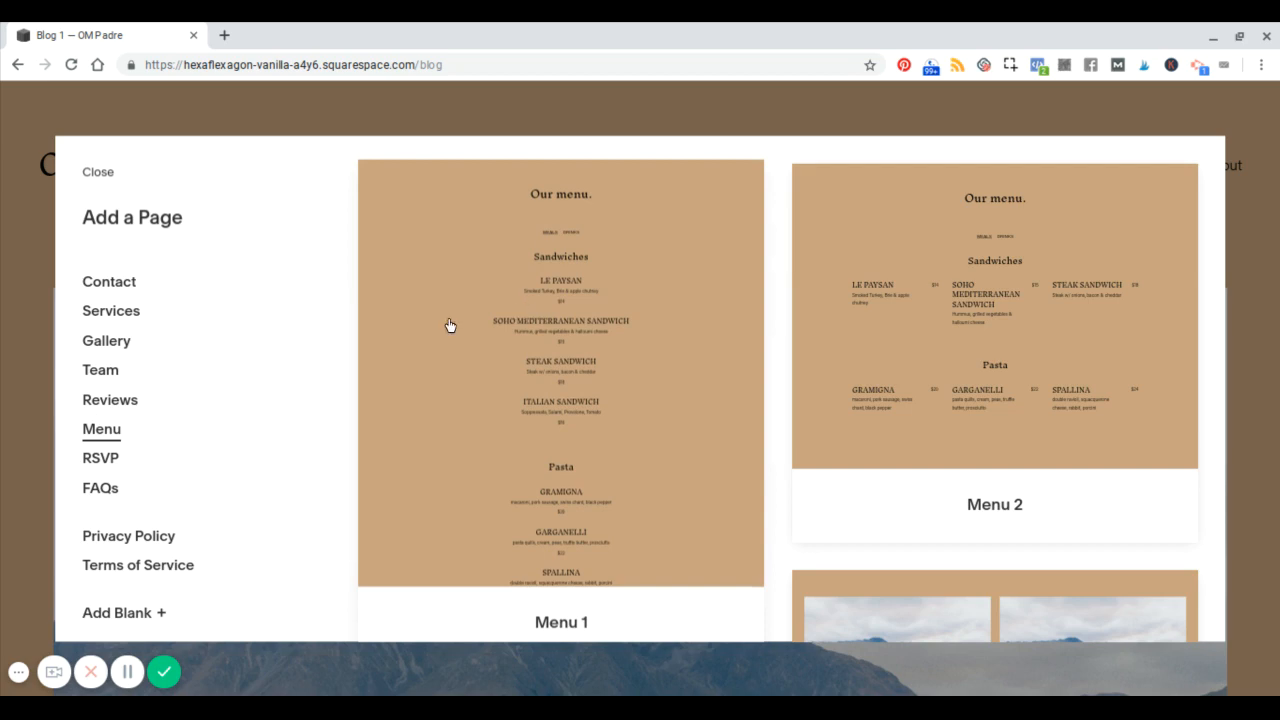
scroll("down", 3)
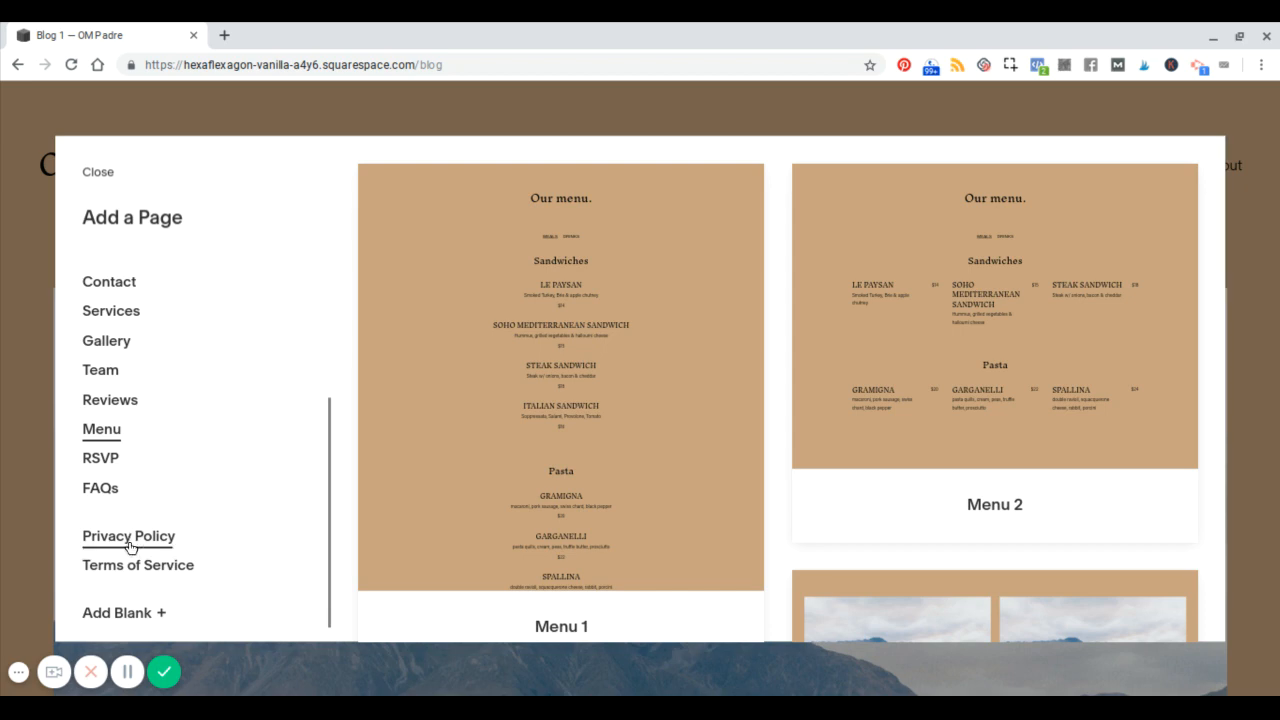
left_click(128, 536)
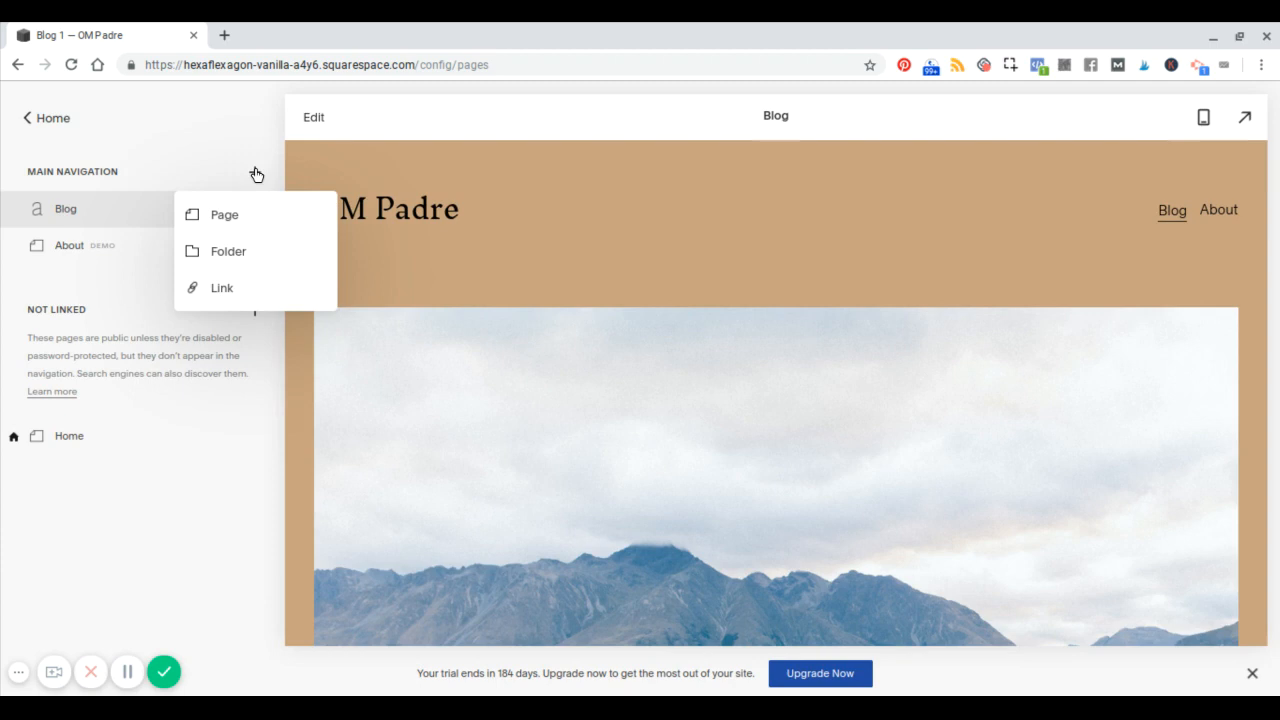
- Add an empty New Folder to the main navigation from the + menu
left_click(396, 164)
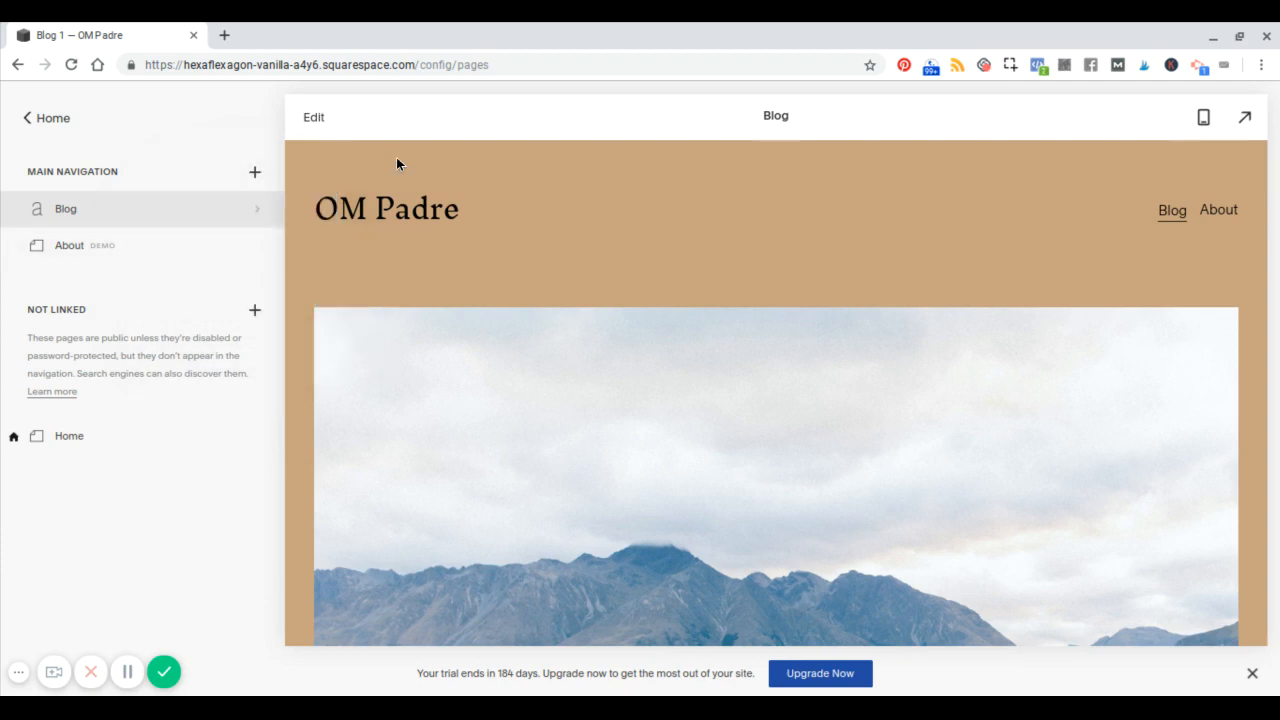
left_click(254, 172)
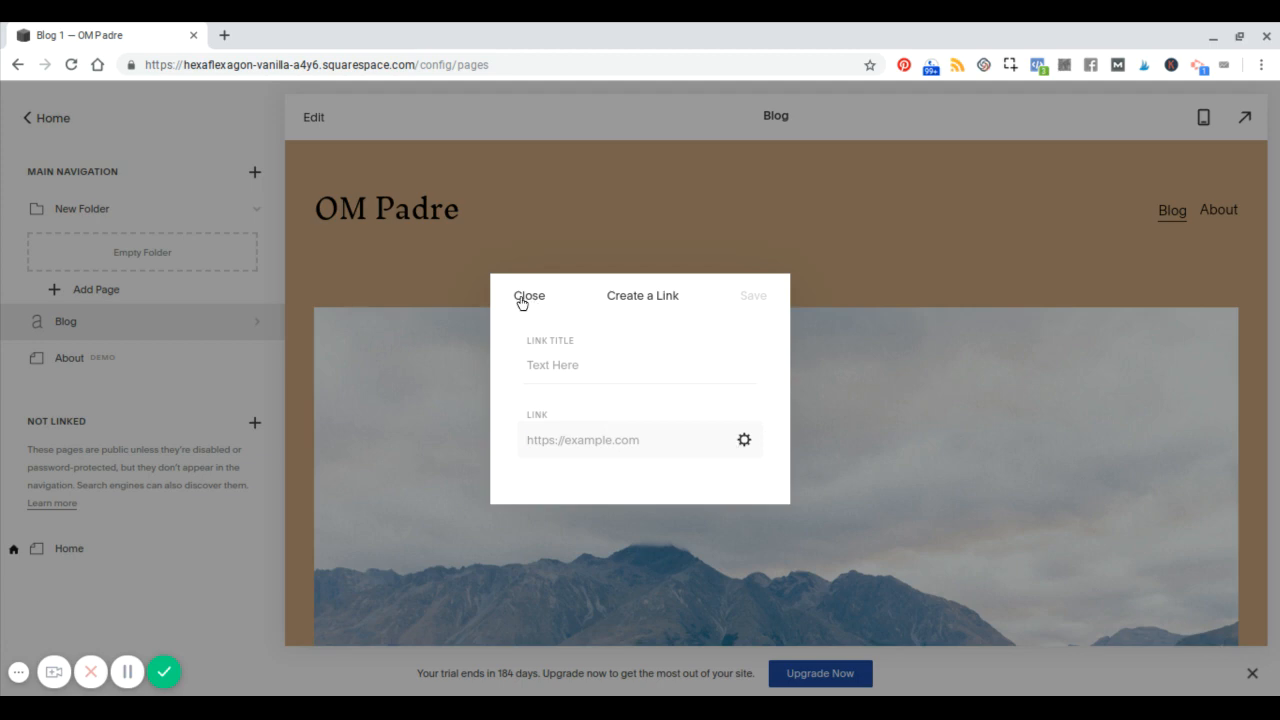
left_click(744, 440)
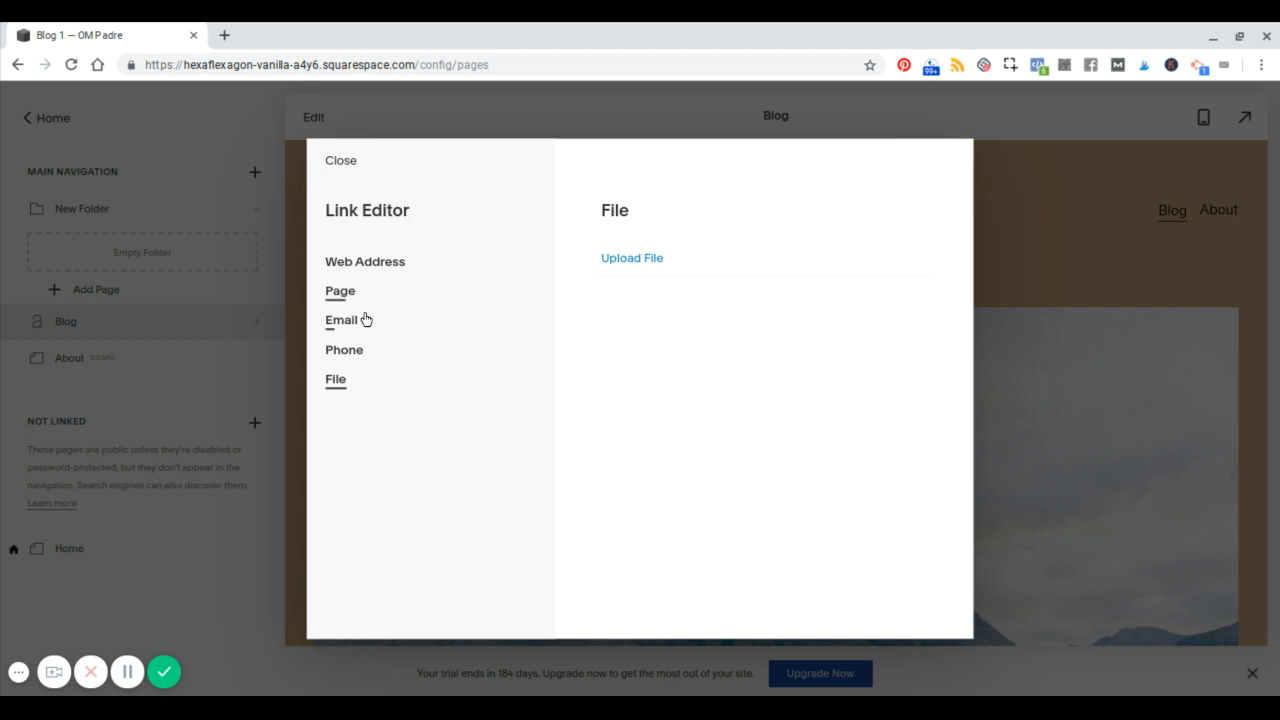
- Review the link editor's link types without adding a link, then return to the site's main menu
left_click(340, 160)
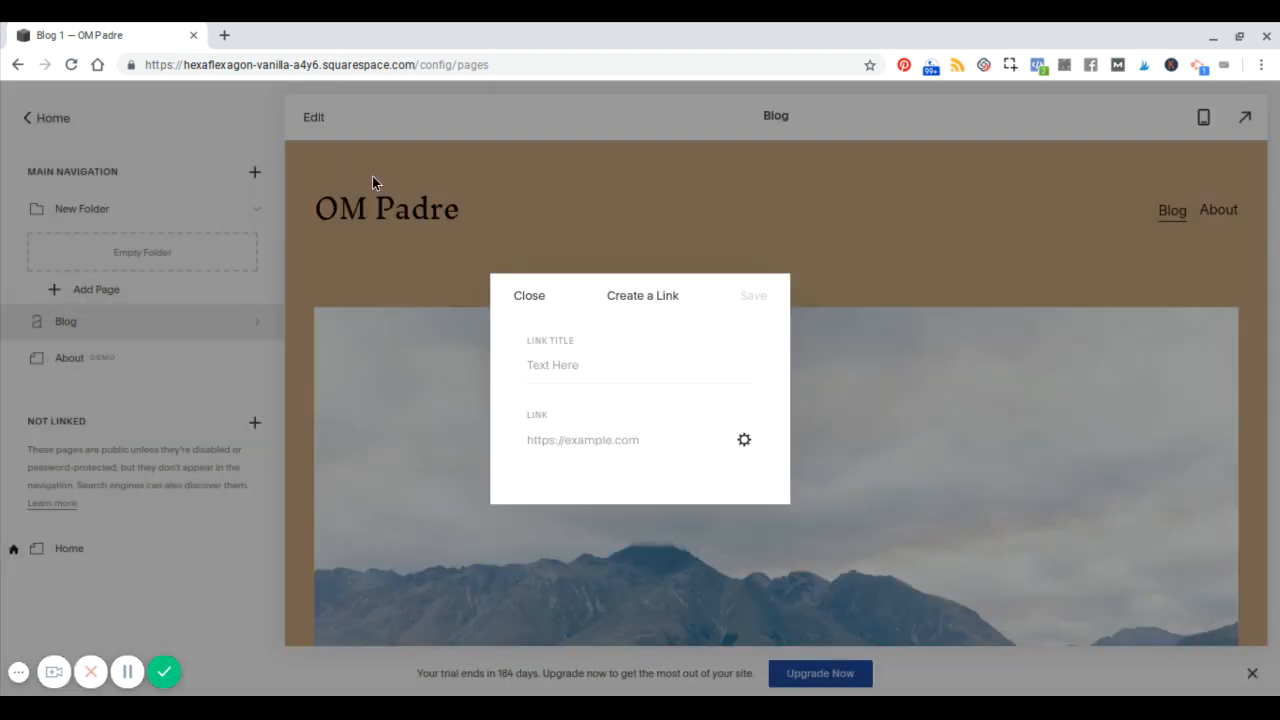
left_click(744, 440)
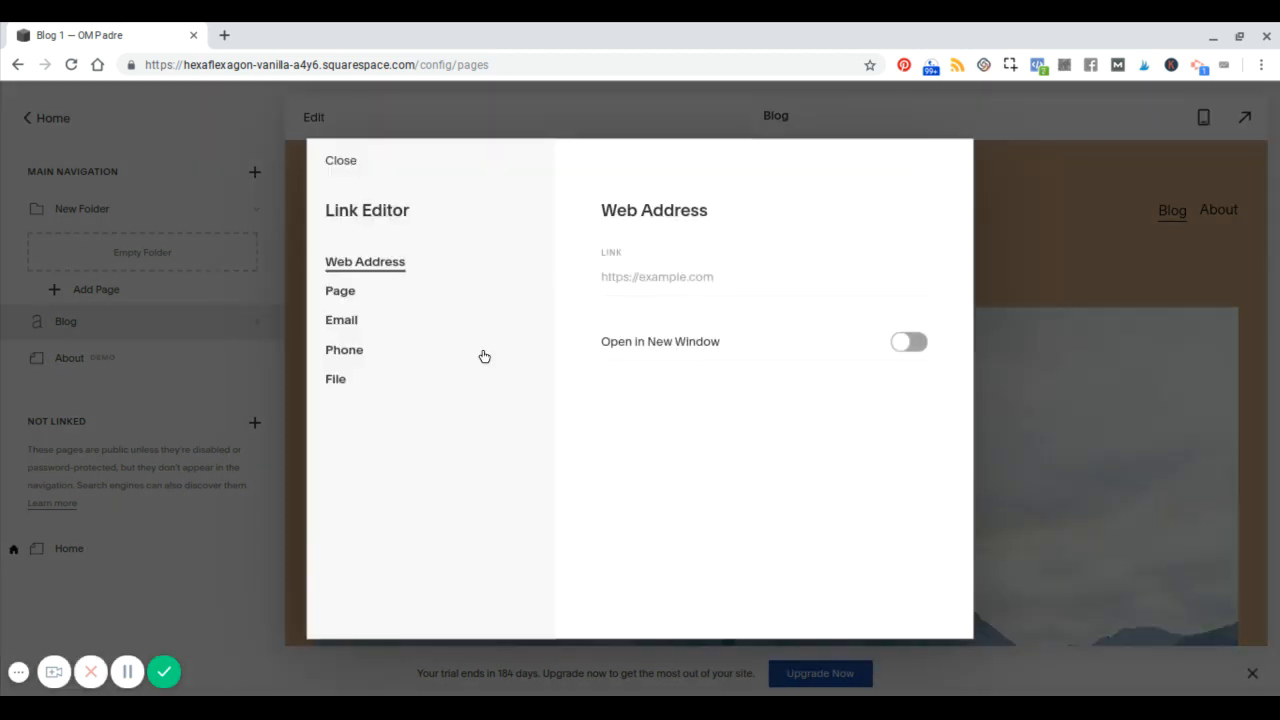
left_click(336, 380)
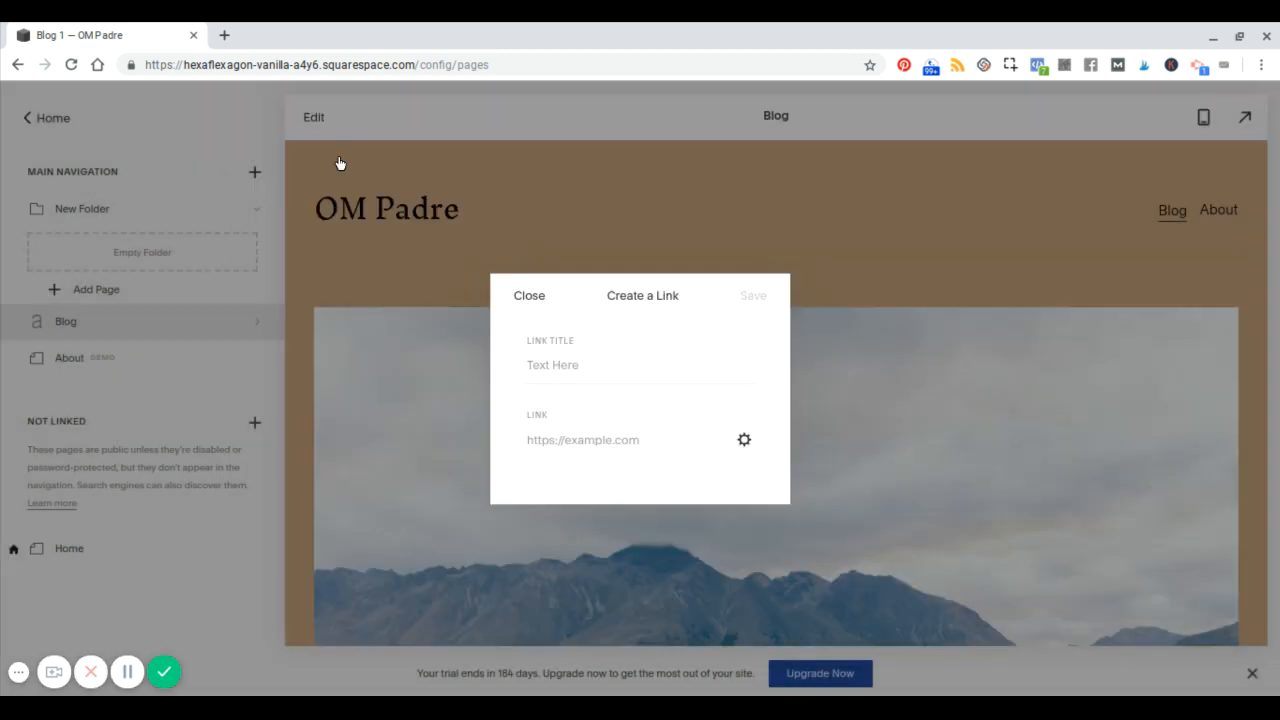
left_click(528, 296)
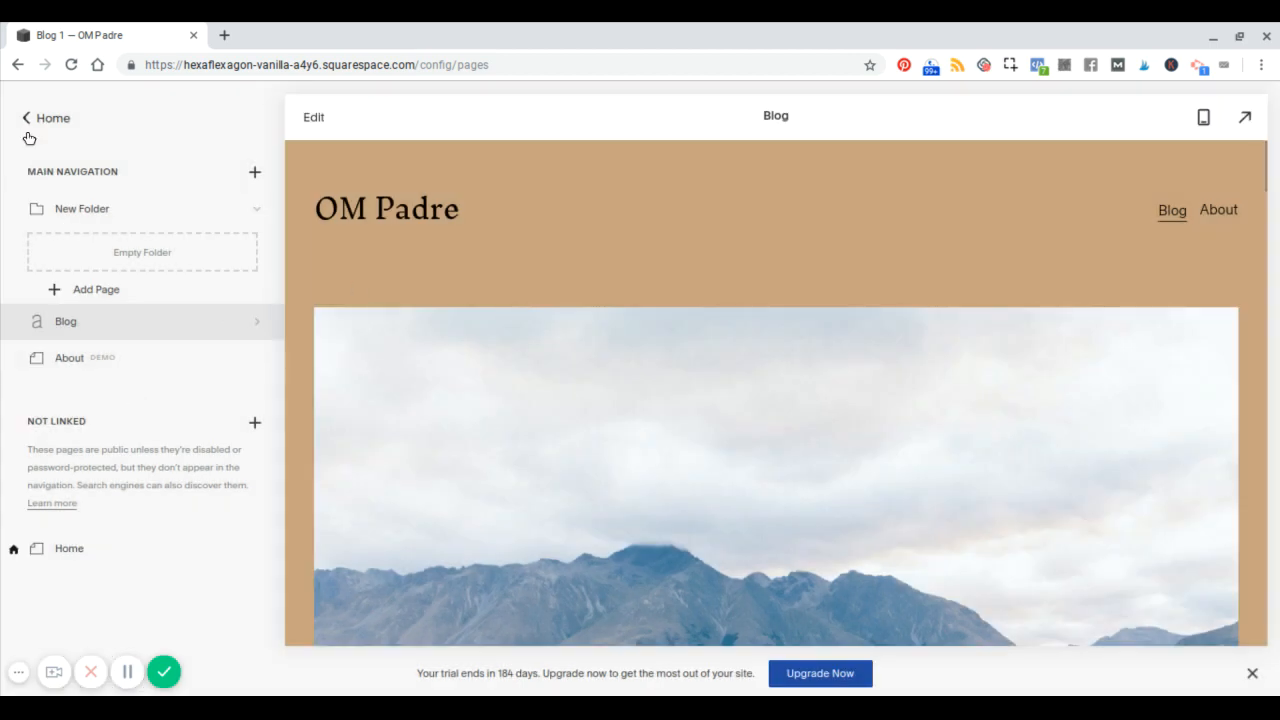
mouse_move(28, 118)
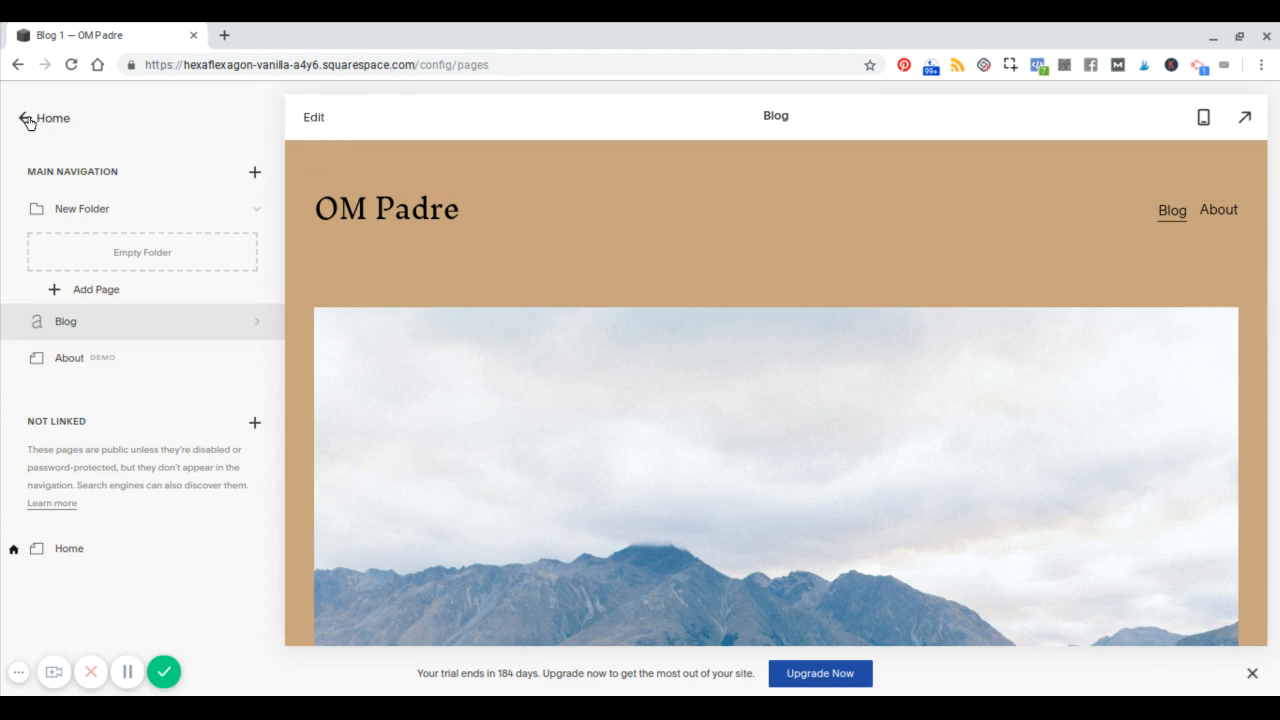
left_click(18, 118)
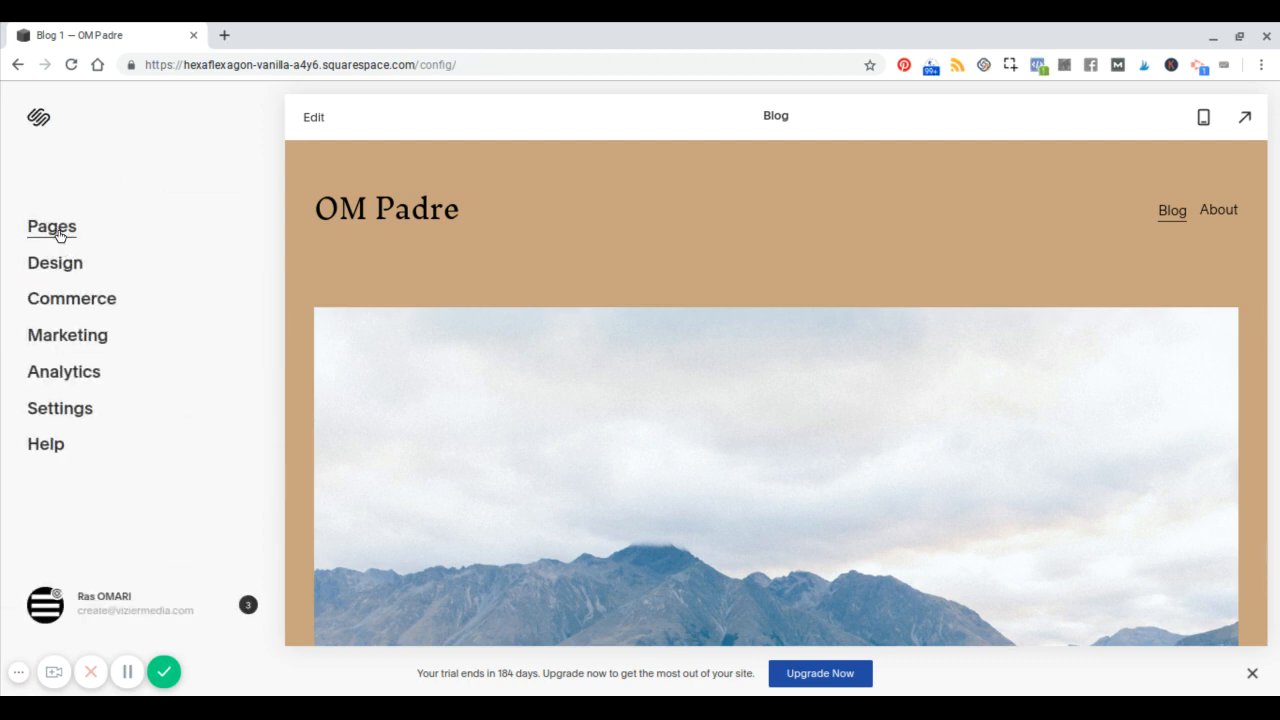
- Glance through the Commerce options, then move on to Marketing
left_click(72, 298)
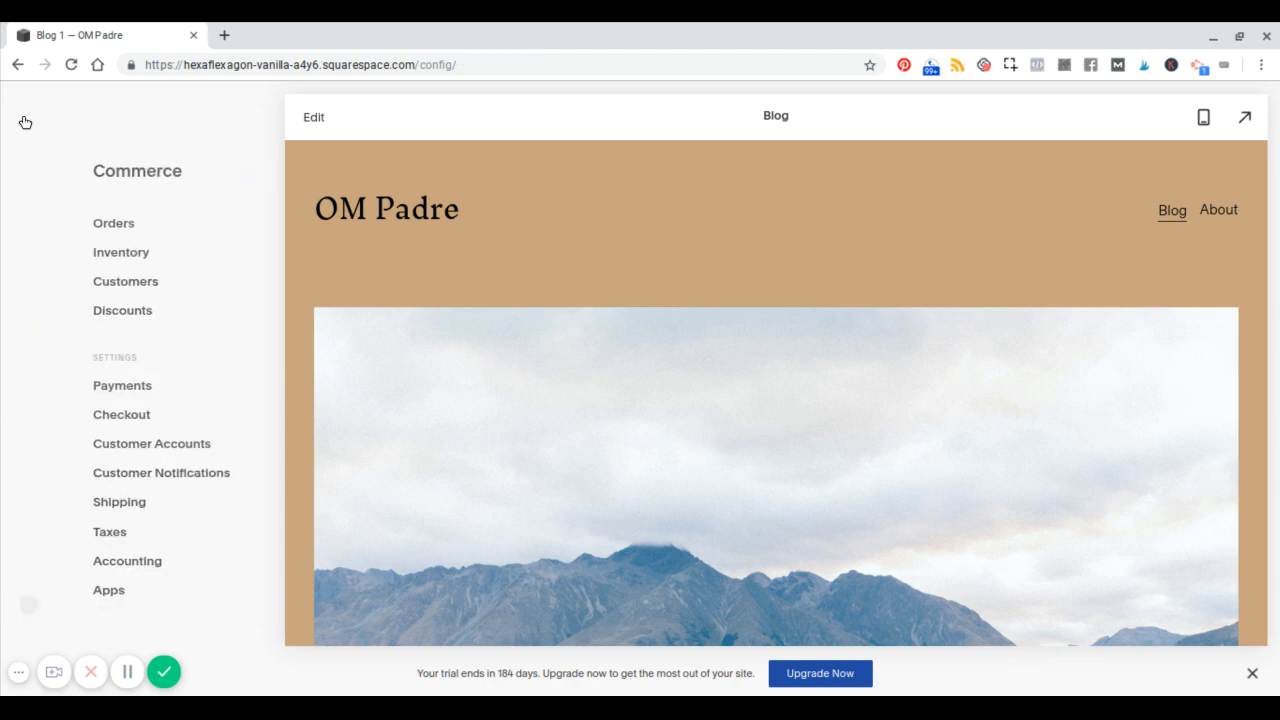
left_click(26, 122)
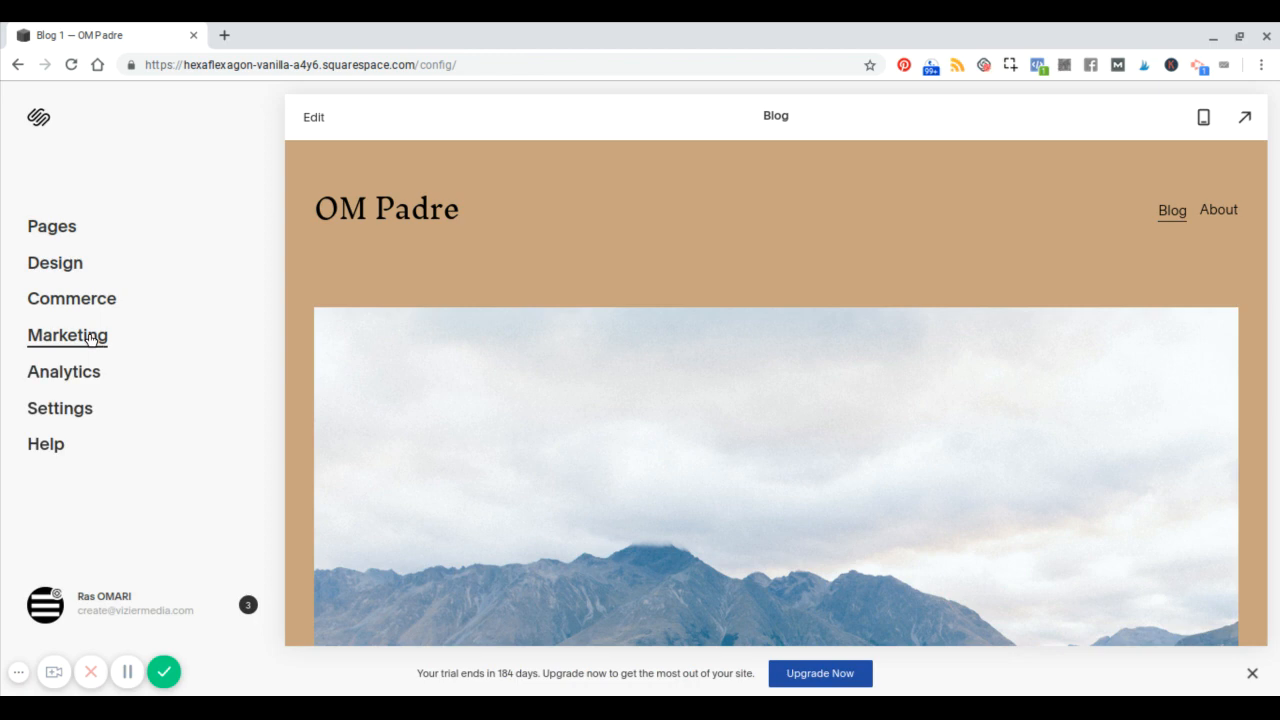
left_click(68, 336)
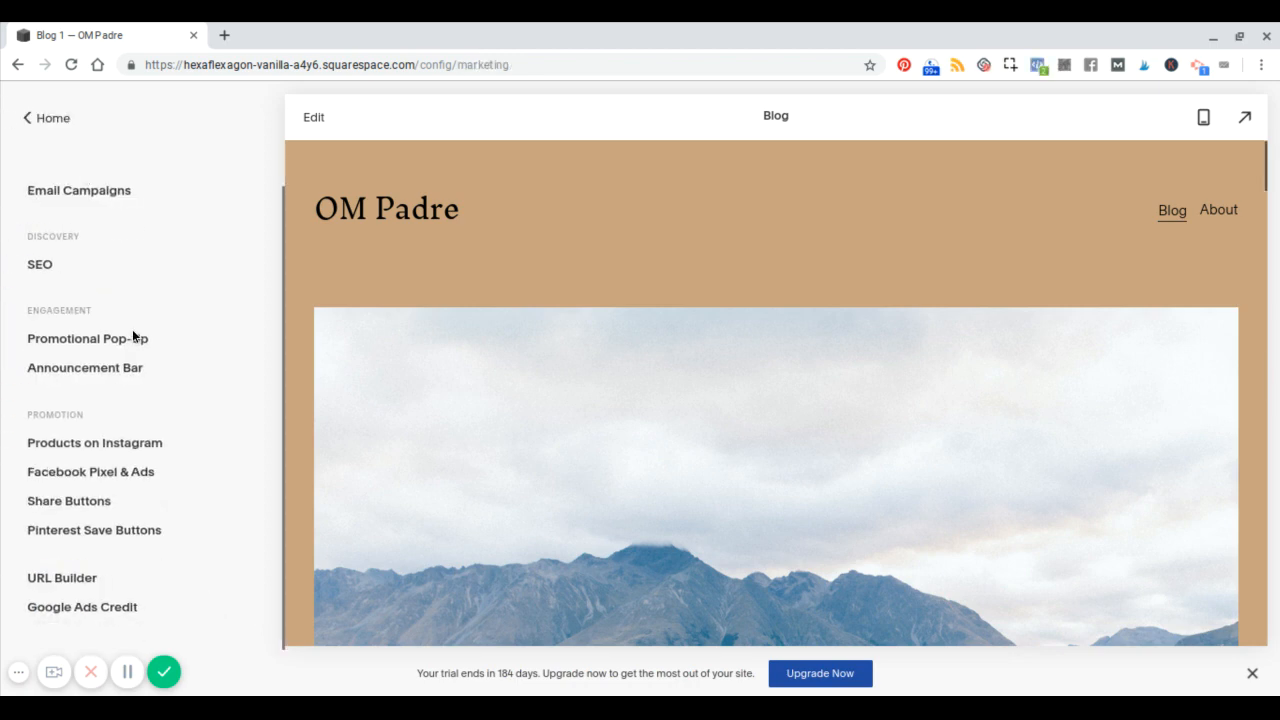
mouse_move(178, 416)
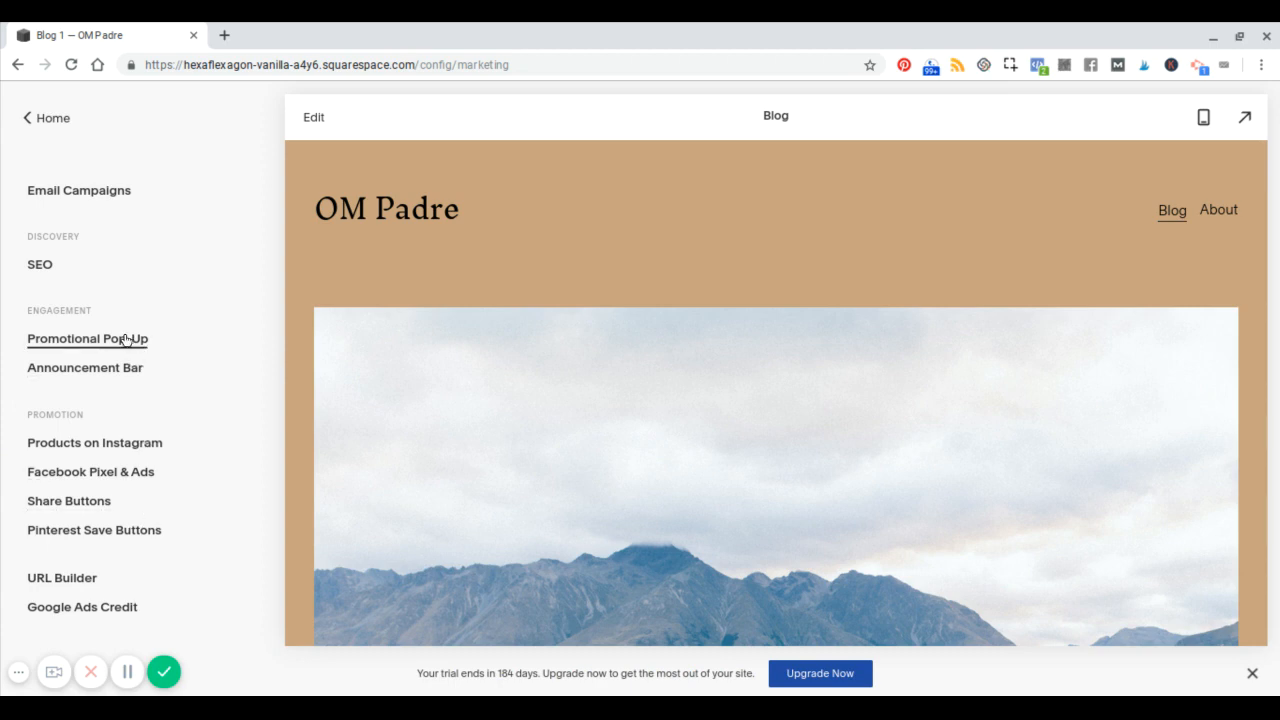
- Review the Promotional Pop-Up settings and return to the site's main menu
left_click(88, 338)
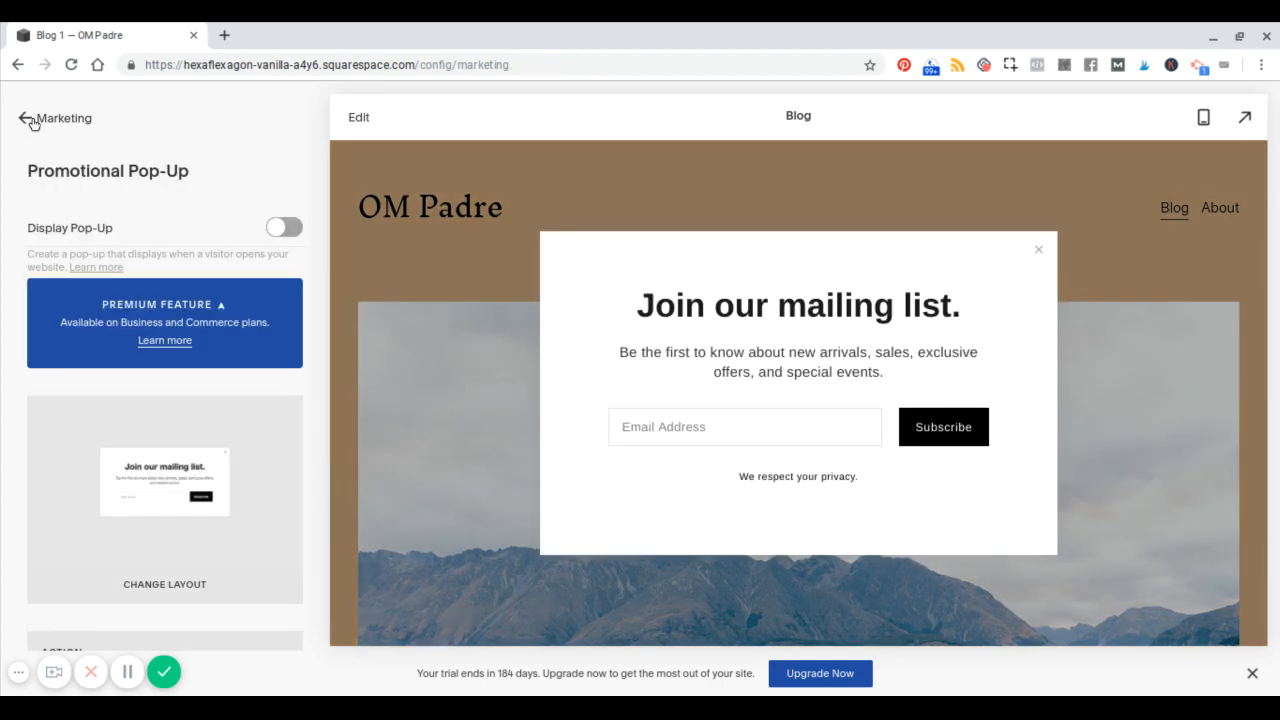
left_click(26, 118)
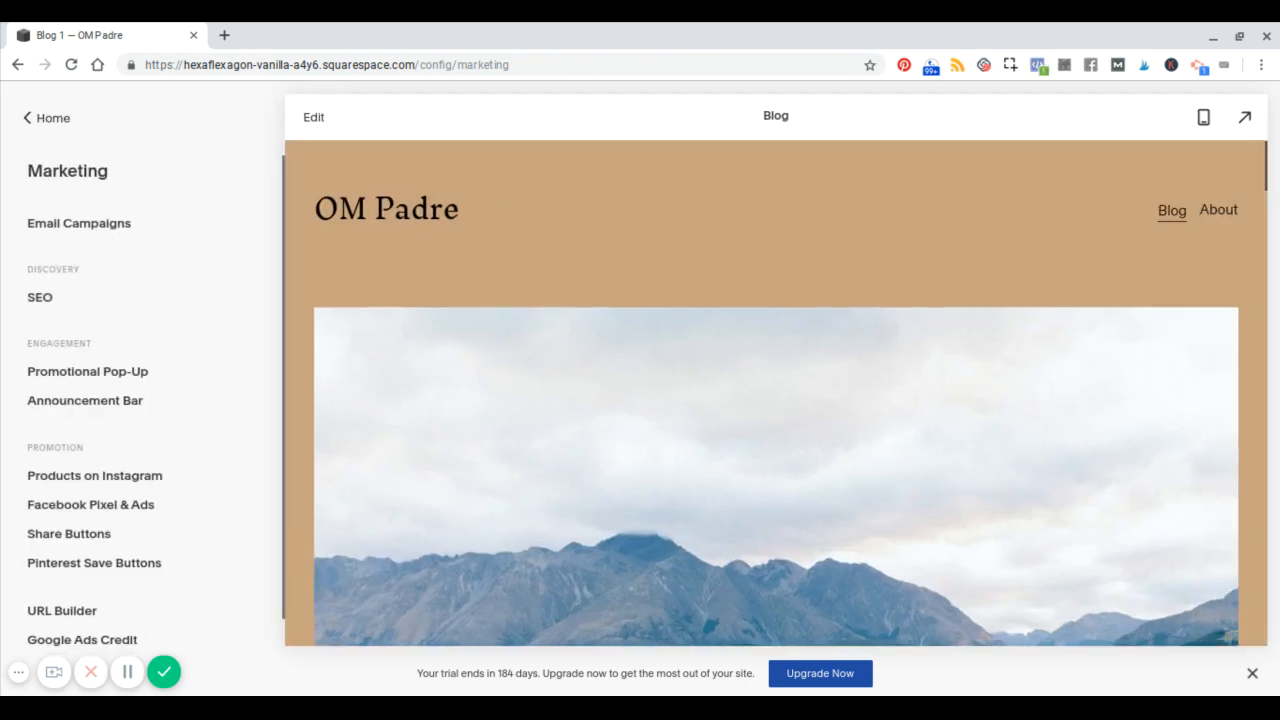
left_click(46, 116)
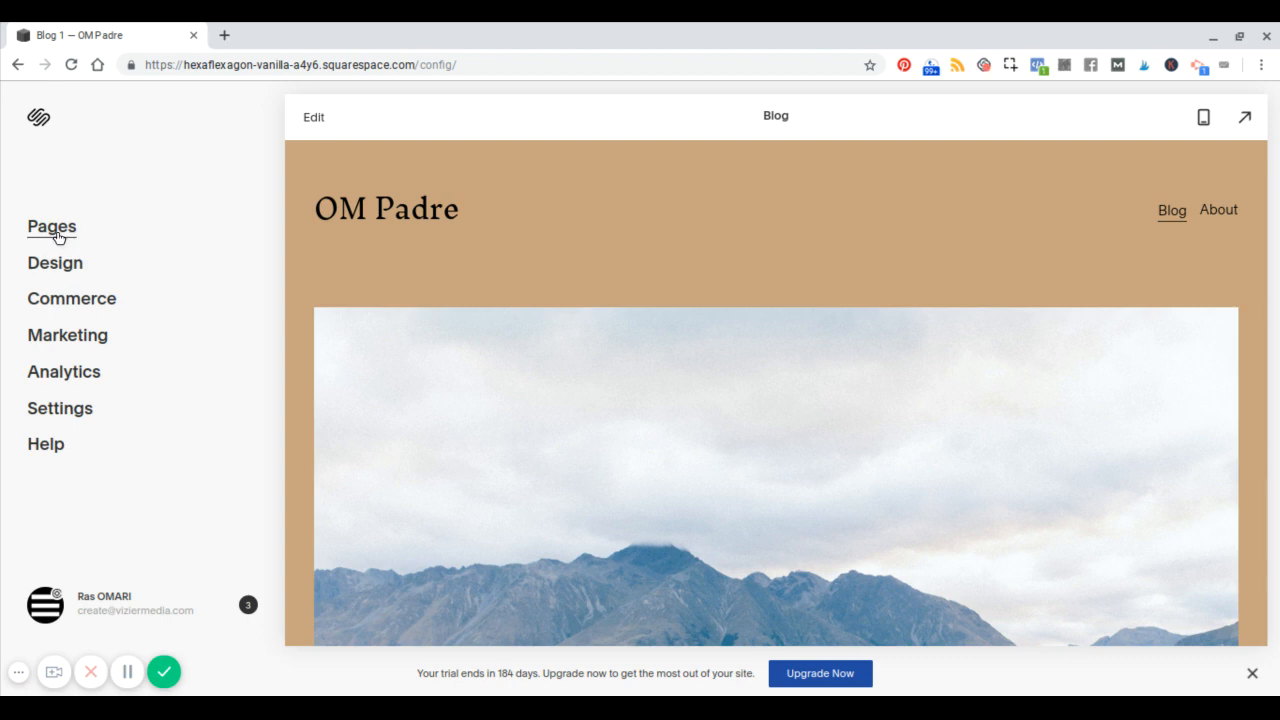
- Scroll through the Design options list beside the Blog preview, then return to the main menu
left_click(56, 262)
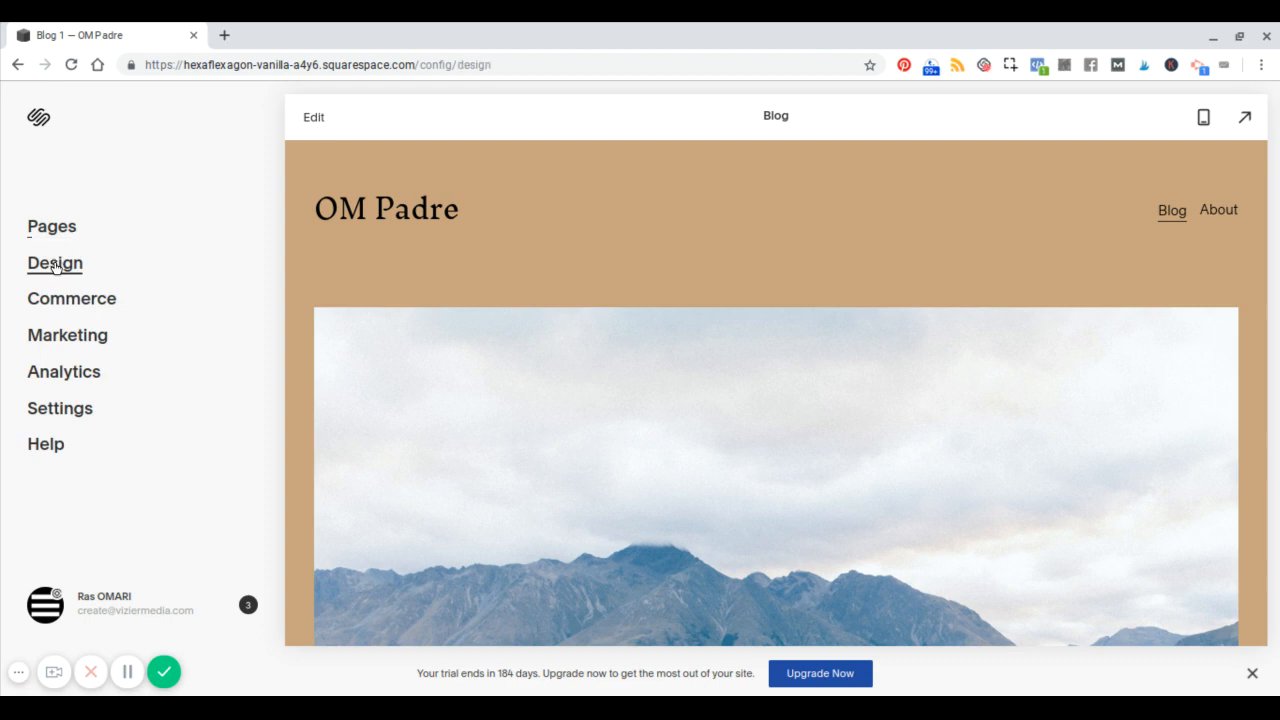
left_click(56, 264)
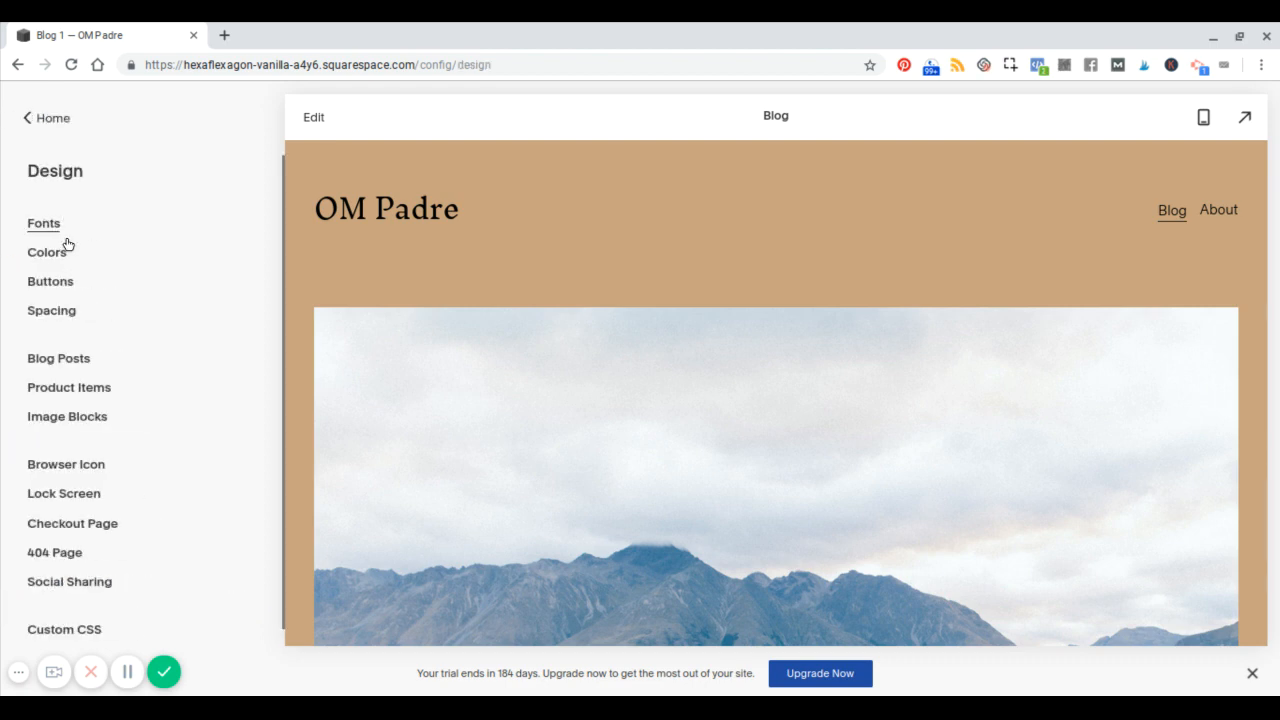
mouse_move(372, 326)
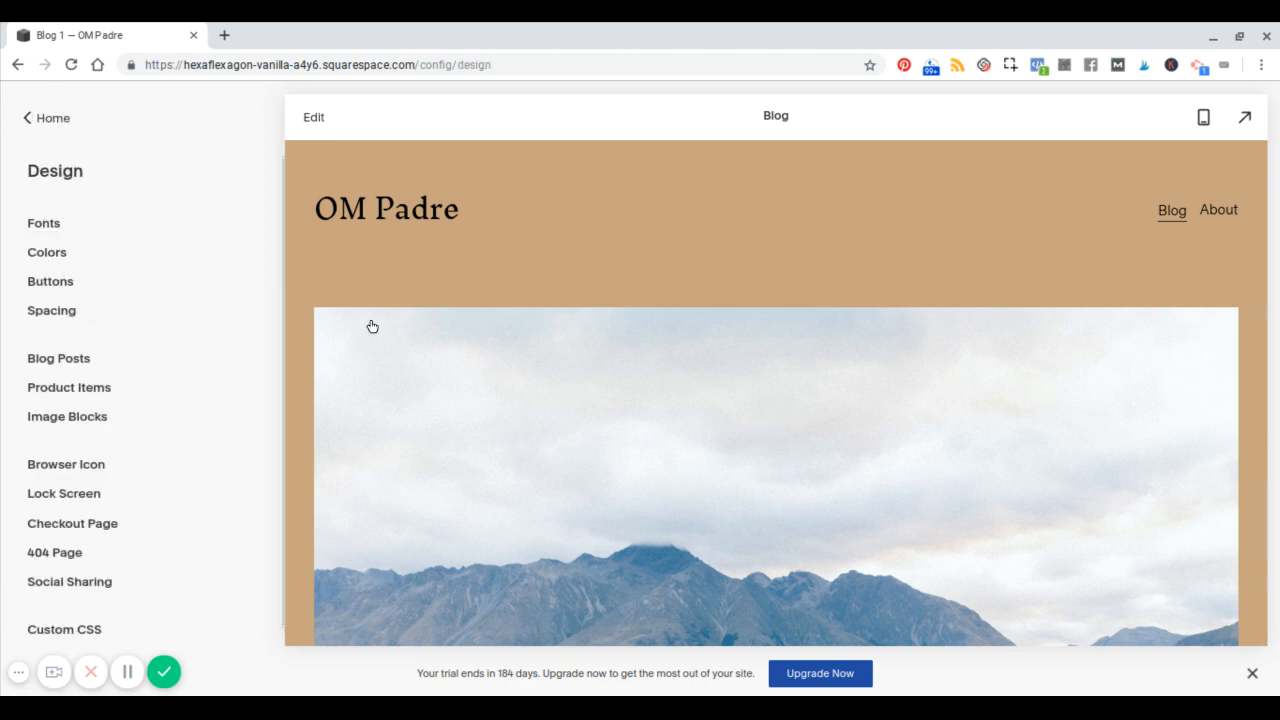
mouse_move(394, 320)
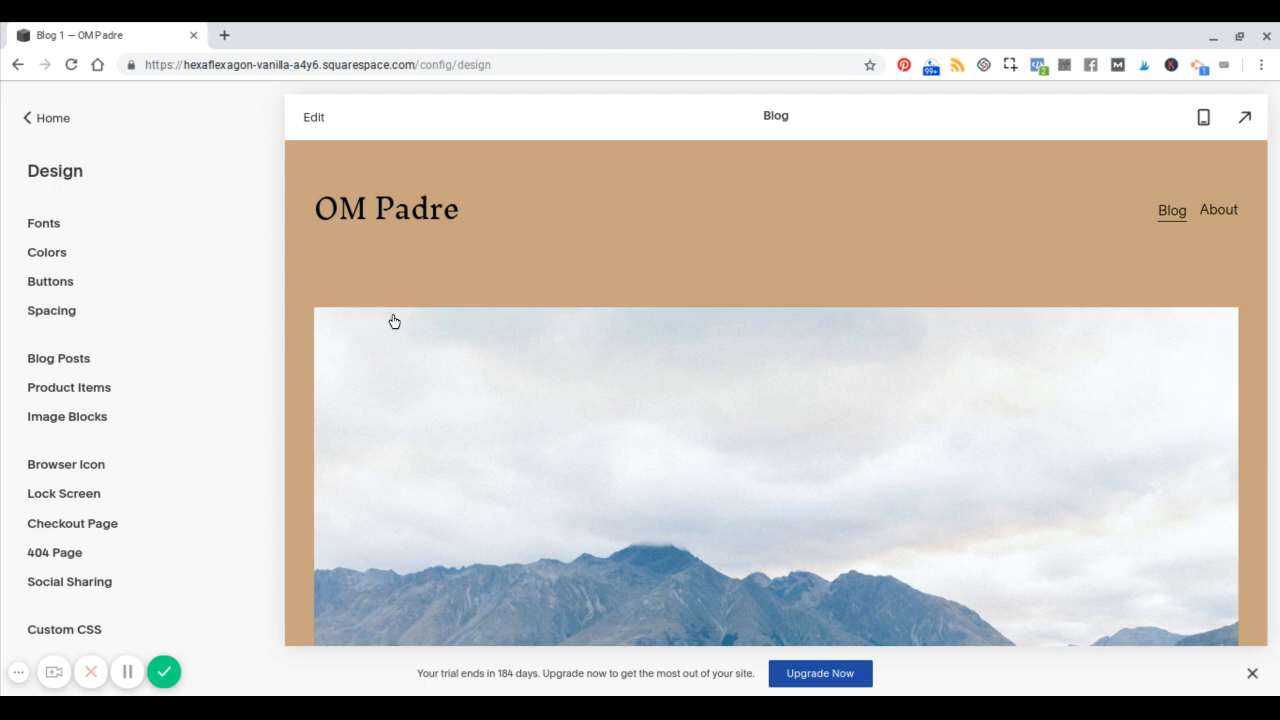
mouse_move(280, 284)
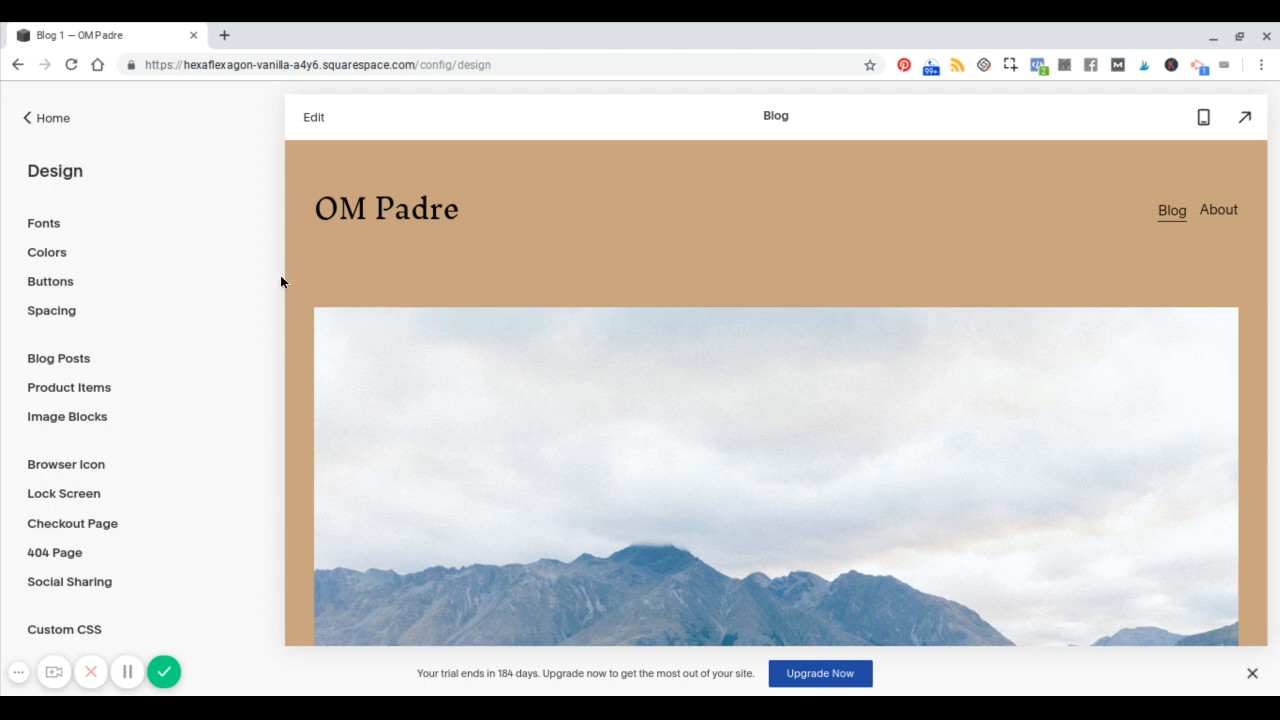
scroll("down", 3)
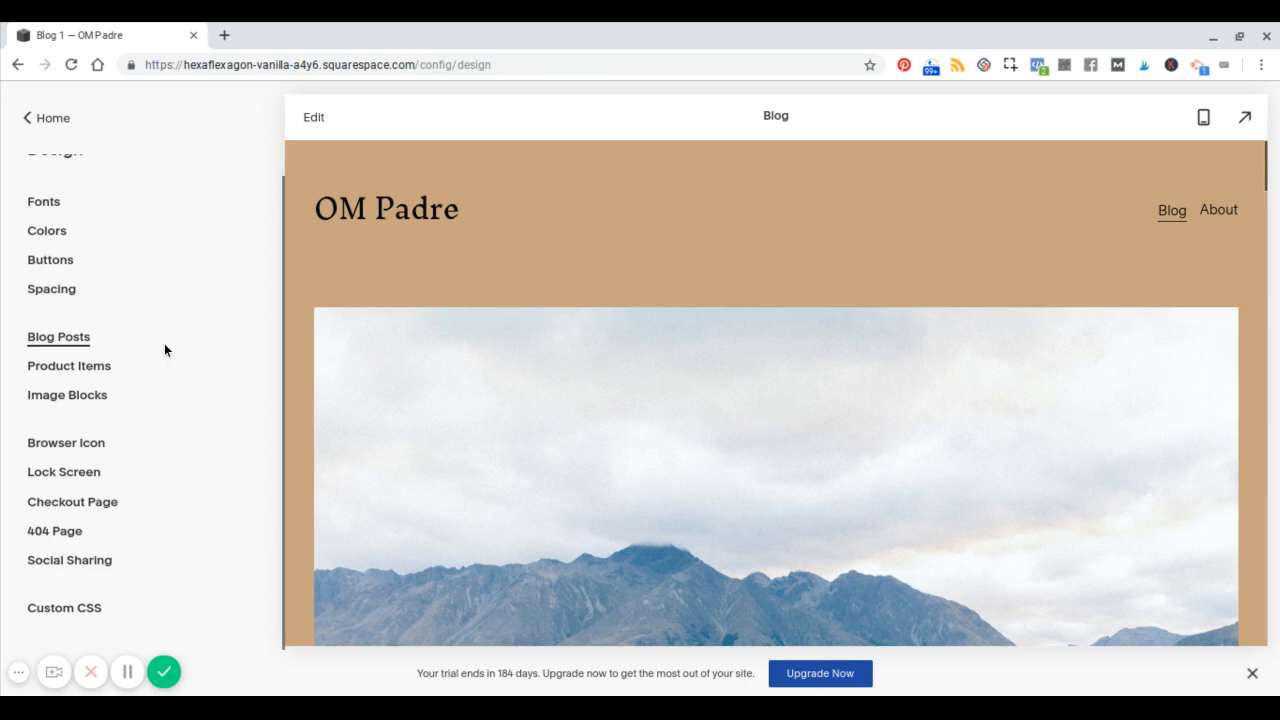
scroll("up", 3)
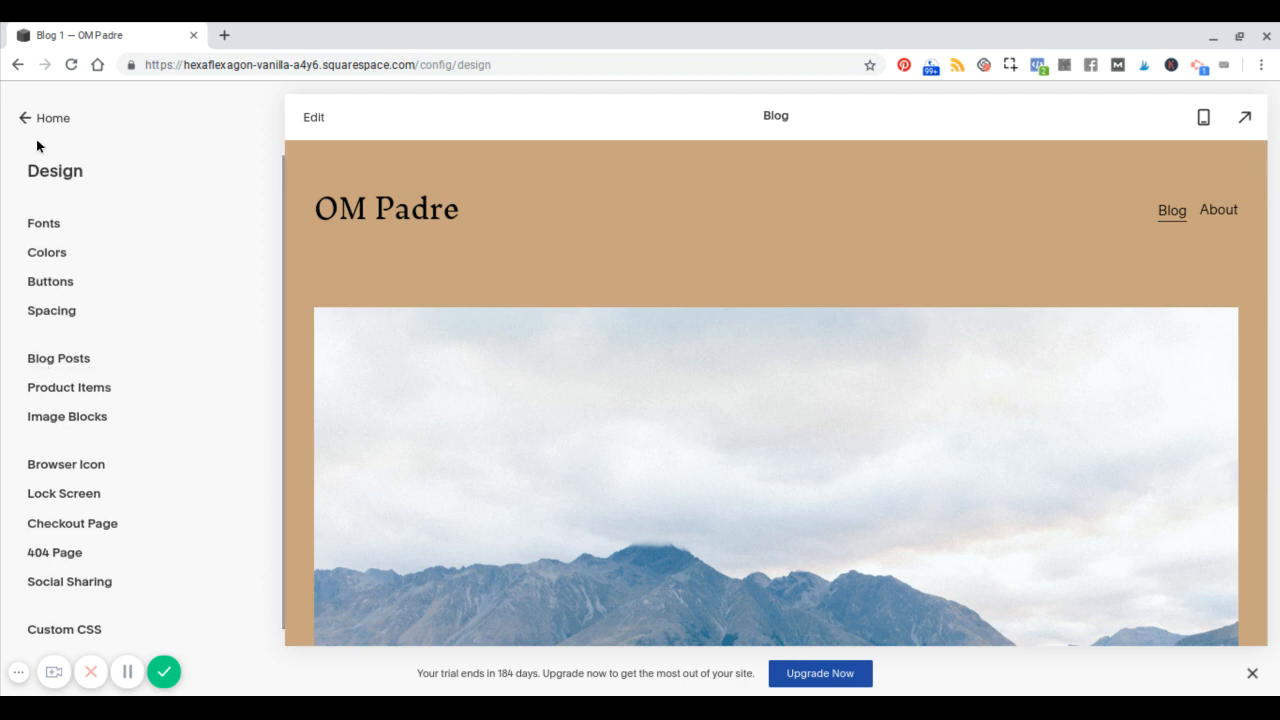
mouse_move(24, 122)
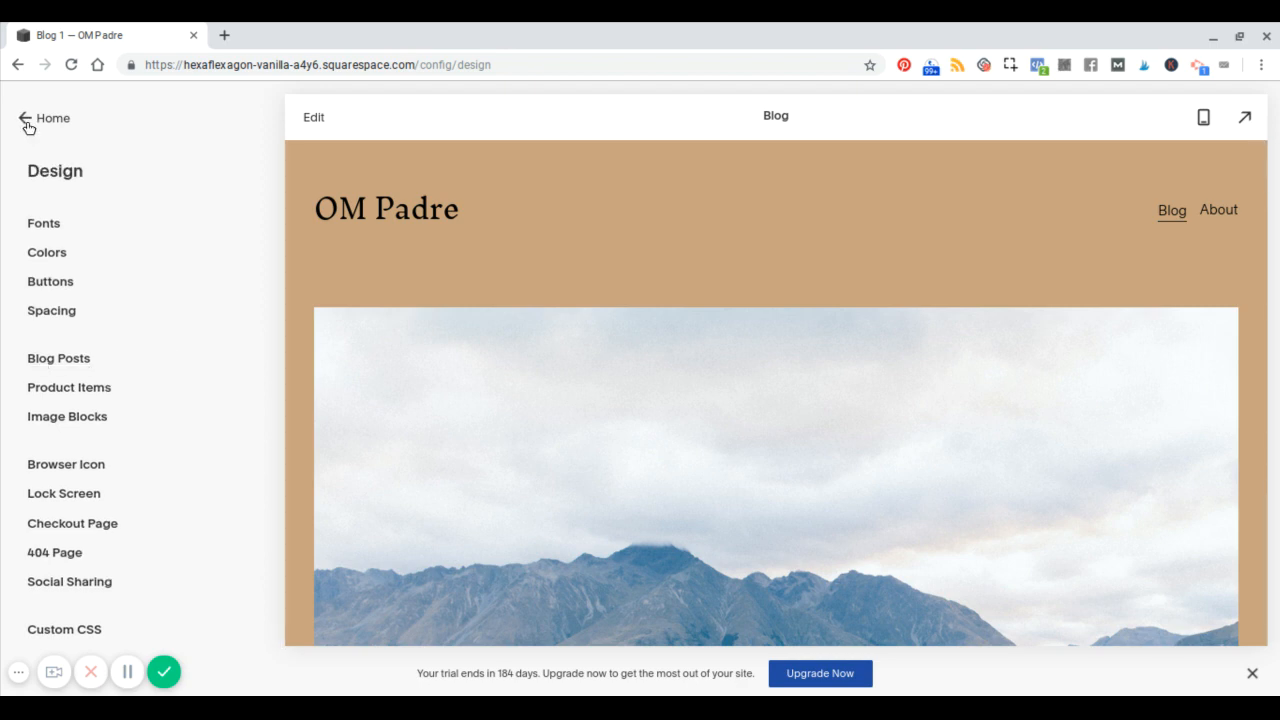
left_click(28, 118)
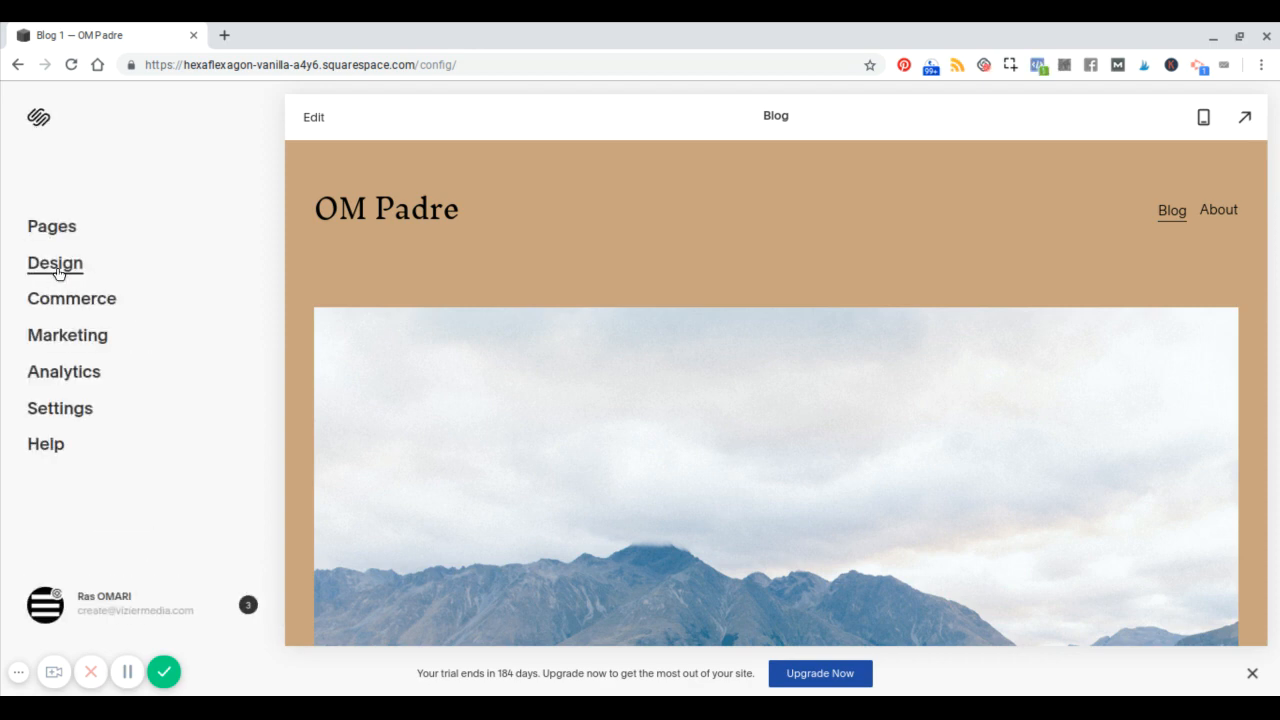
left_click(52, 224)
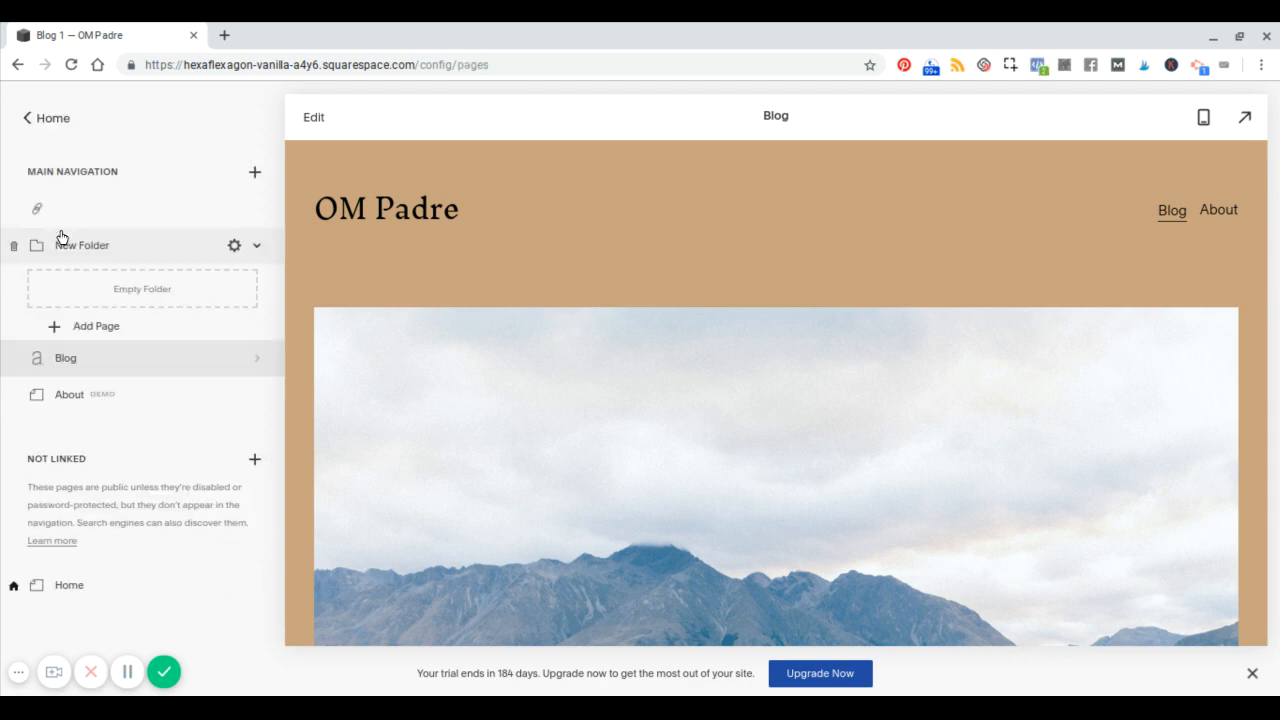
mouse_move(258, 150)
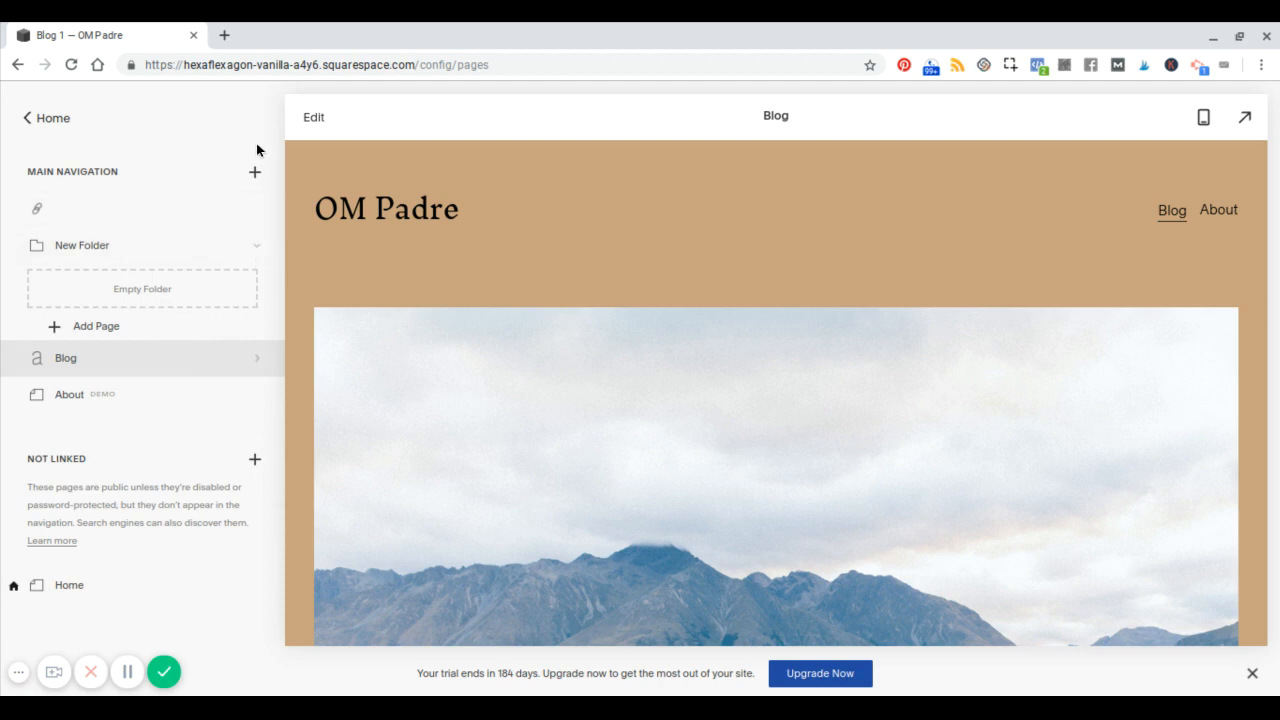
left_click(254, 172)
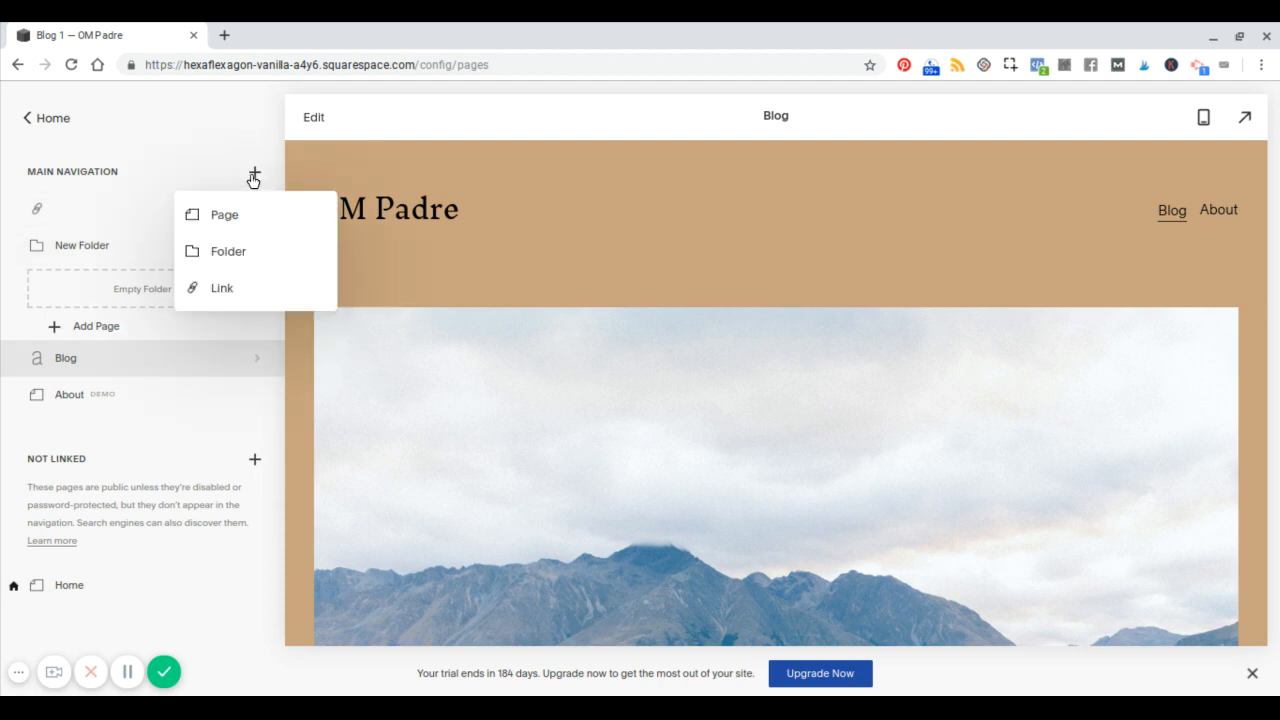
mouse_move(362, 204)
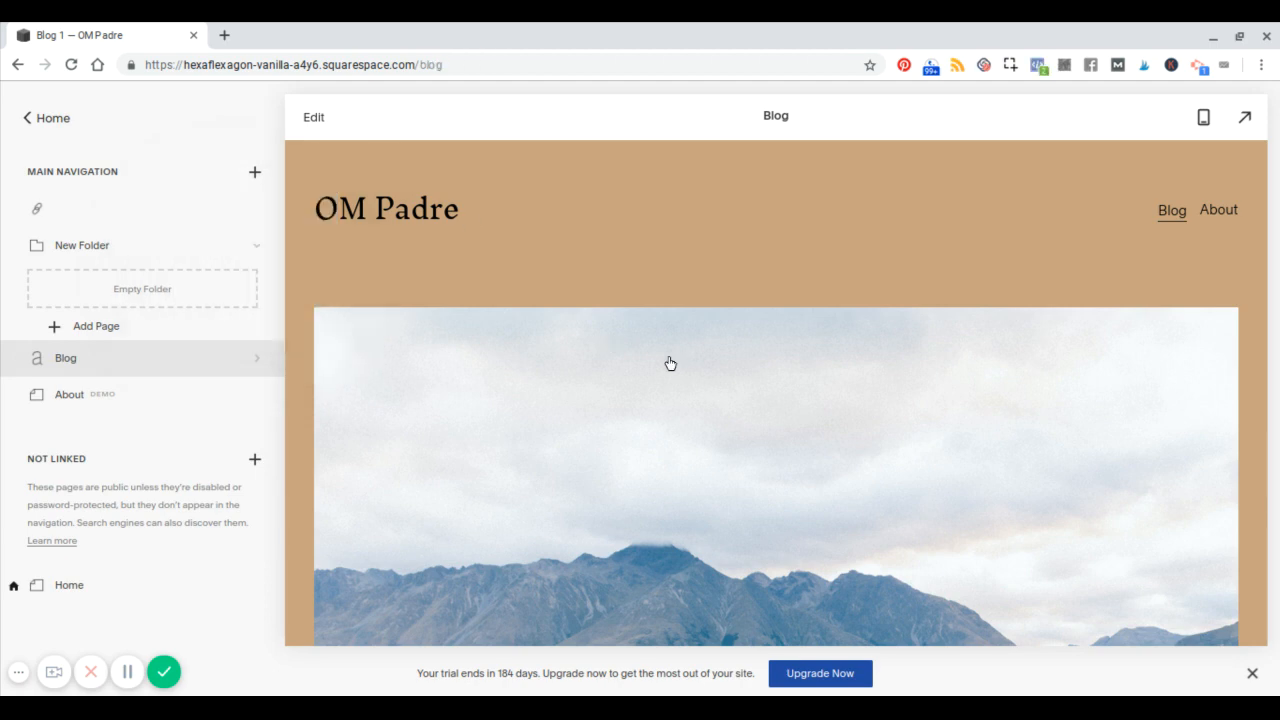
left_click(1244, 116)
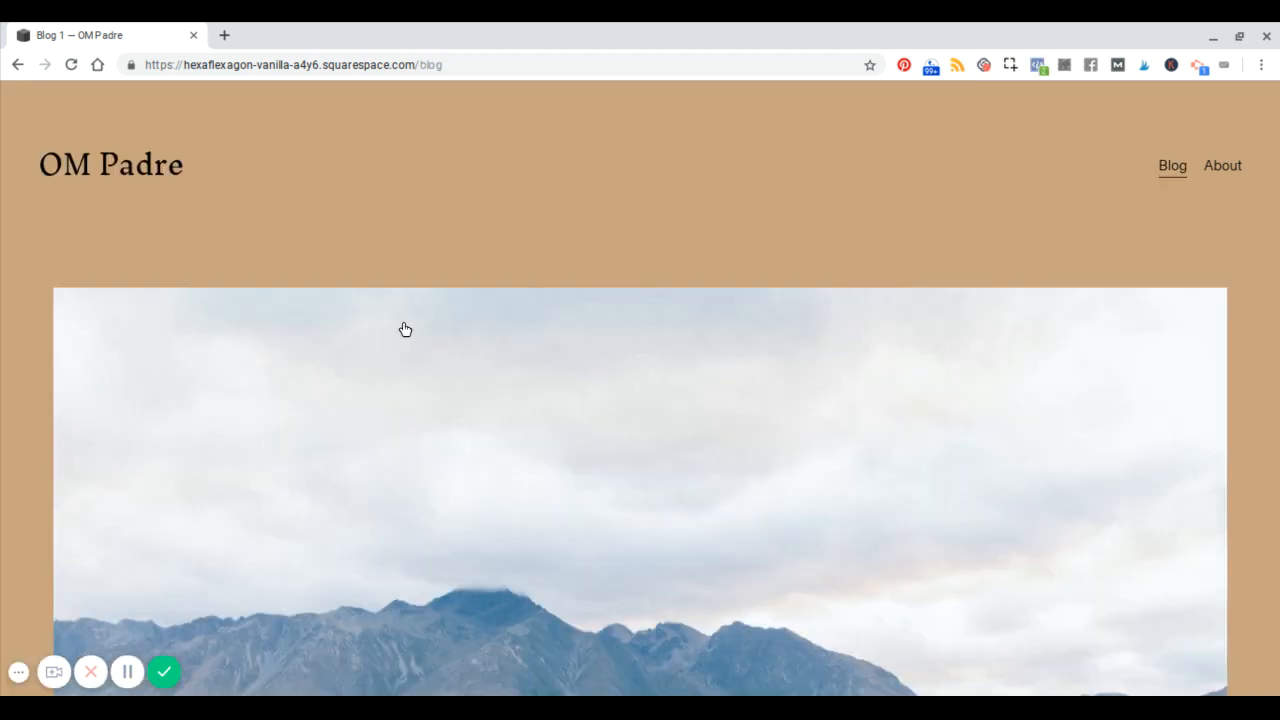
left_click(404, 328)
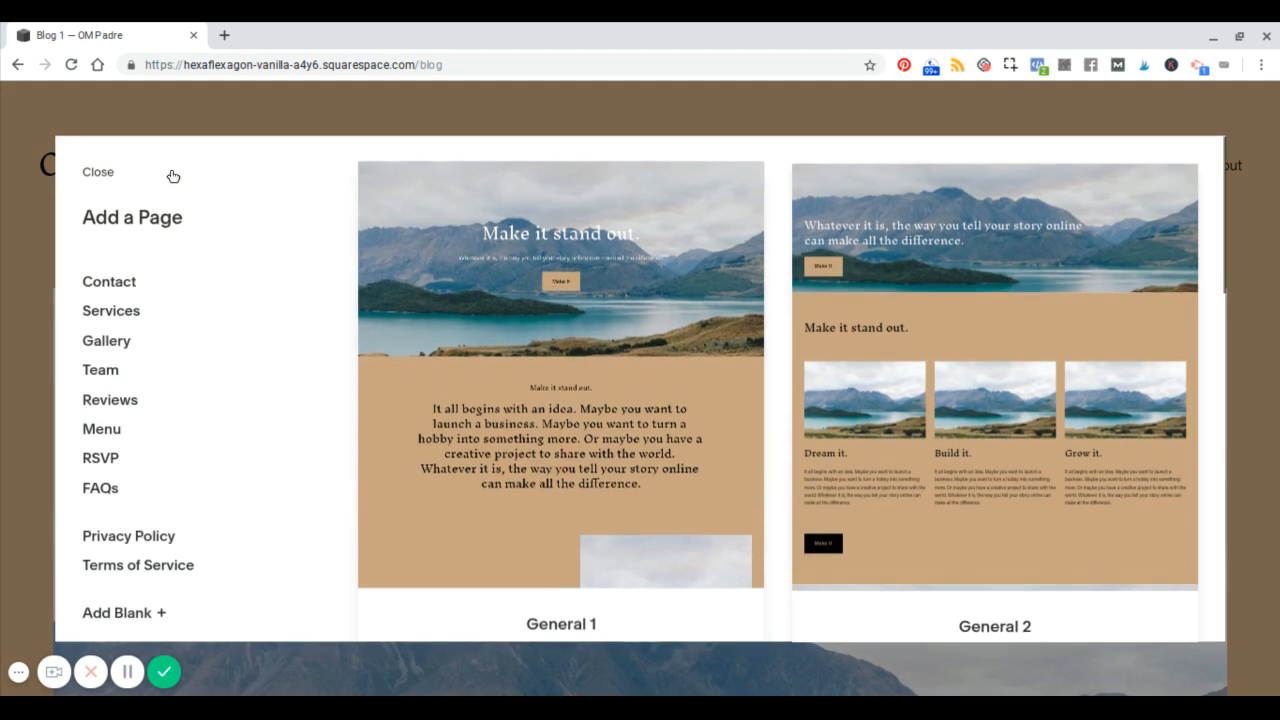
left_click(96, 172)
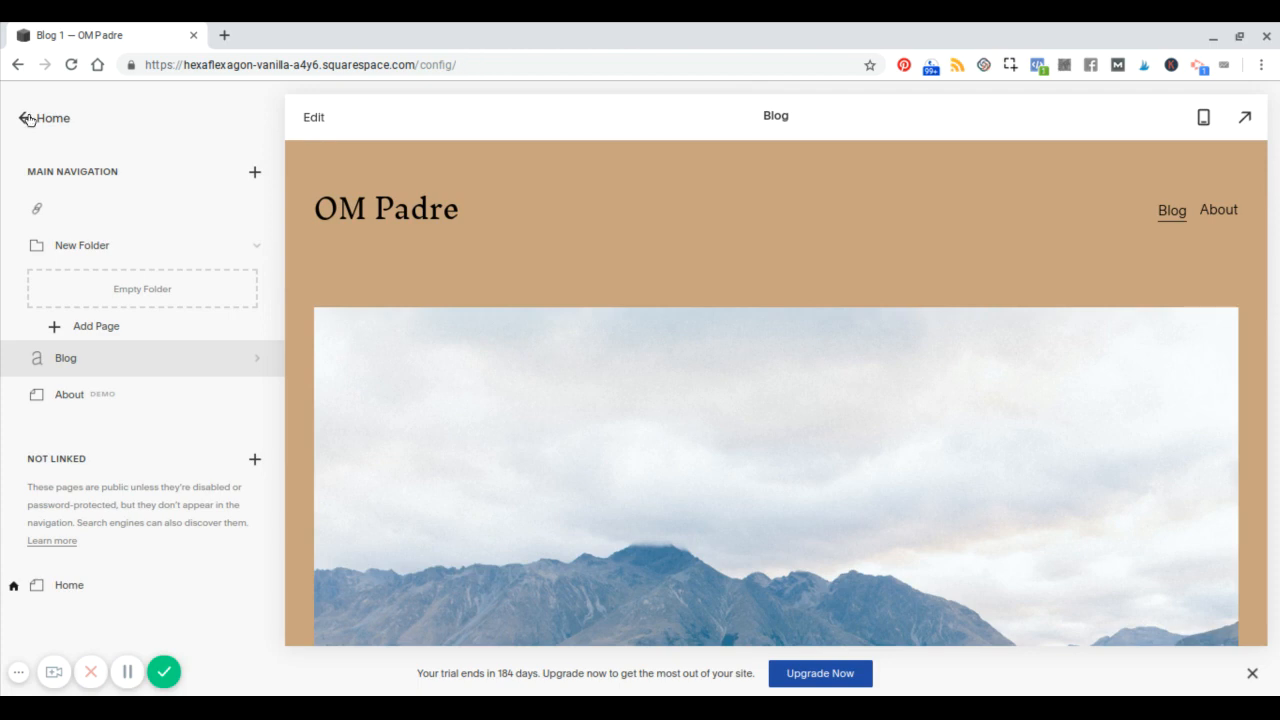
left_click(20, 118)
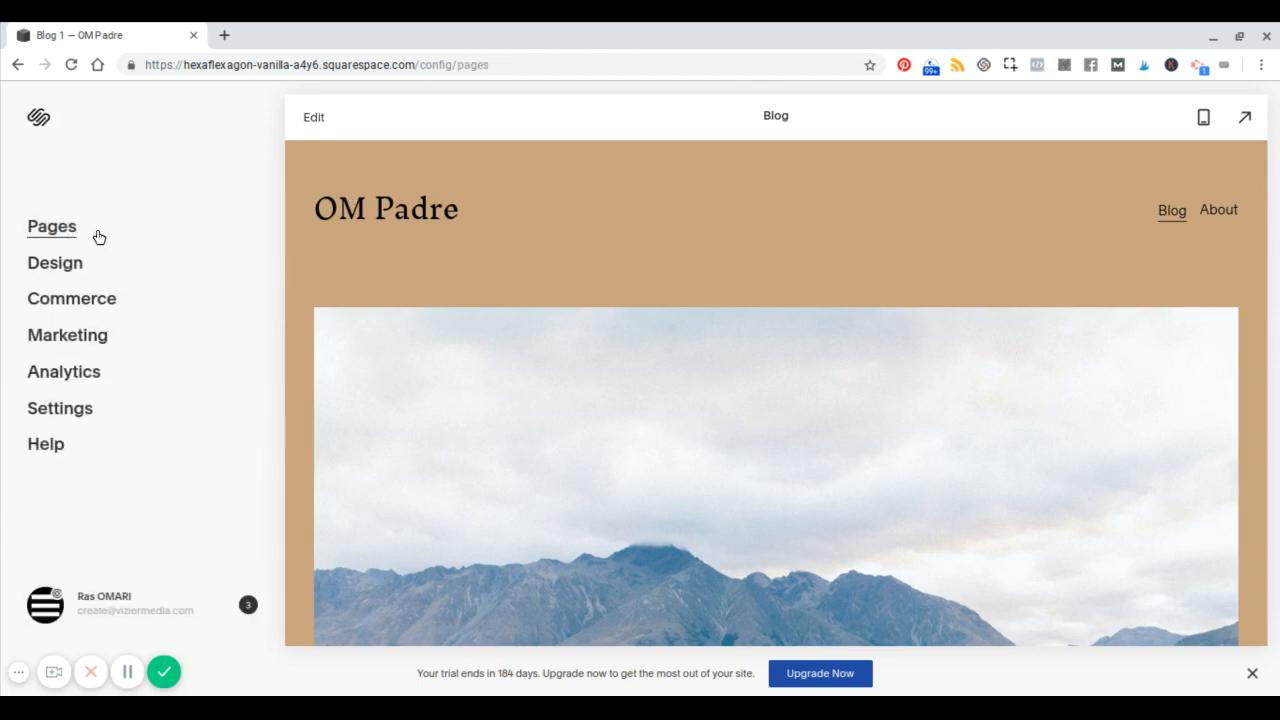
left_click(52, 226)
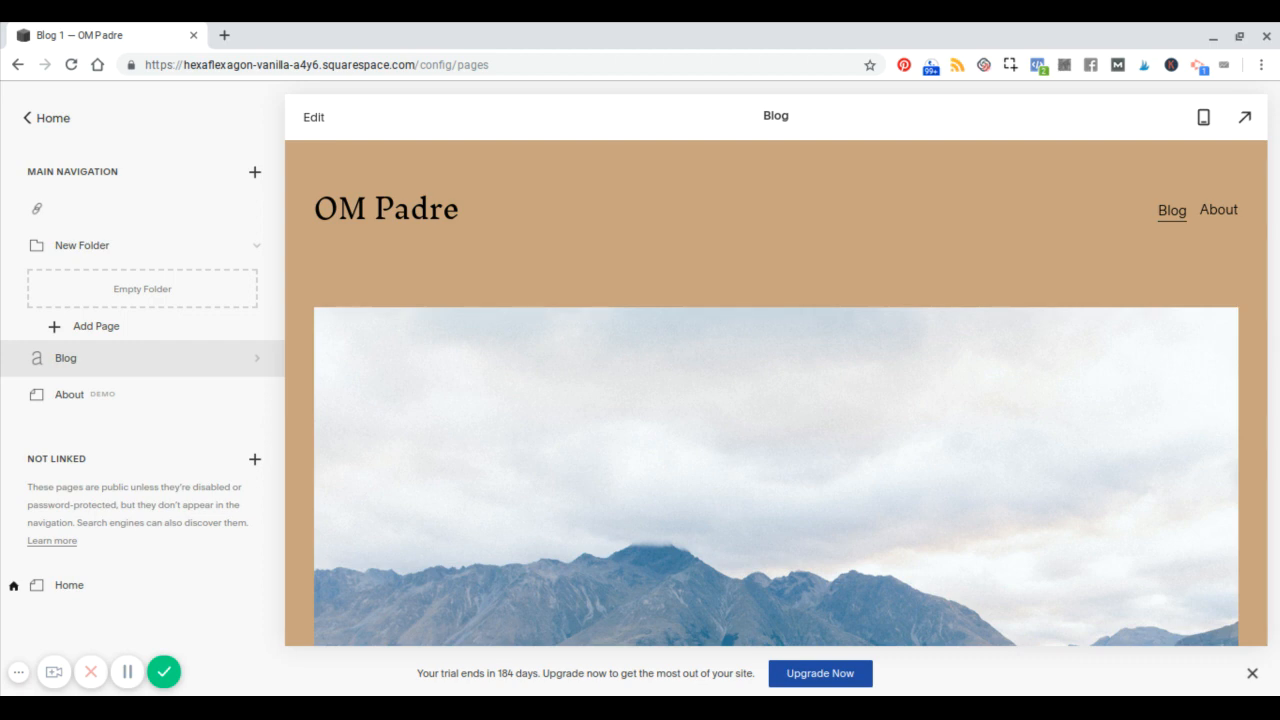
left_click(256, 172)
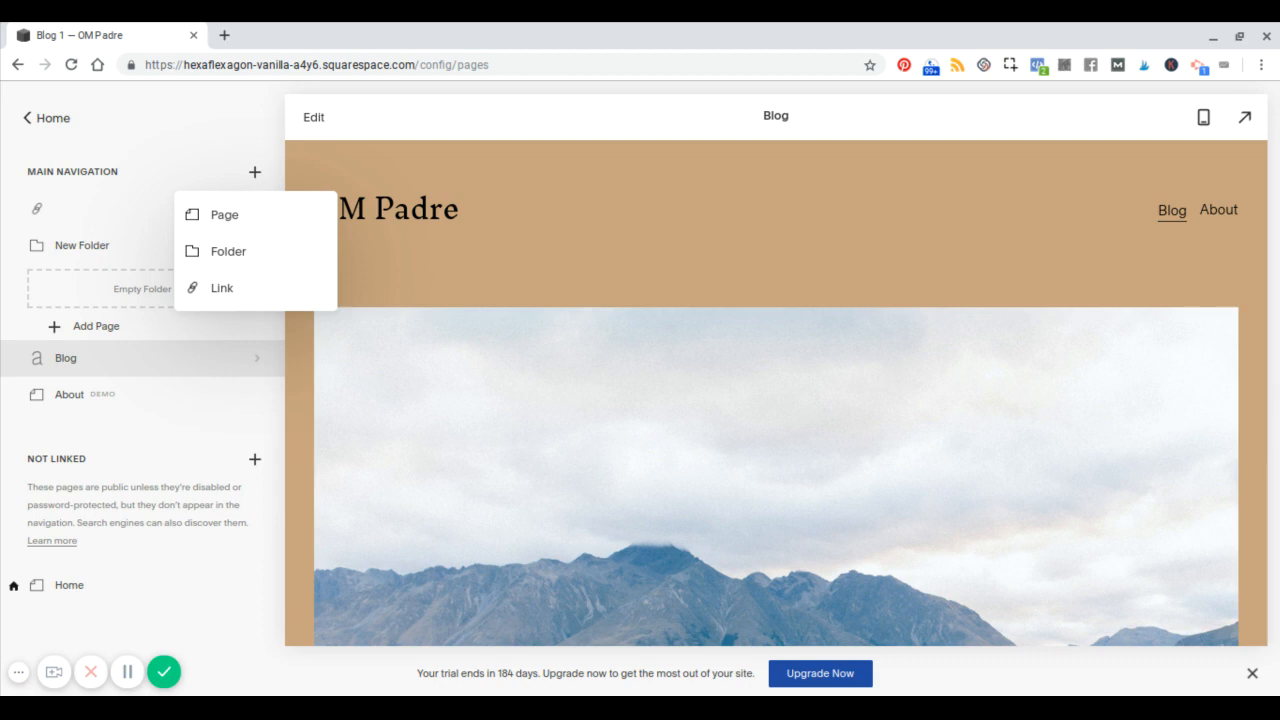
mouse_move(210, 172)
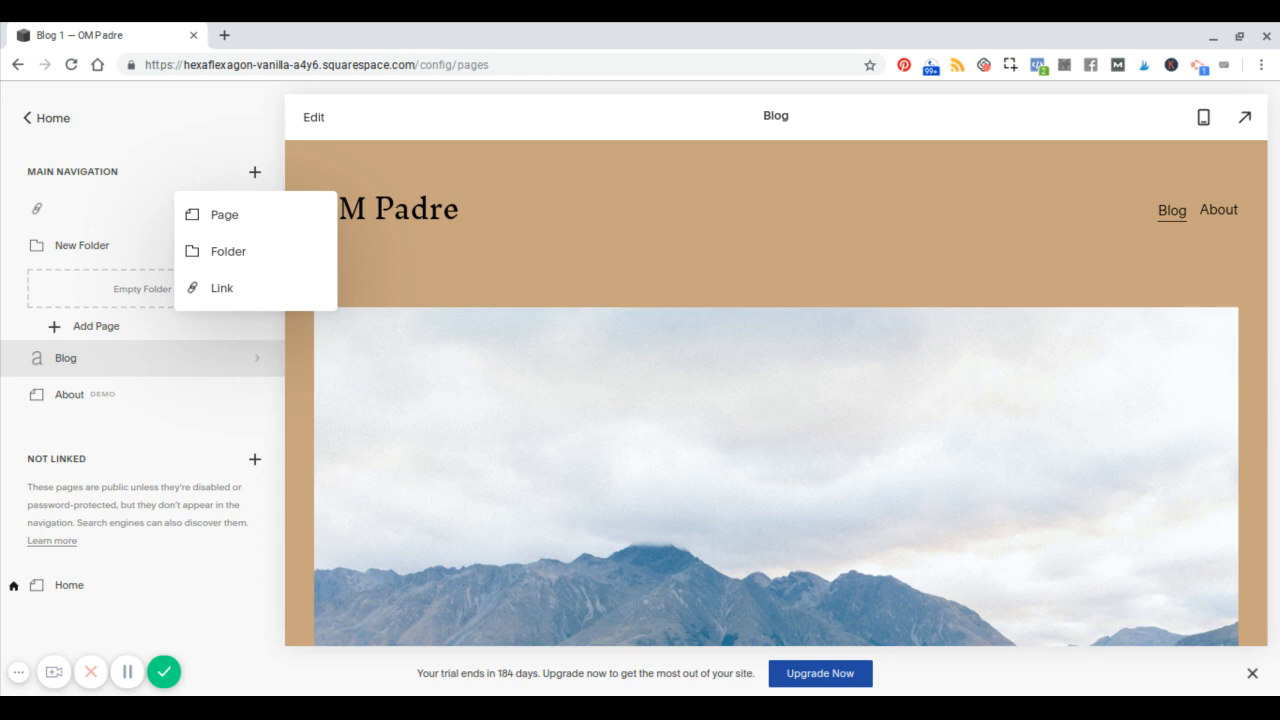
mouse_move(160, 172)
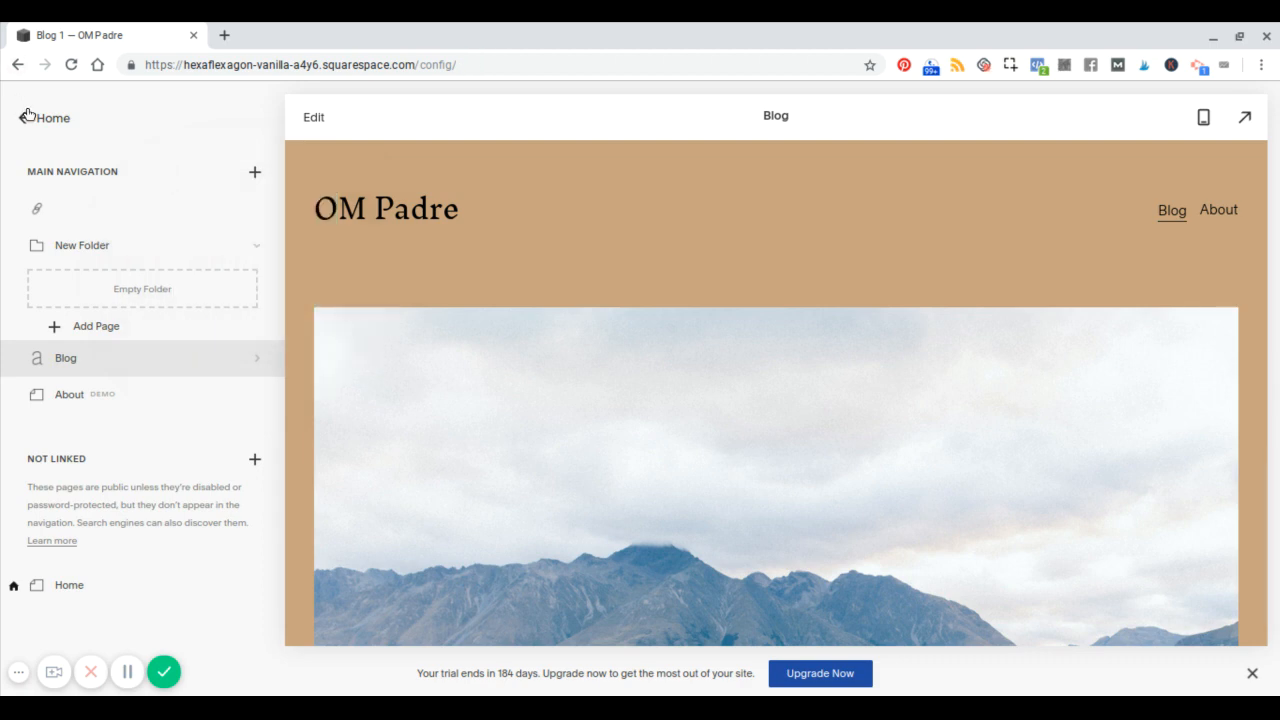
left_click(18, 116)
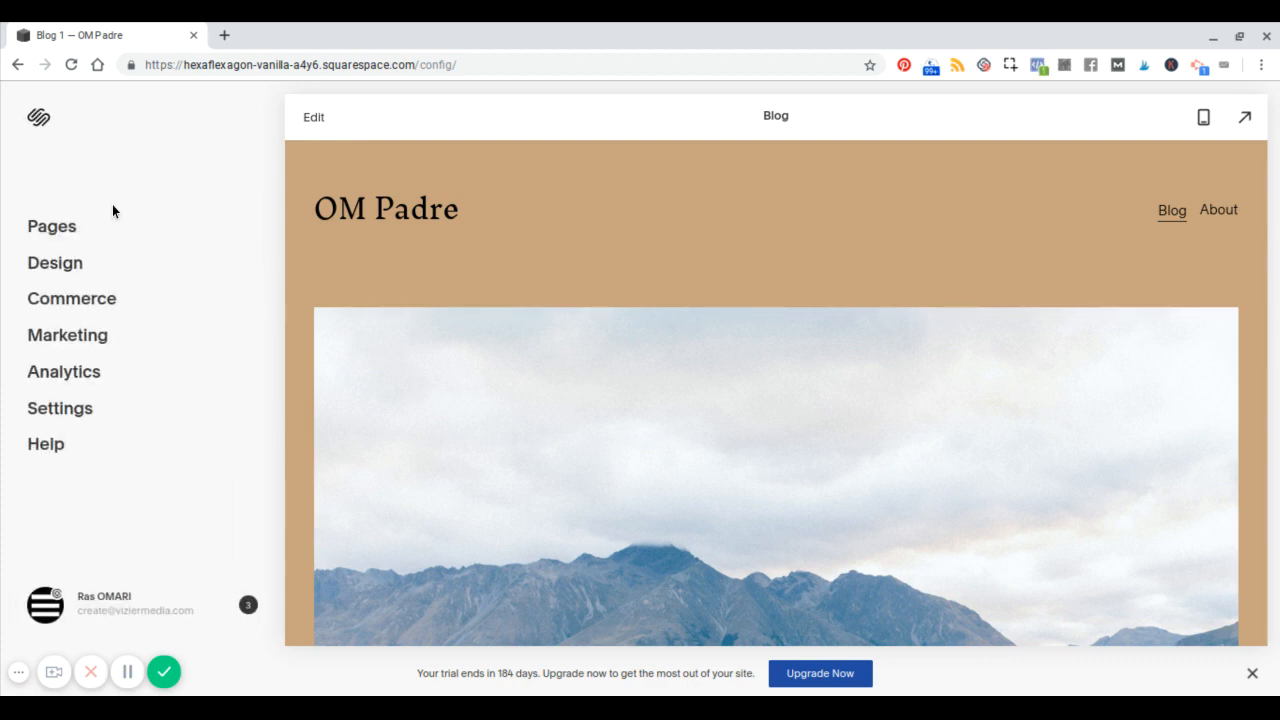
mouse_move(320, 508)
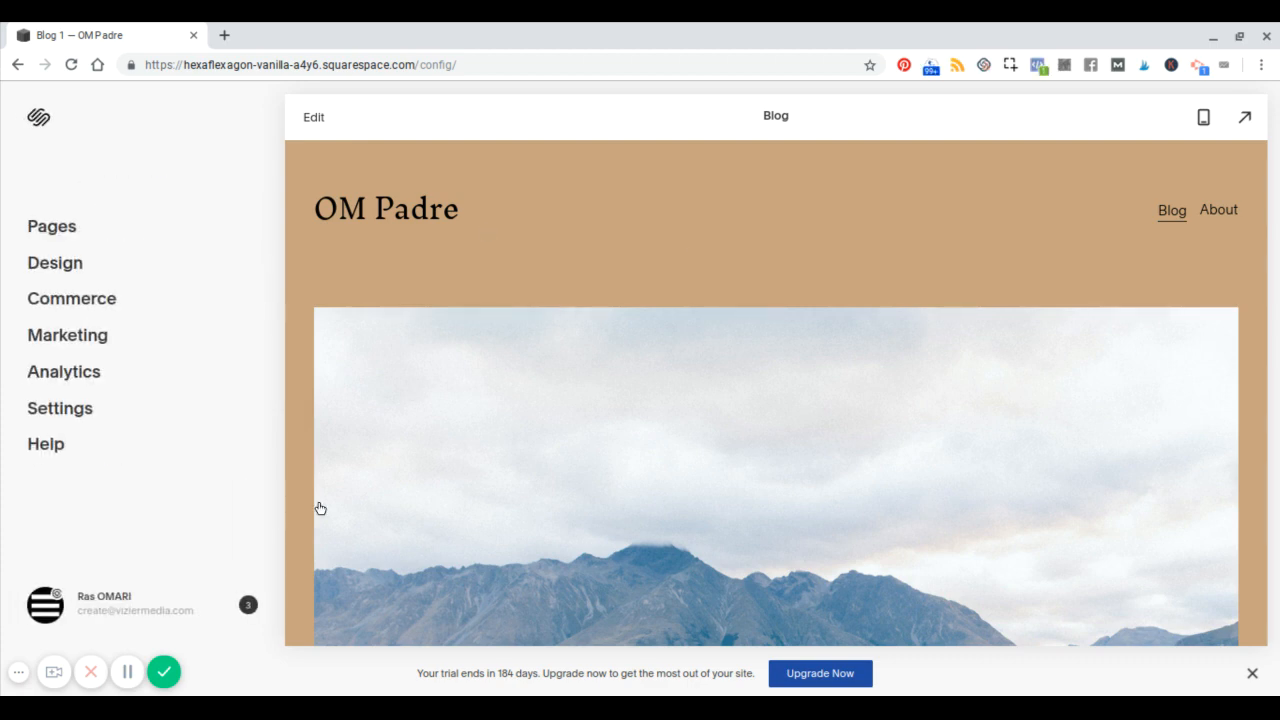
mouse_move(584, 218)
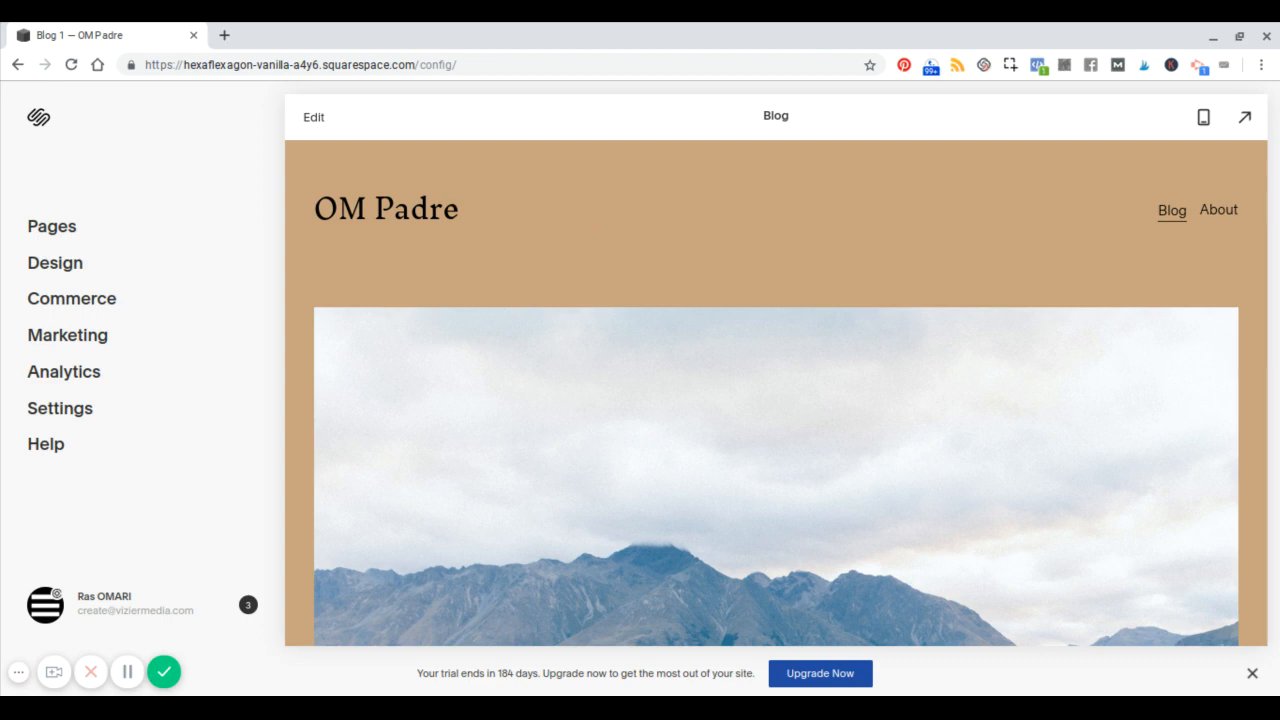
mouse_move(472, 538)
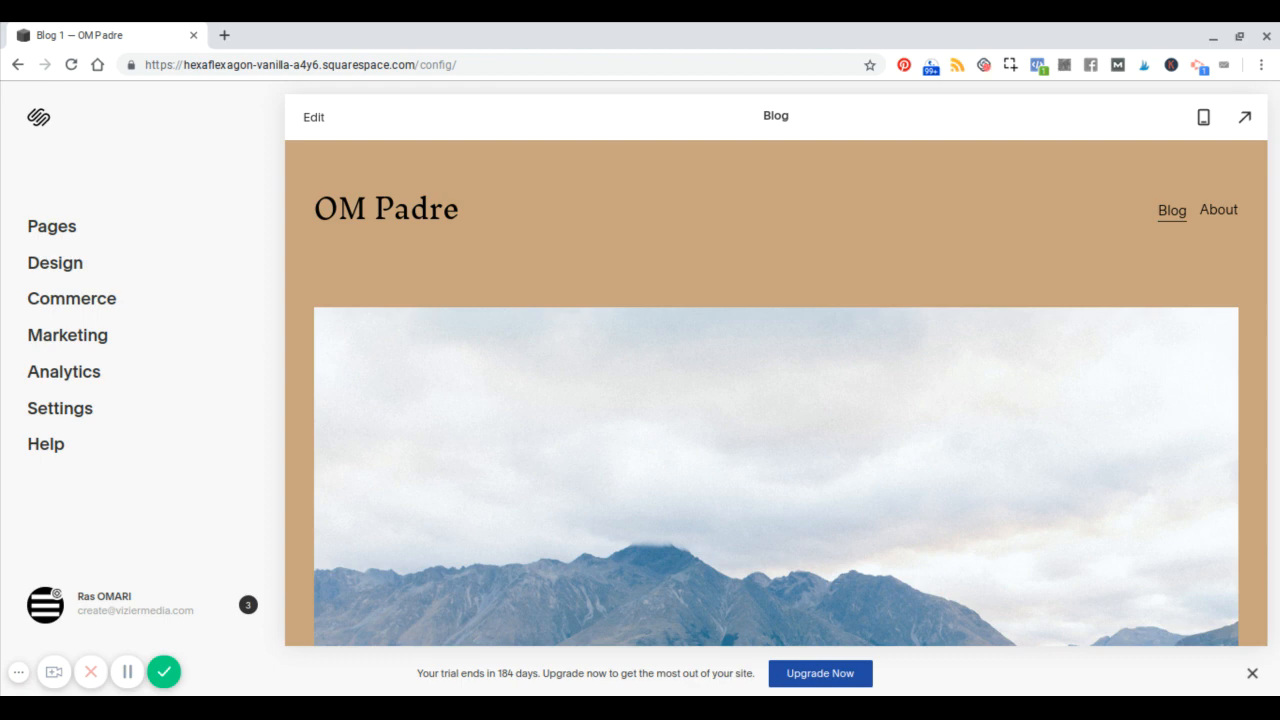
mouse_move(348, 514)
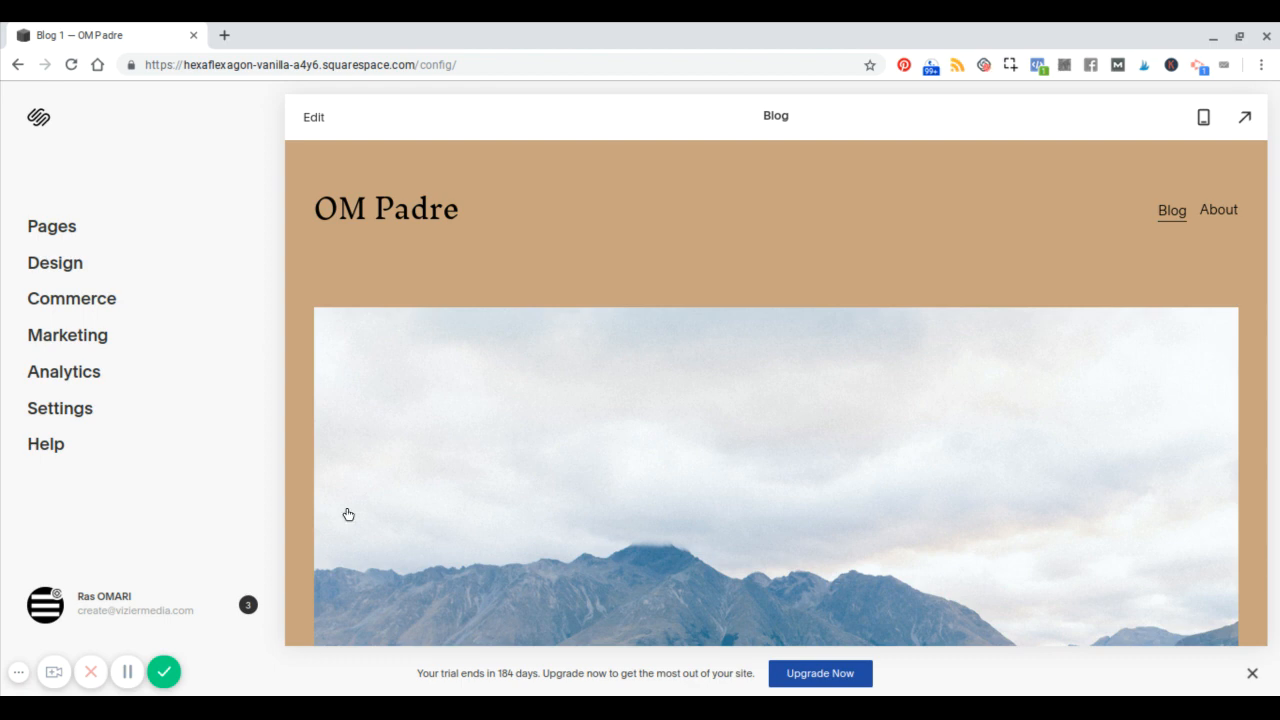
mouse_move(218, 518)
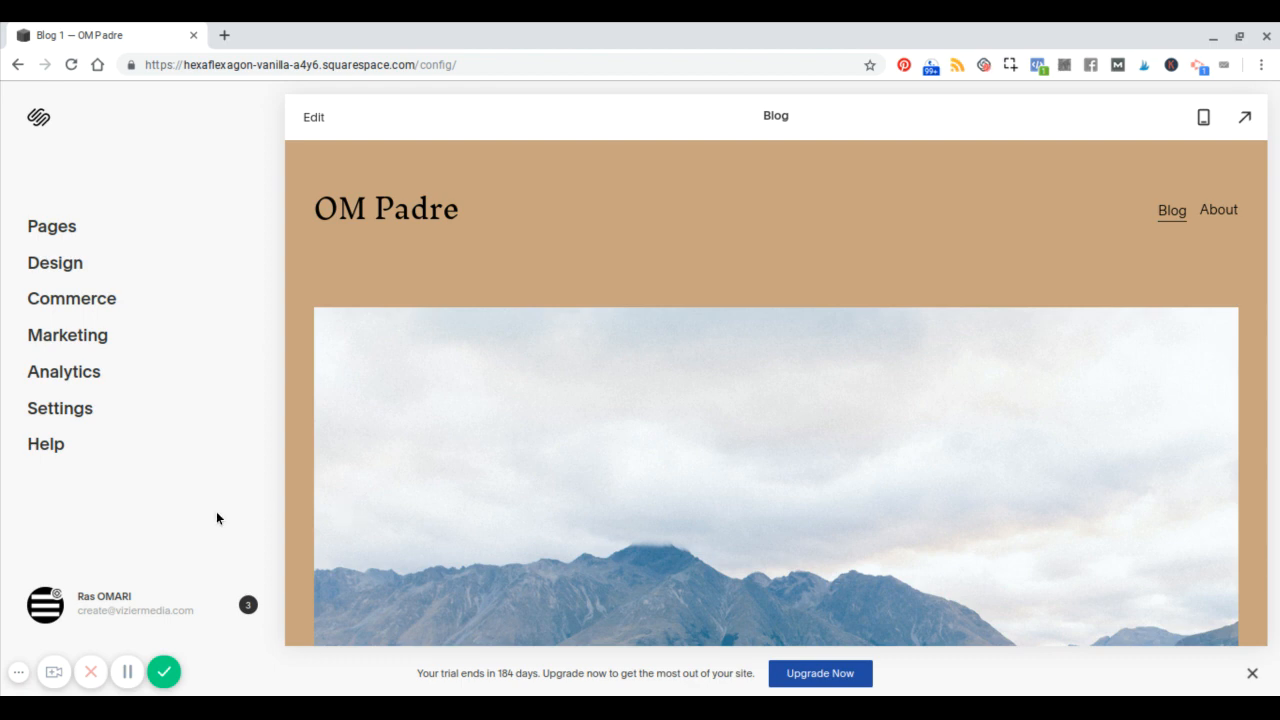
mouse_move(200, 548)
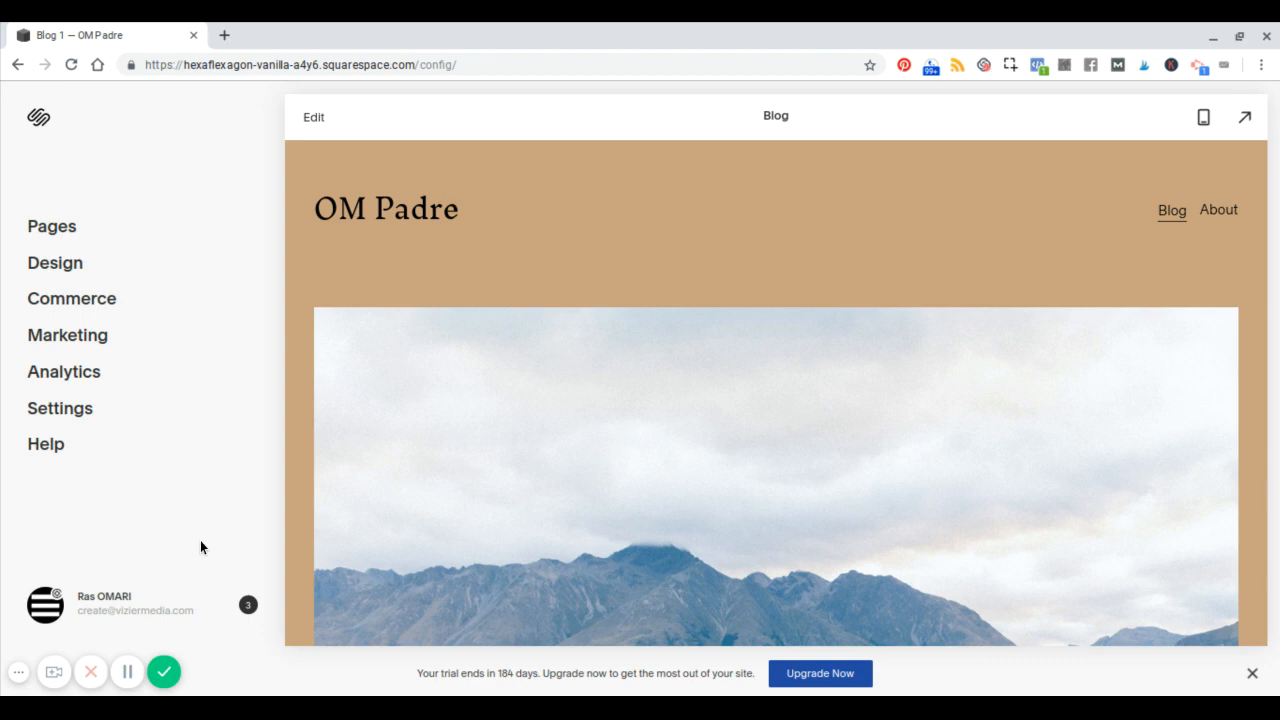